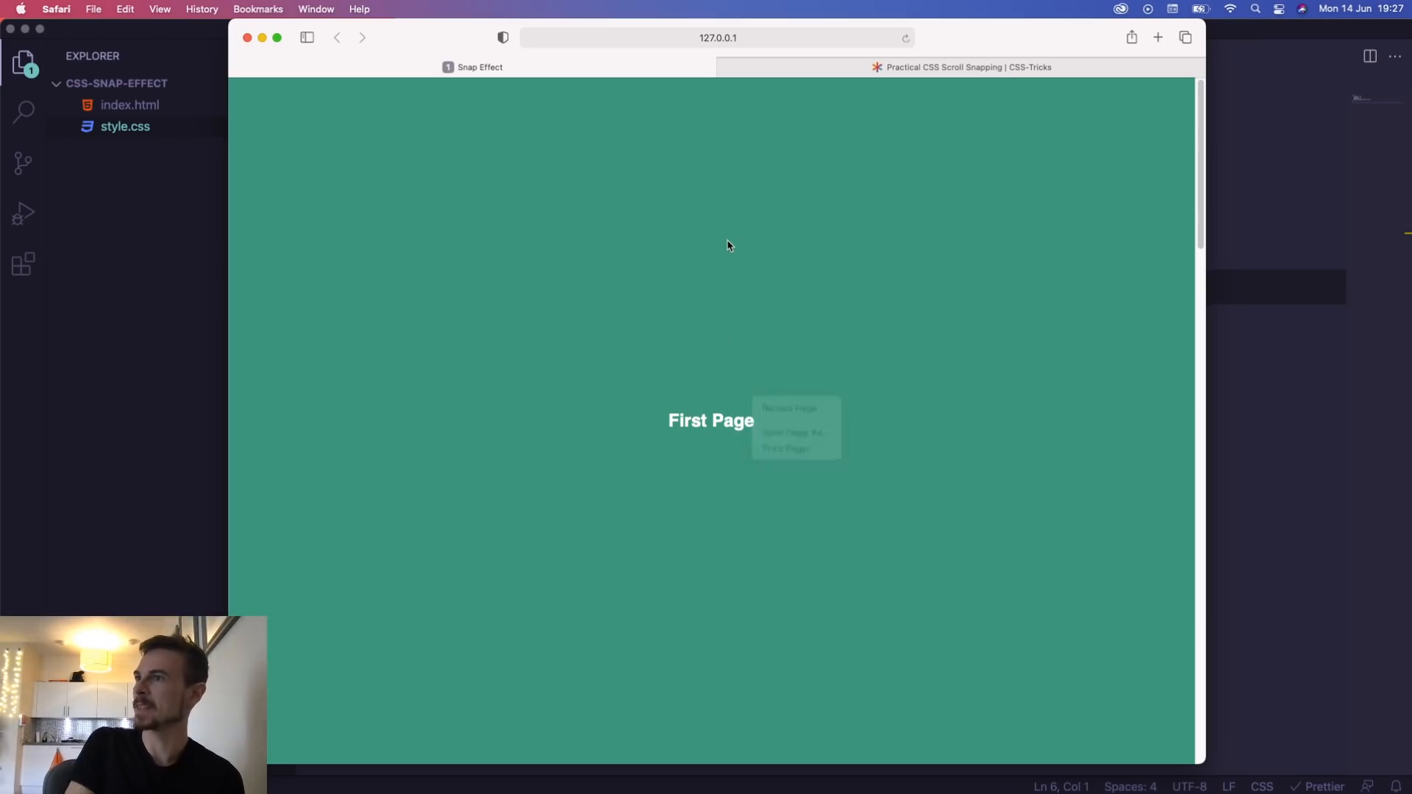
Scroll down and back up through the demo's First, Second and Third Page sections in Safari
scroll(down, 3)
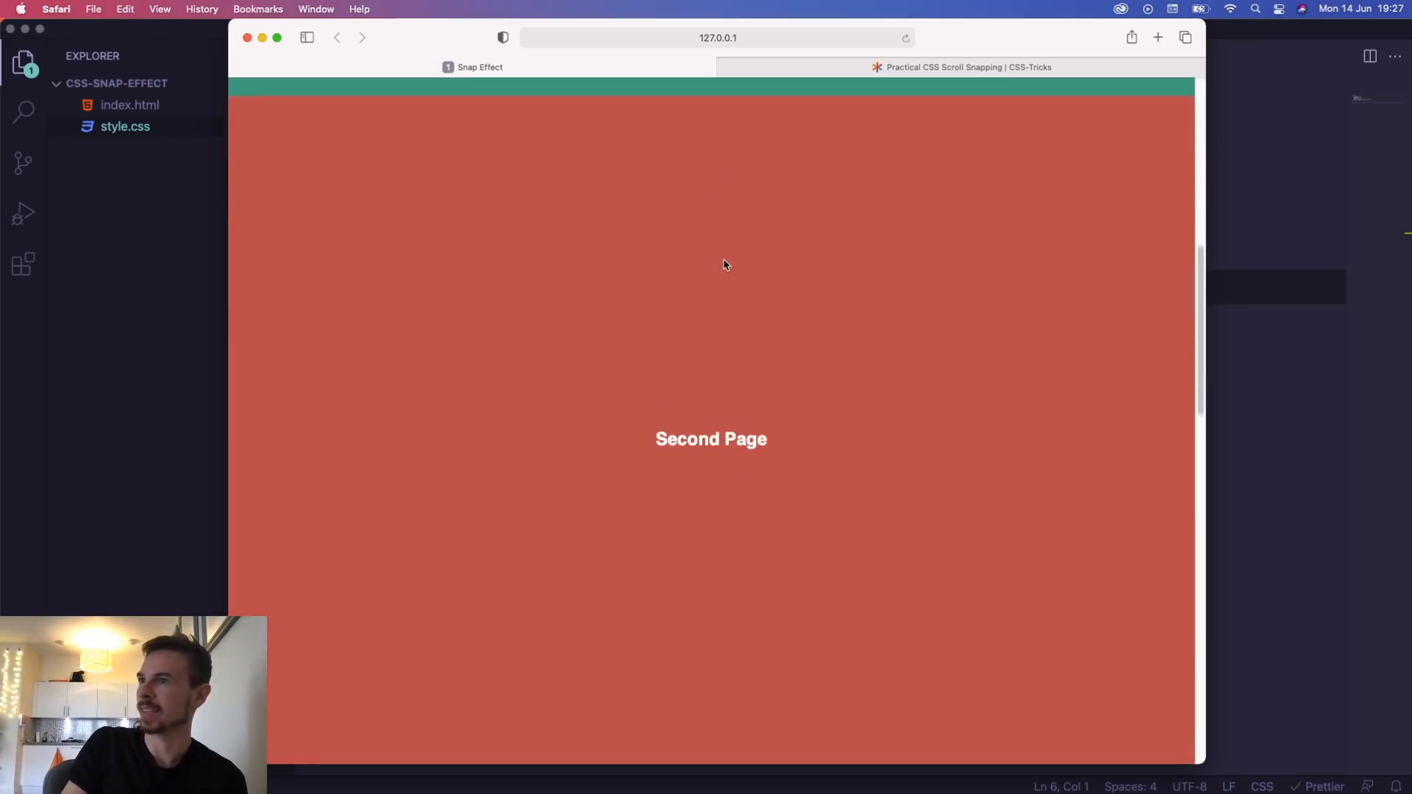
scroll(down, 3)
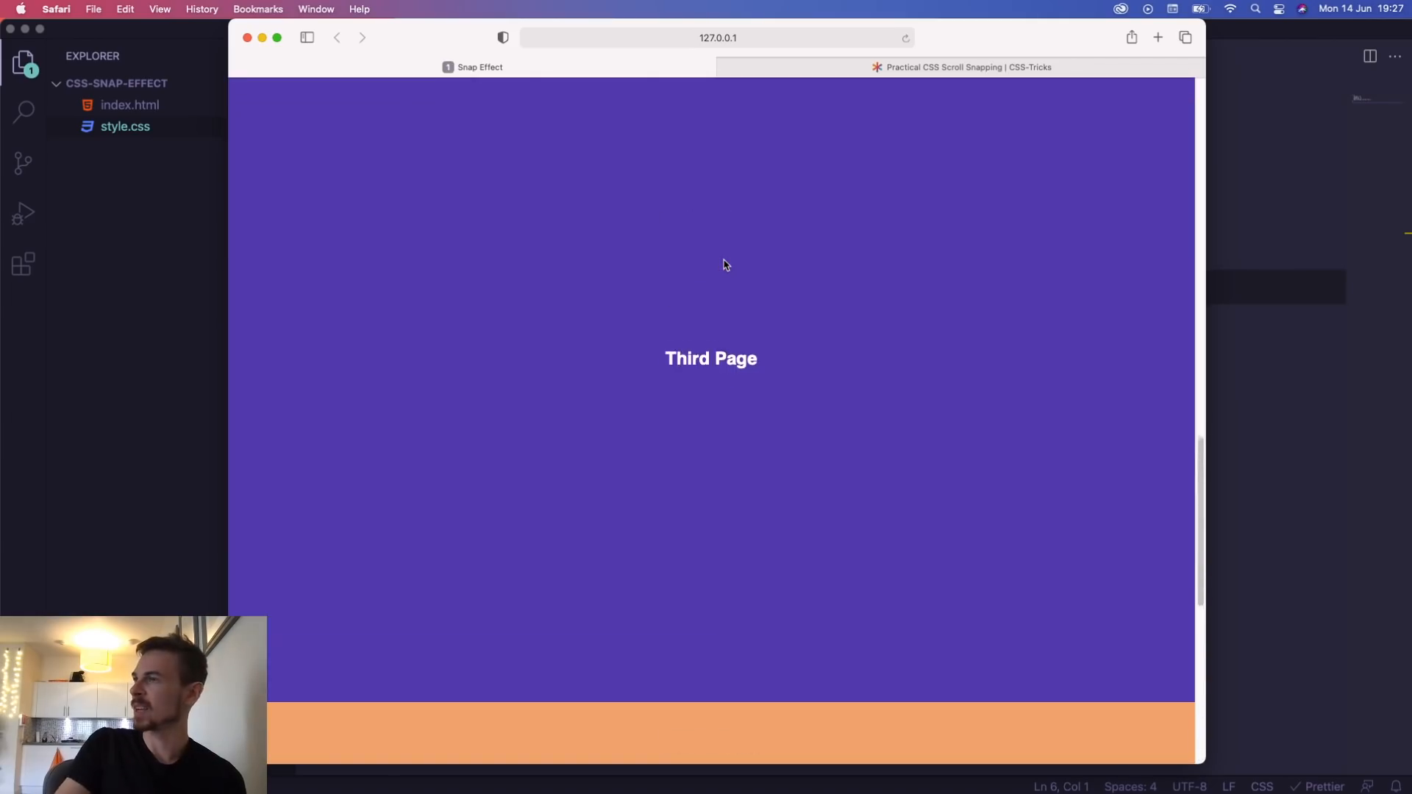
scroll(up, 3)
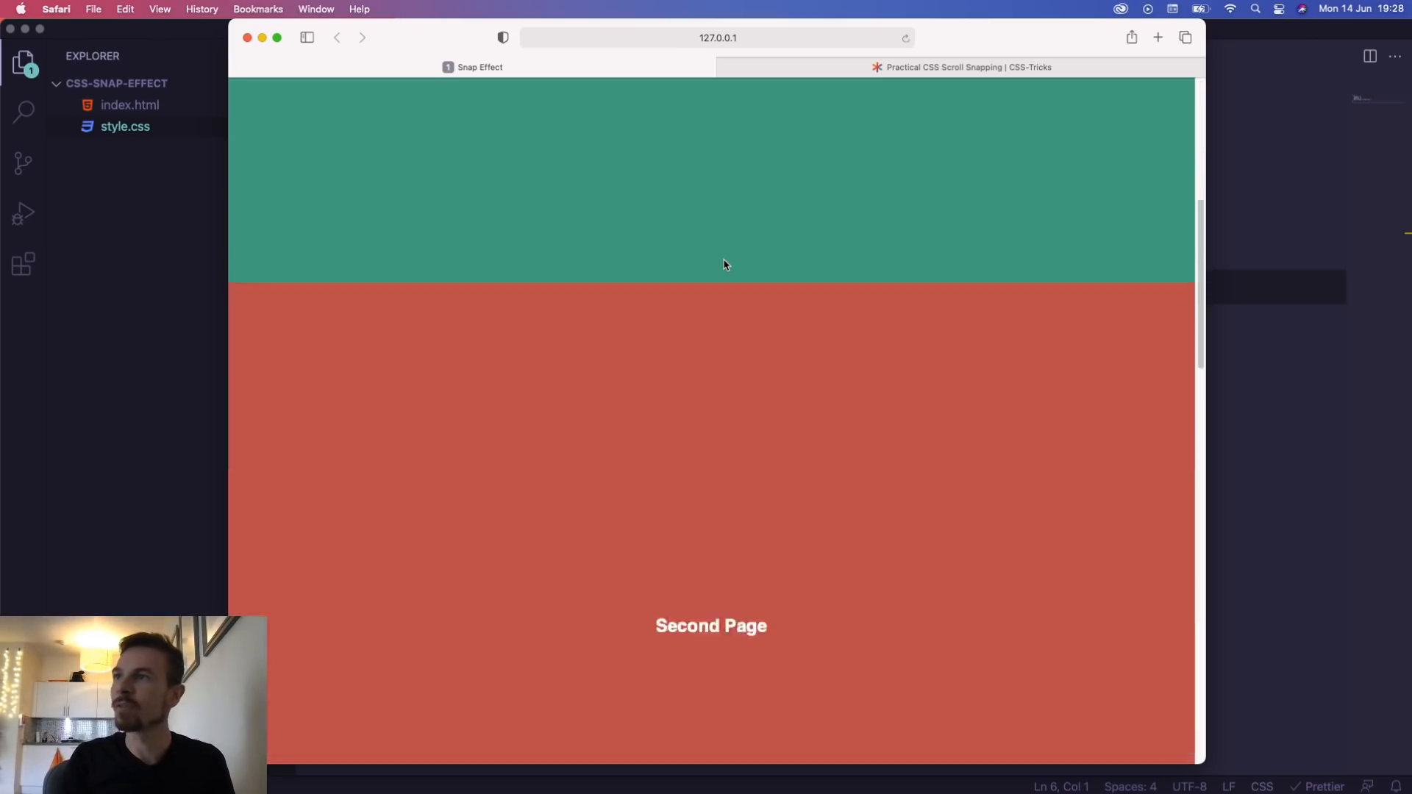
scroll(down, 3)
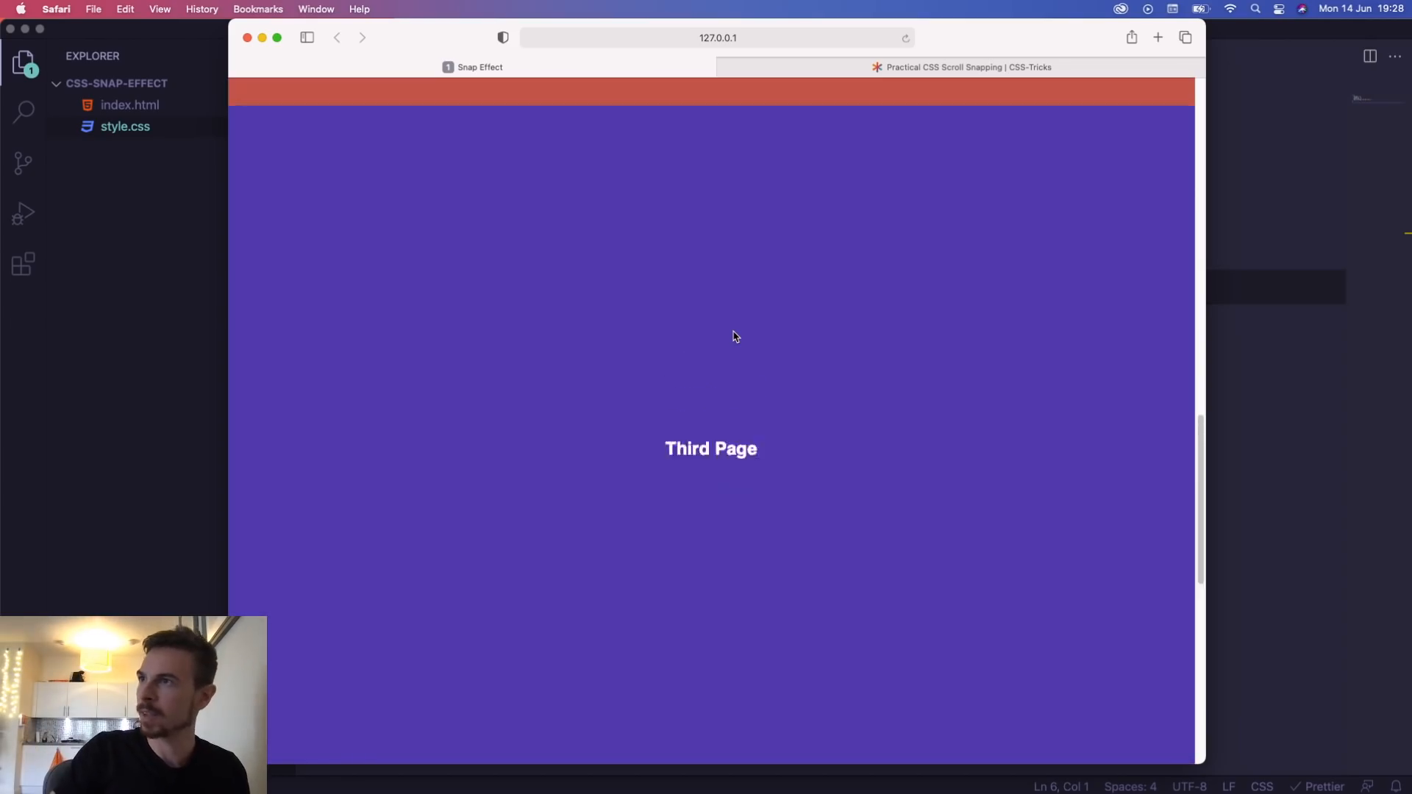
scroll(up, 3)
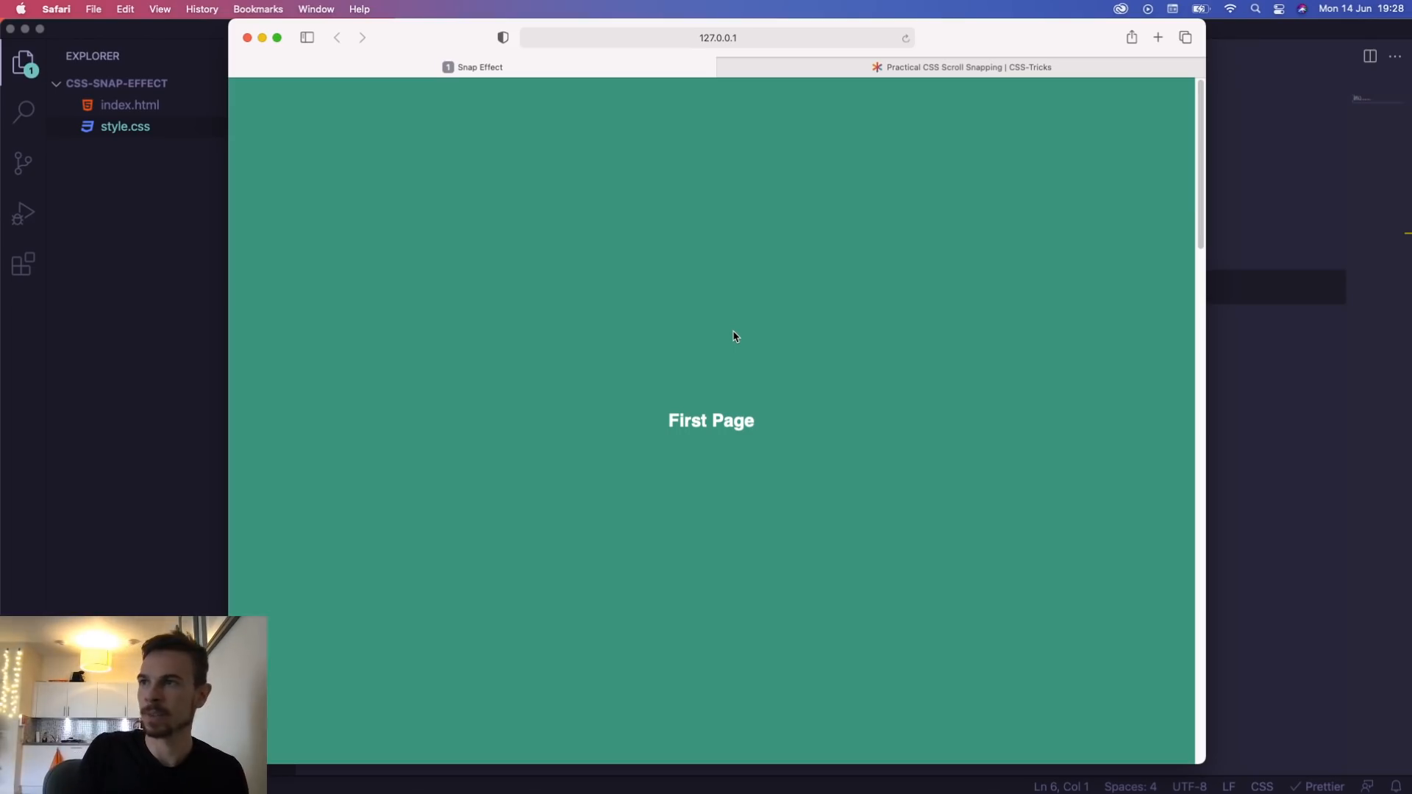
mouse_move(734, 414)
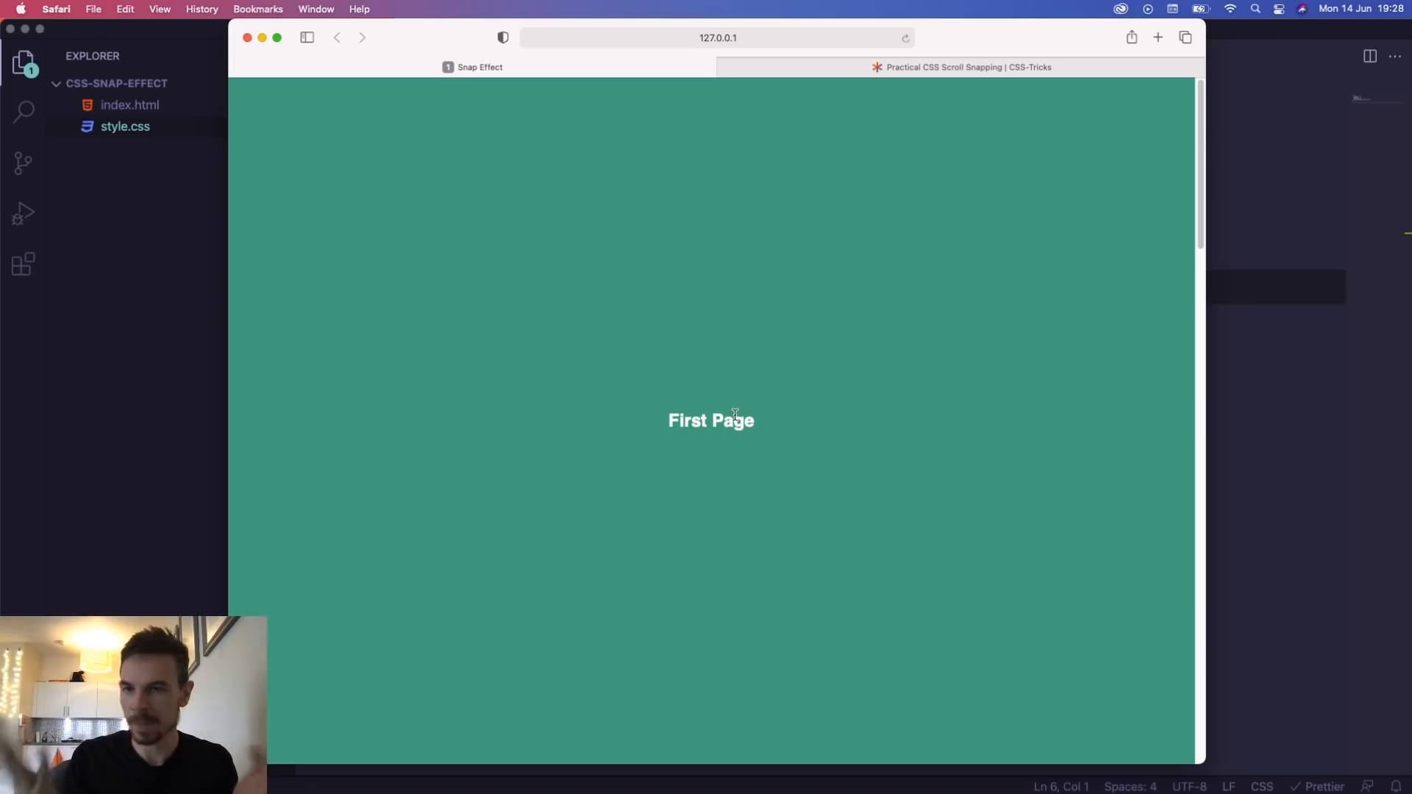
scroll(down, 3)
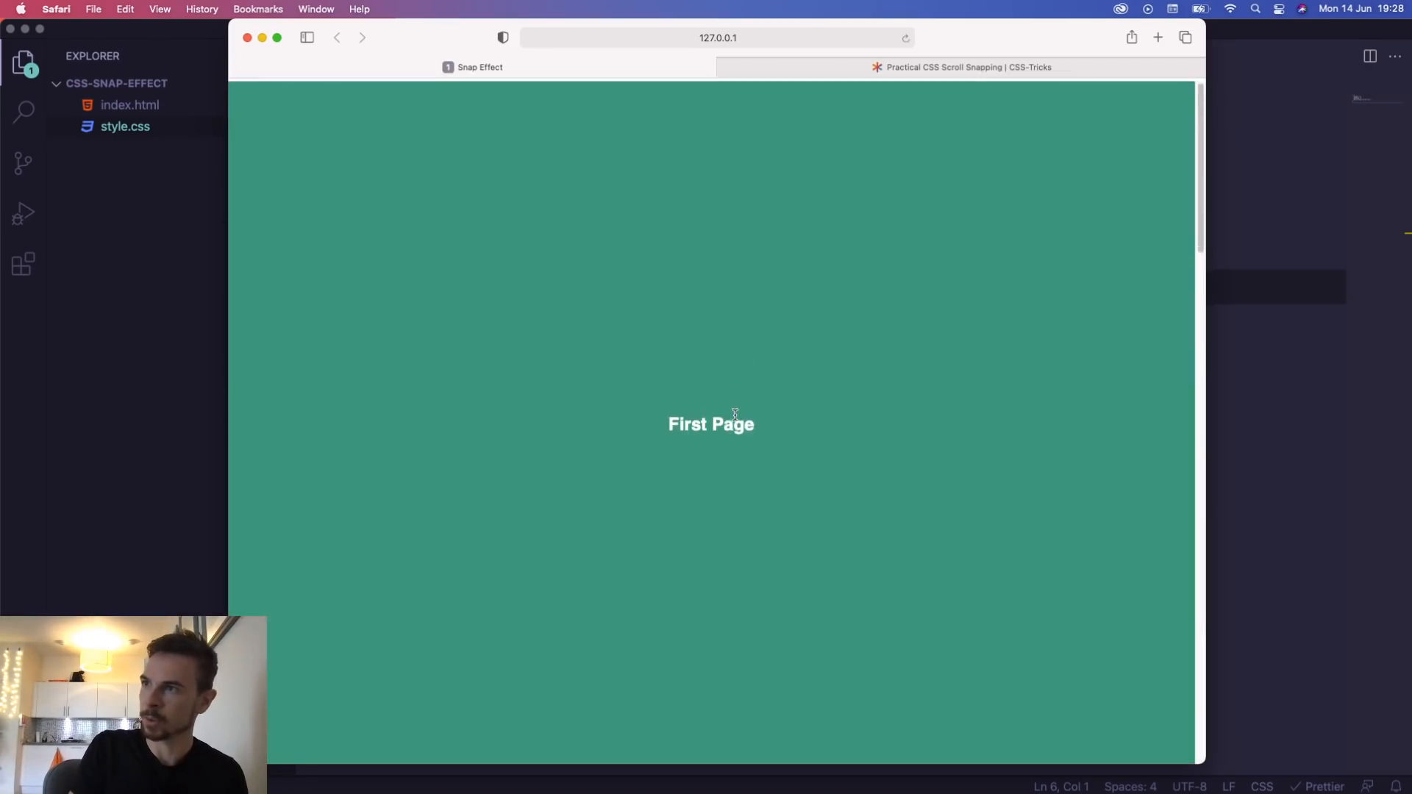
scroll(down, 3)
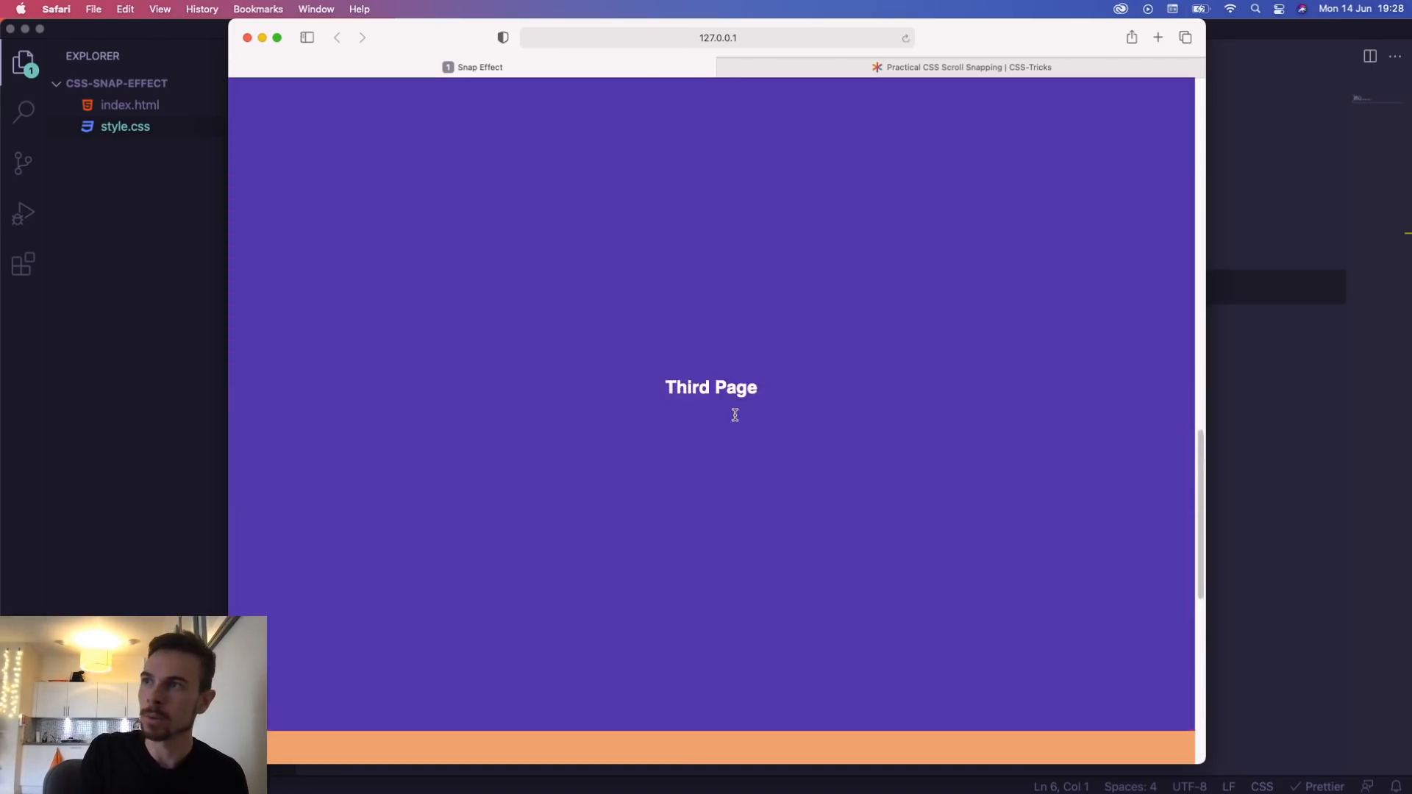
scroll(up, 3)
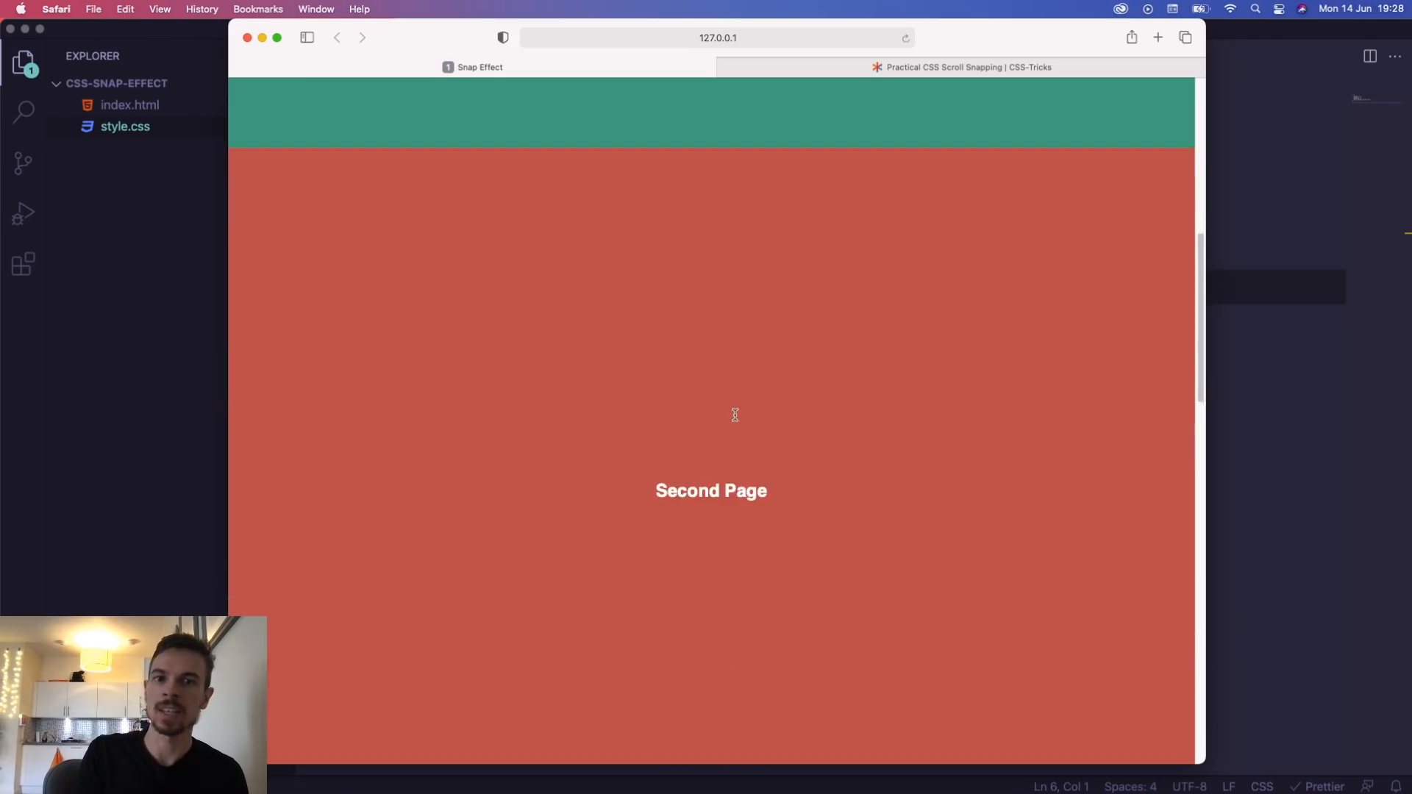
scroll(down, 3)
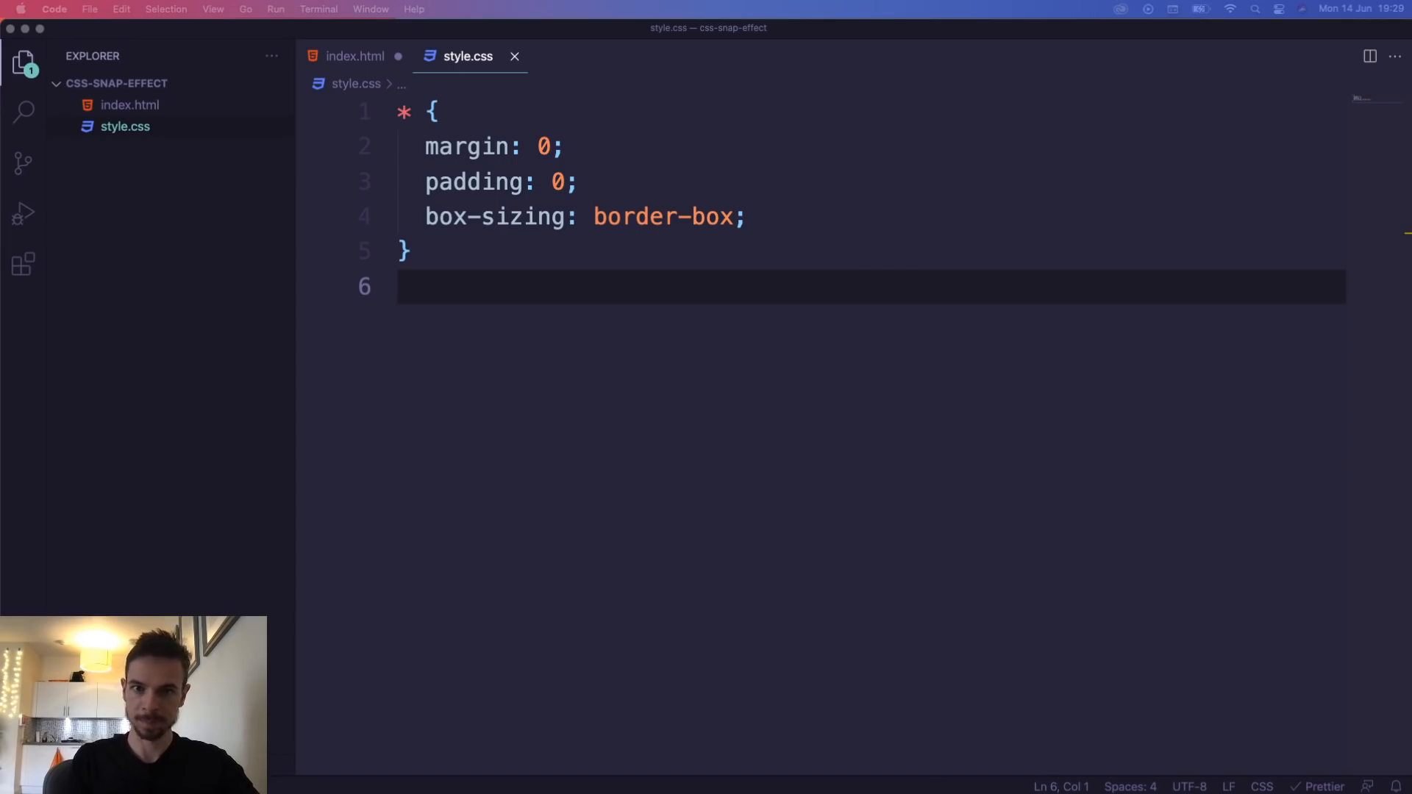
Add a .container div in index.html holding a first section headed 'First Page'
click(353, 56)
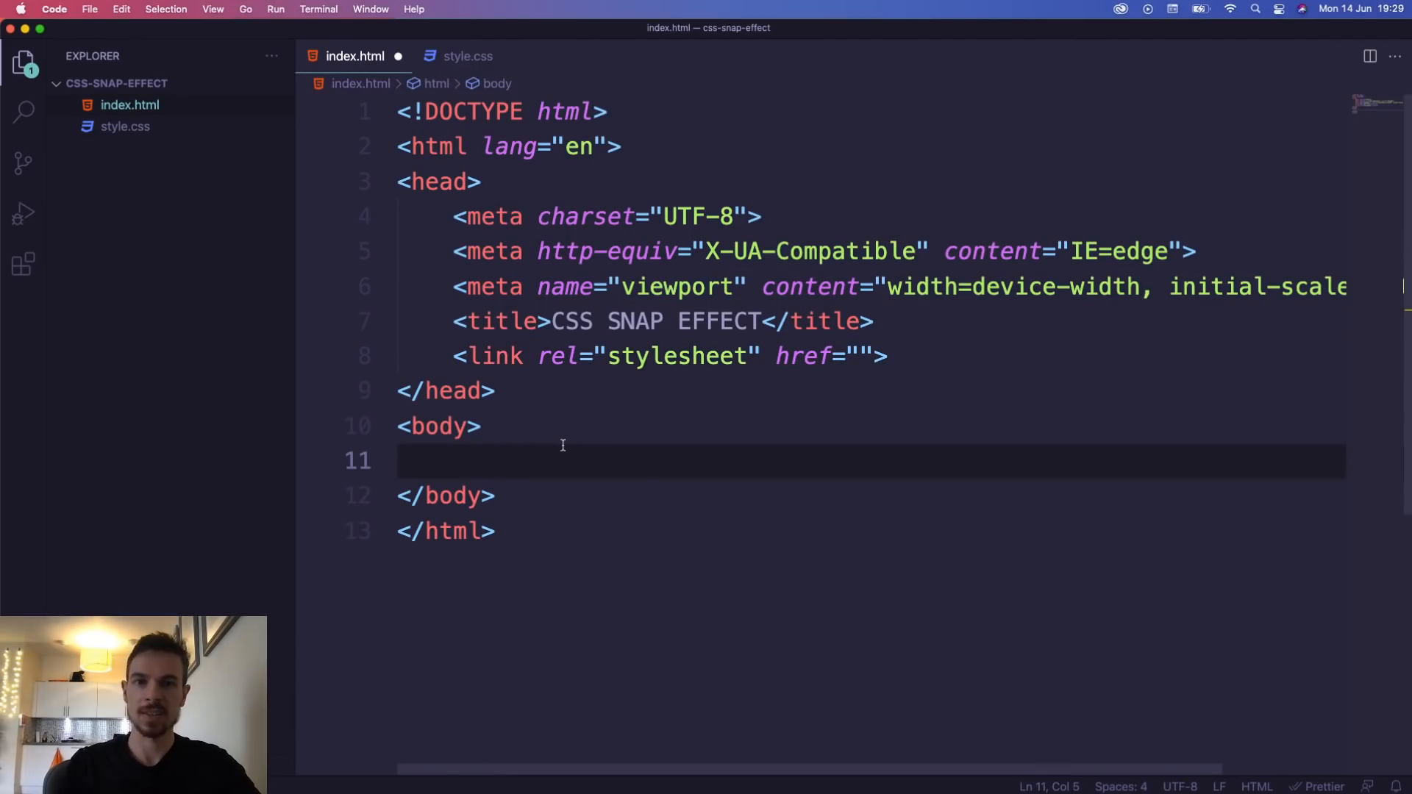
text(.co)
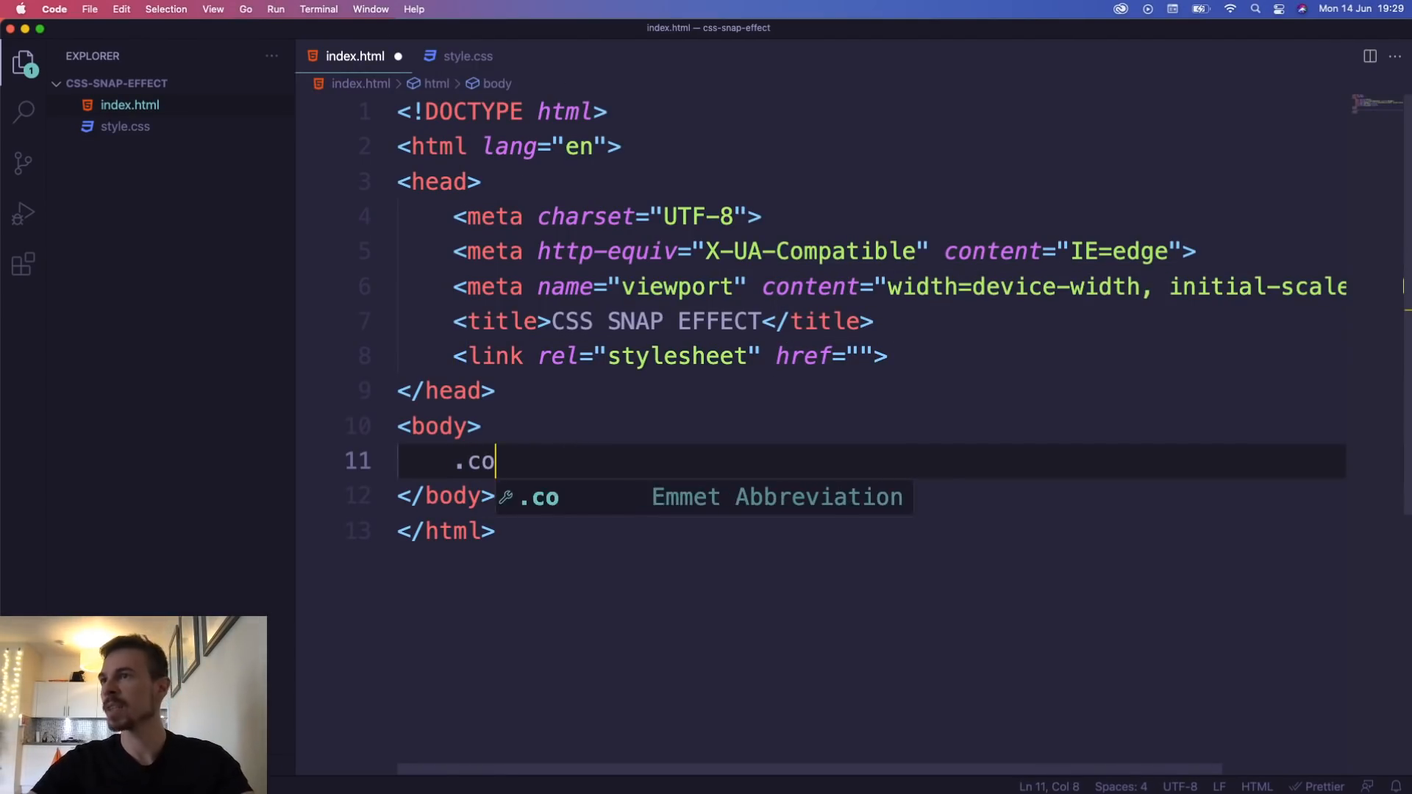
key(Tab)
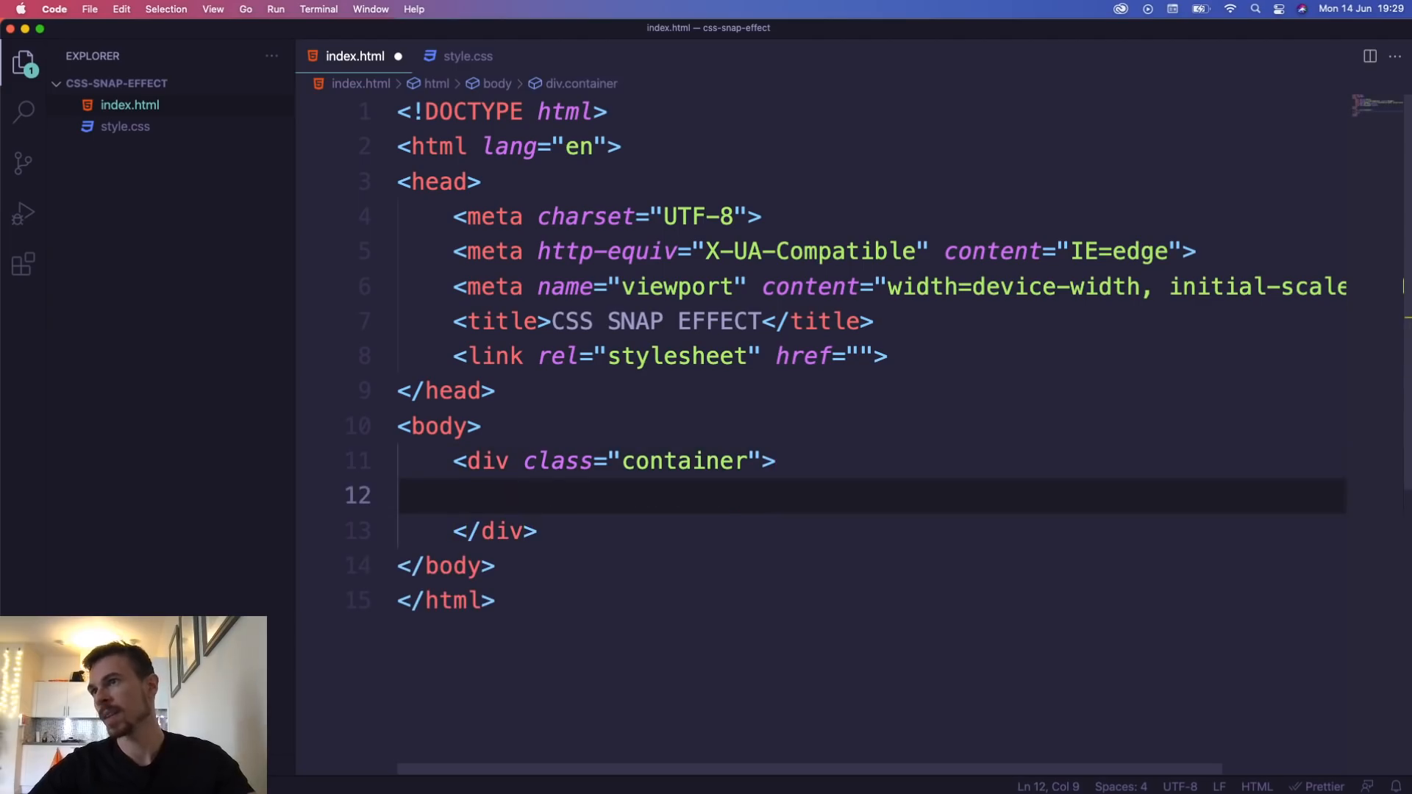
scroll(down, 3)
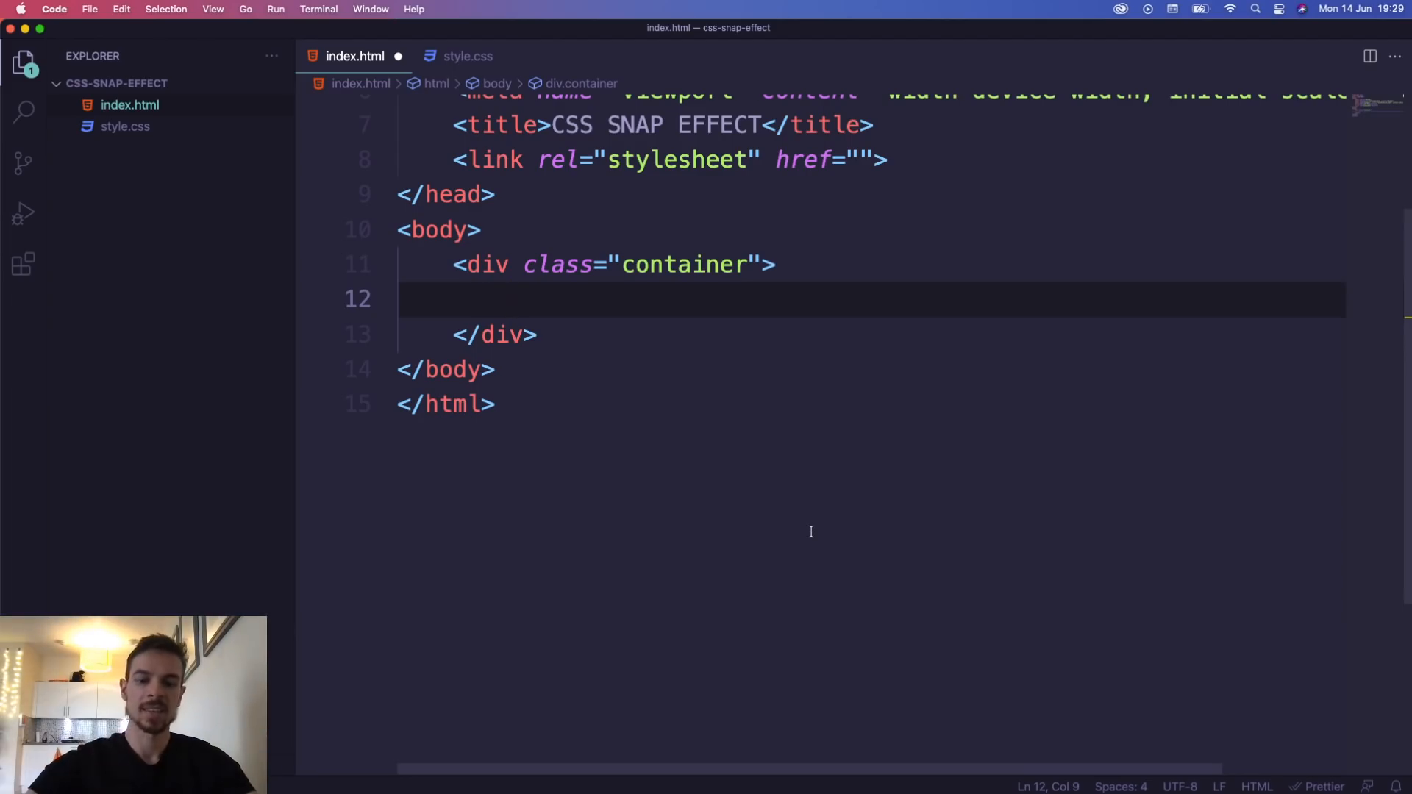
text(section class="one">)
text(<h1></h1>)
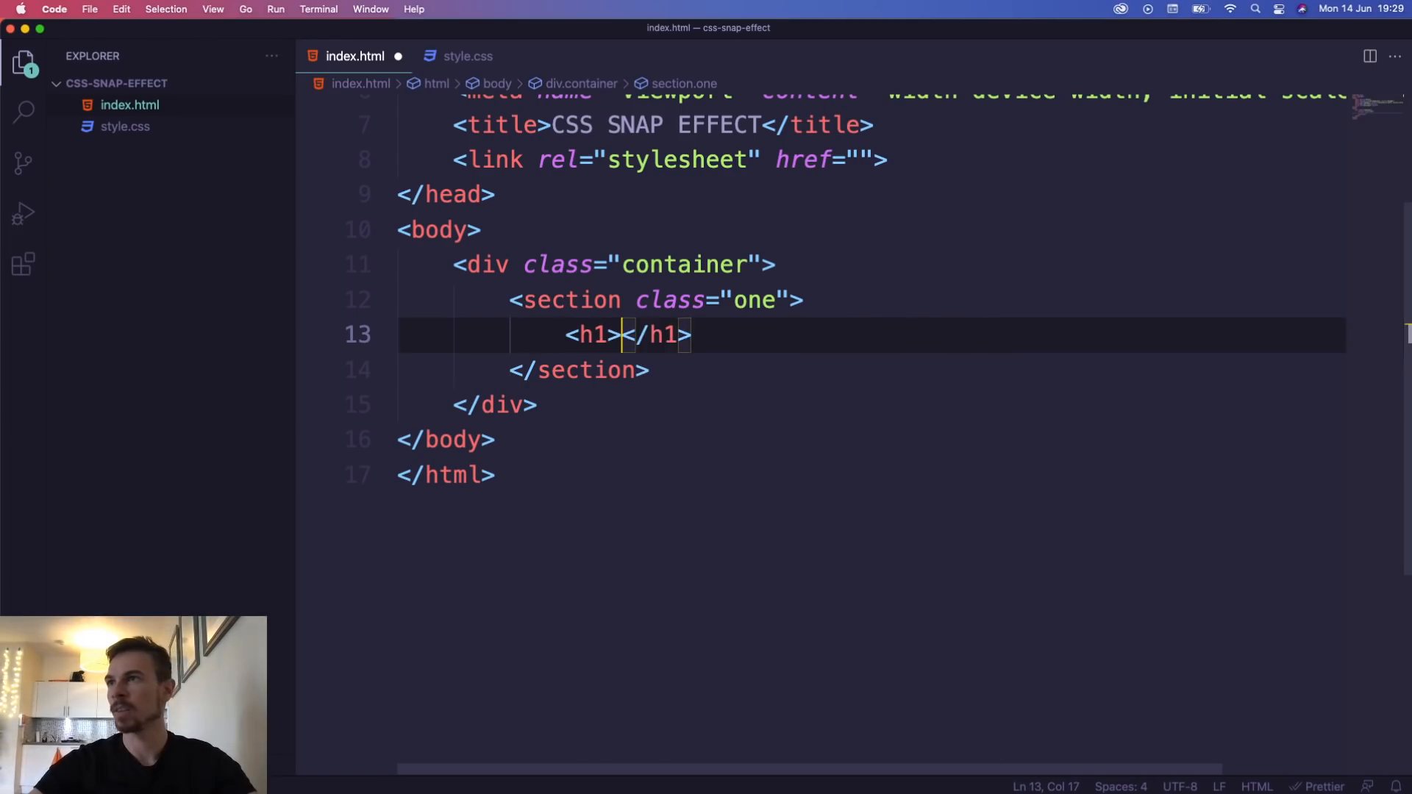
text(First Page)
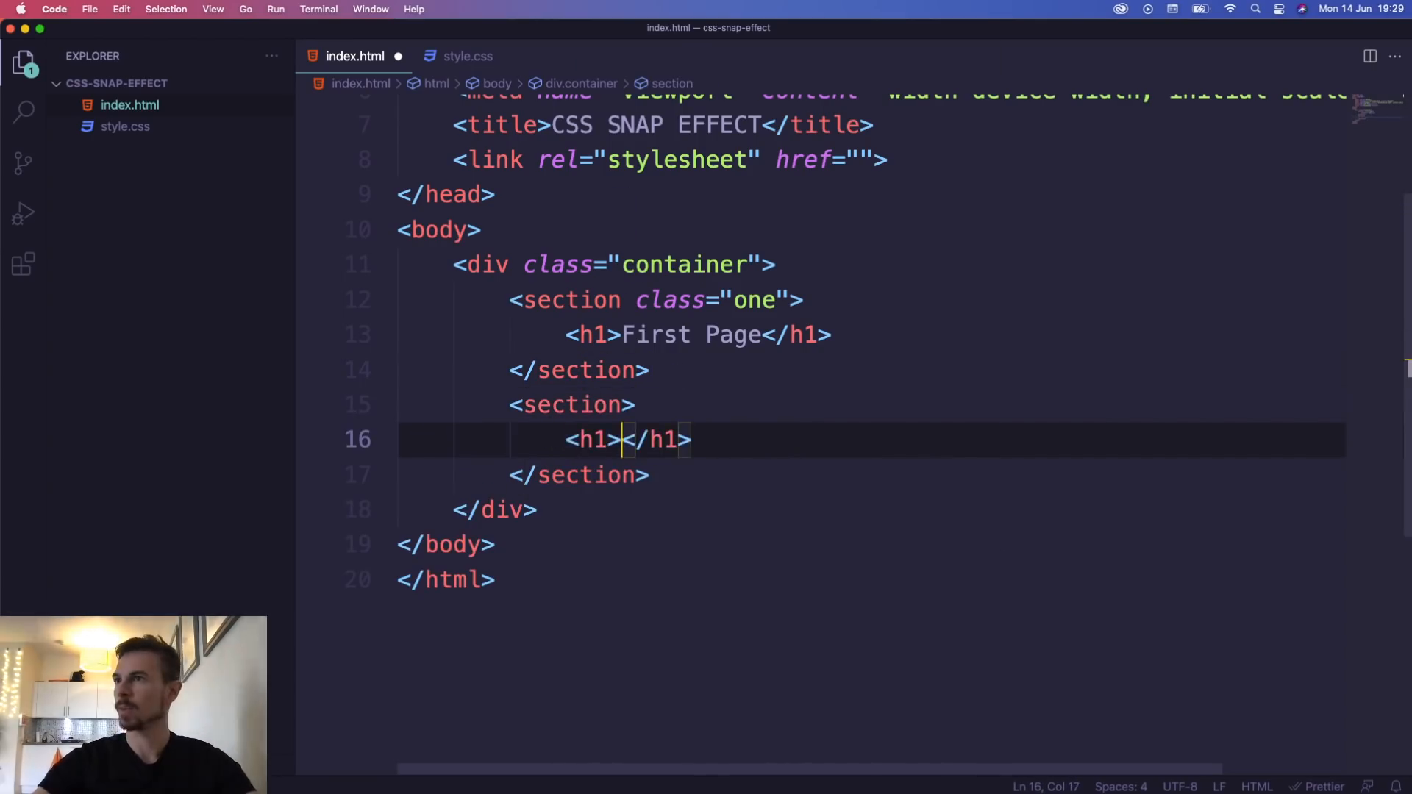
Add a section class two headed 'Second Page' and a third section headed 'Third Page'
text(Second Page)
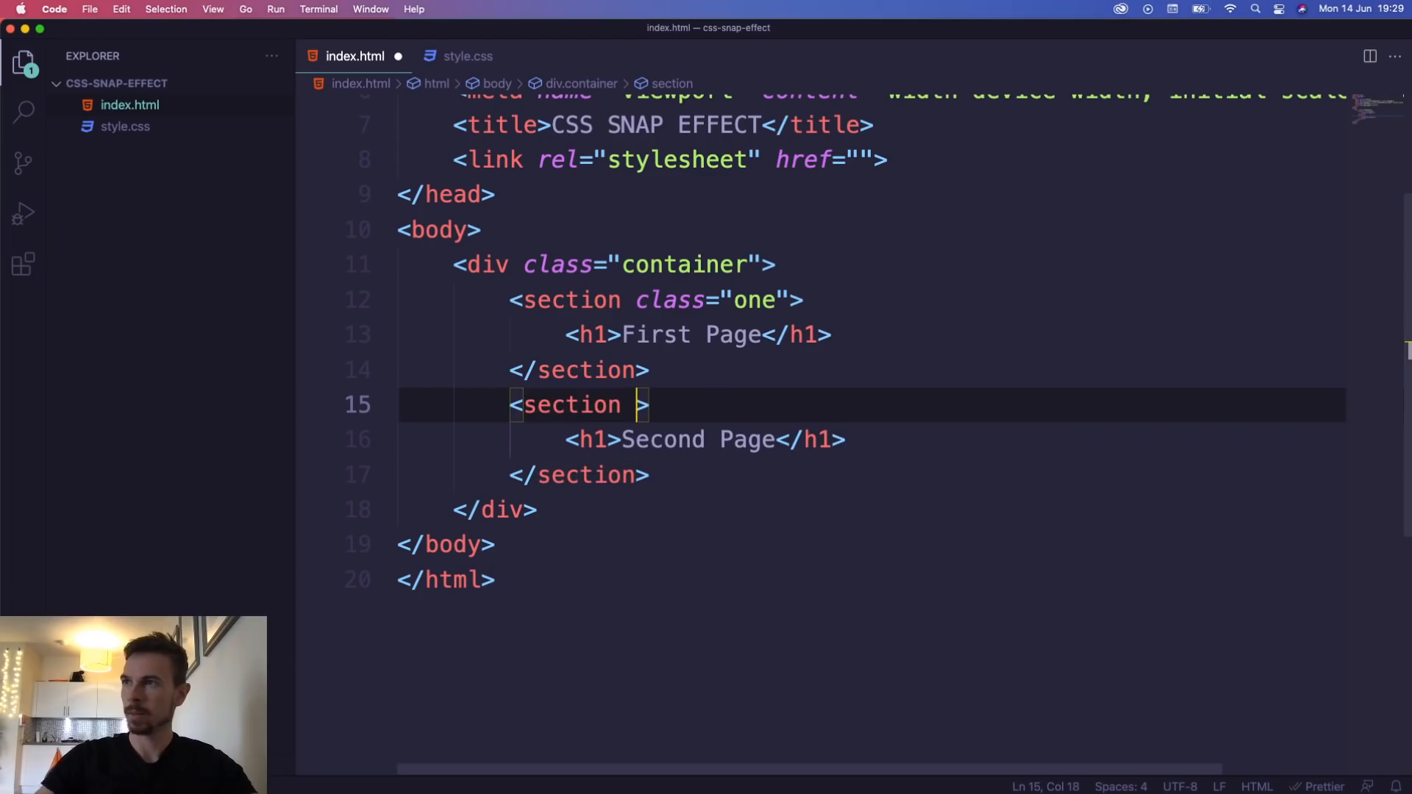
text(class="t")
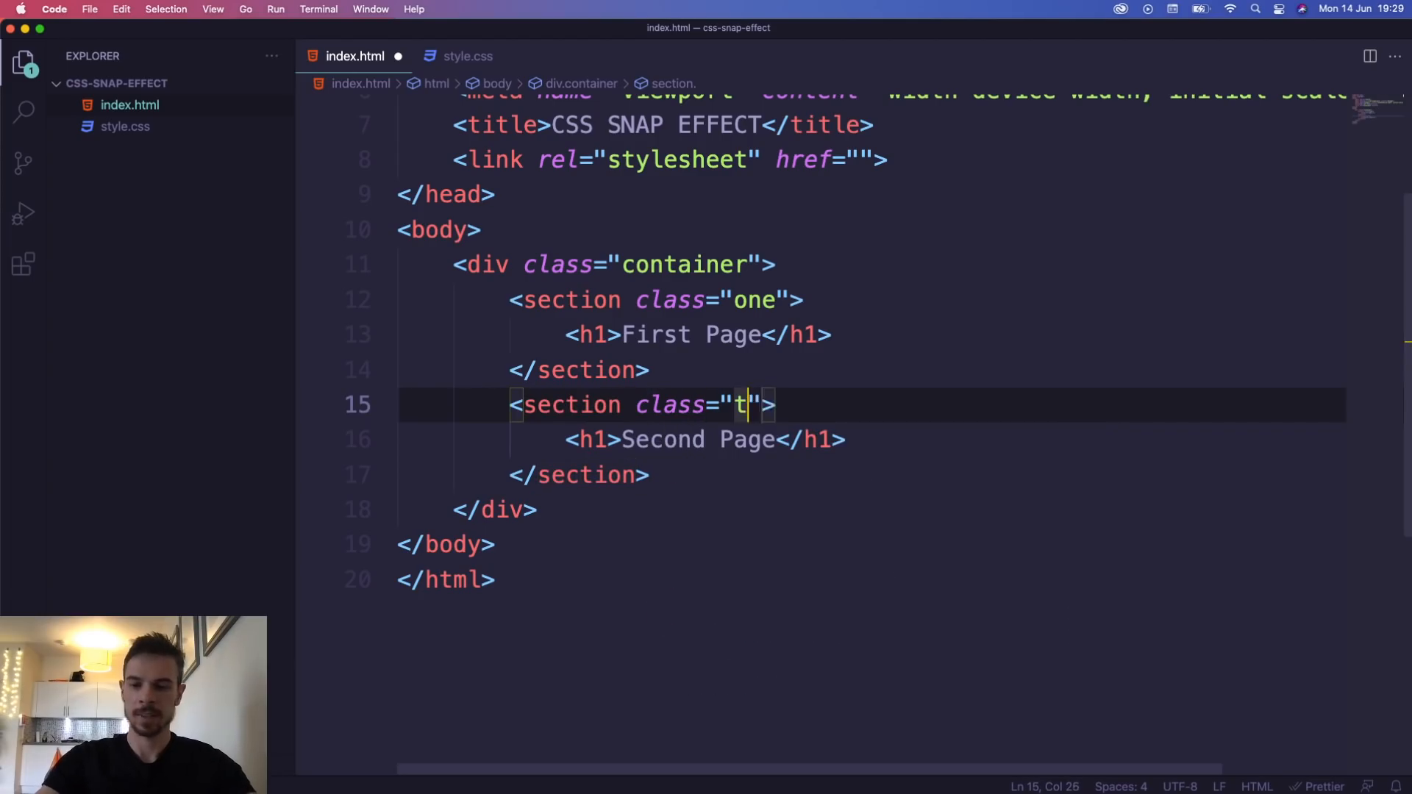
text(wo)
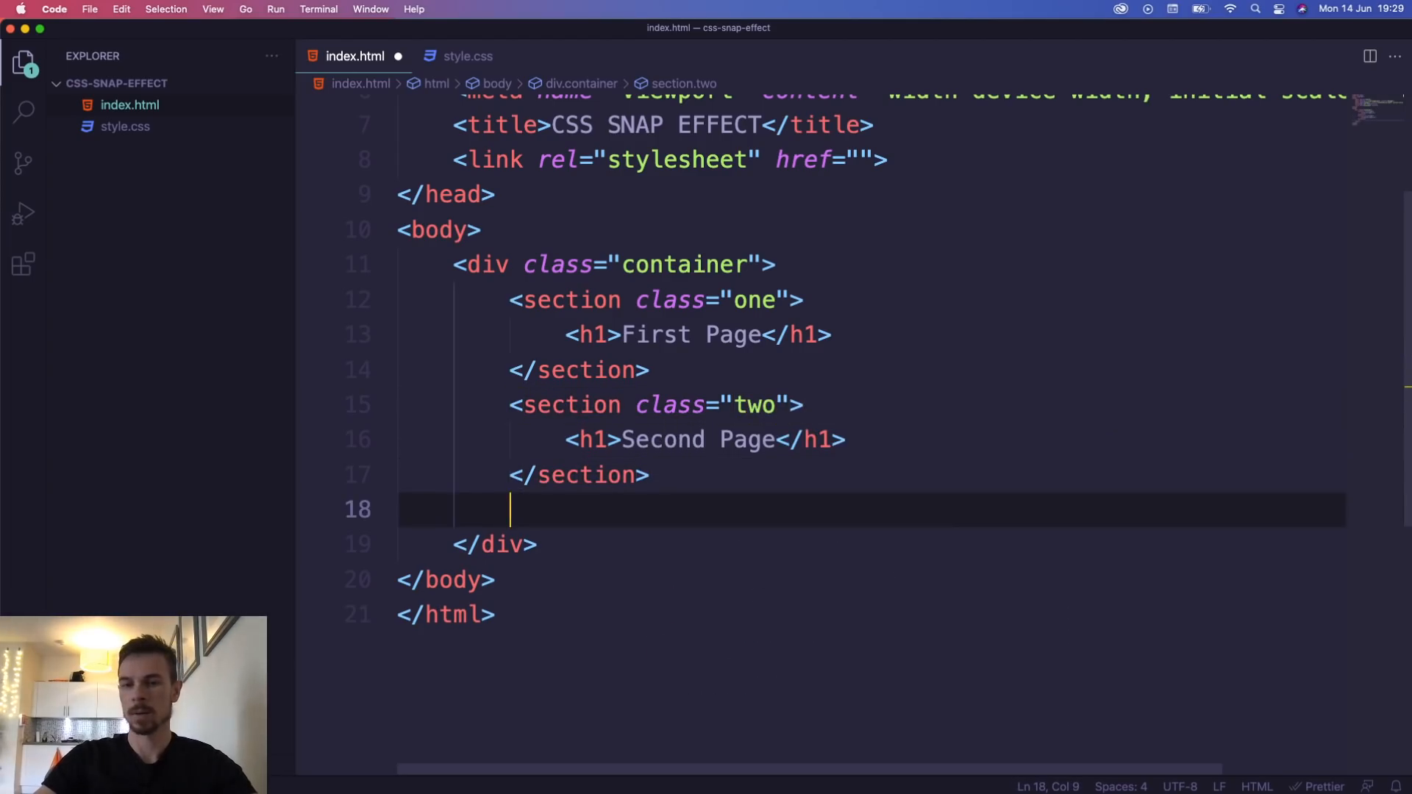
text(section)
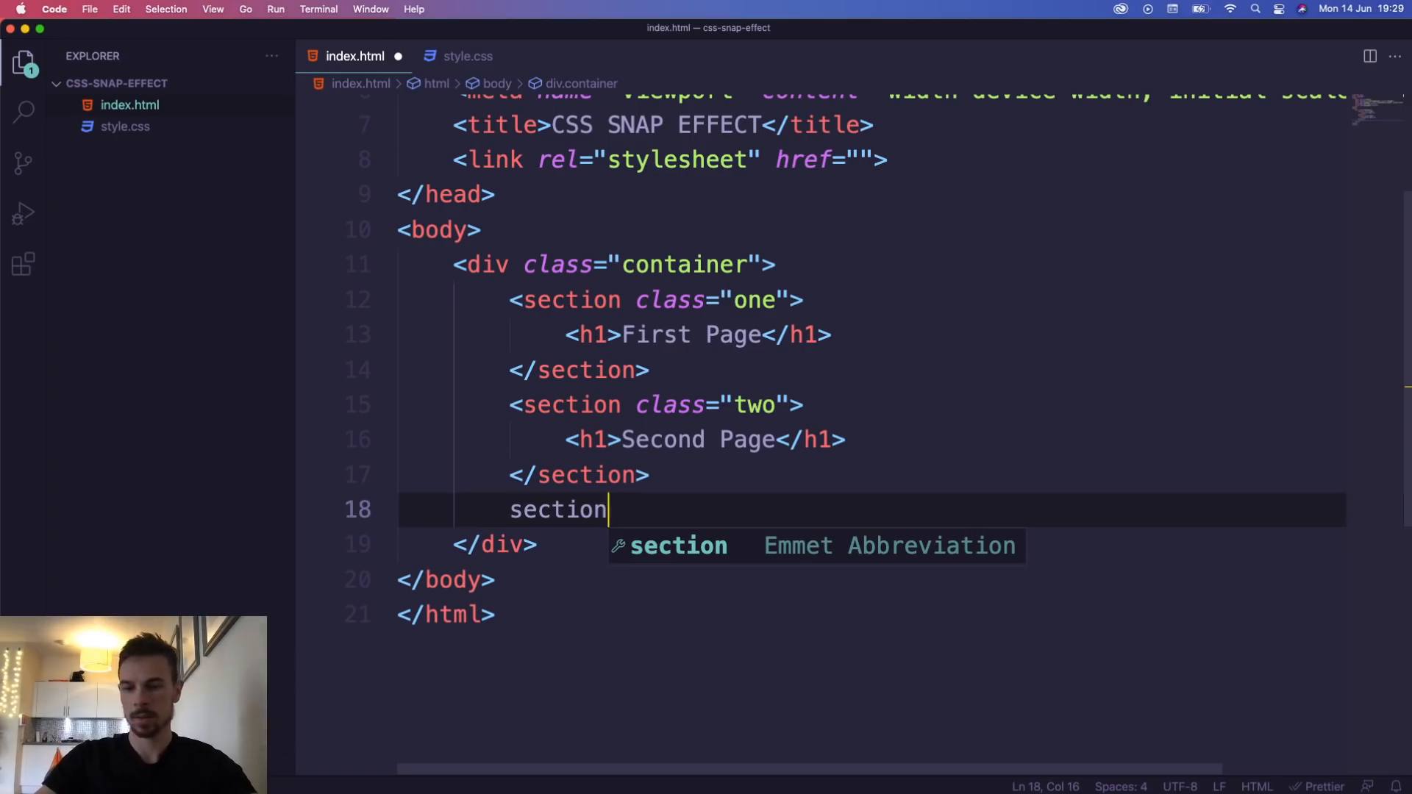
text(.)
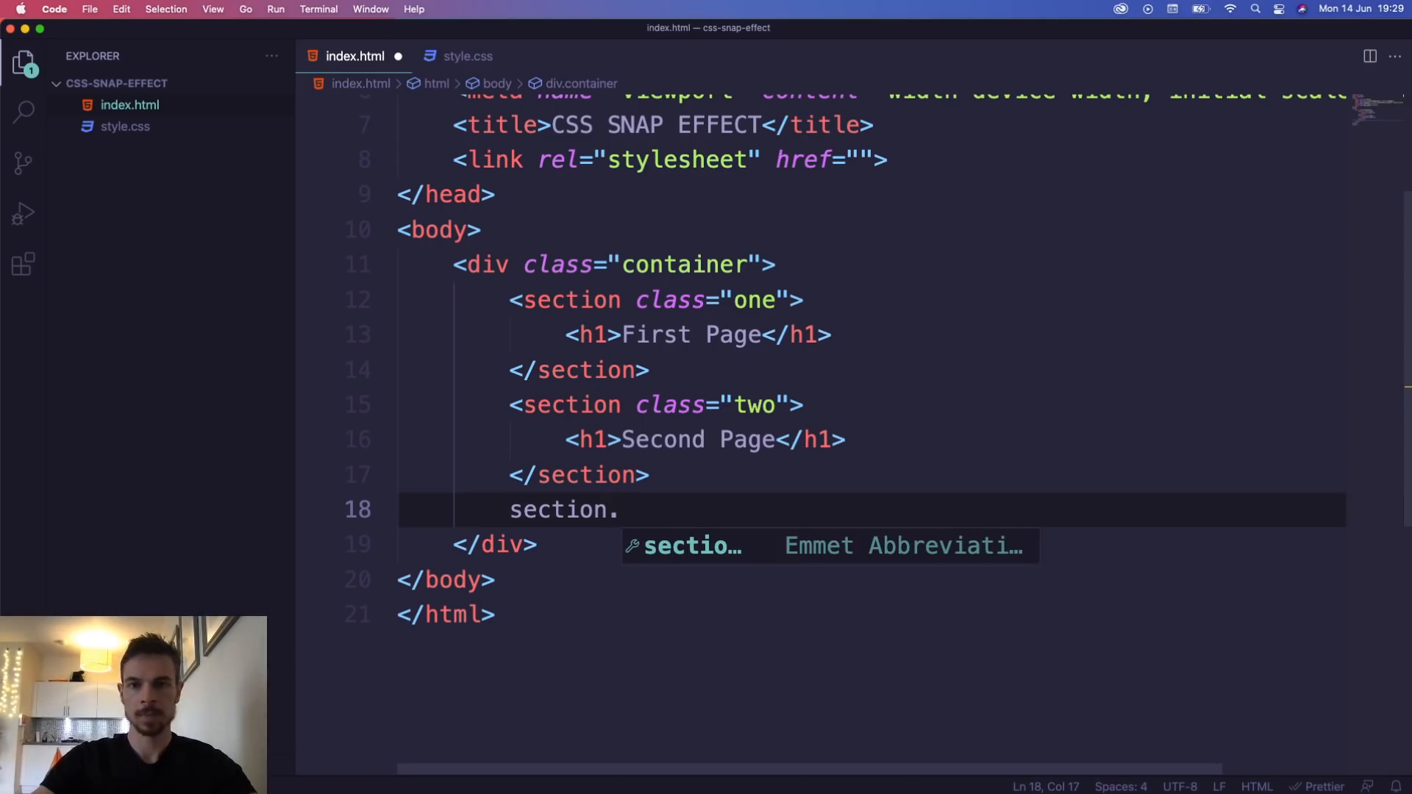
key(Tab)
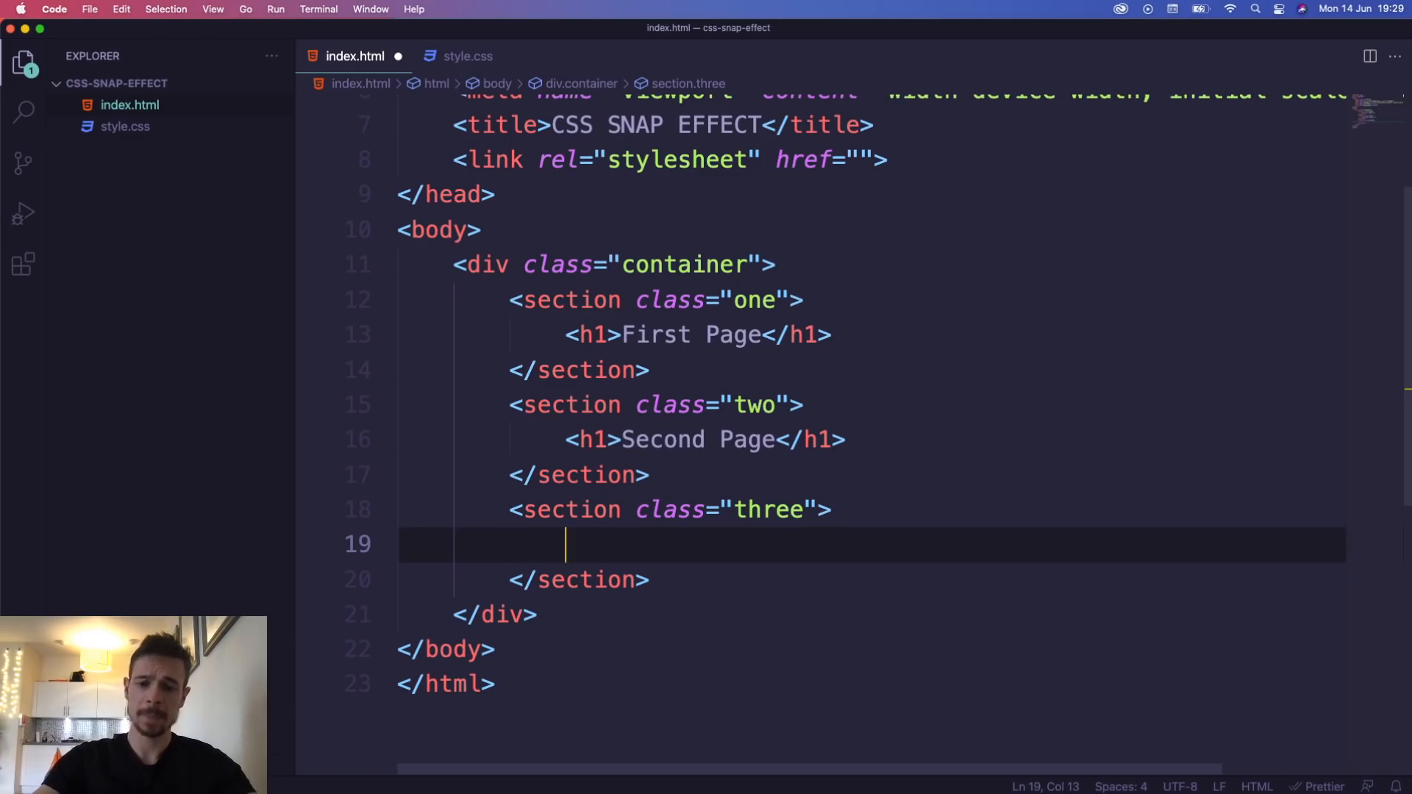
text(<h1>third Page</h1>)
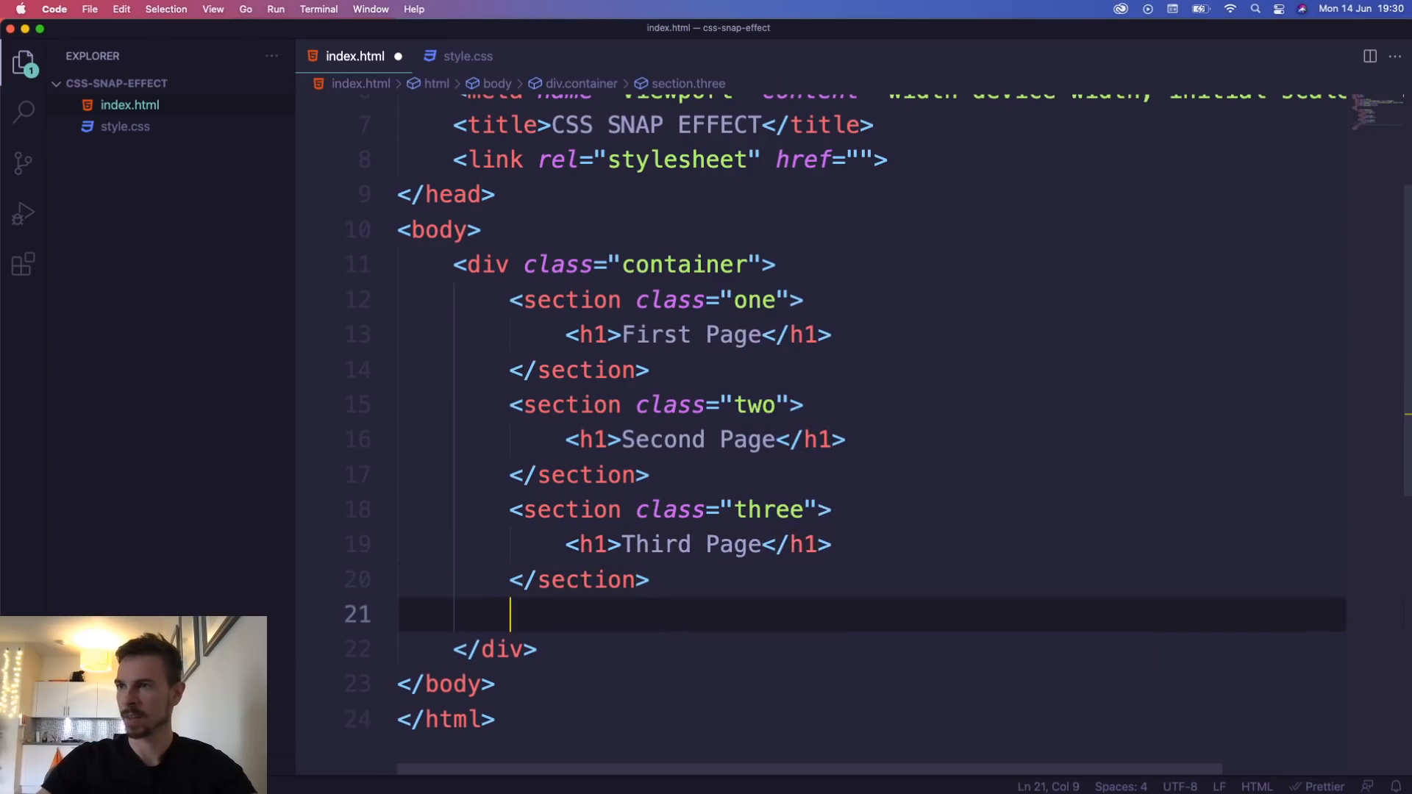
Add a fourth section with the placeholder heading 'Scotlandddddd'
text(section.)
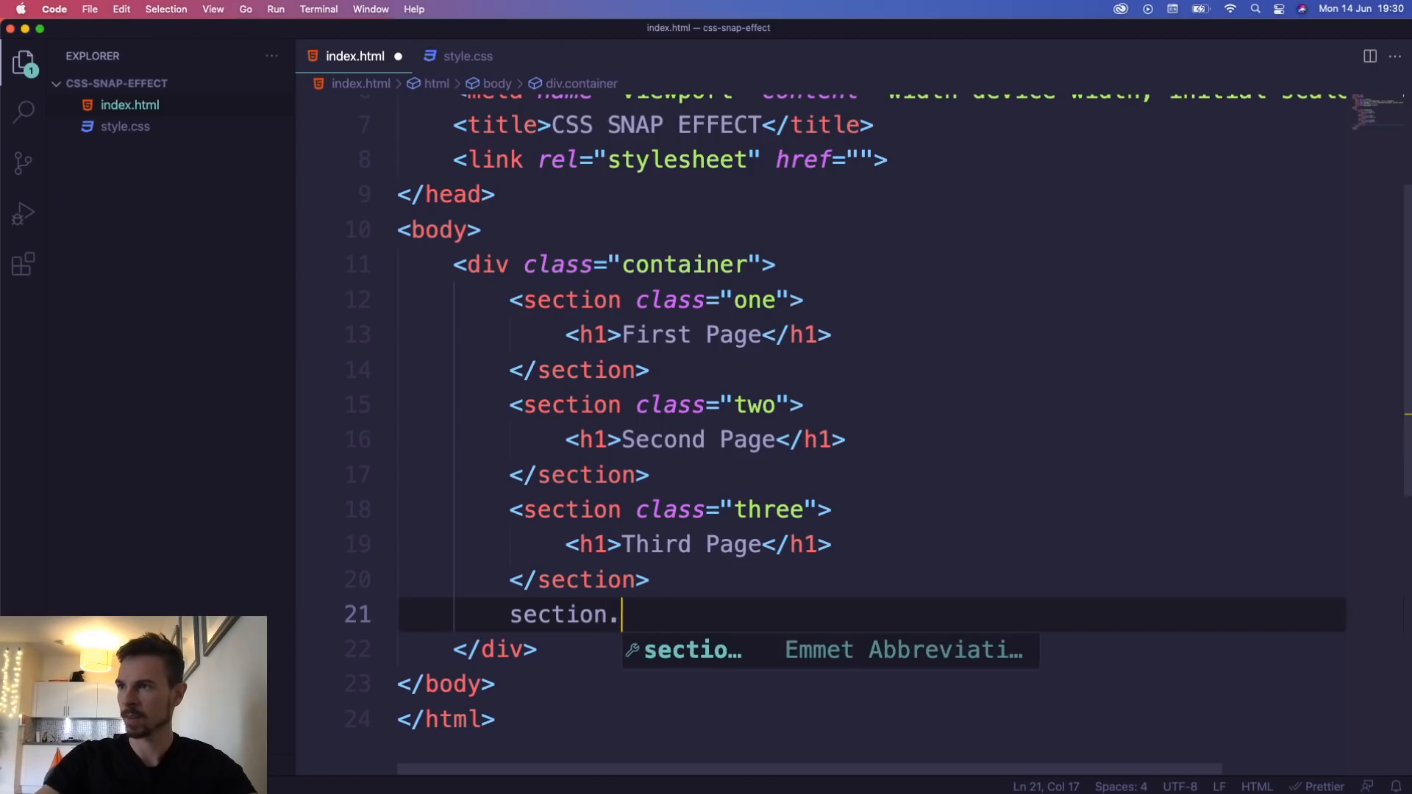
key(Tab)
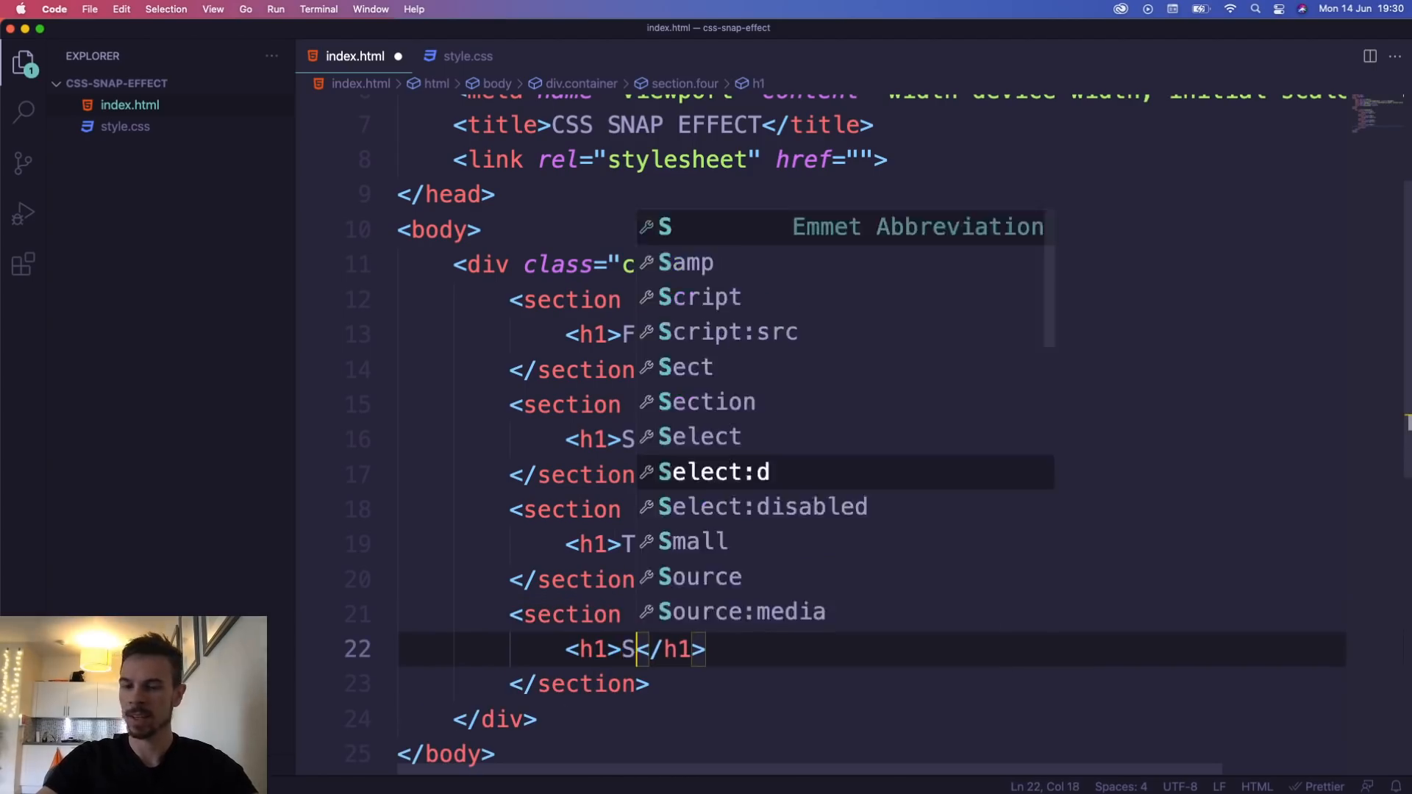
text(cotlanddddd)
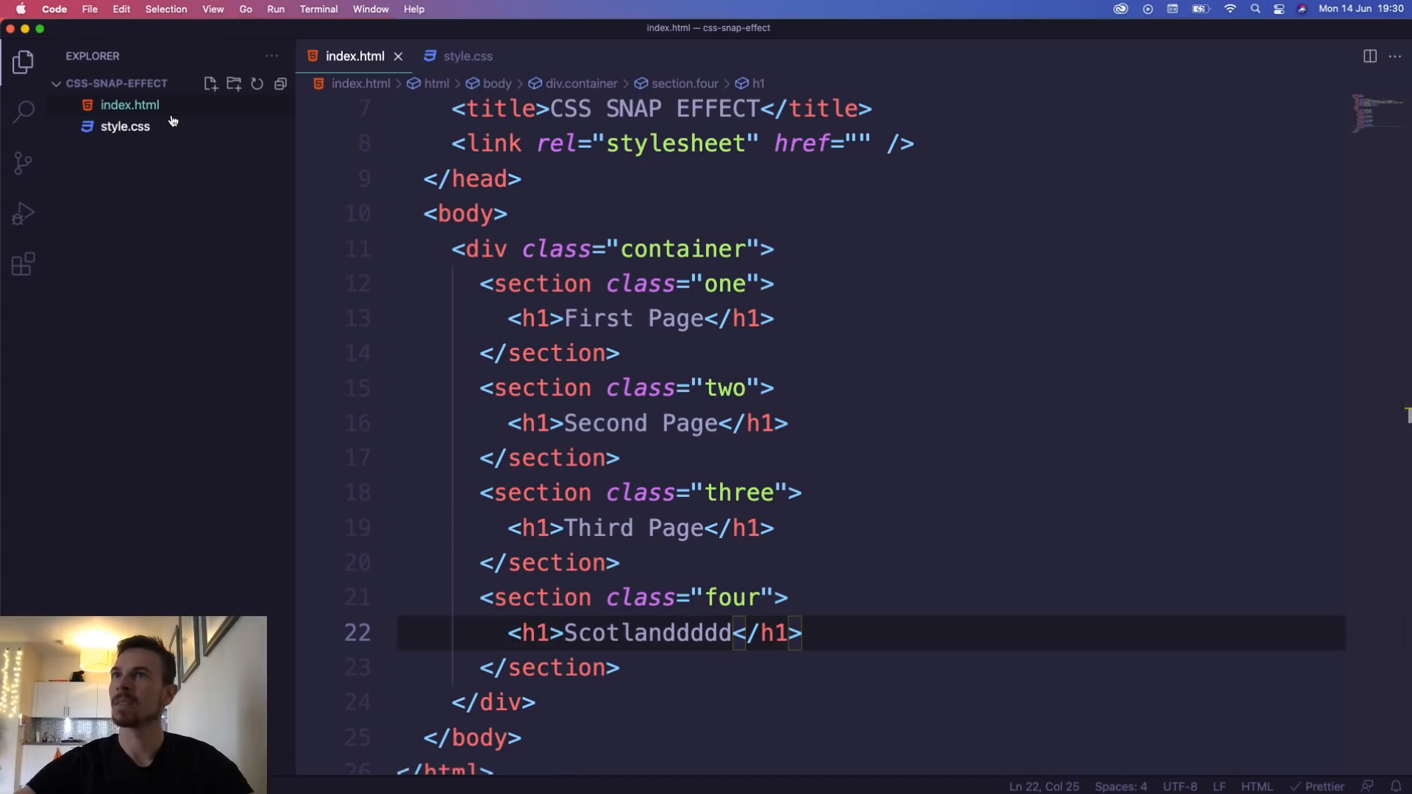
Serve index.html with Live Server and bring style.css up for editing
right_click(129, 105)
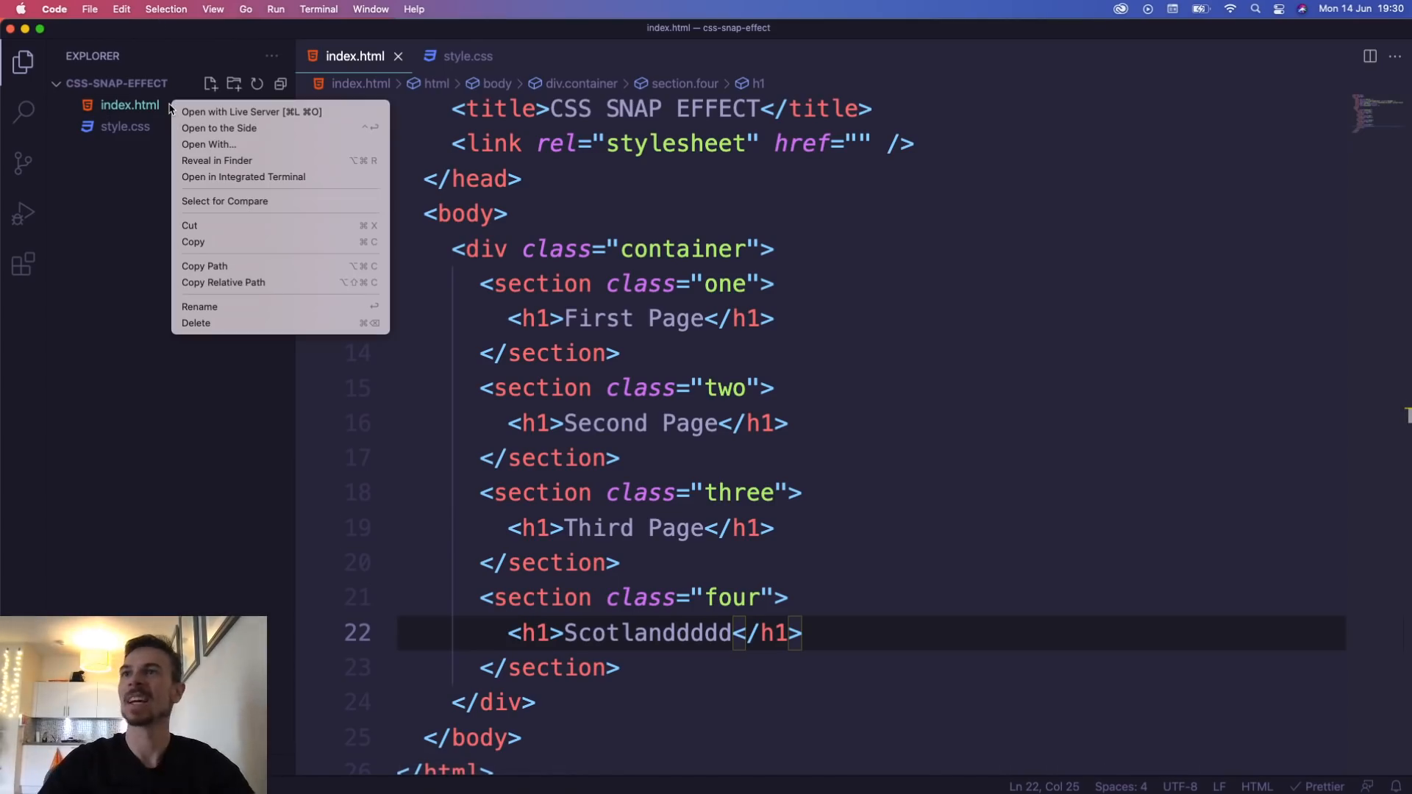
click(252, 112)
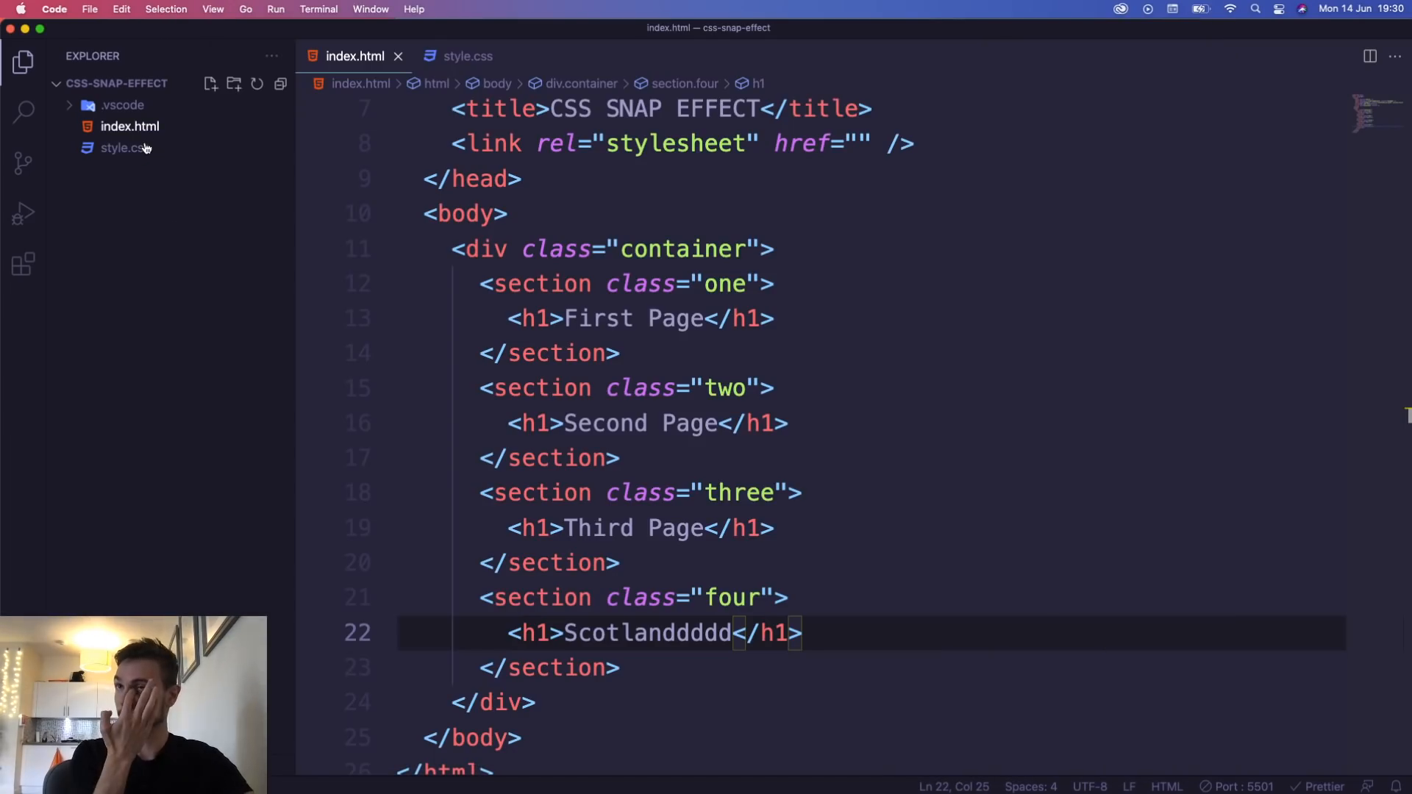
click(468, 55)
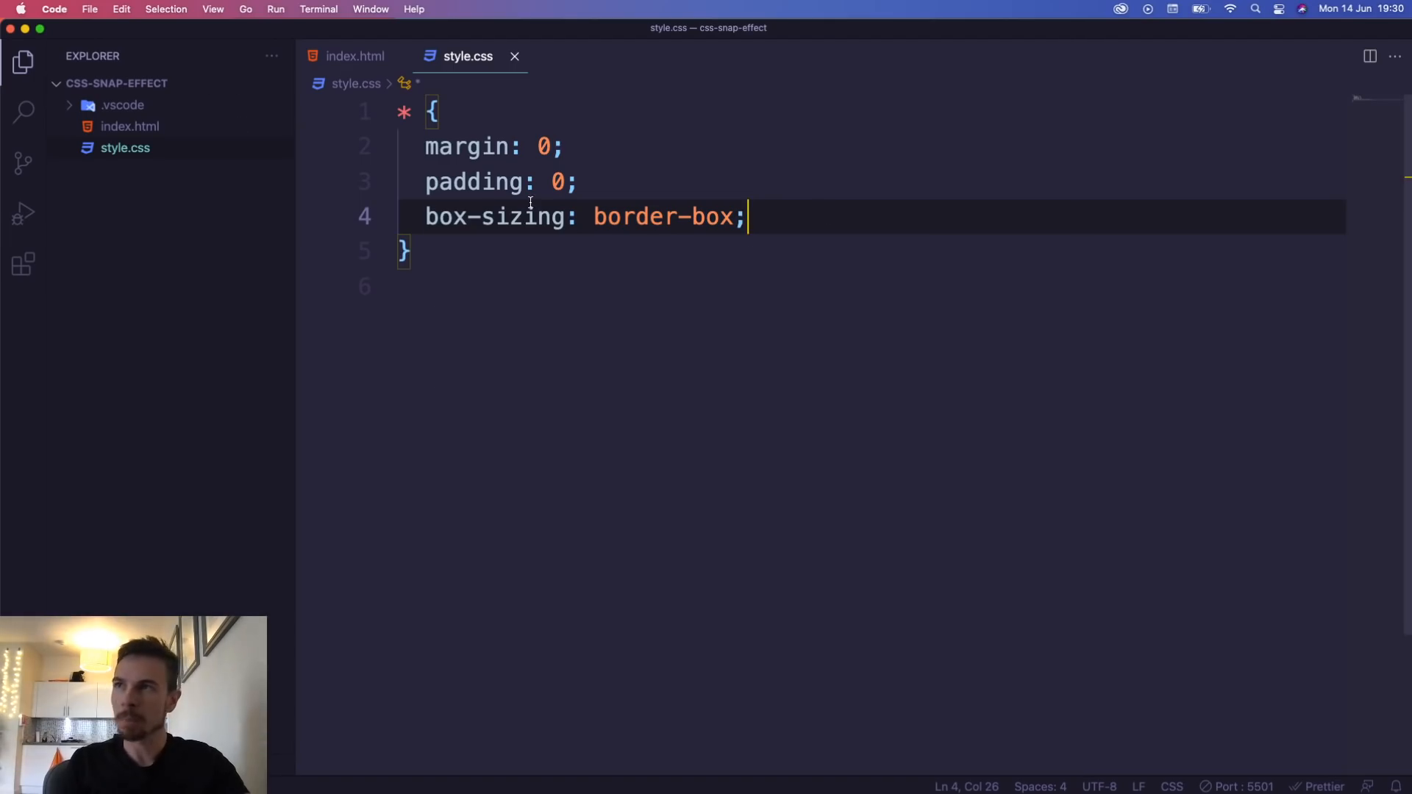
Add font-family: sans-serif to the * rule and a section rule with height: 100vh
drag(541, 182, 746, 217)
text(font-family: ;)
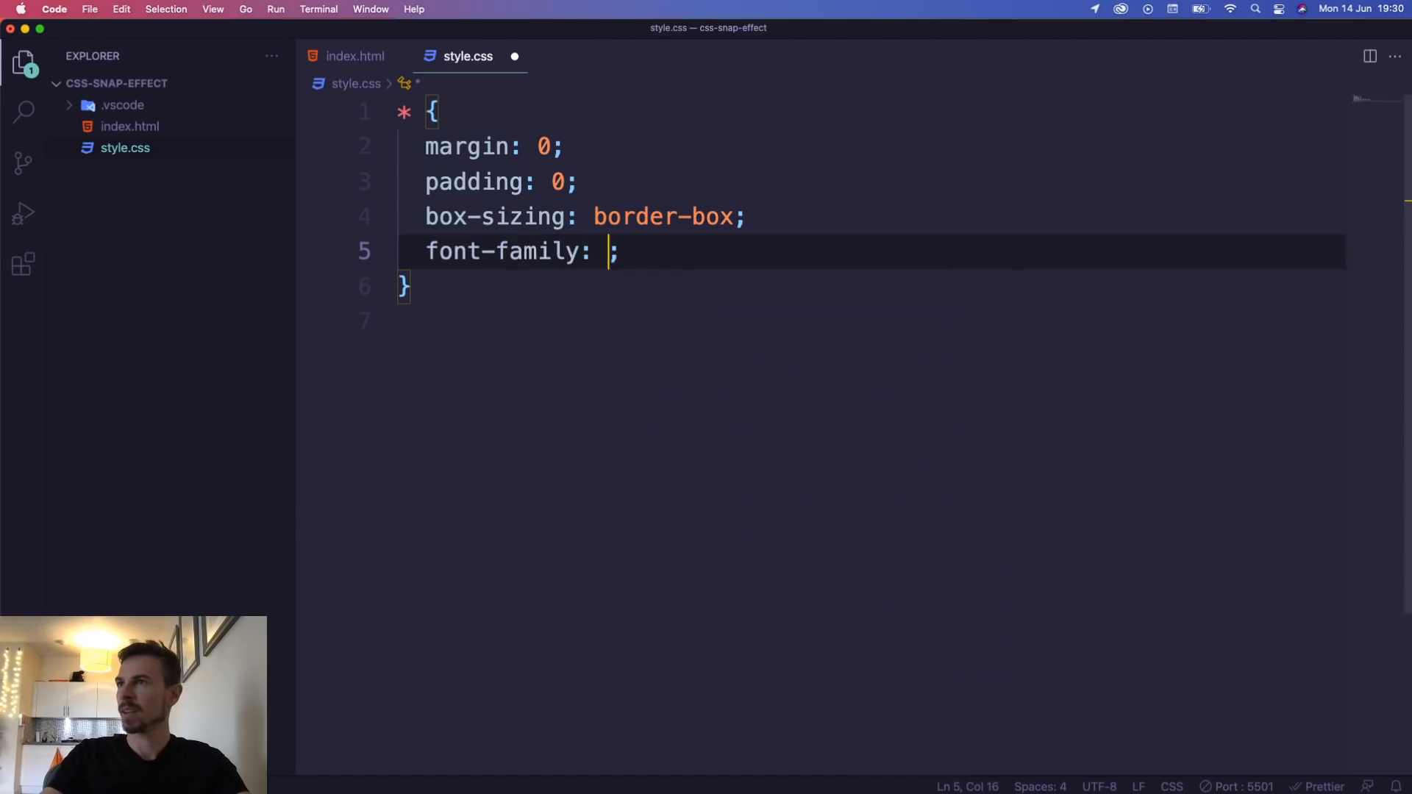
text(sans-serif)
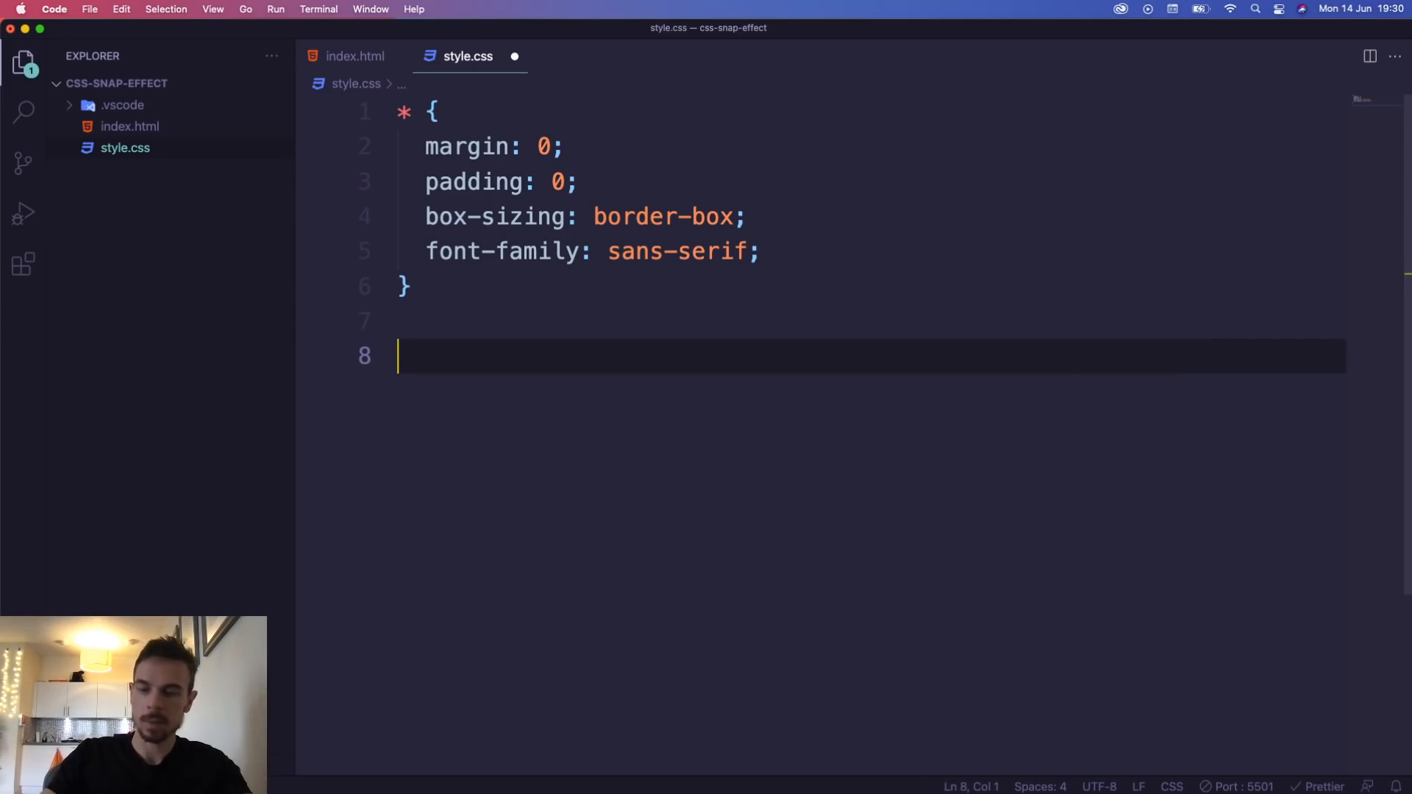
mouse_move(165, 529)
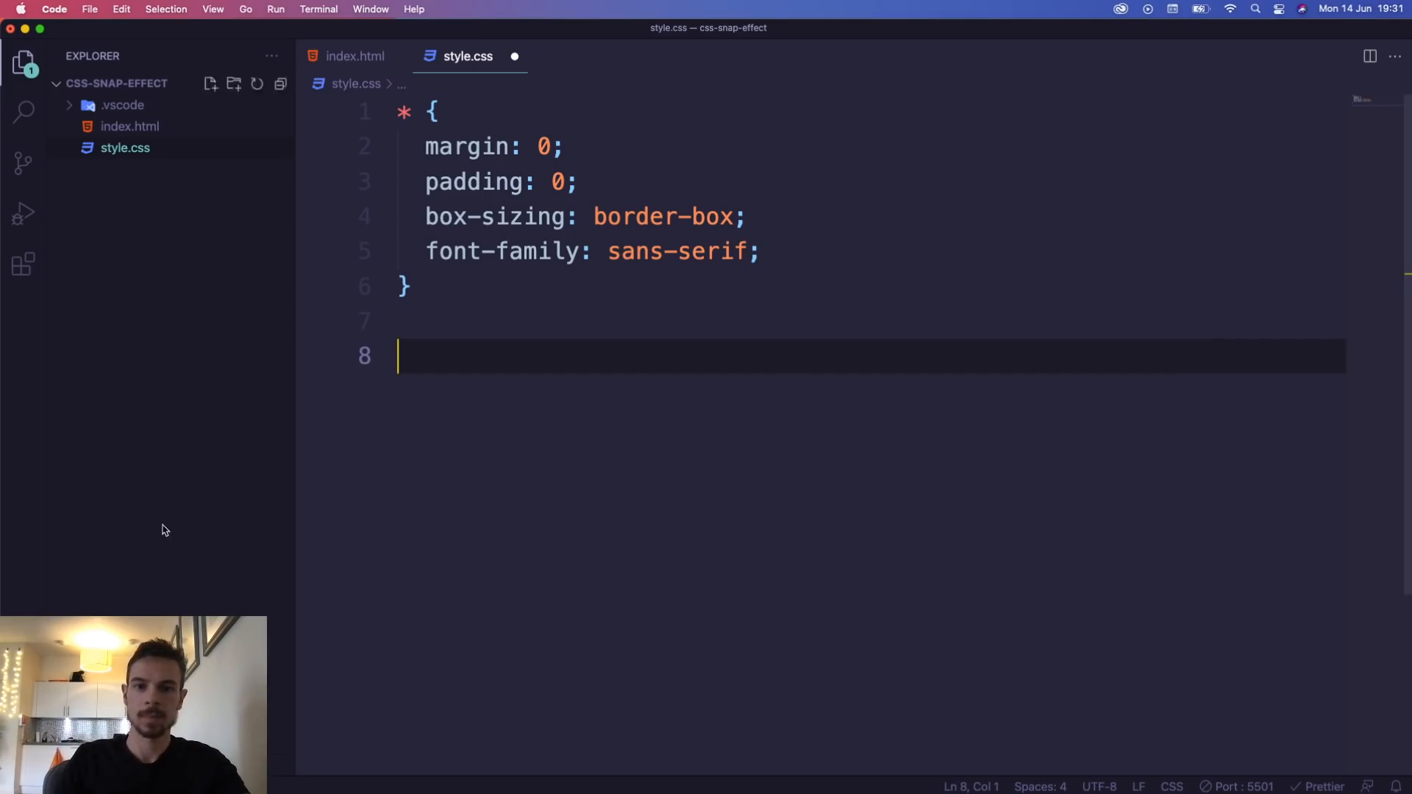
text(section)
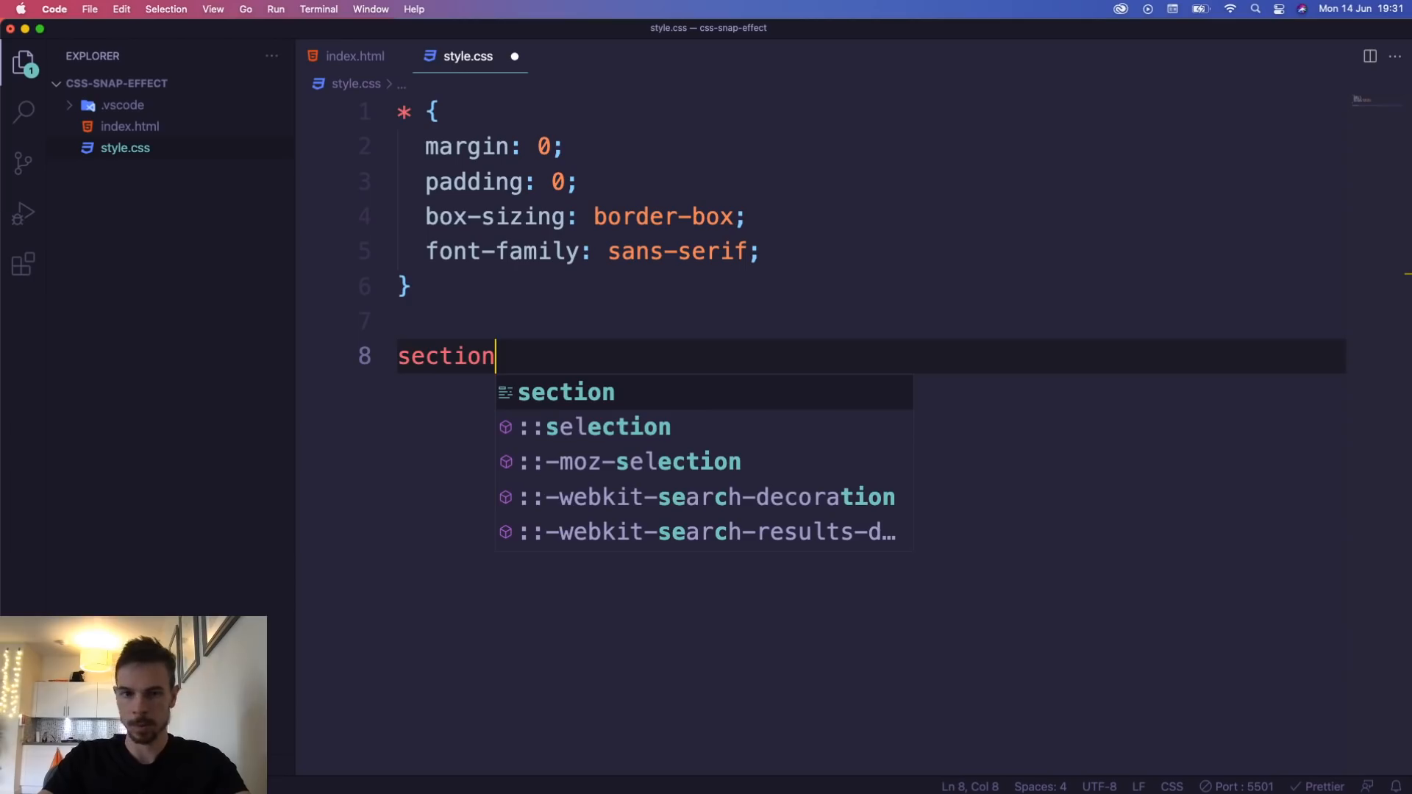
text({)
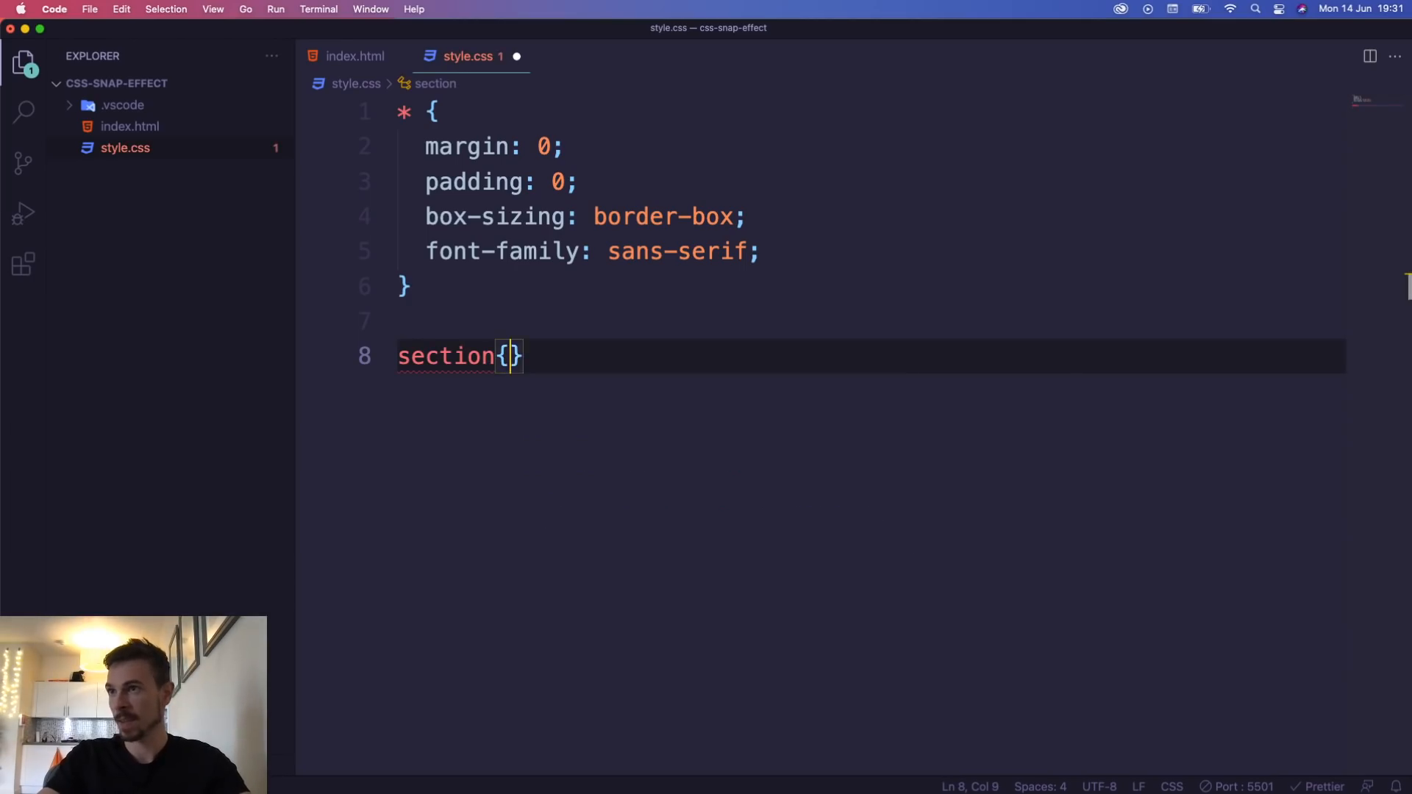
text(height: 100vh;)
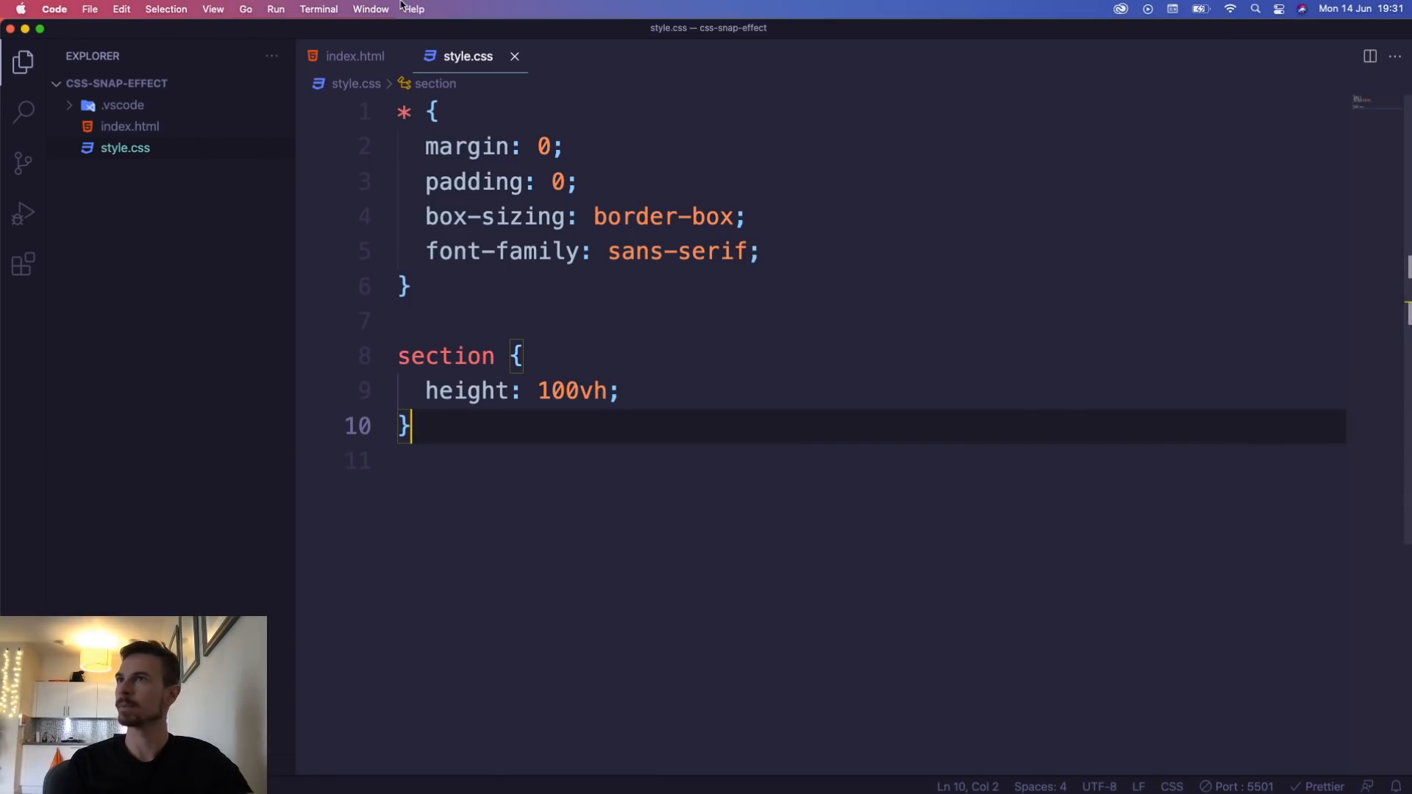
click(355, 56)
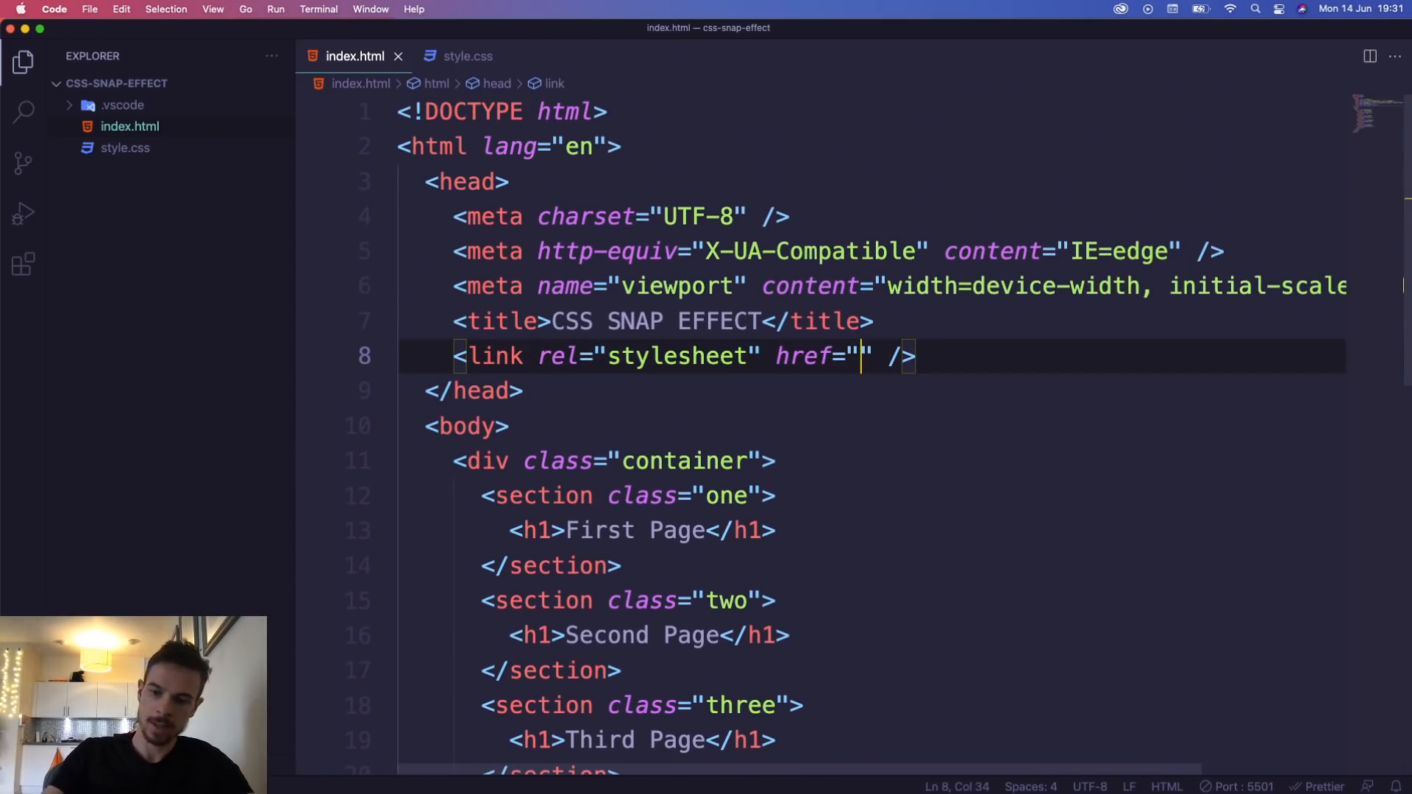
Point the link href at ./style.css so the page loads the stylesheet
text(./style.css)
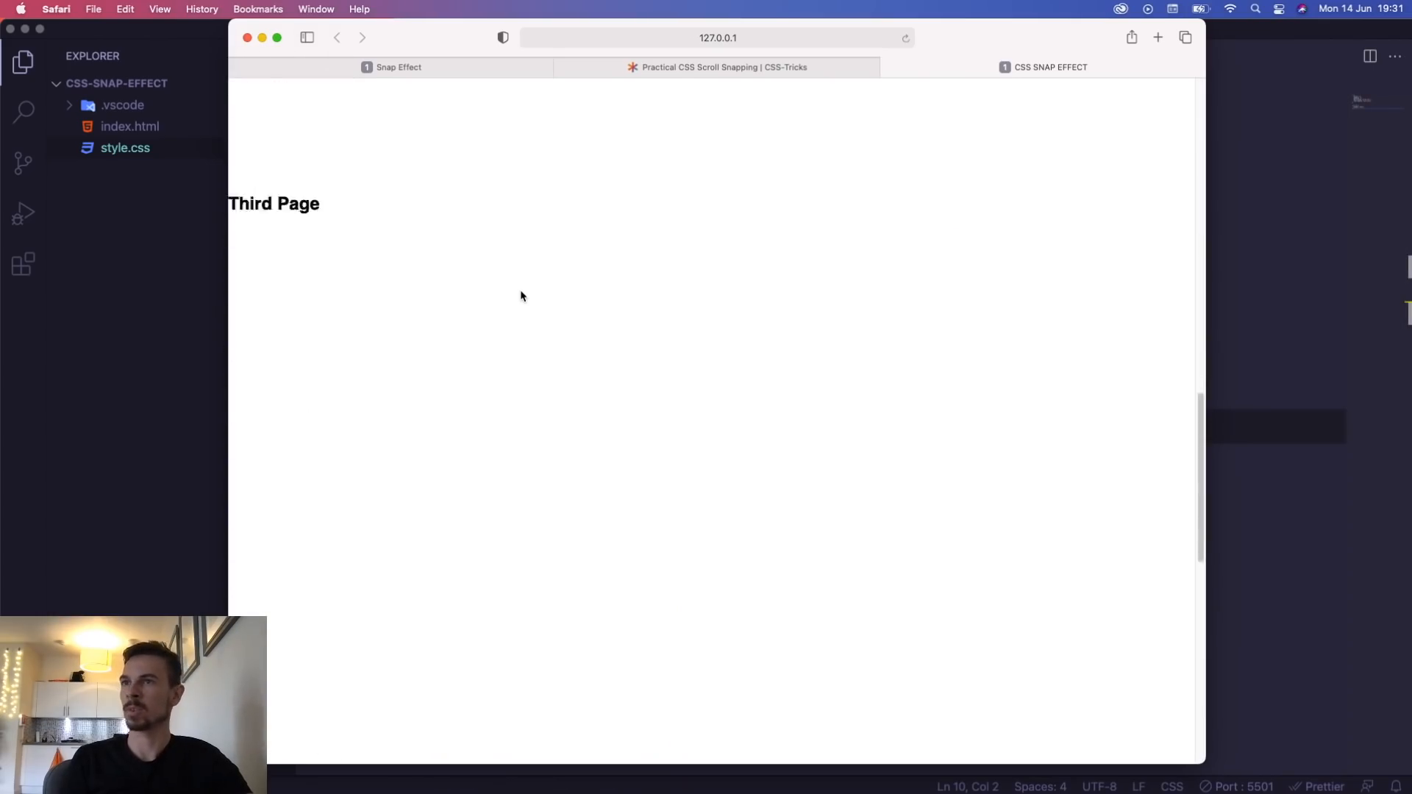
scroll(up, 3)
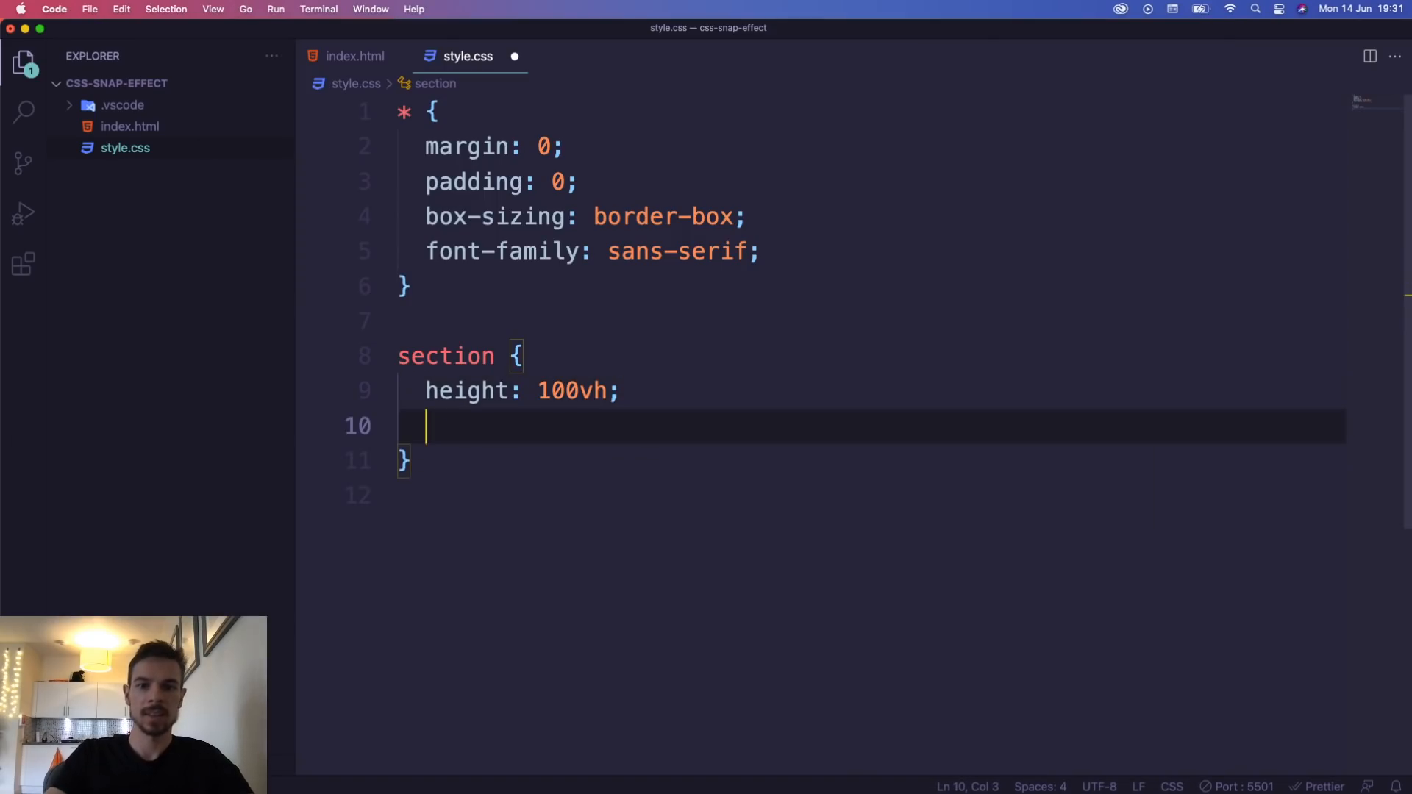
Centre section content with display: flex, justify-content: center and align-items: center
text(display: flex;)
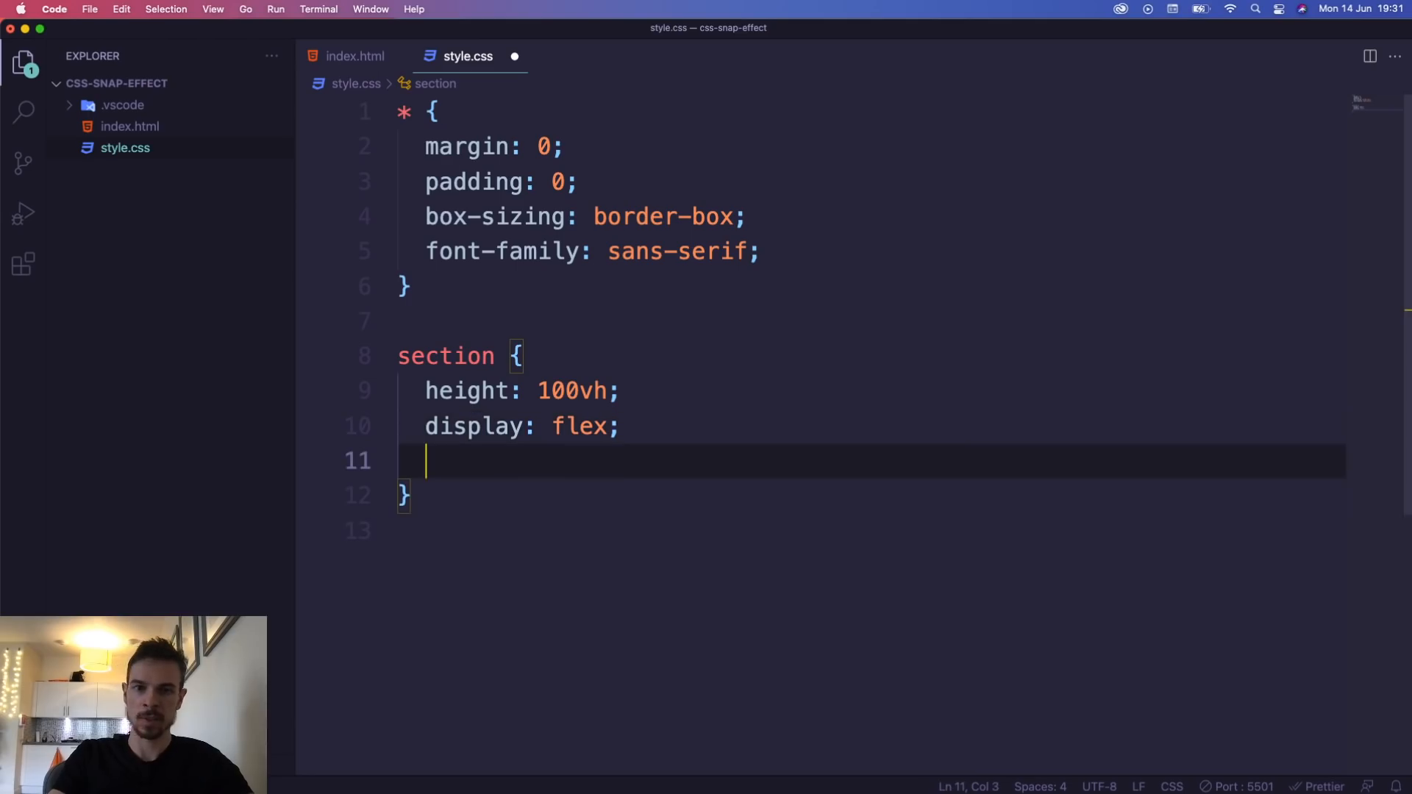
text(justify-content: center;)
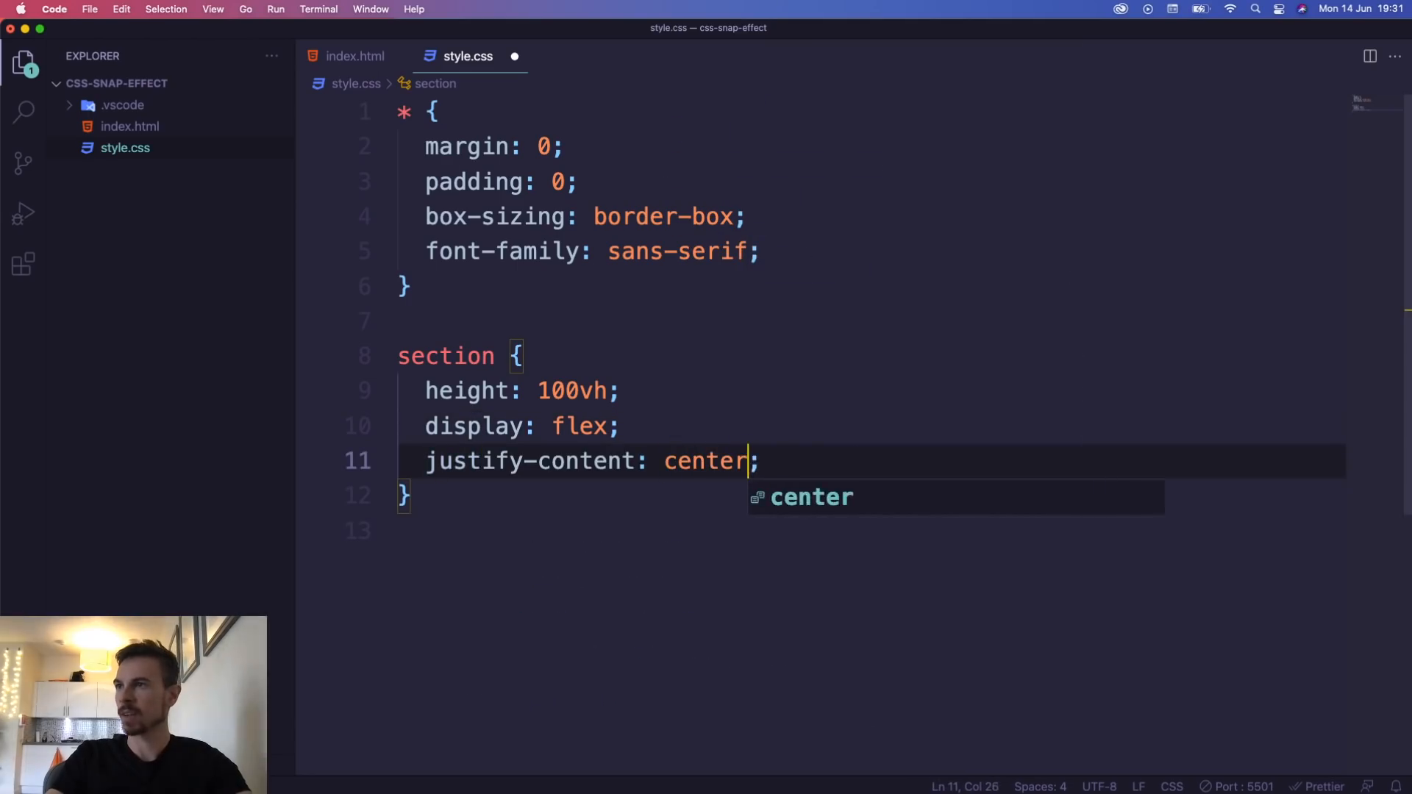
text(a)
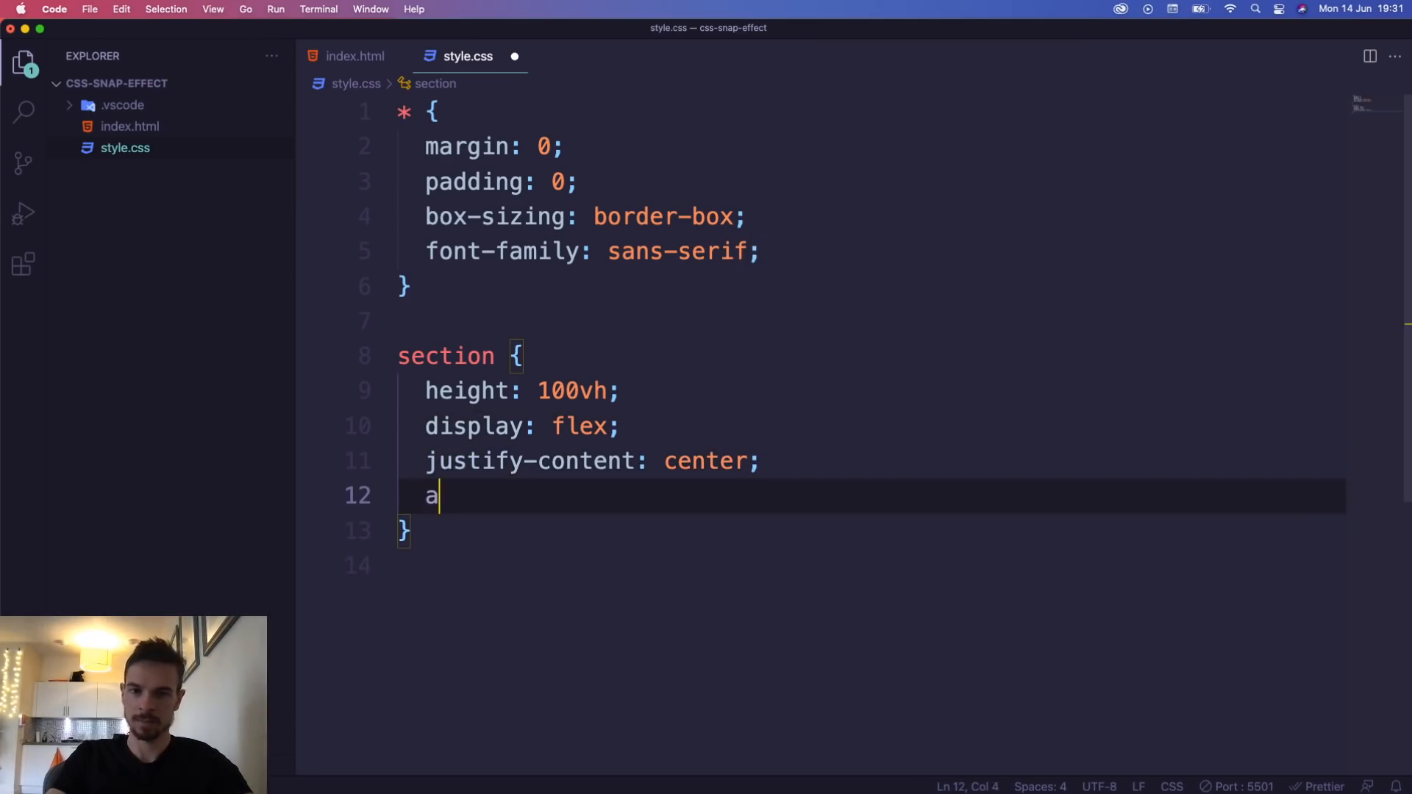
text(lign-items: center;)
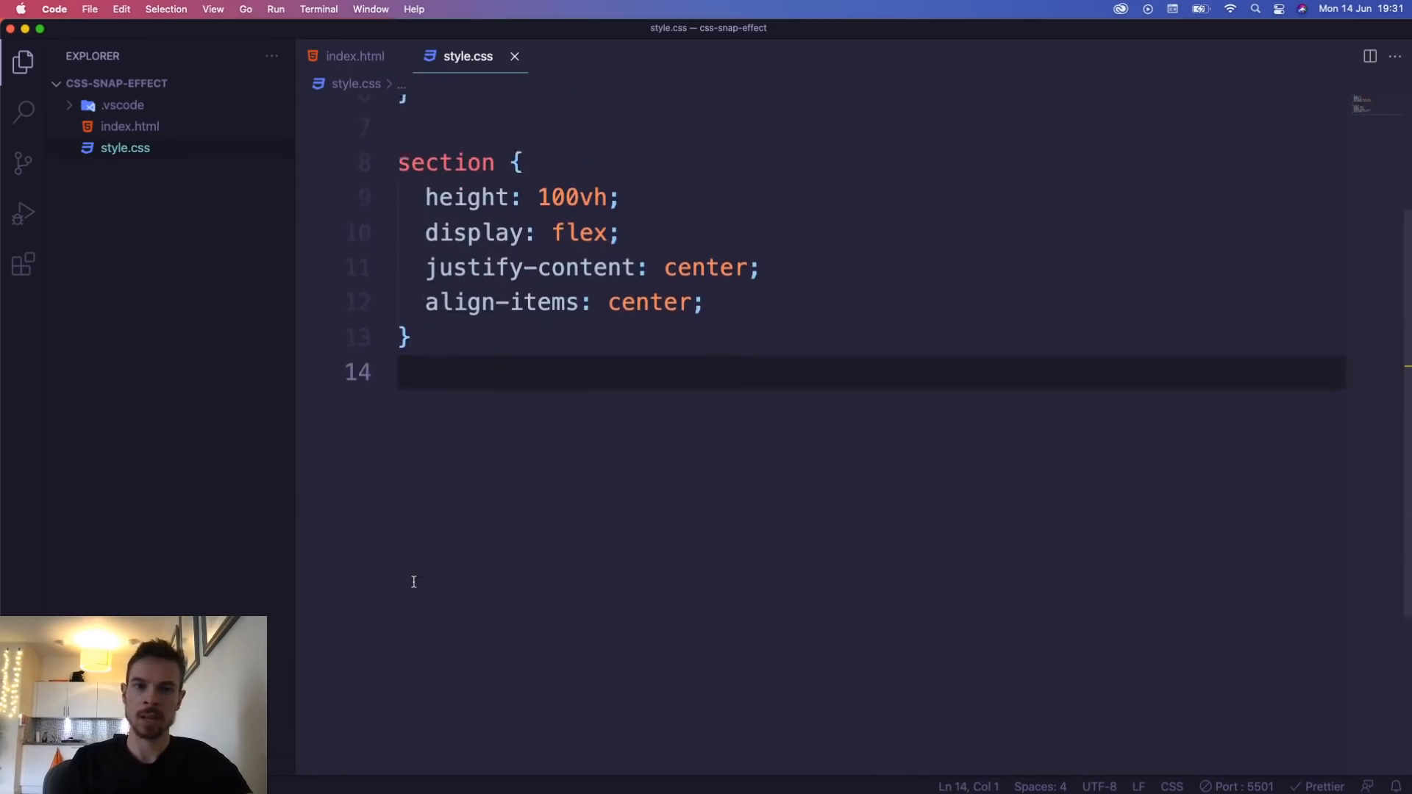
Insert distinct background rules for .one to .four and set section text color: white
text(.o)
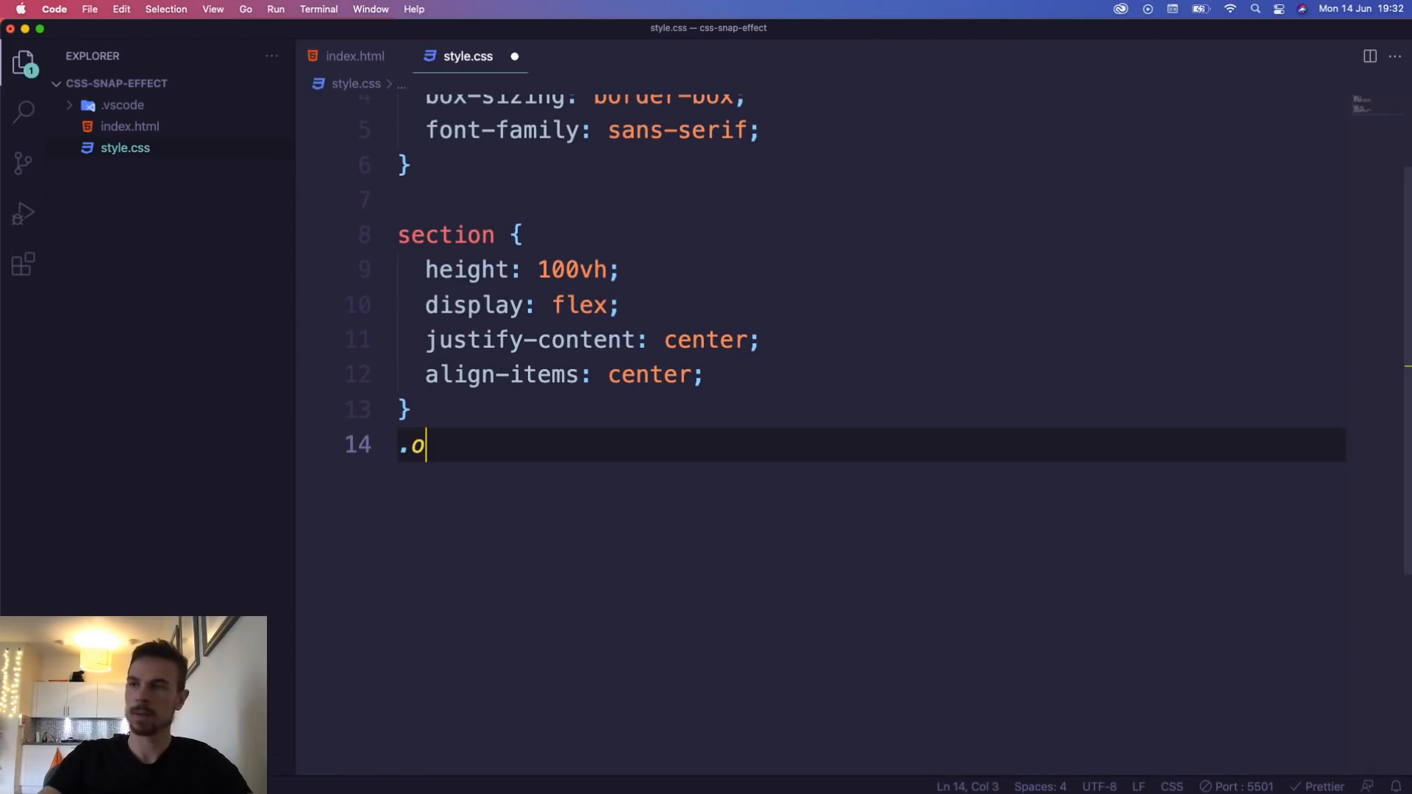
key(backspace)
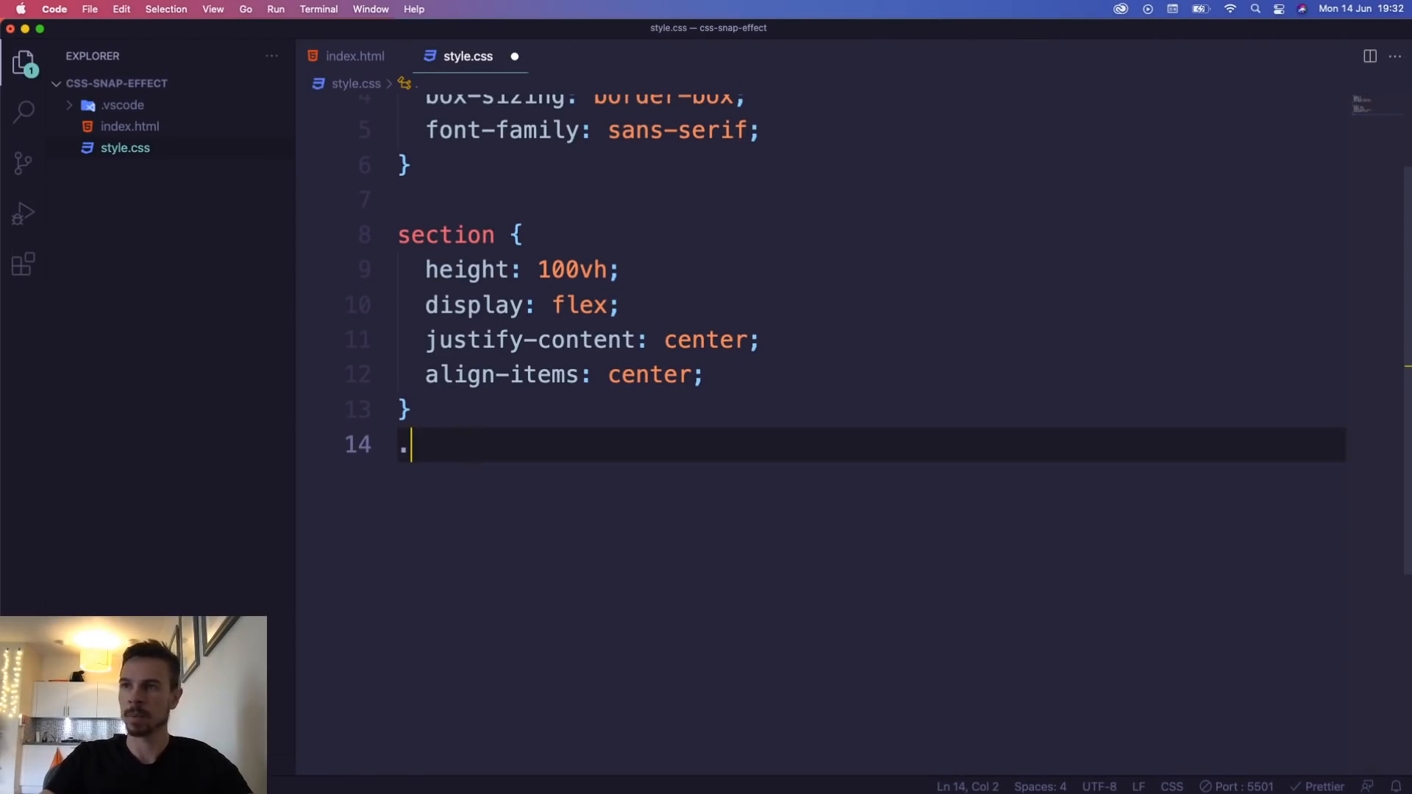
key(backspace)
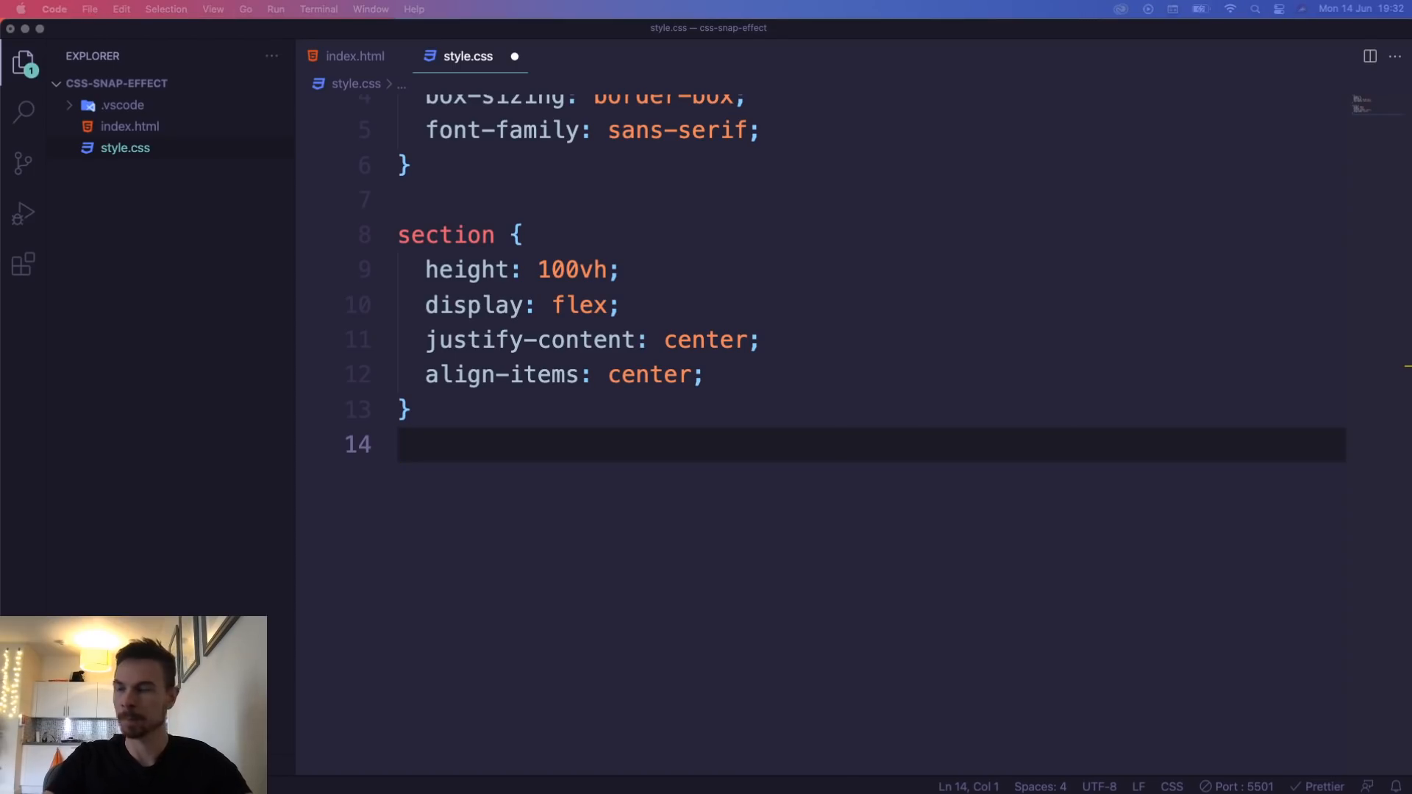
key(enter)
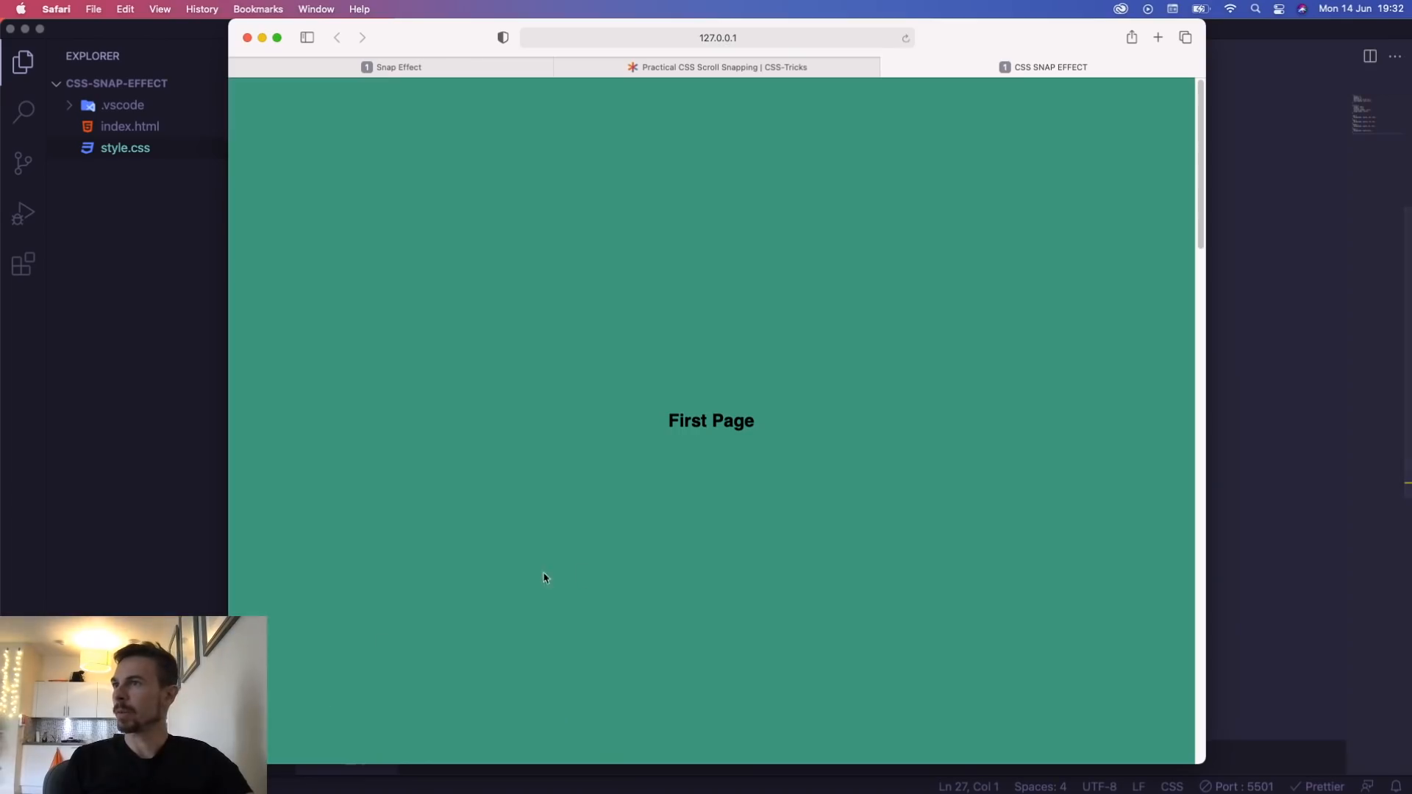
scroll(down, 3)
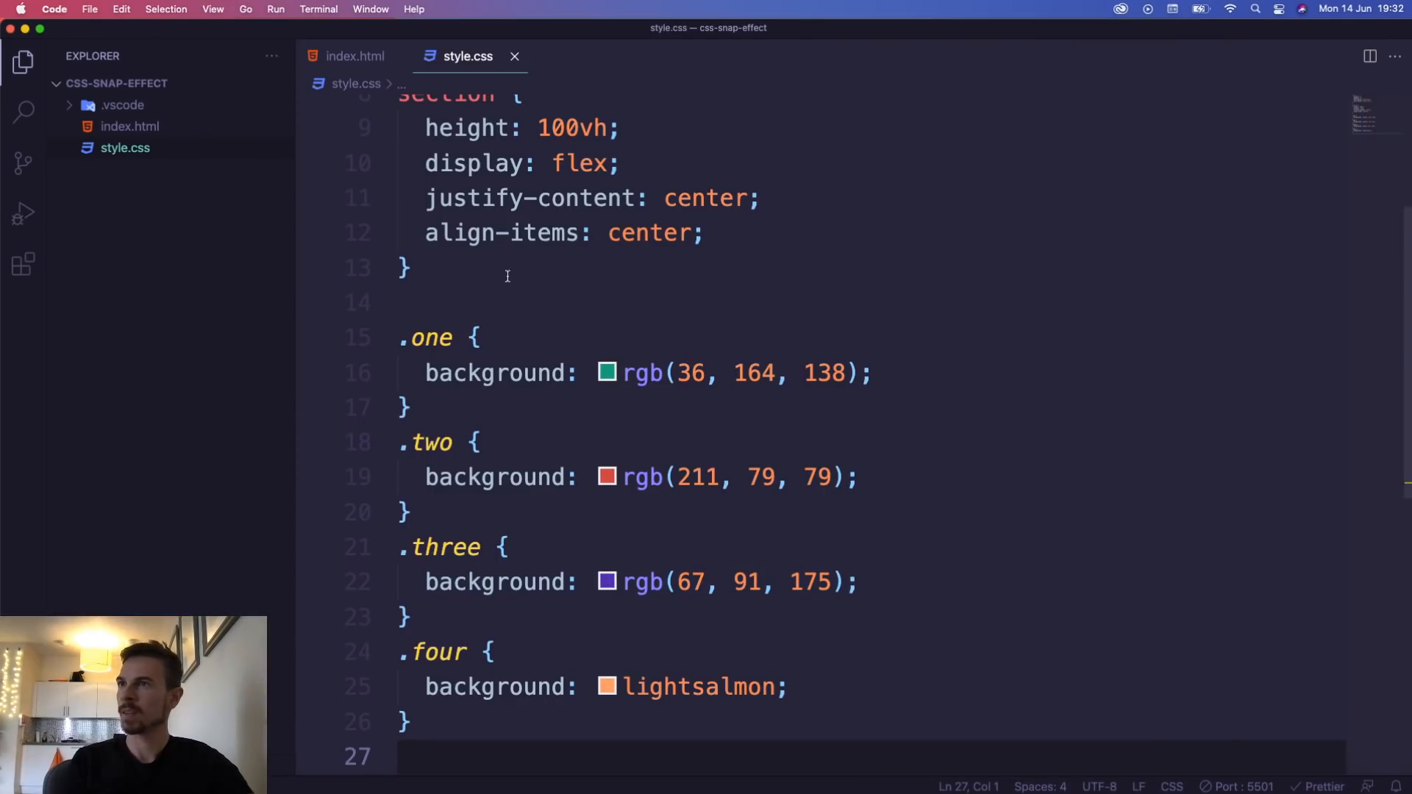
key(enter)
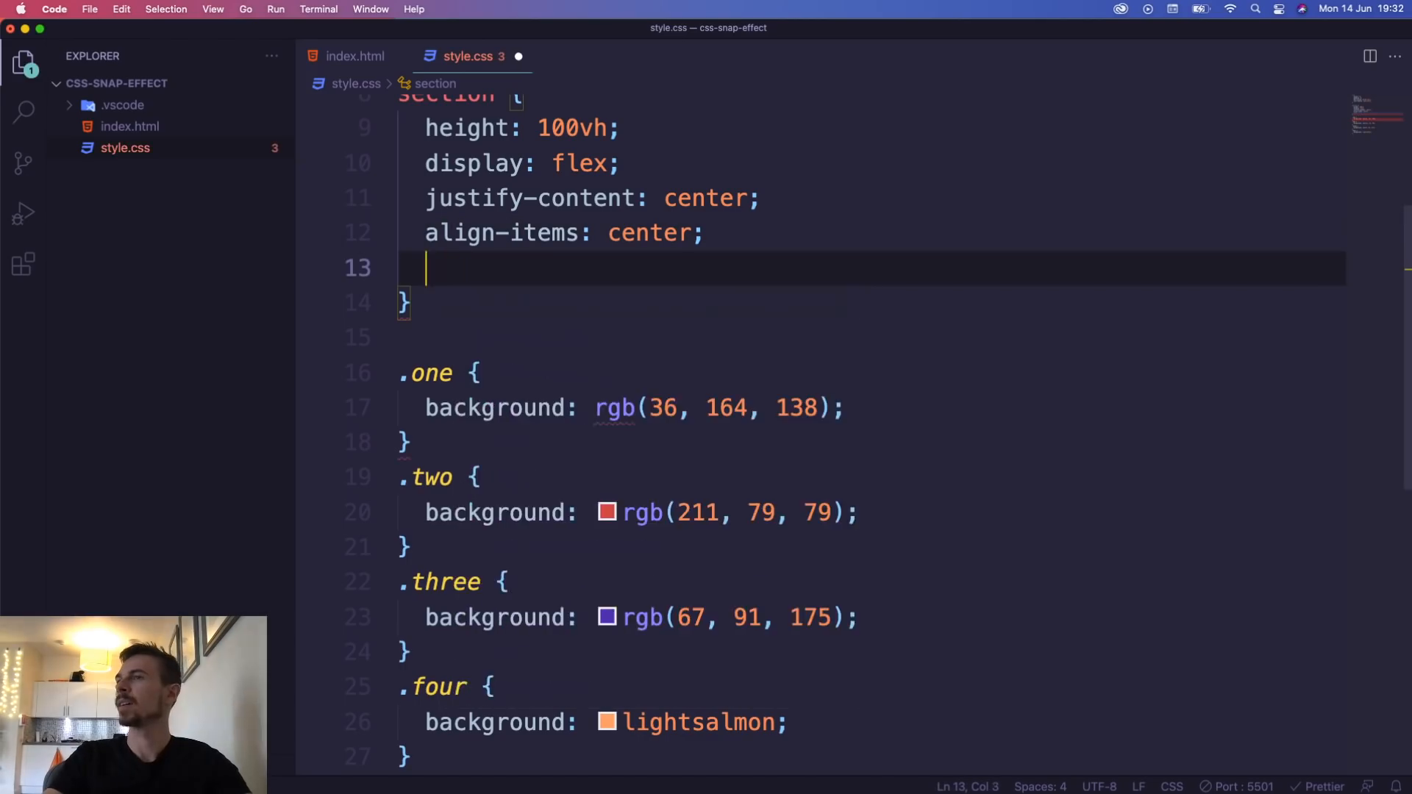
text(color: white;)
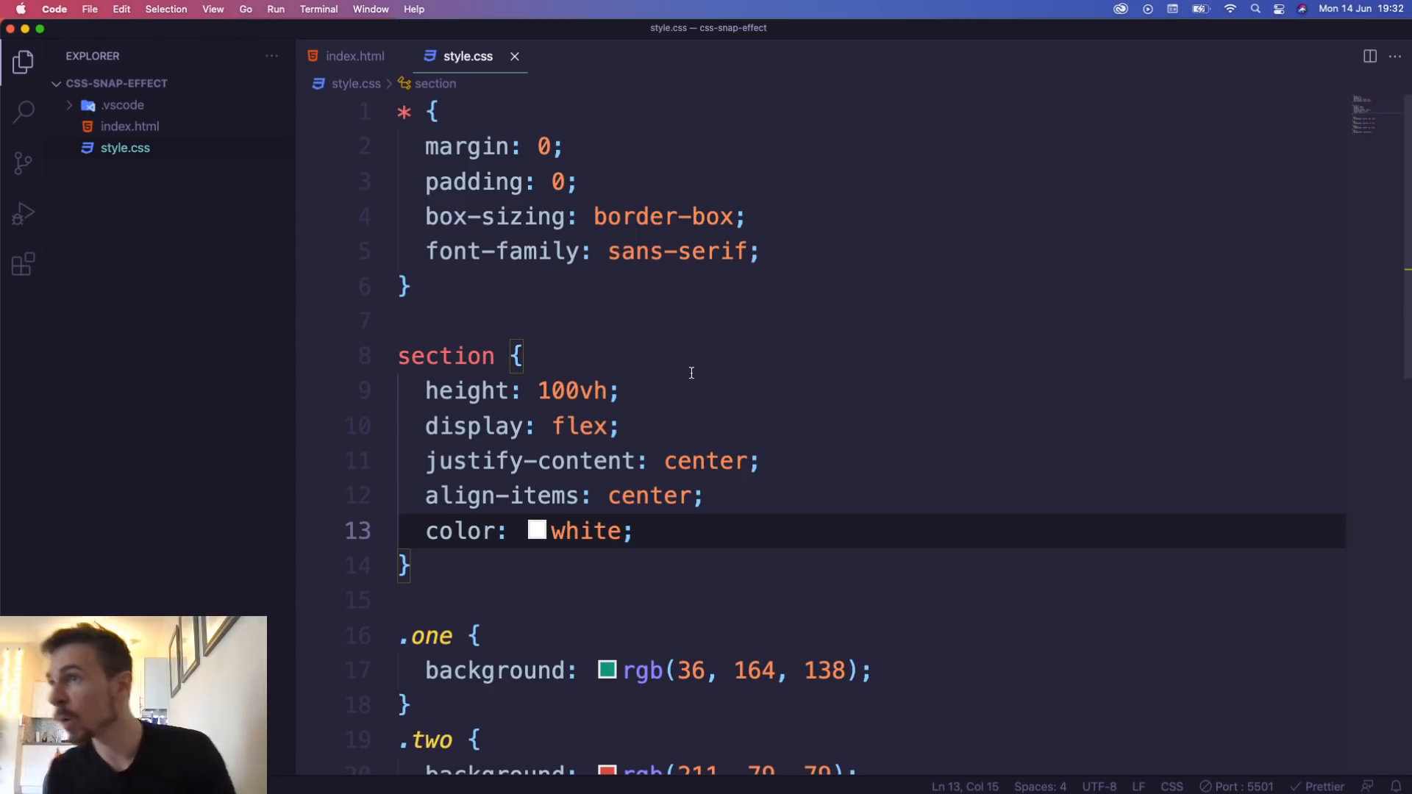
Check the container class name in index.html before styling it
scroll(down, 3)
text(.container{)
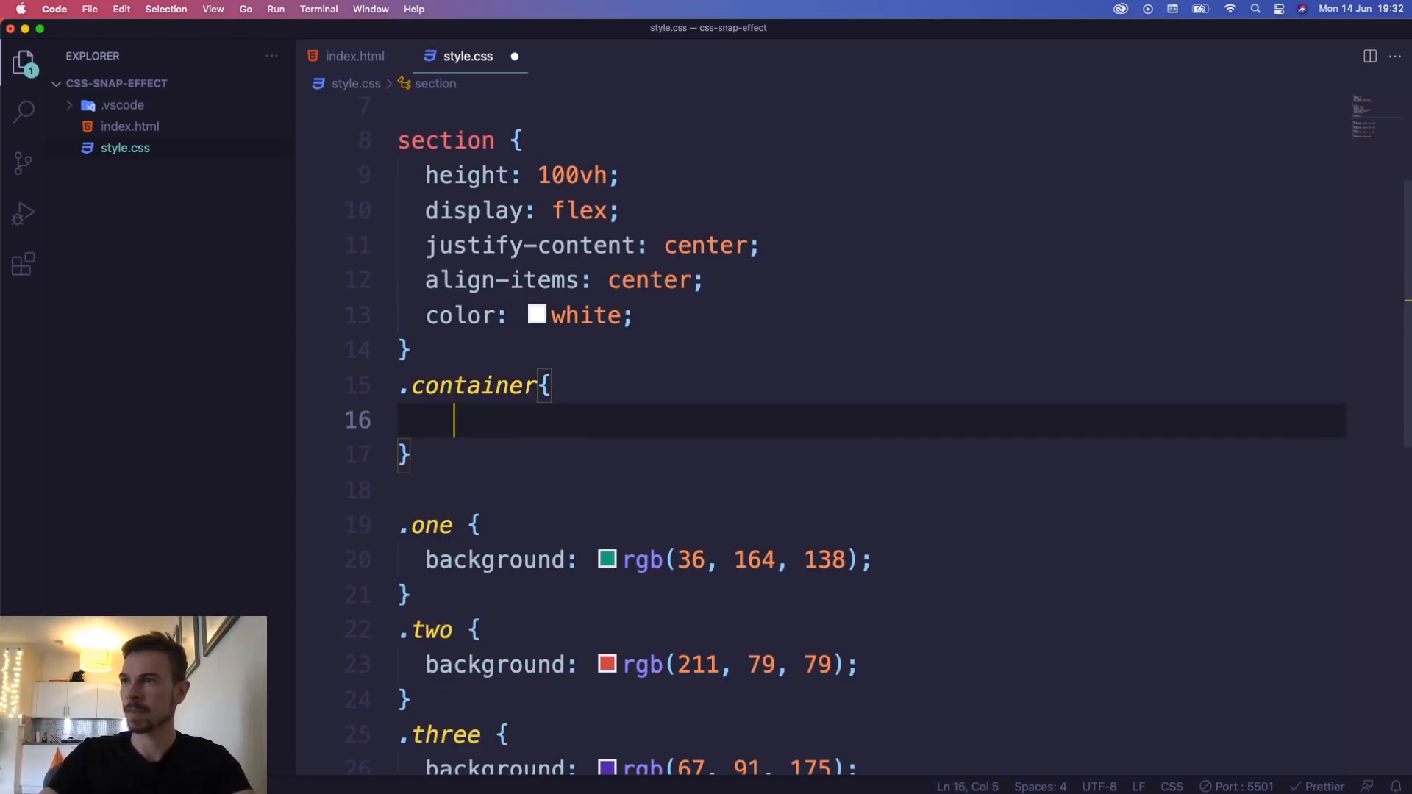
click(354, 55)
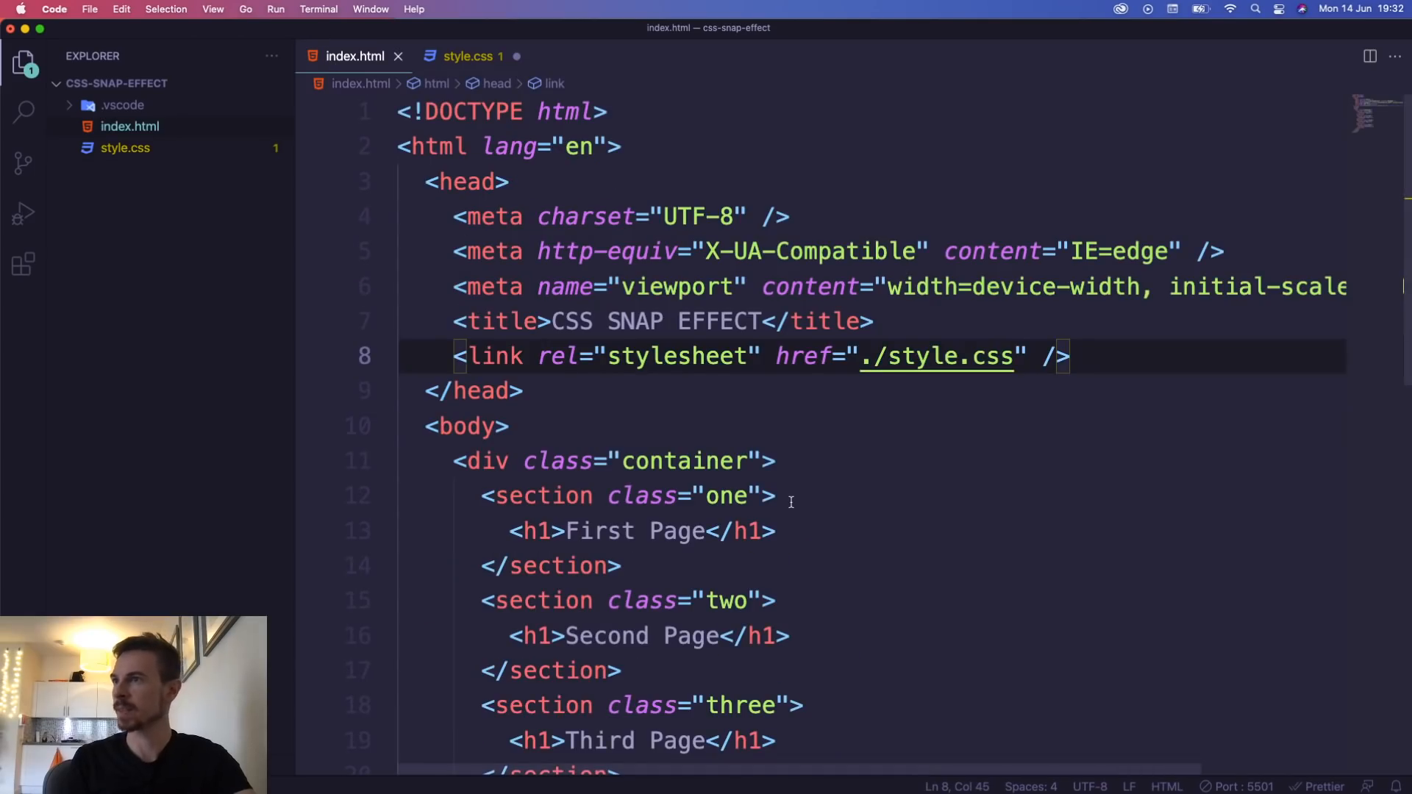
scroll(down, 3)
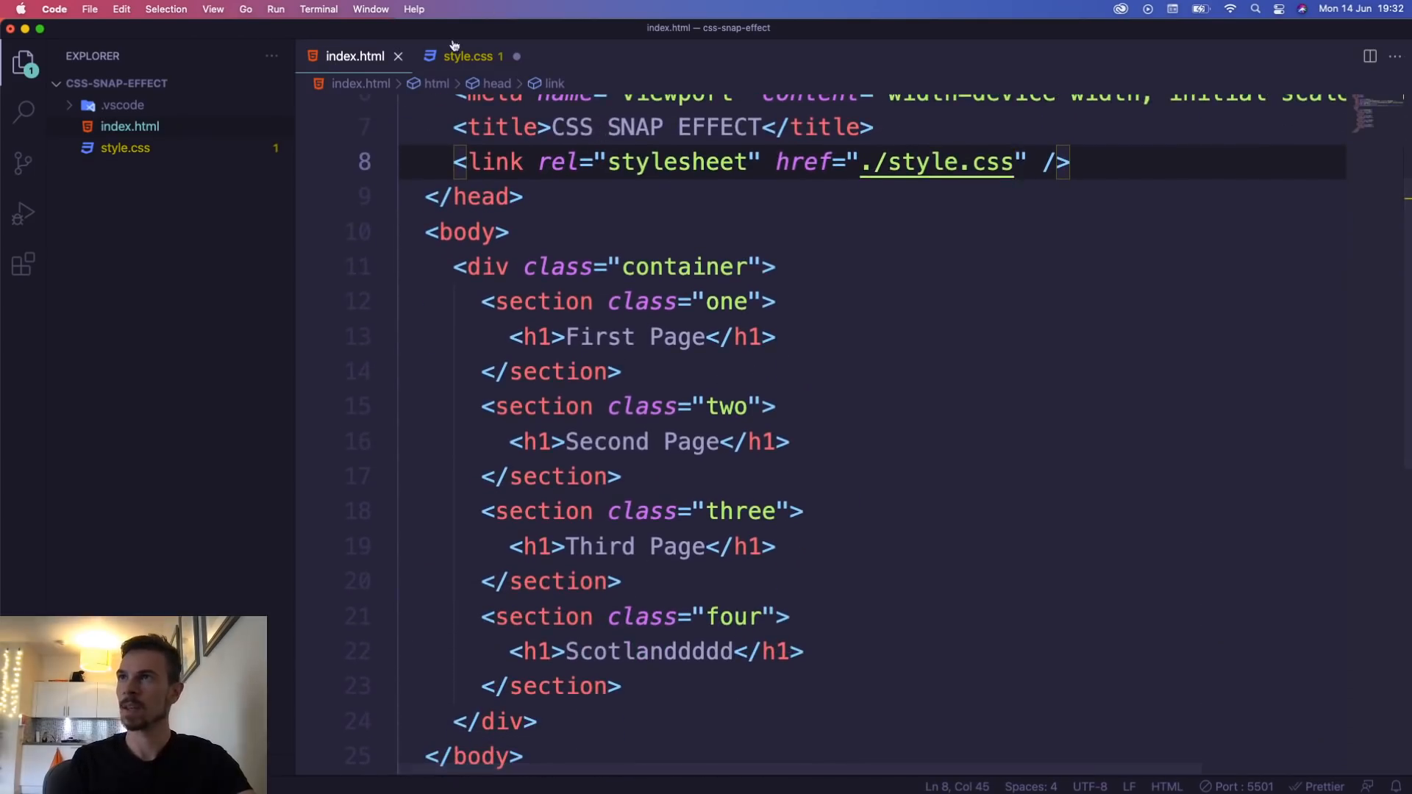
click(468, 55)
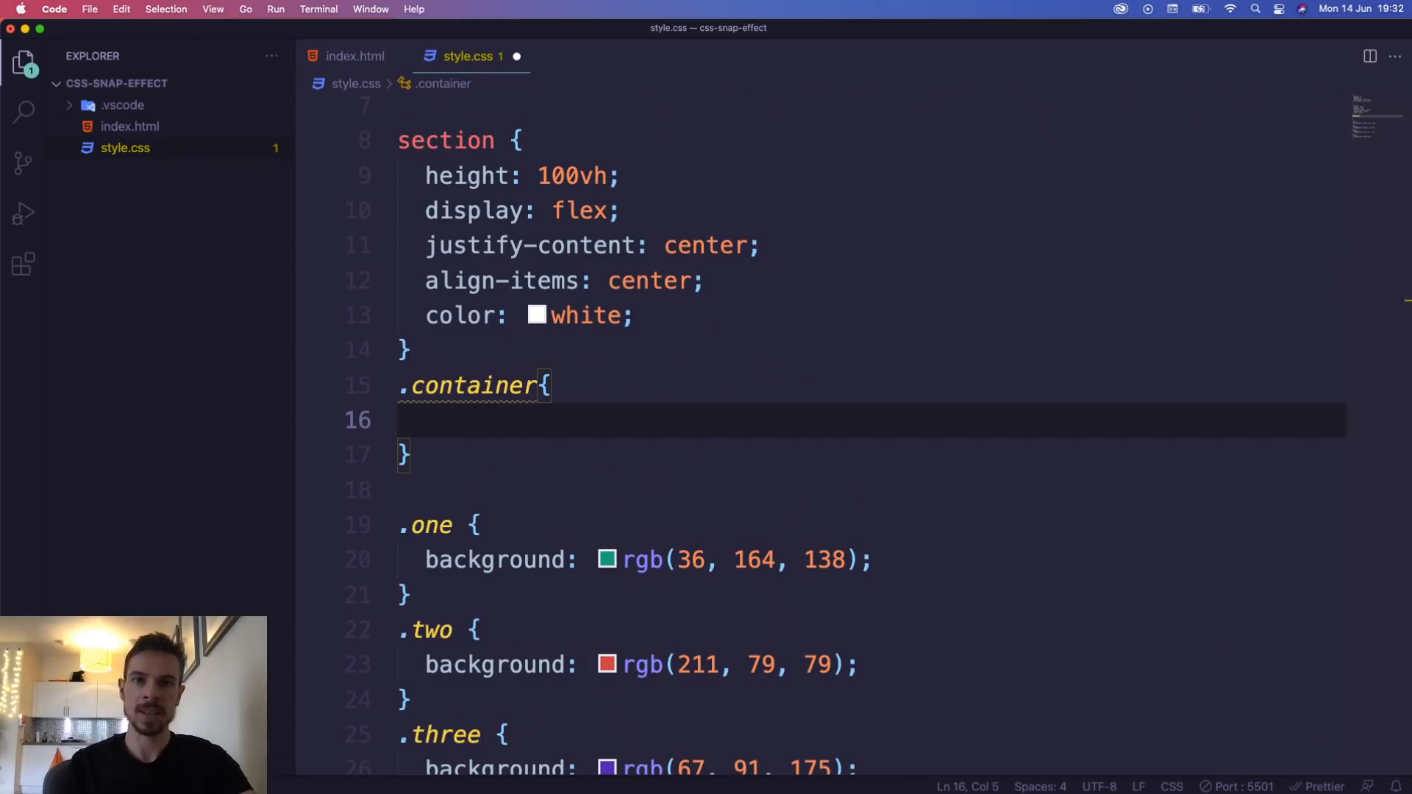
Give .container scroll-snap-type: y mandatory and save the stylesheet
text(scr)
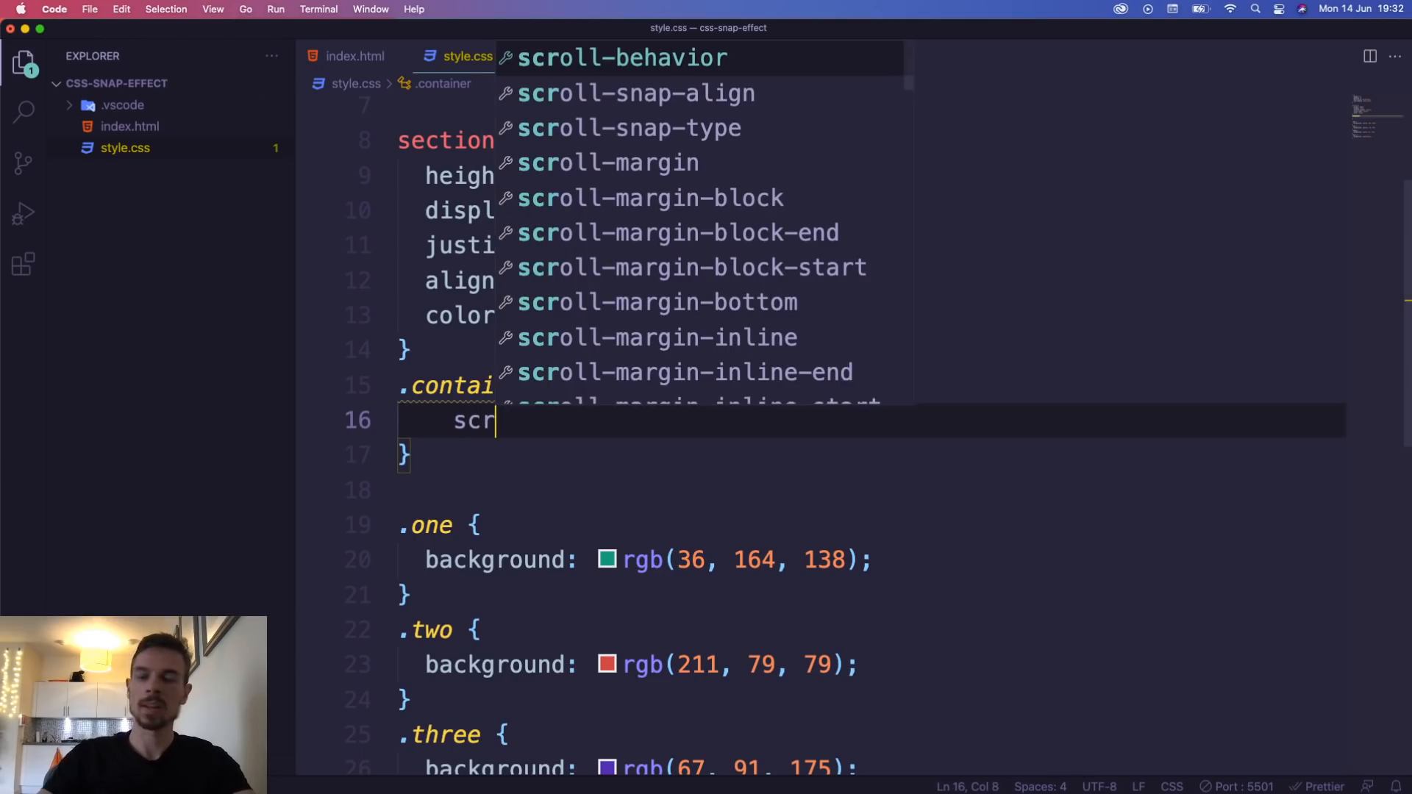
text(oll)
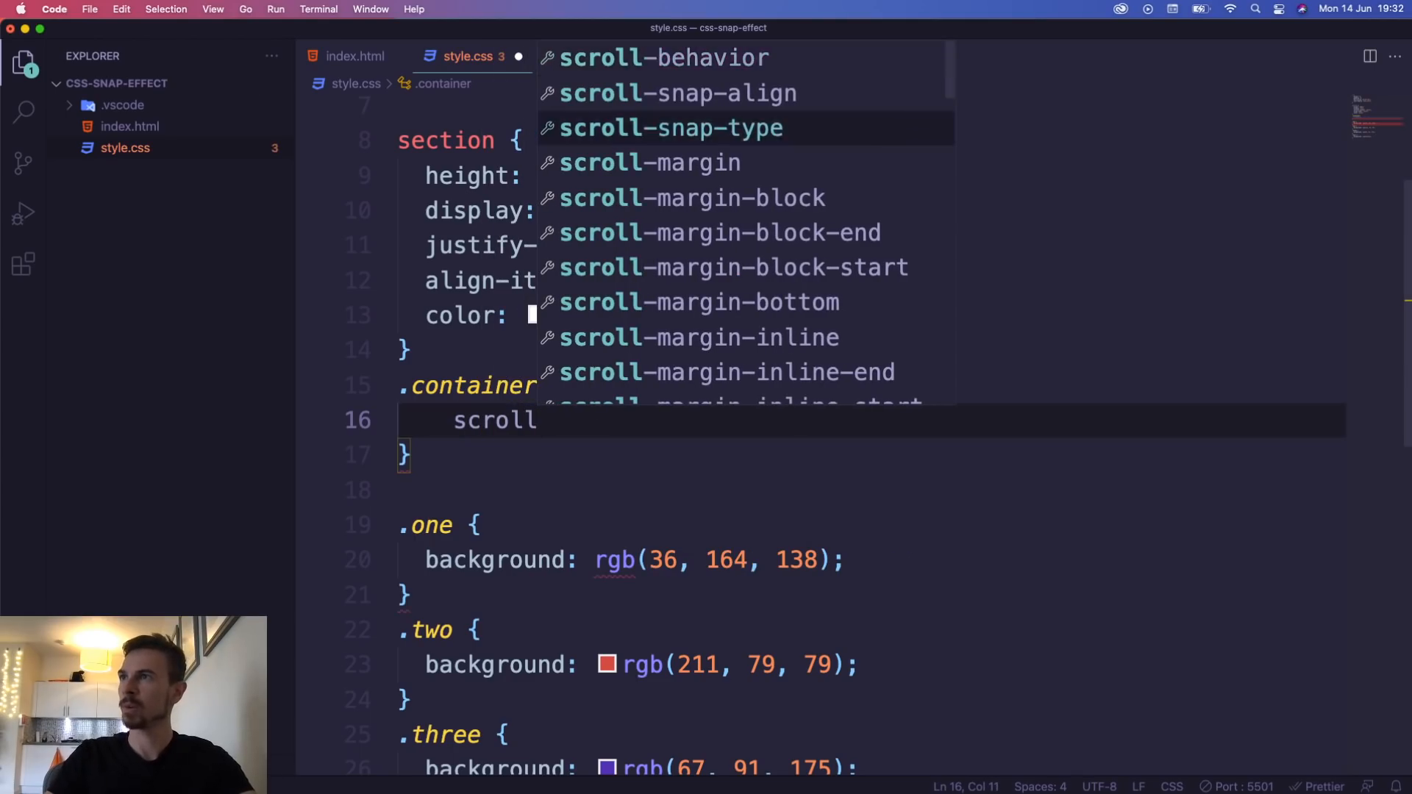
text(-sna)
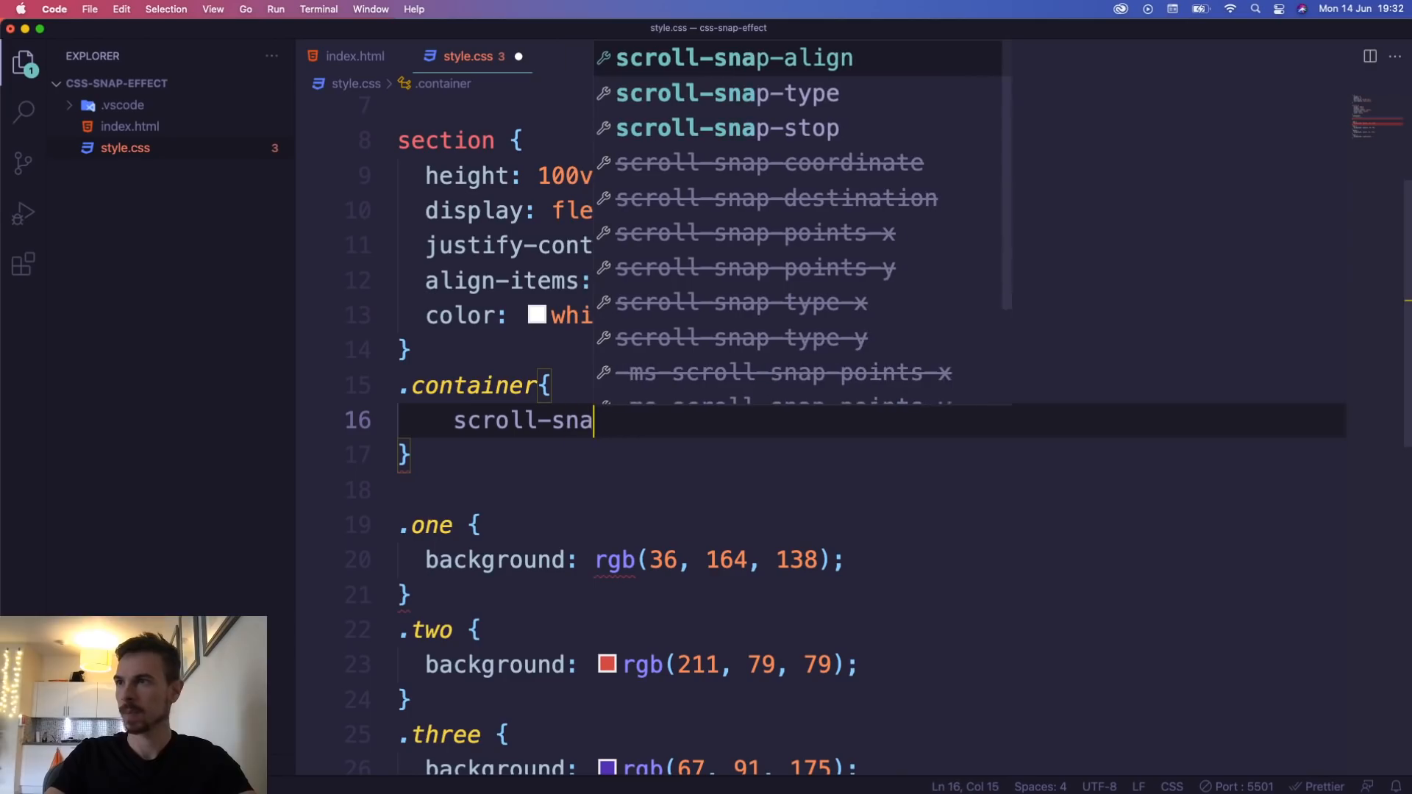
text(p-type:)
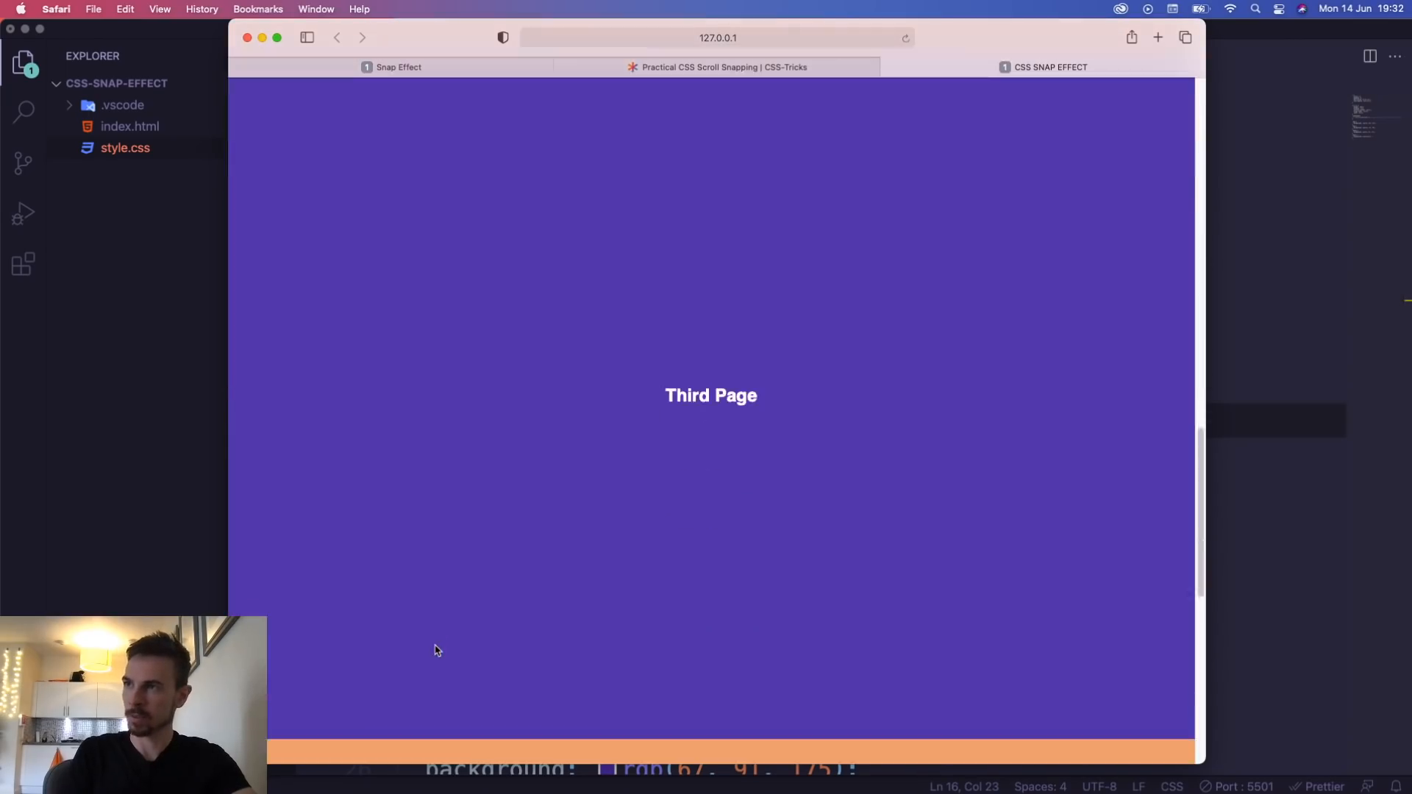
scroll(up, 3)
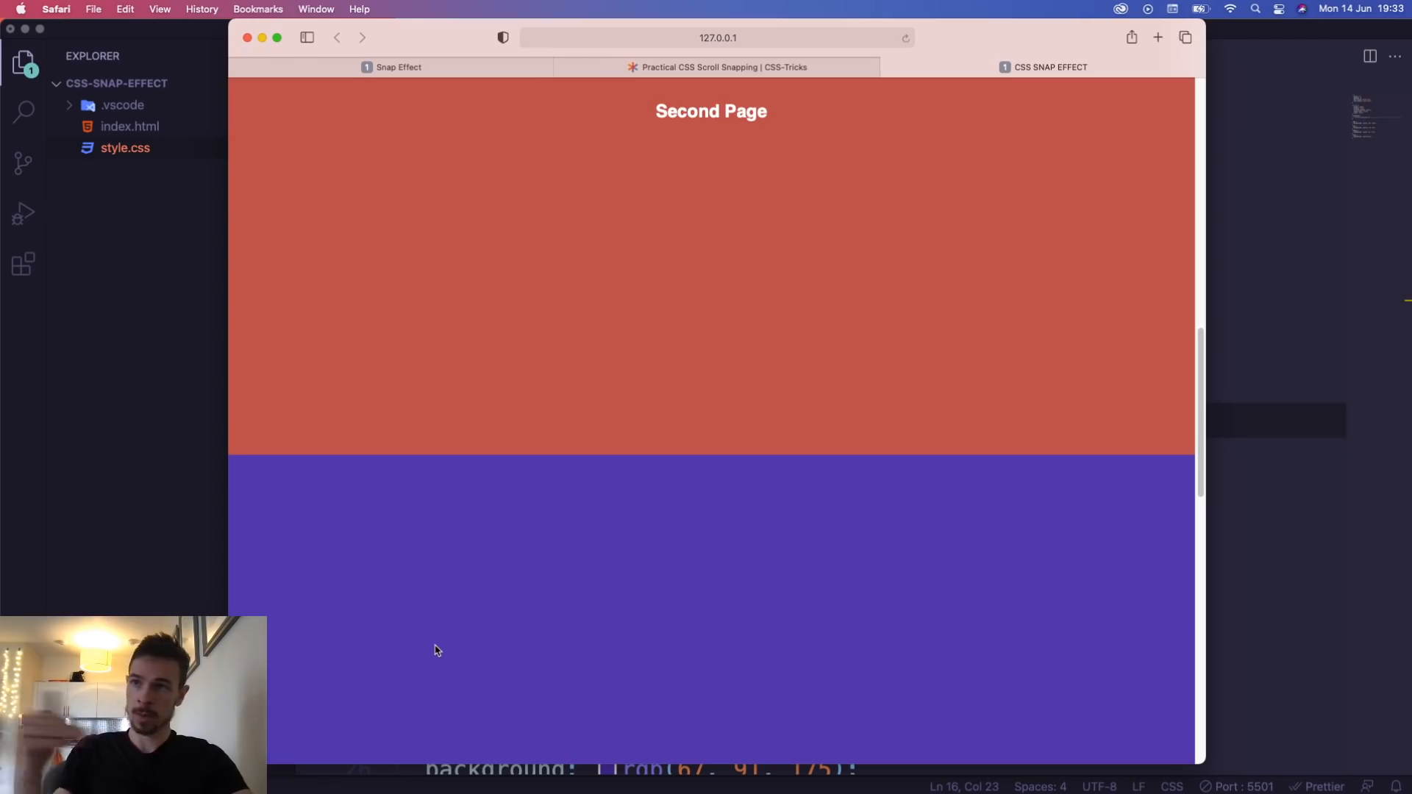
scroll(down, 3)
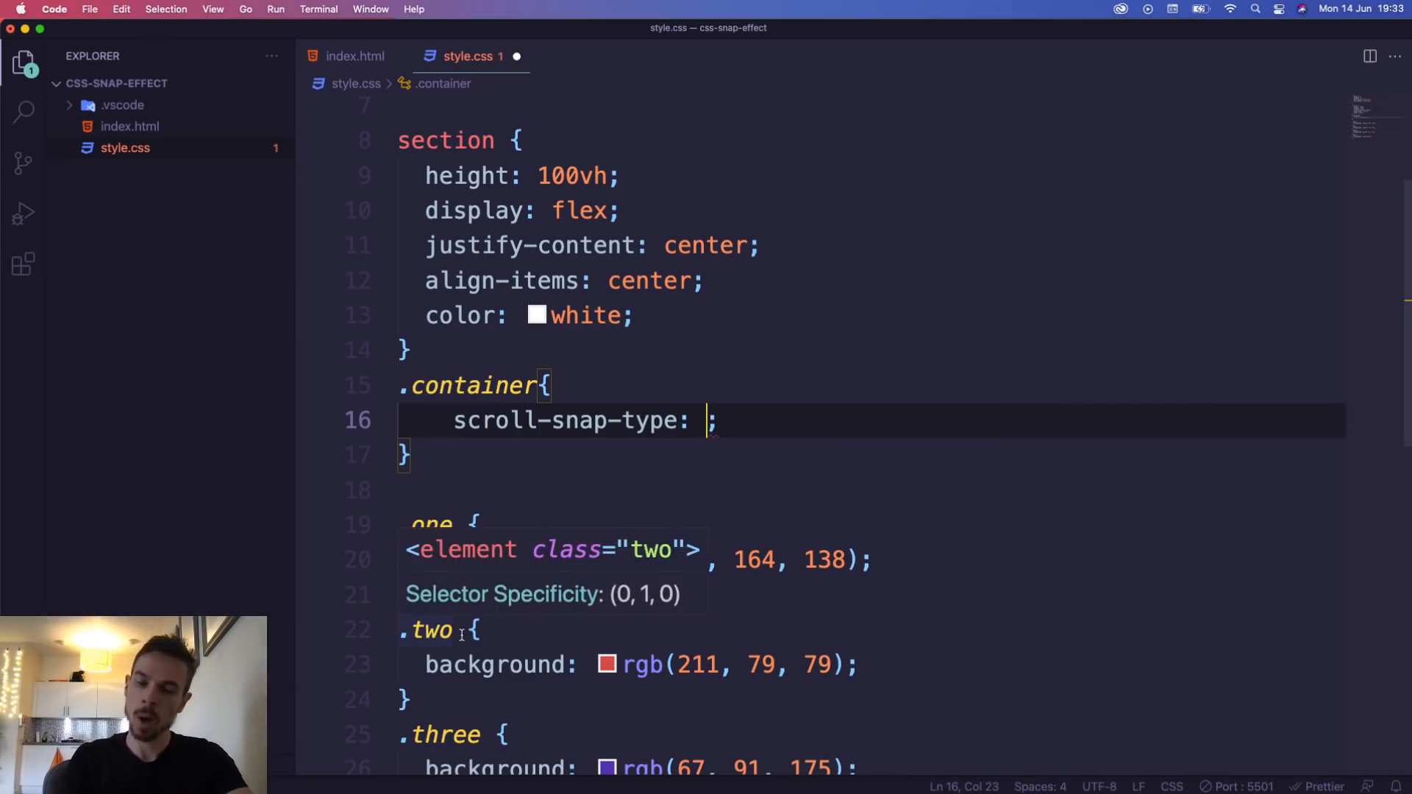
text(y)
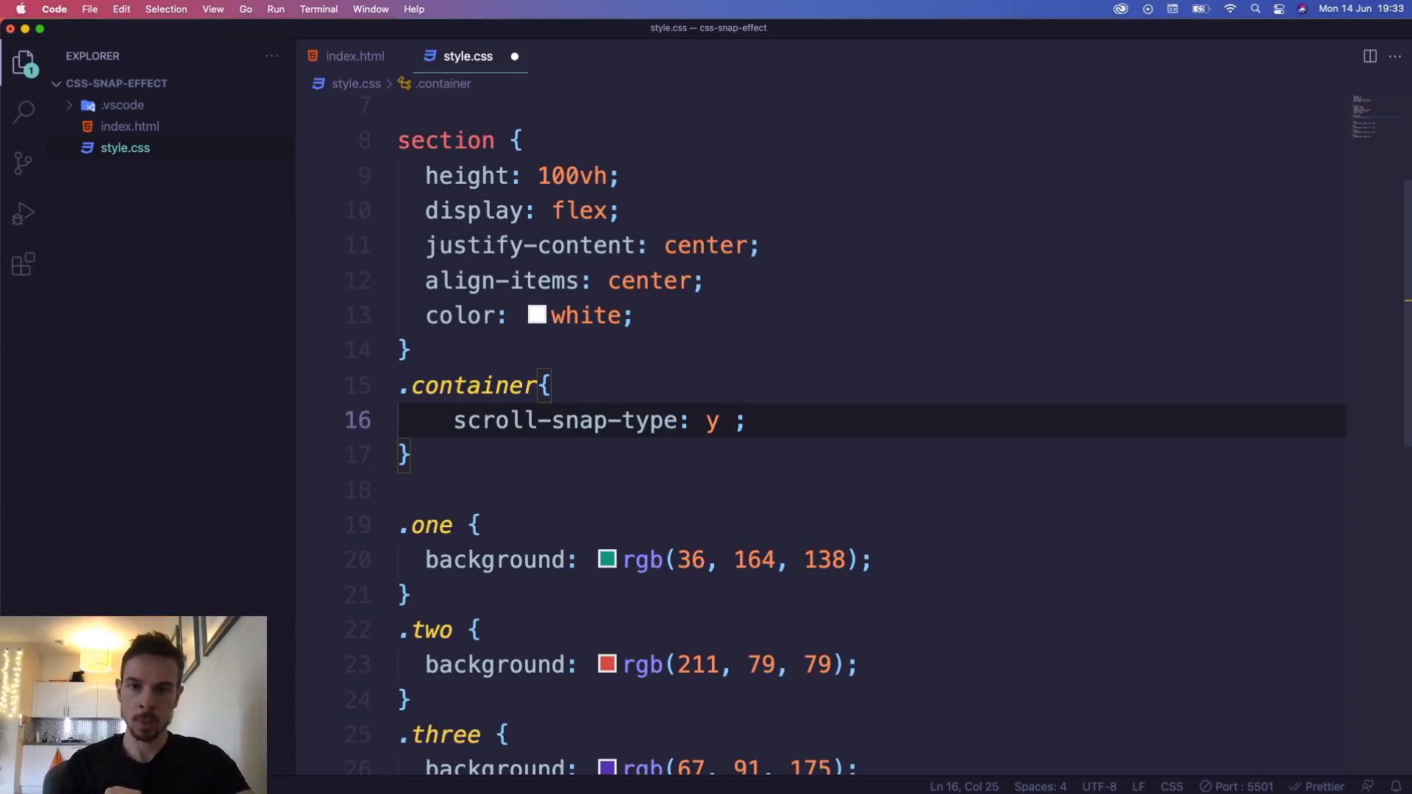
text(m)
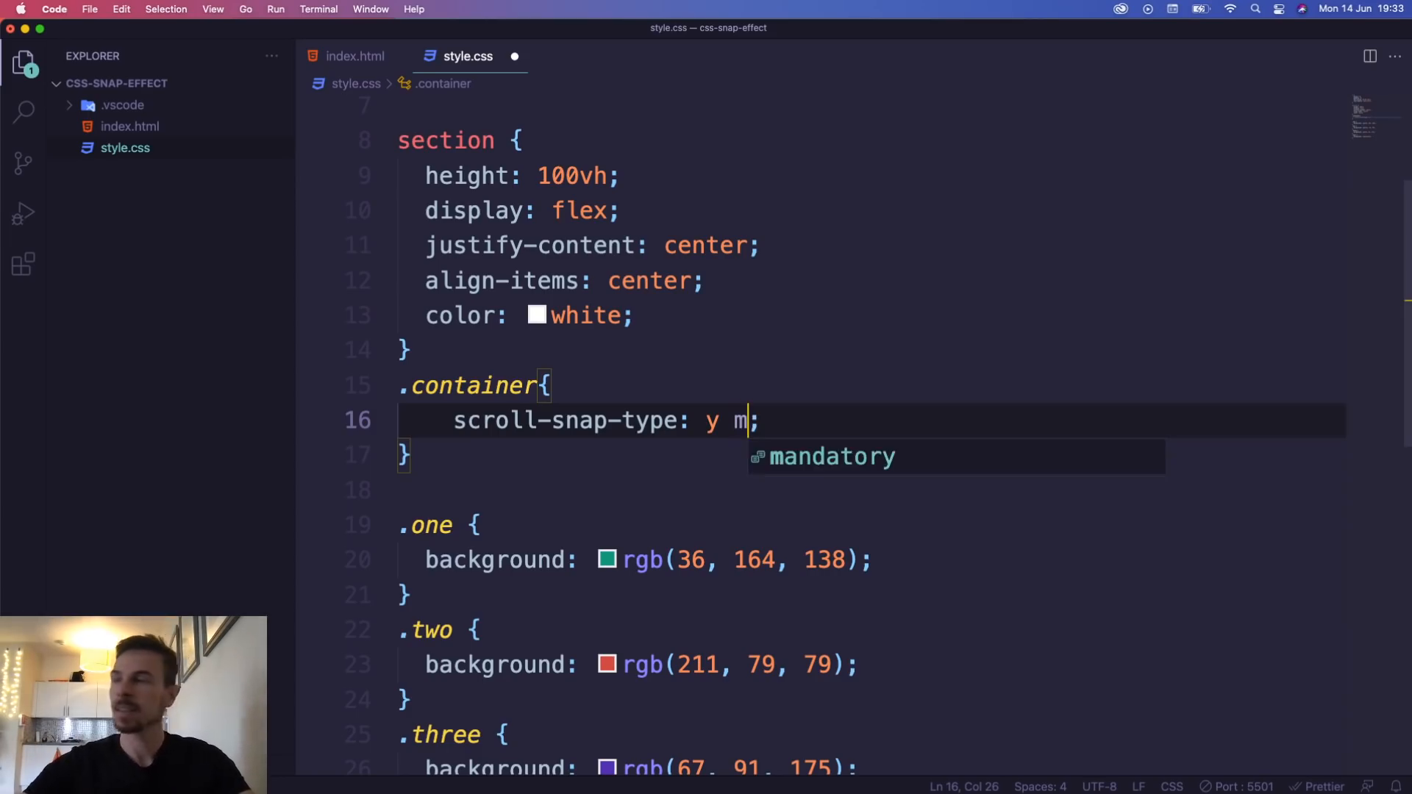
key(Tab)
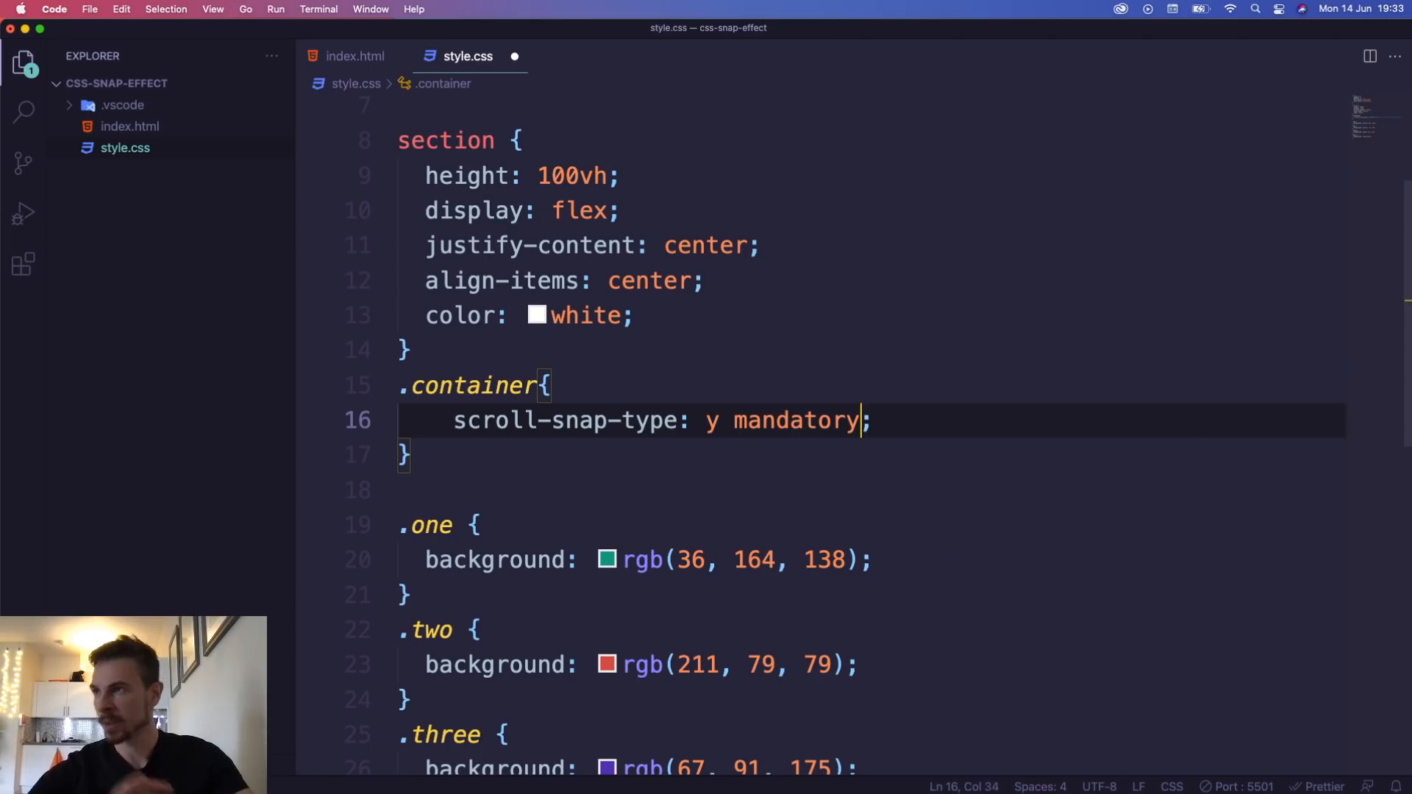
key(cmd+s)
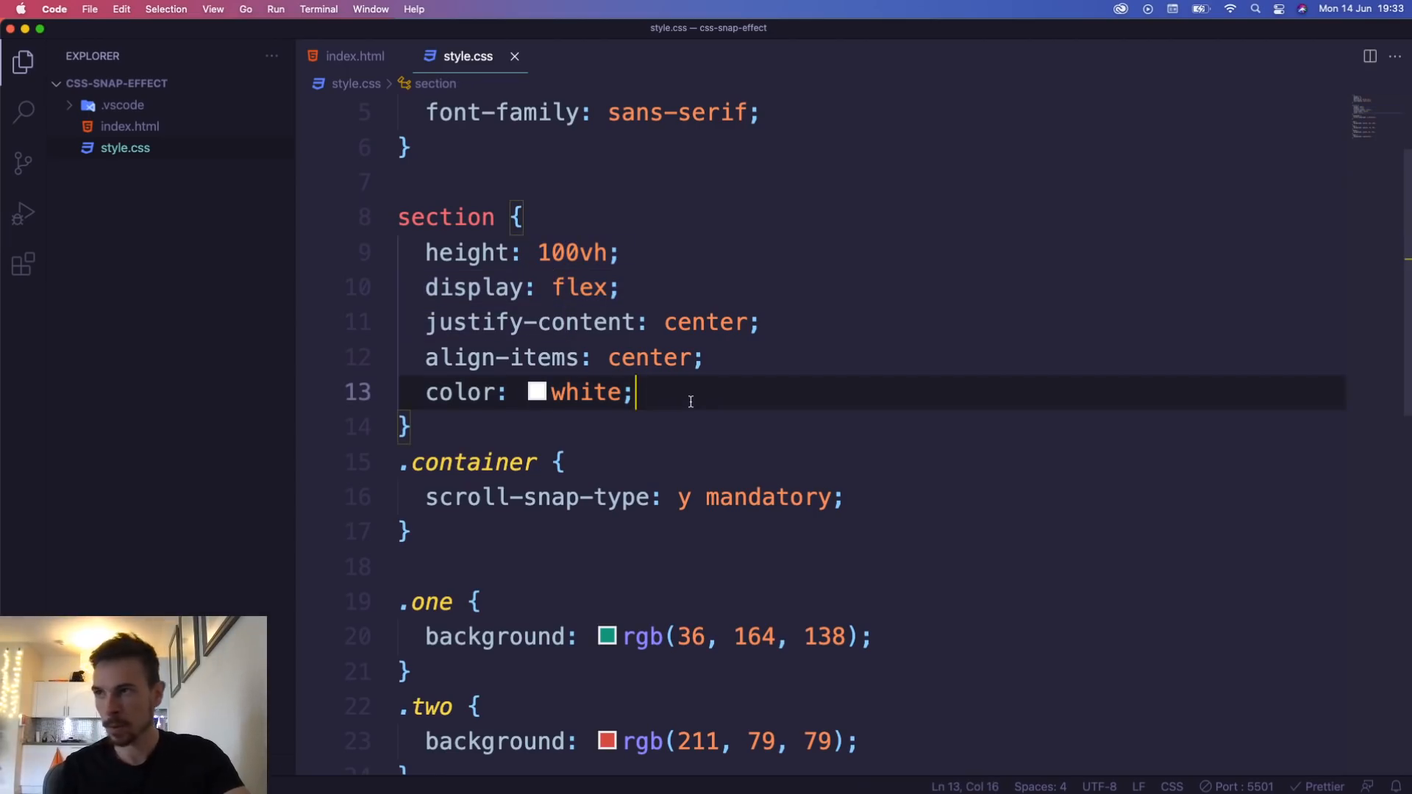
Add scroll-snap-align: start to the section rule
text(scroll-s)
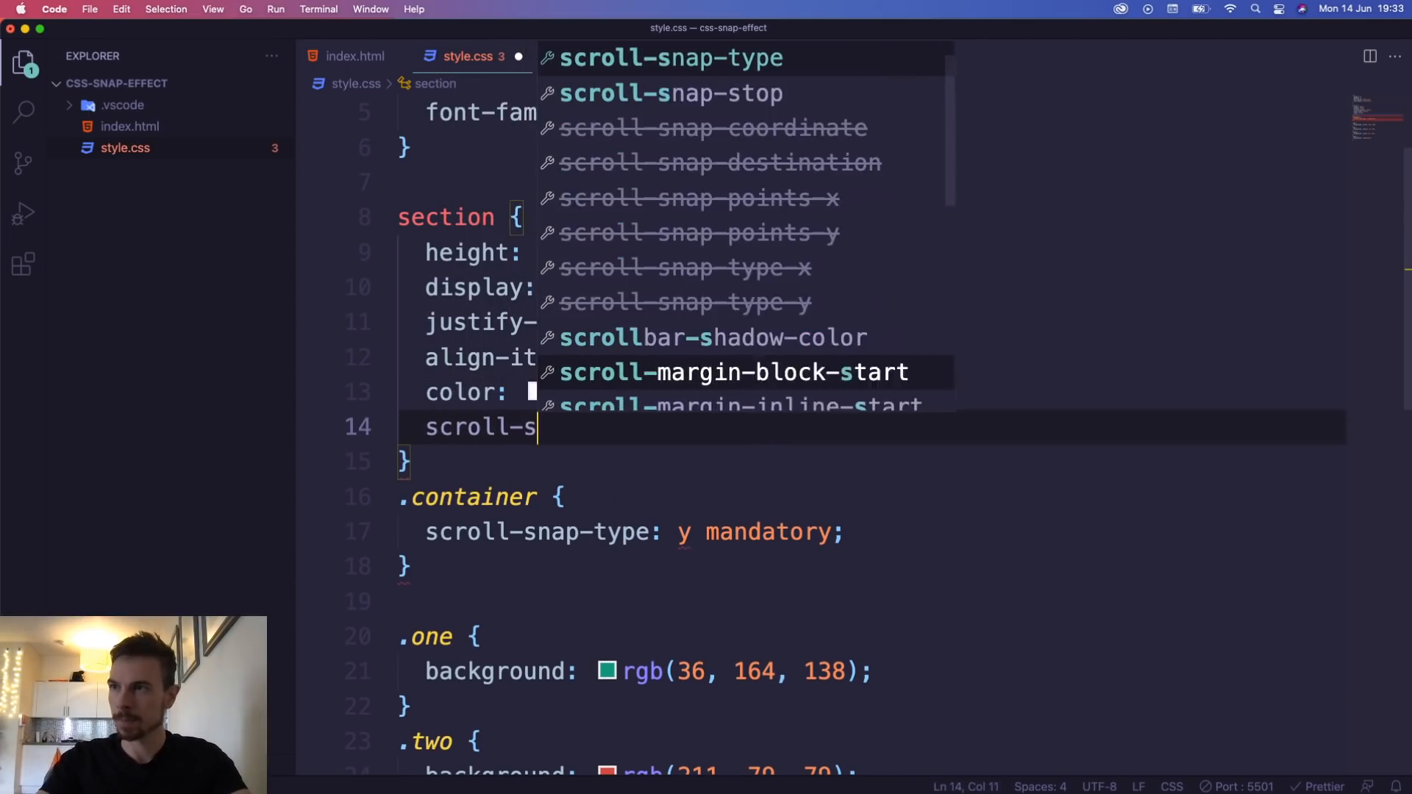
text(nap)
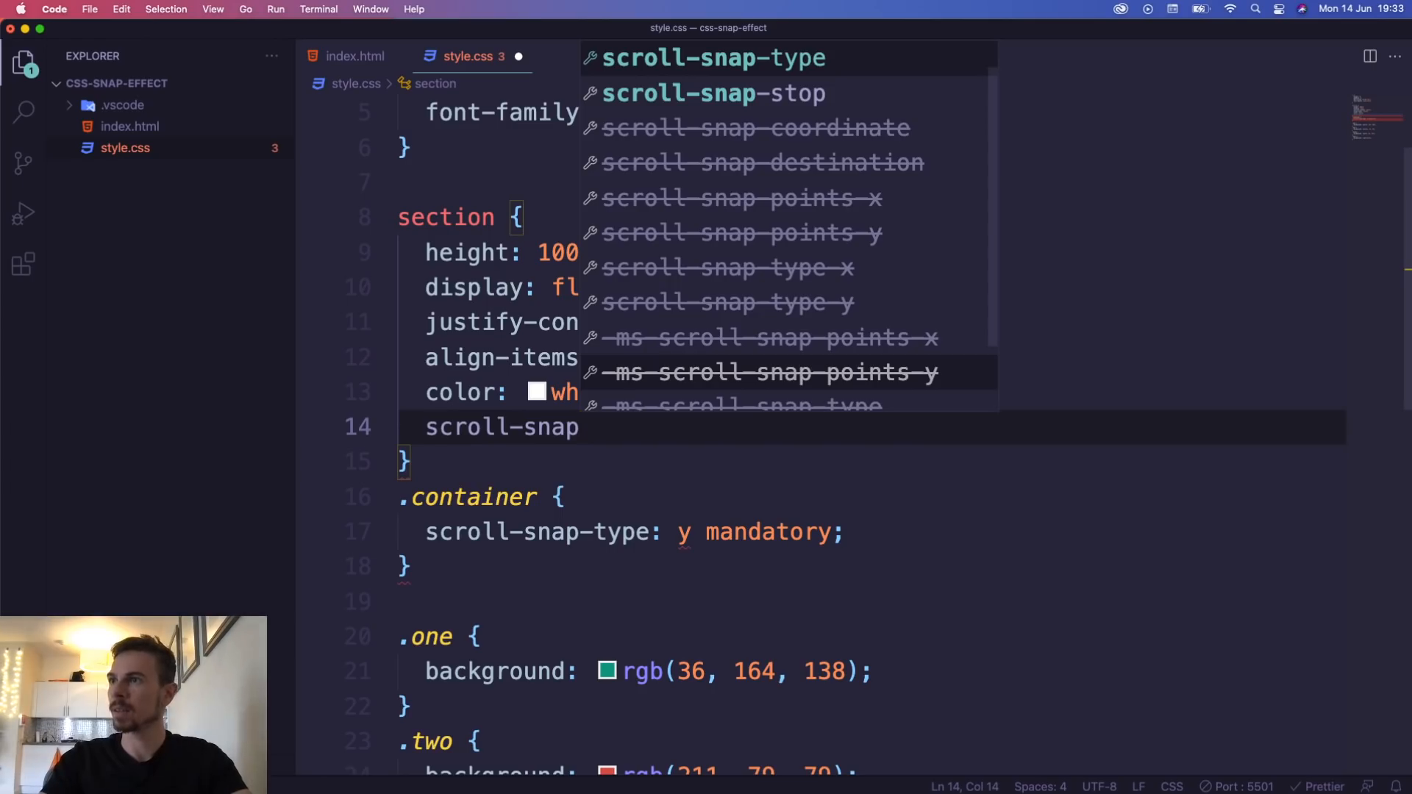
text(-align)
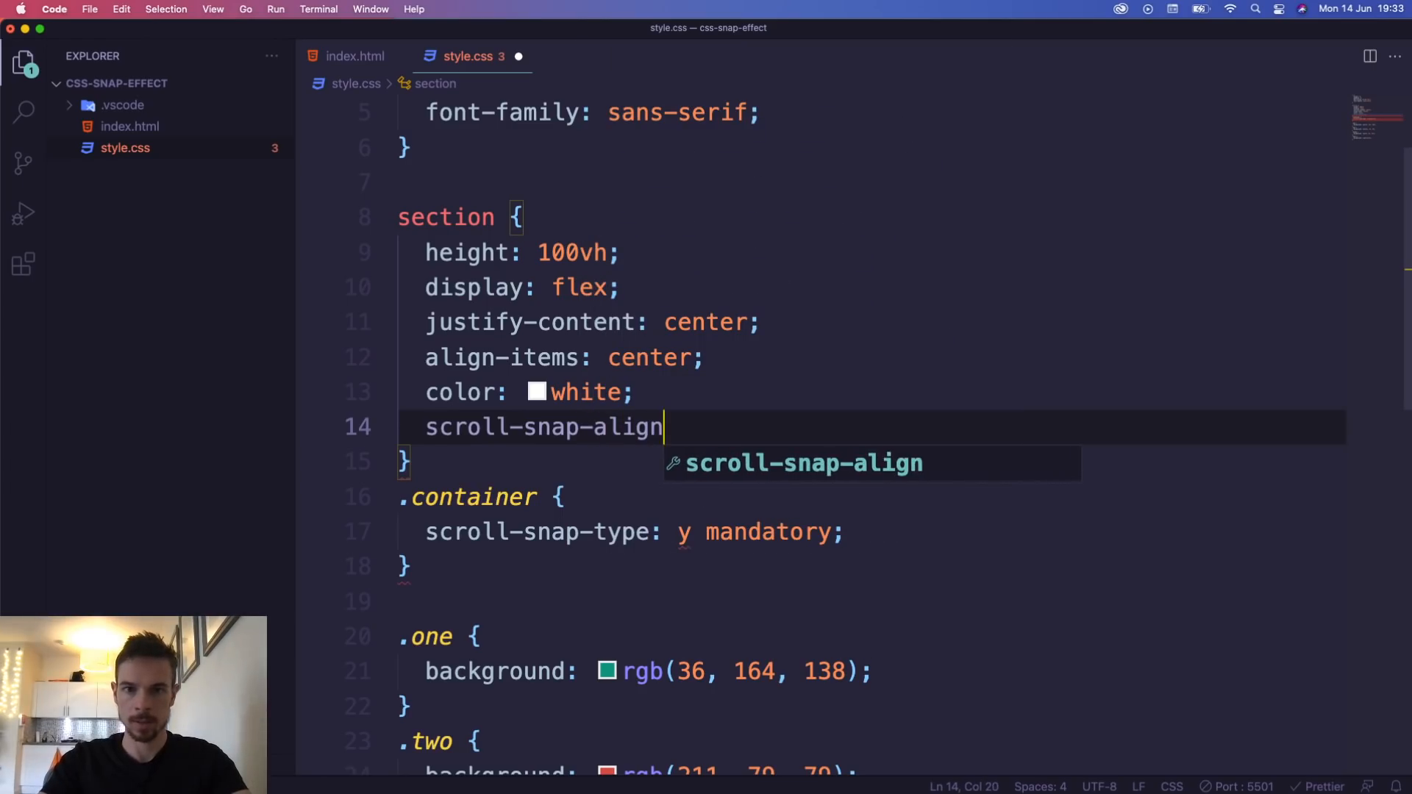
text(:)
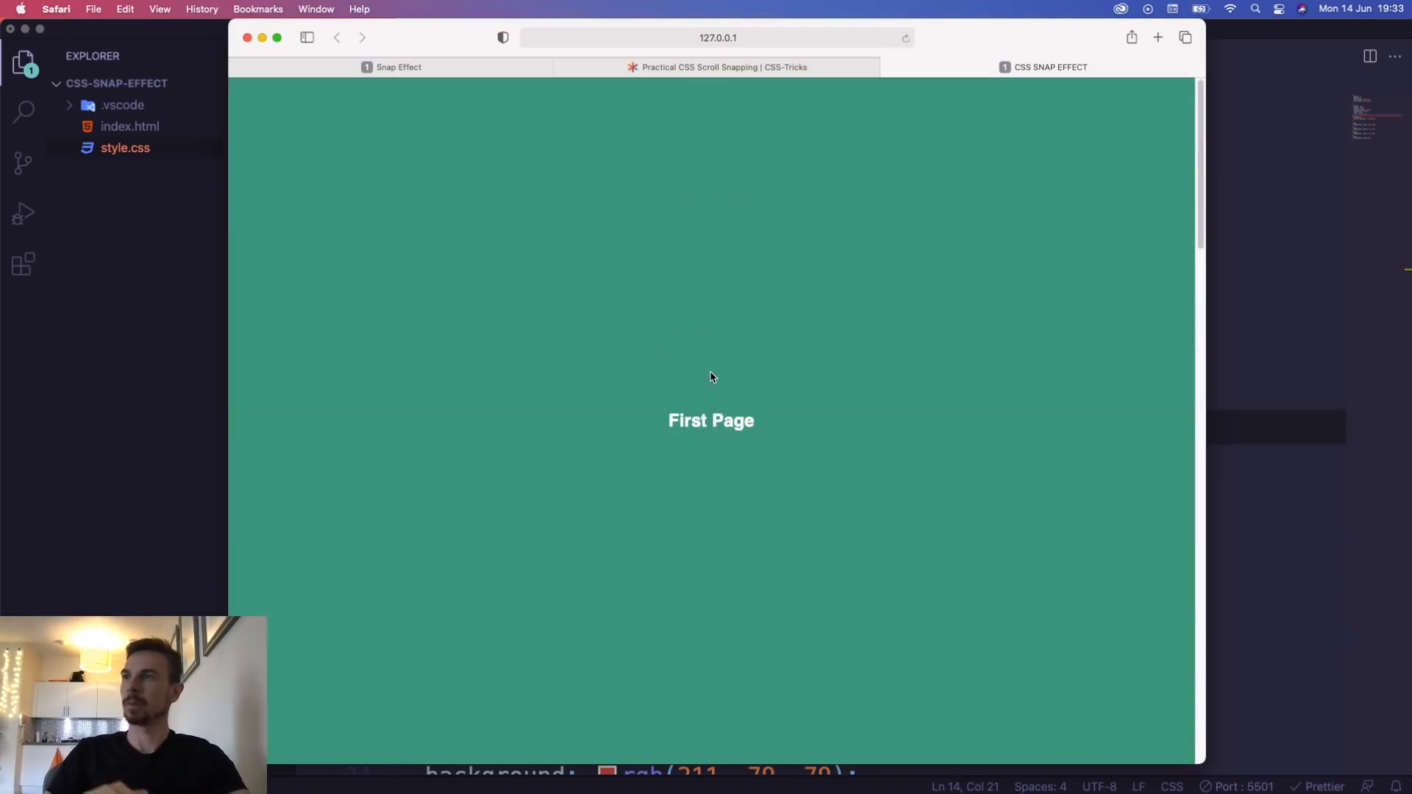
scroll(down, 3)
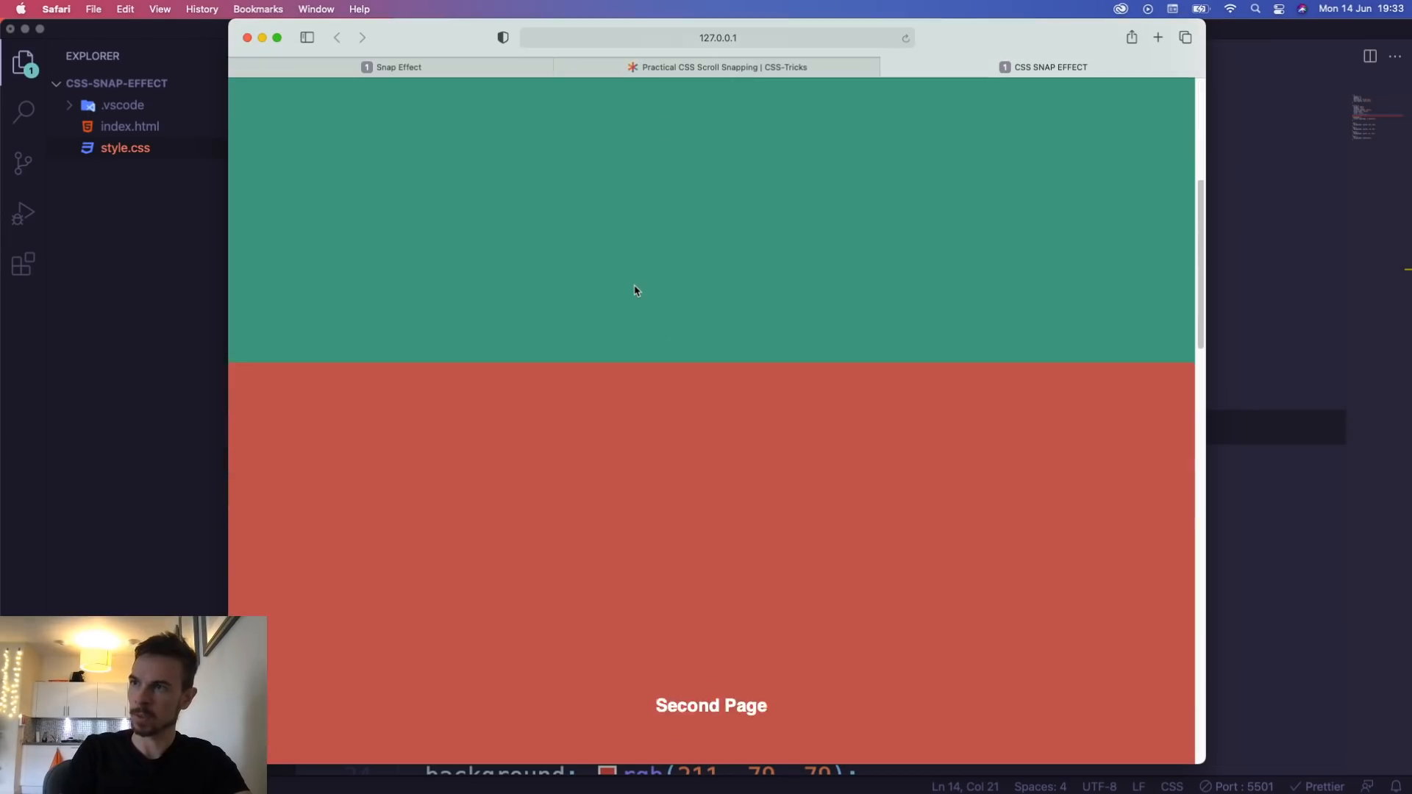
scroll(down, 3)
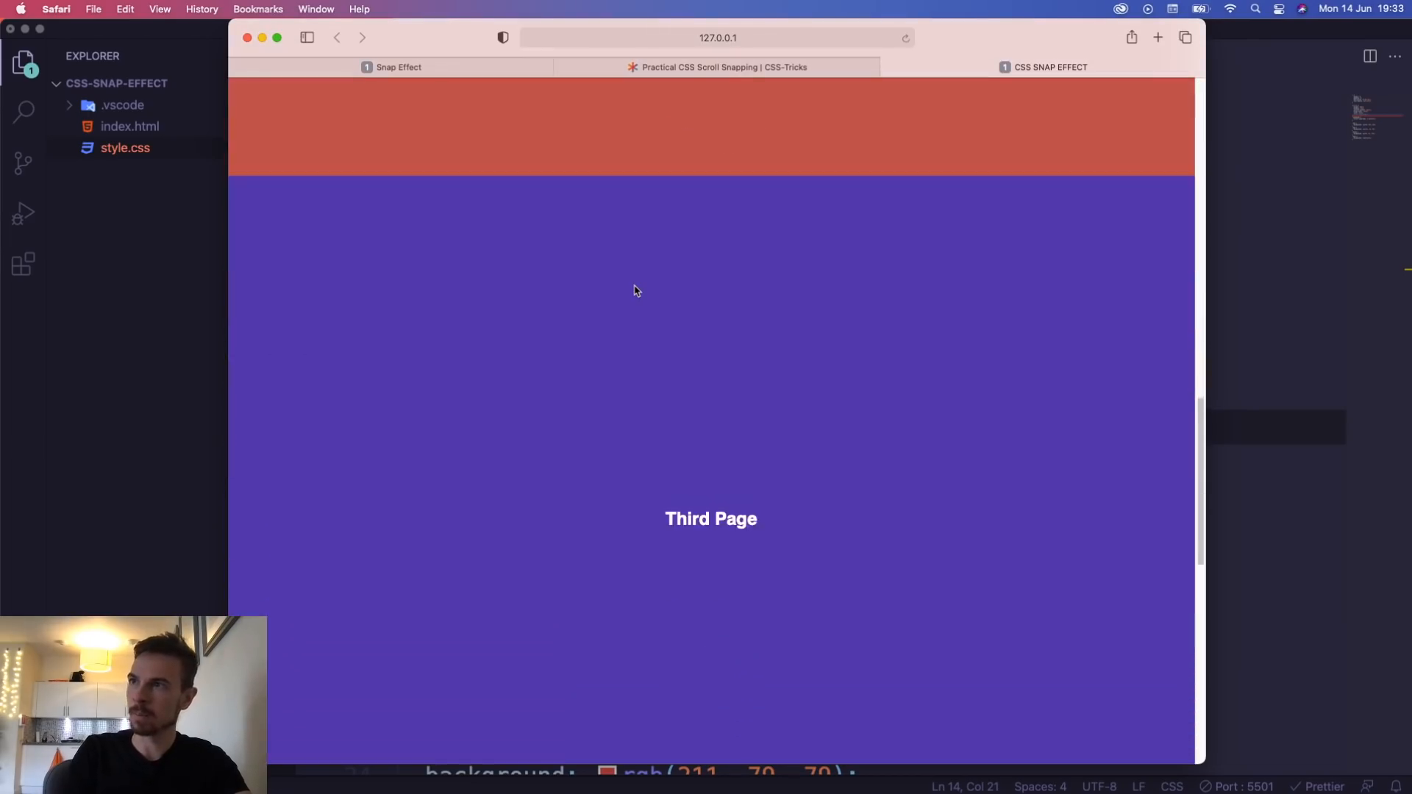
scroll(up, 3)
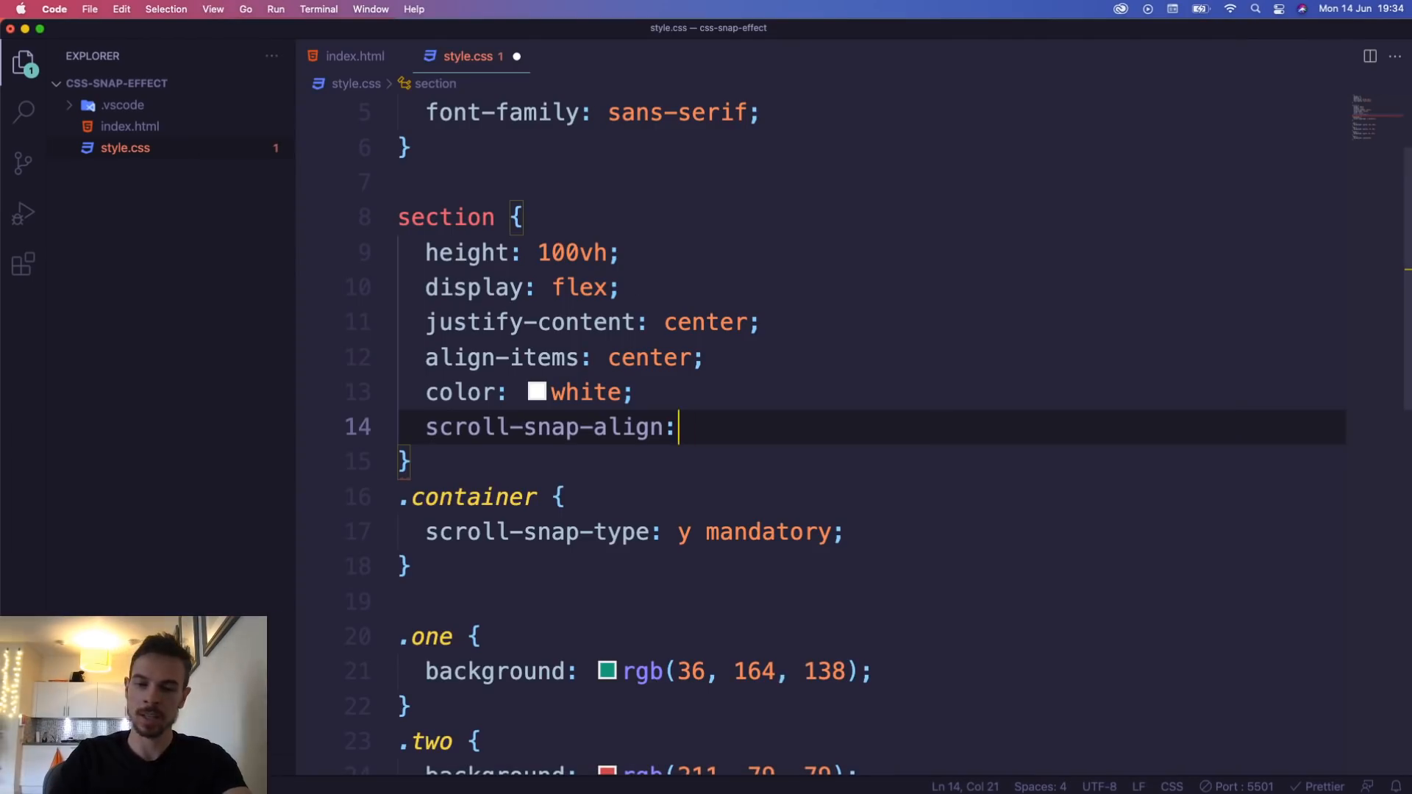
text(start;)
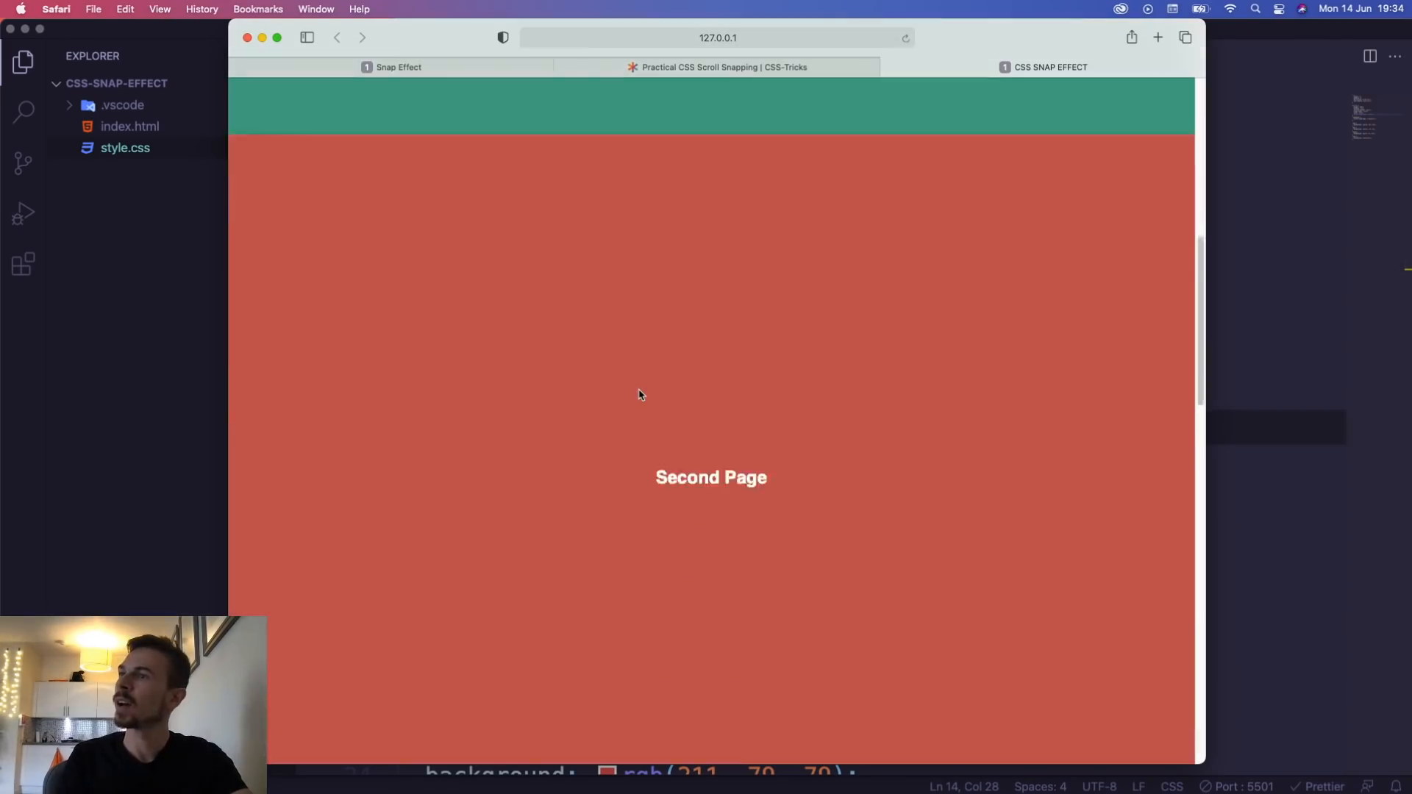
Scroll through the pages in Safari to check the snapping behaviour
scroll(up, 3)
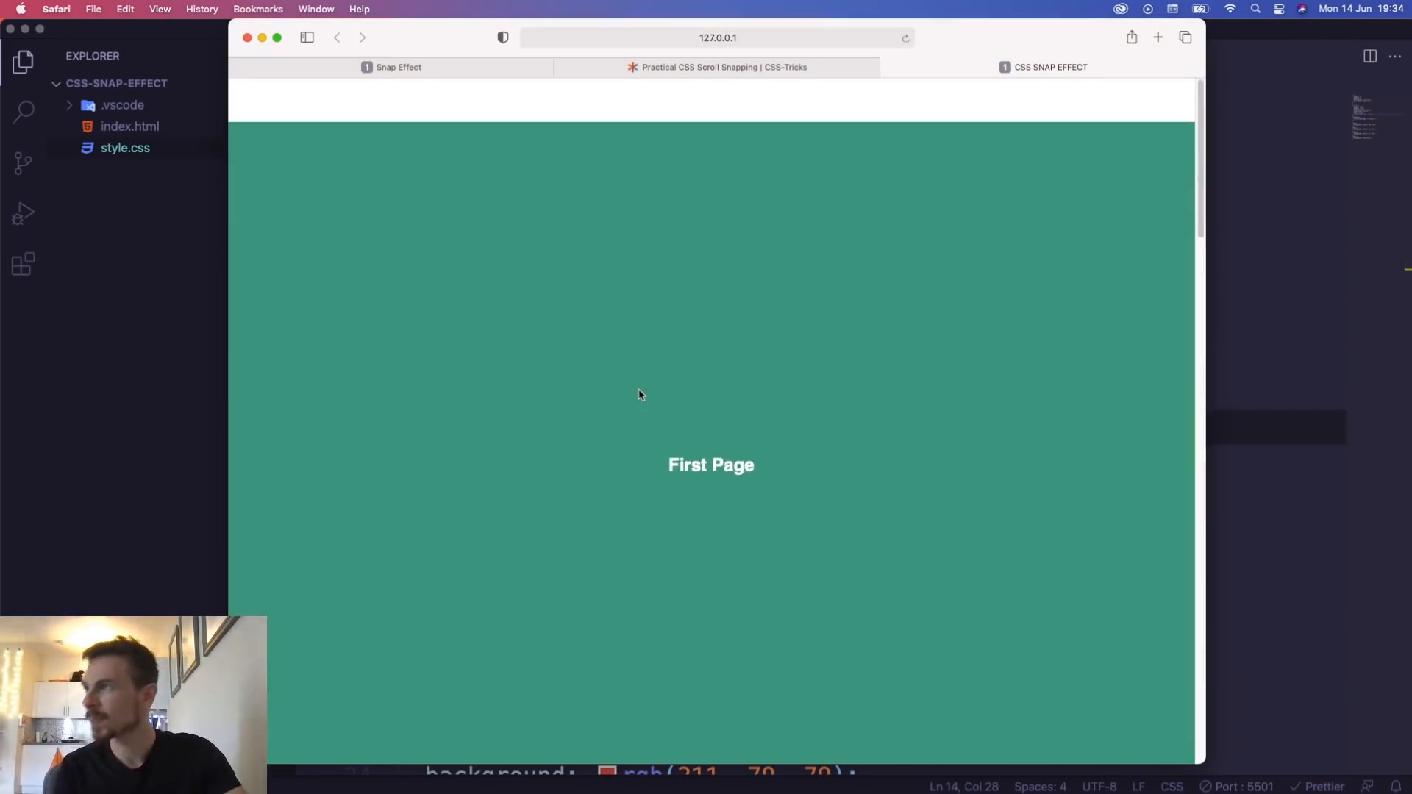
scroll(down, 3)
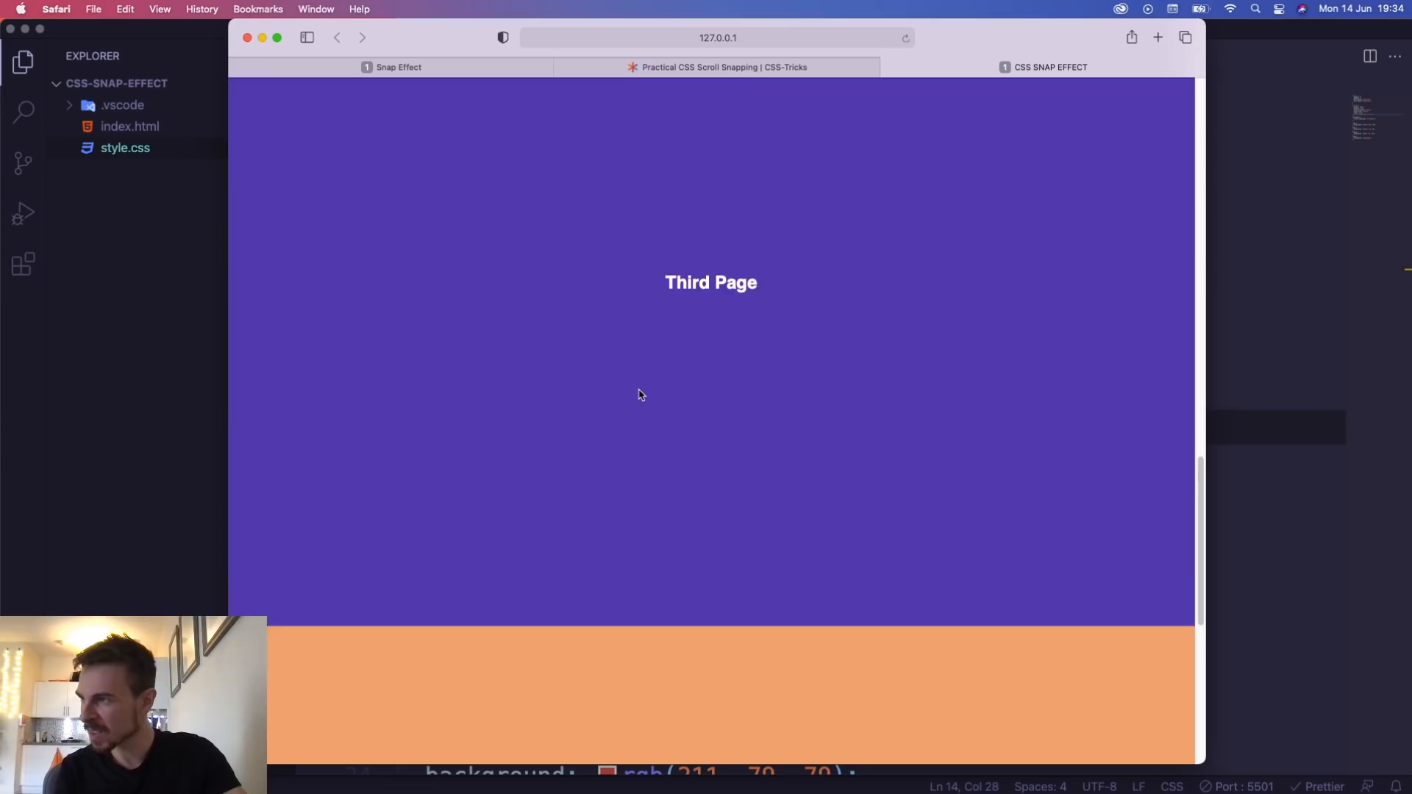
scroll(up, 3)
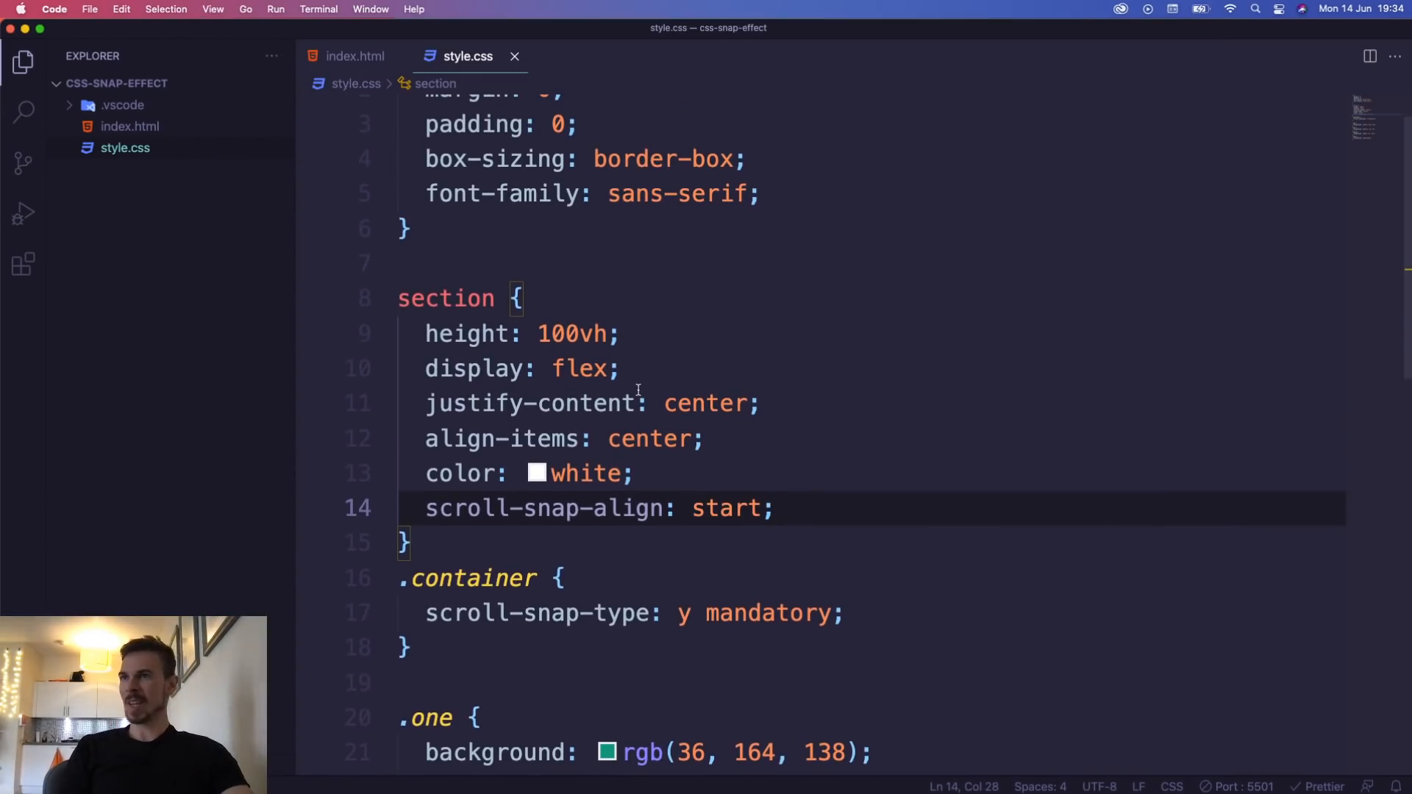
scroll(down, 3)
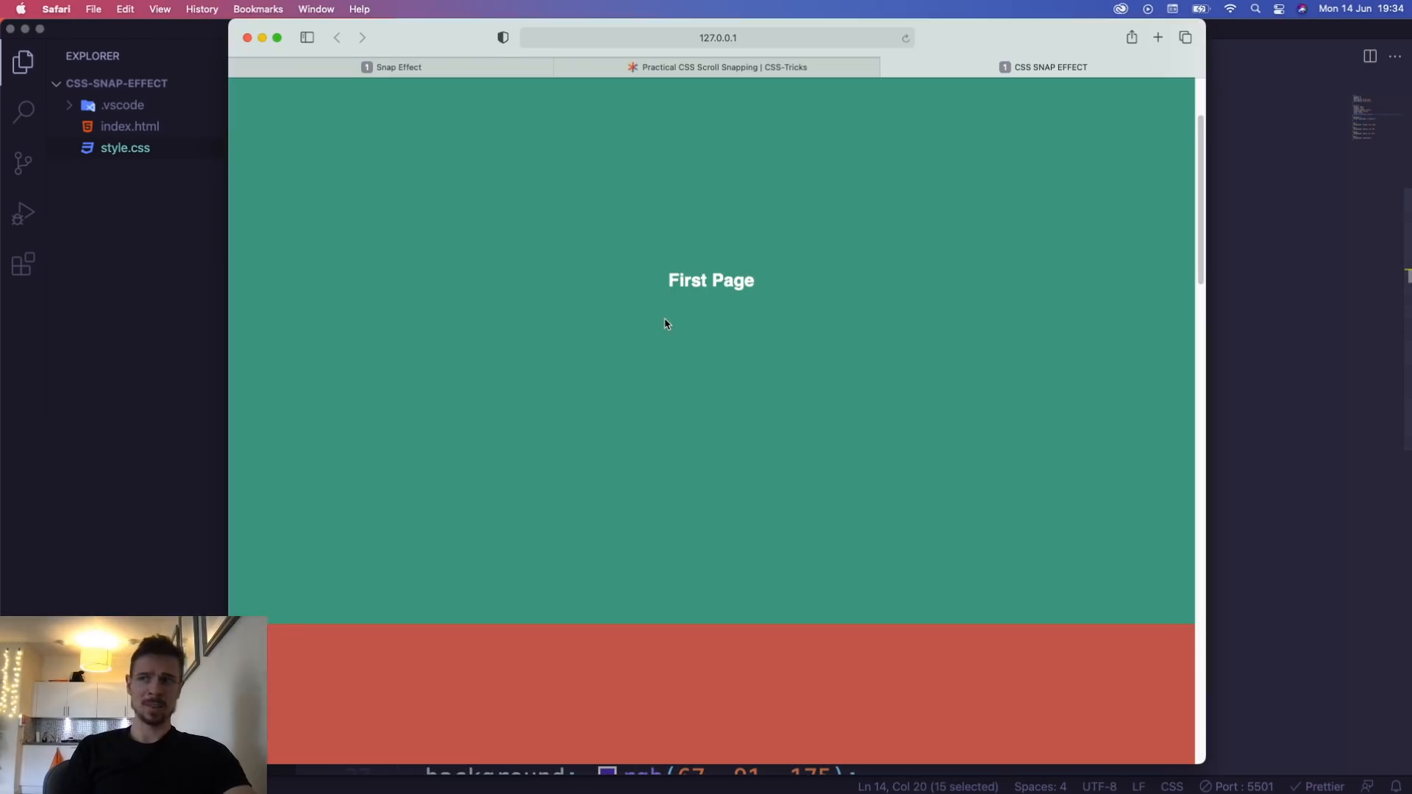
scroll(down, 3)
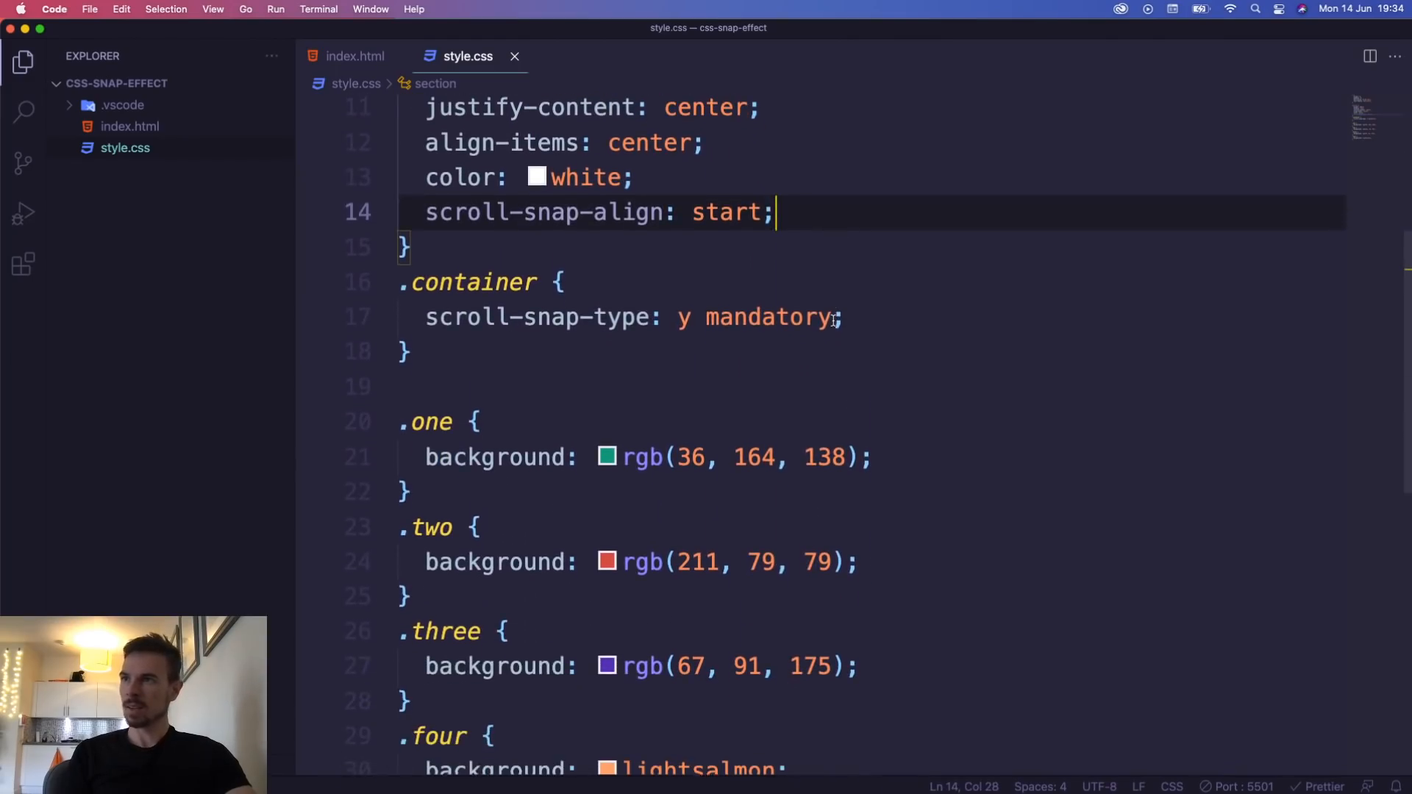
Add overflow-y: scroll to the .container rule
key(enter)
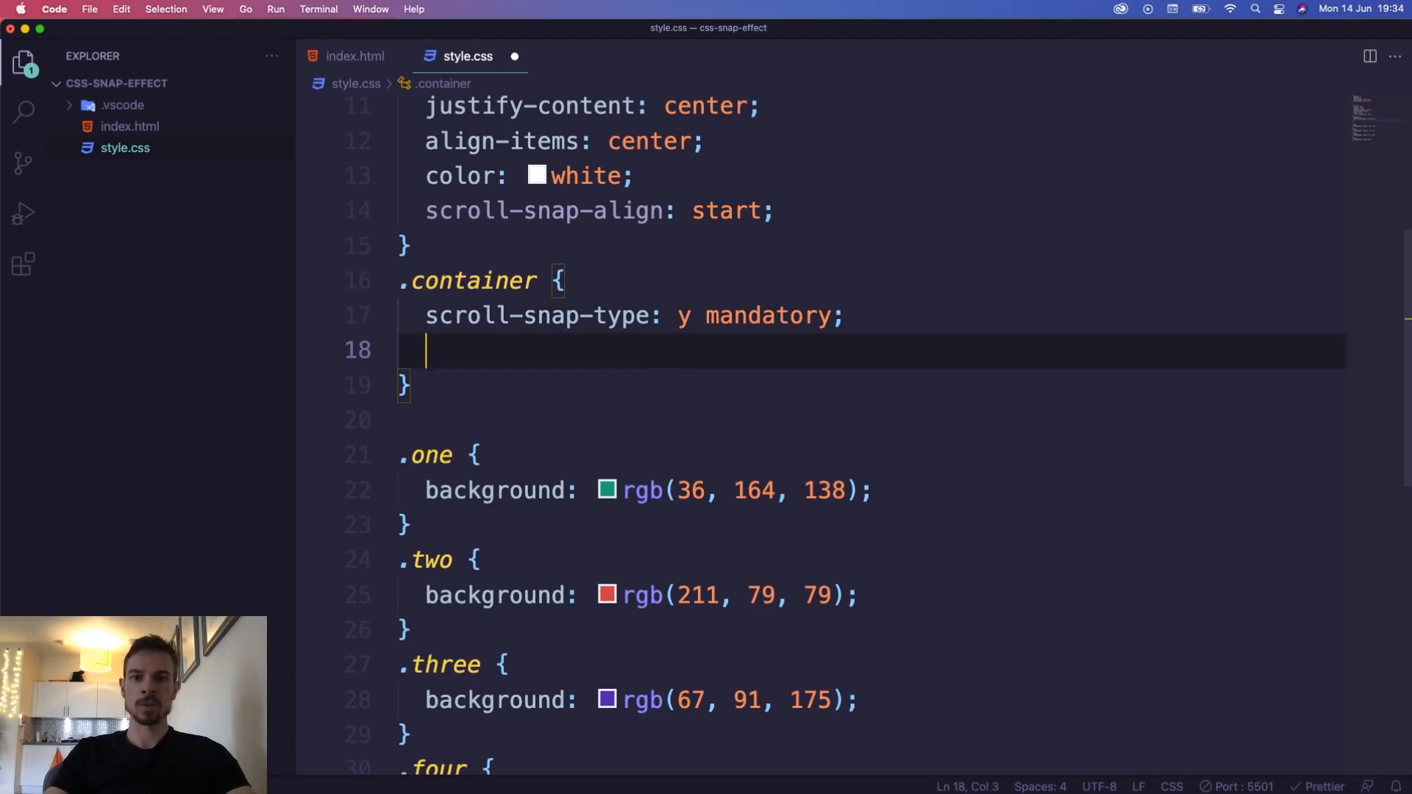
text(over)
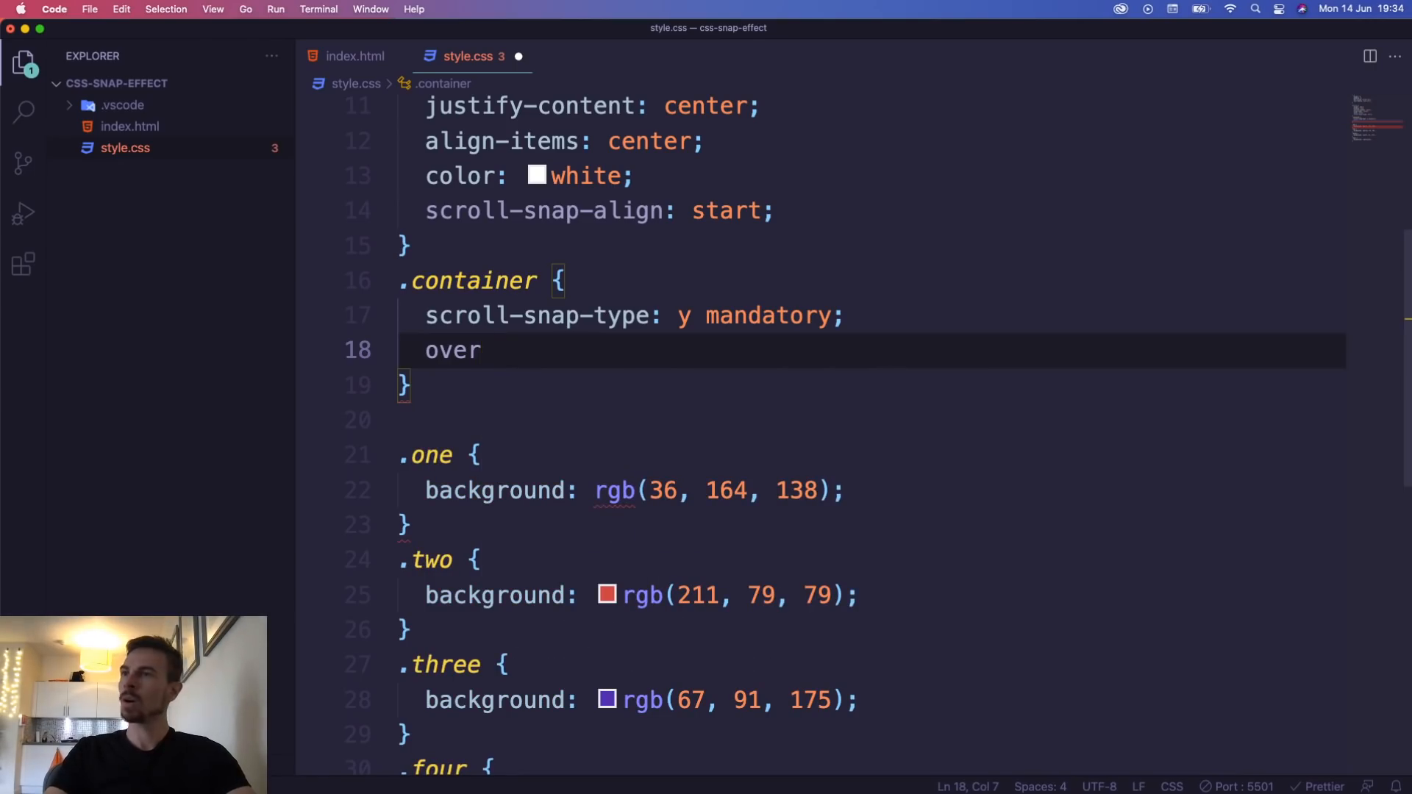
text(flo)
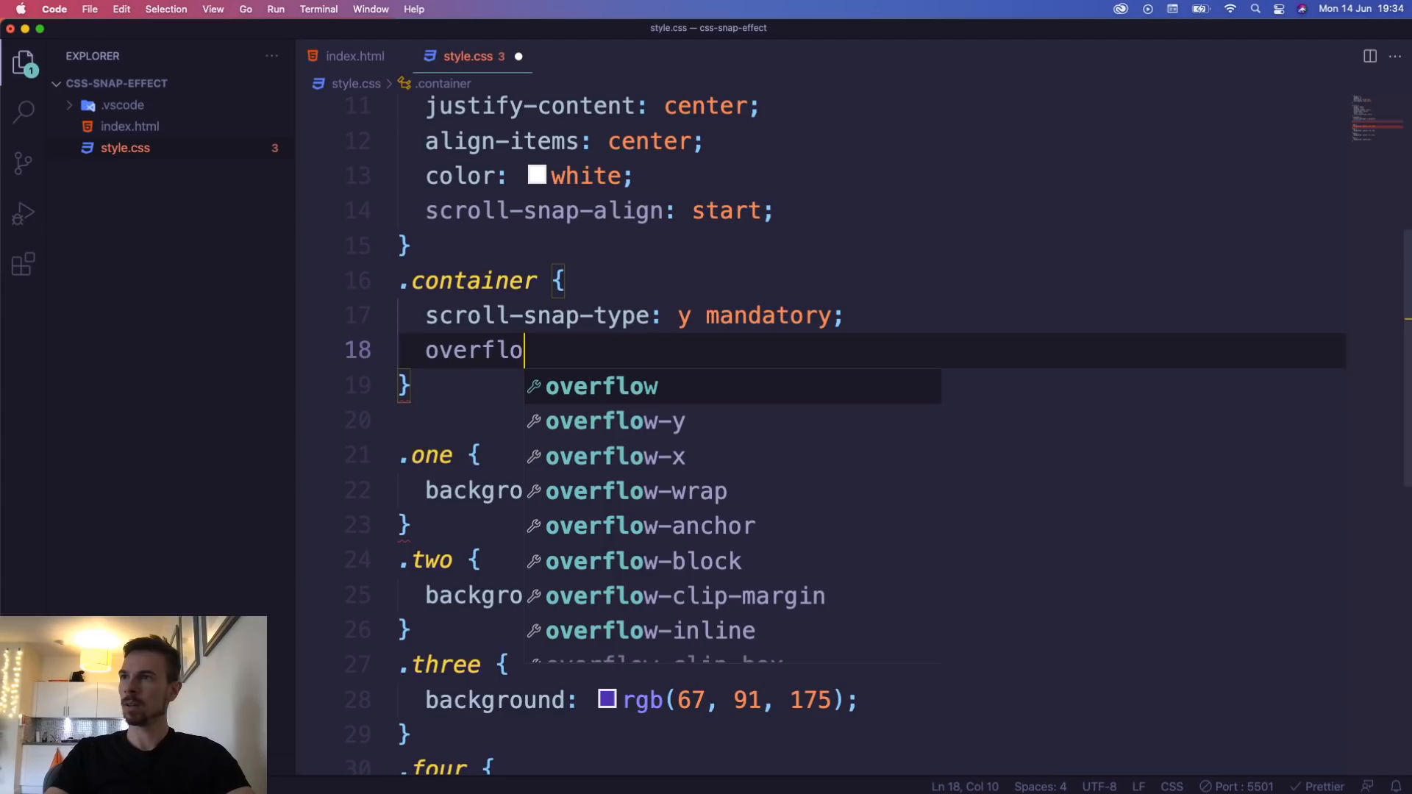
key(Down)
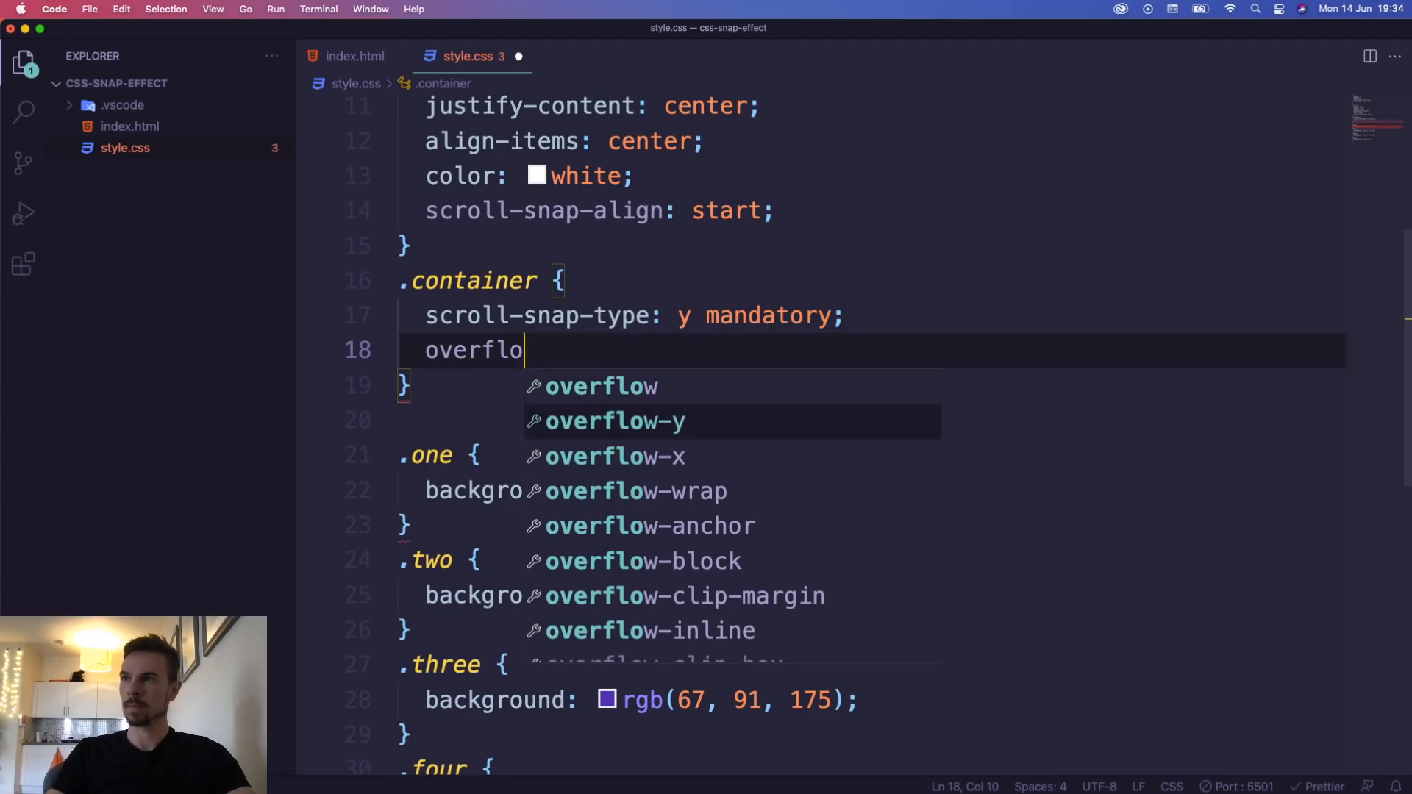
text(-y: scroll)
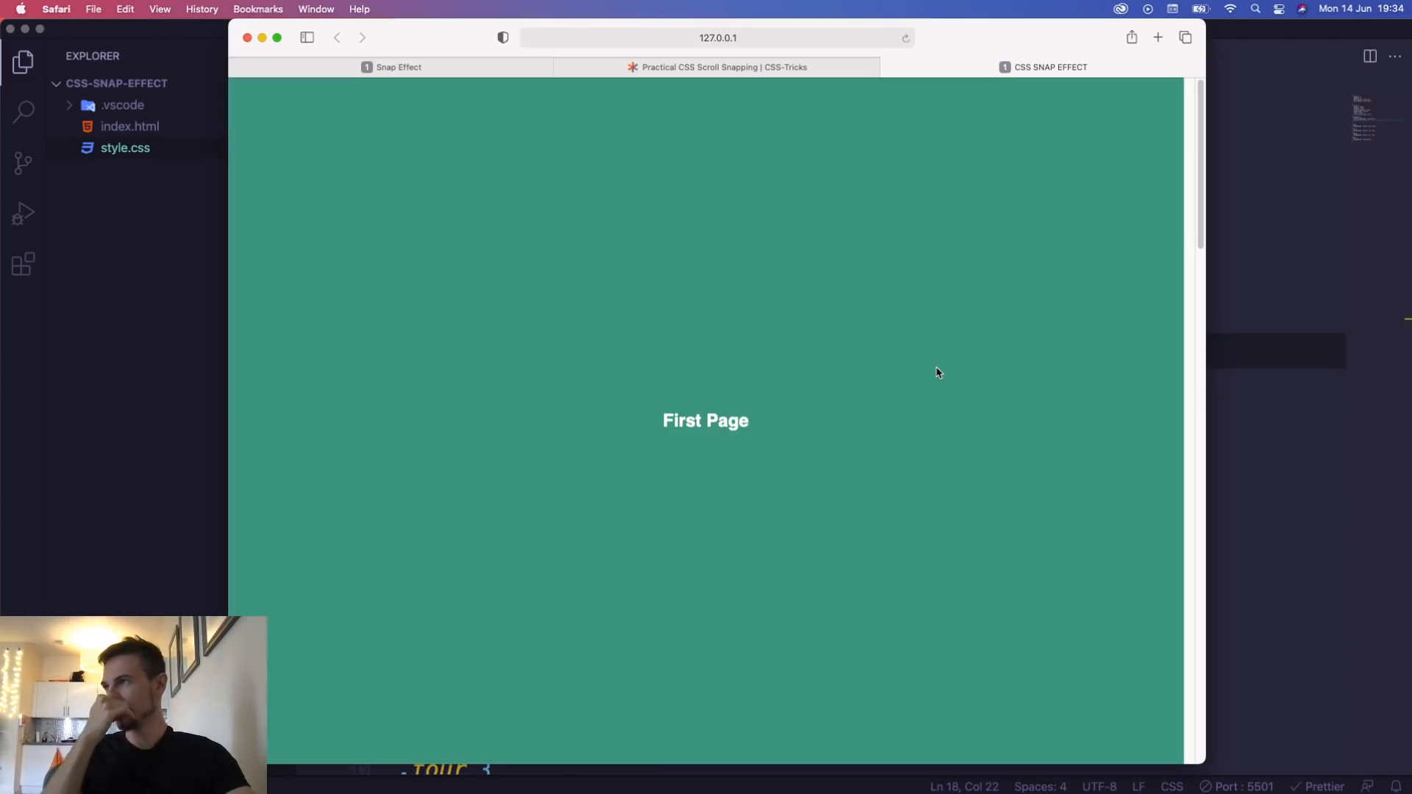
mouse_move(1191, 290)
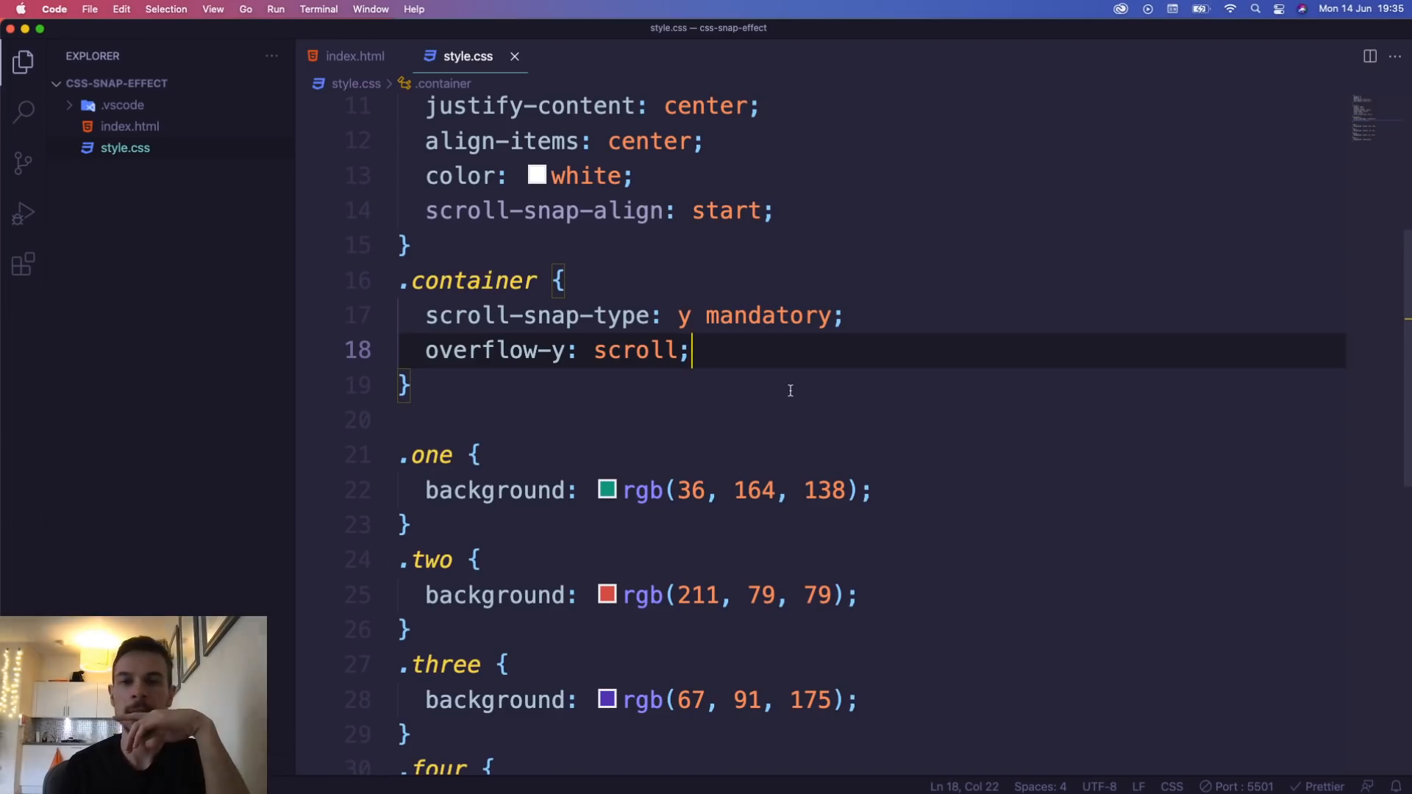
mouse_move(768, 362)
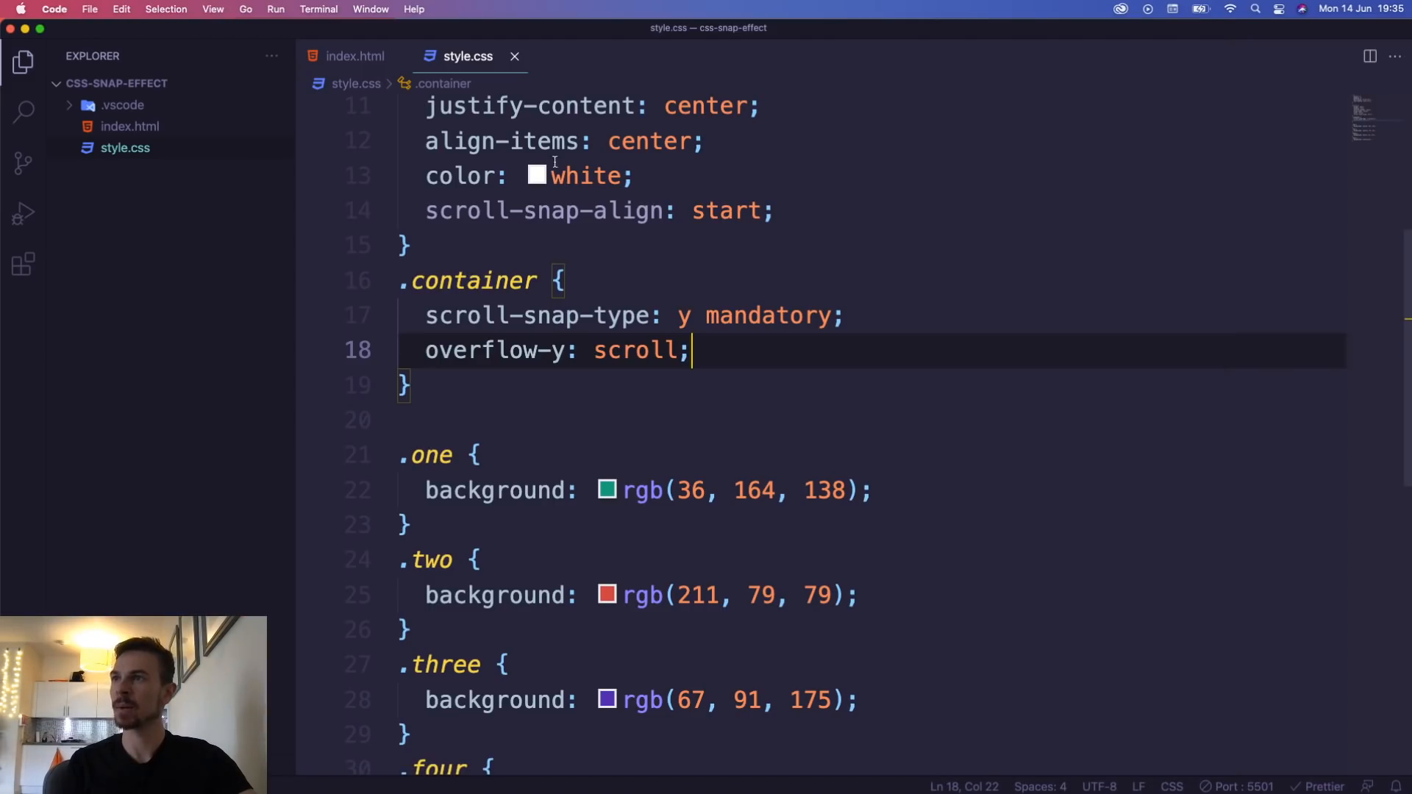
Add height: 100vh to .container below the overflow-y declaration
scroll(down, 3)
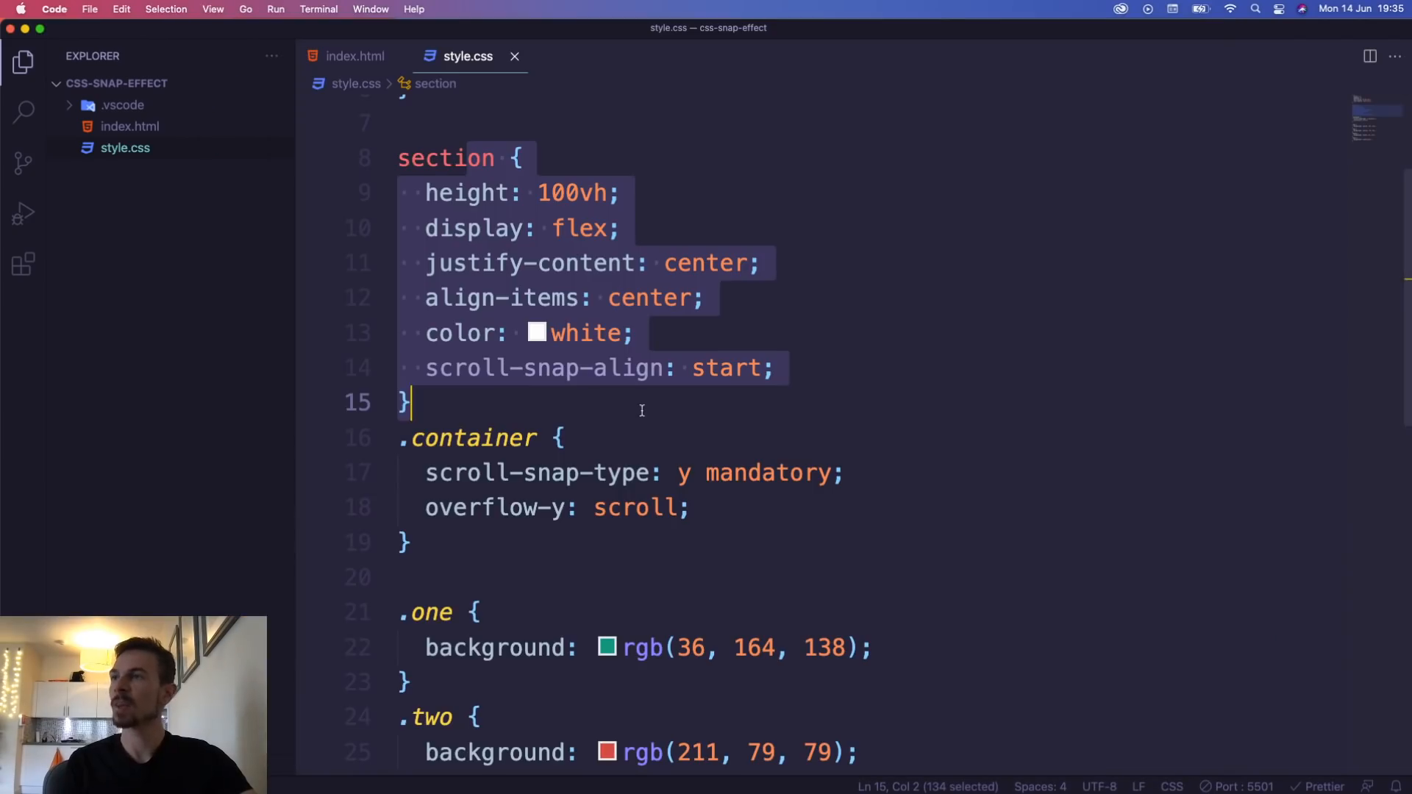
click(776, 367)
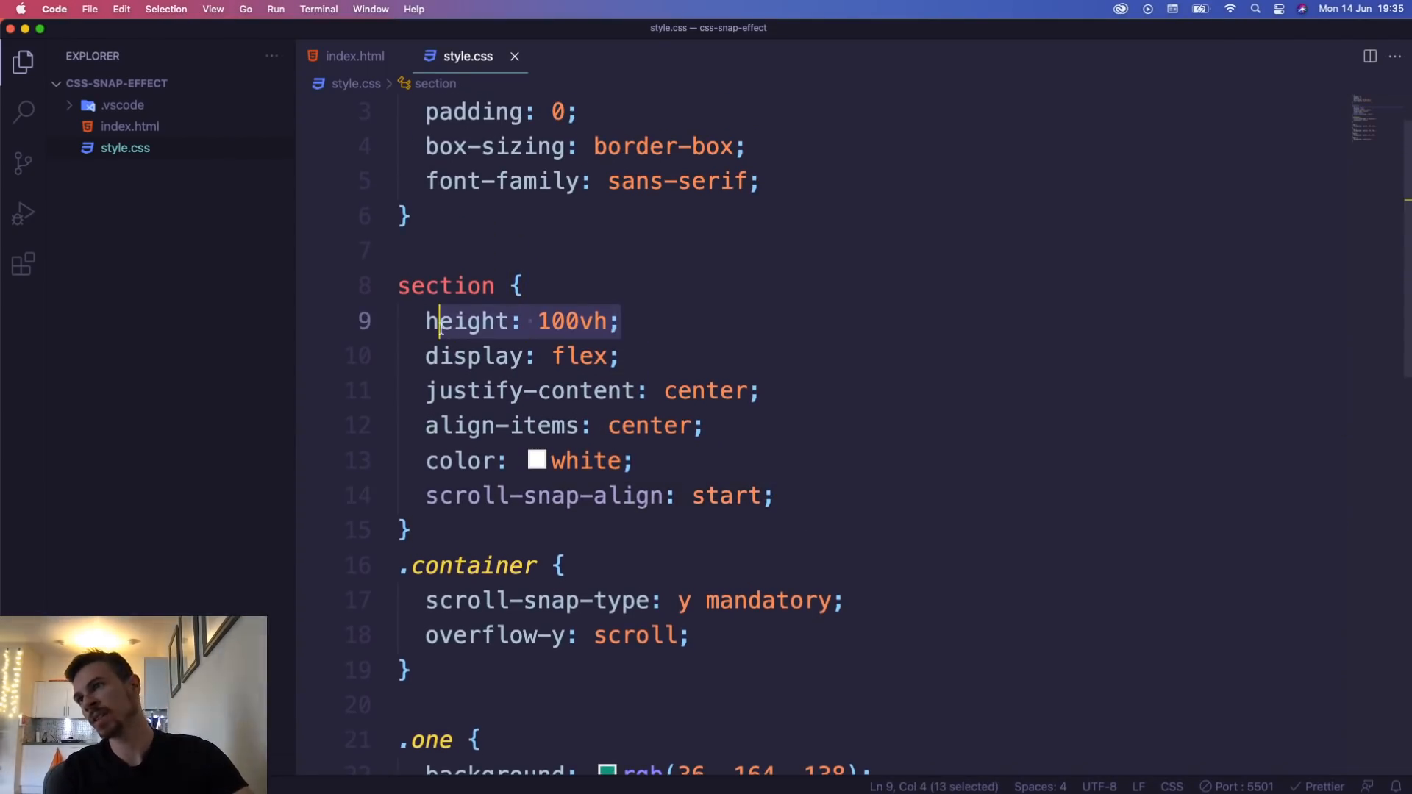
mouse_move(464, 322)
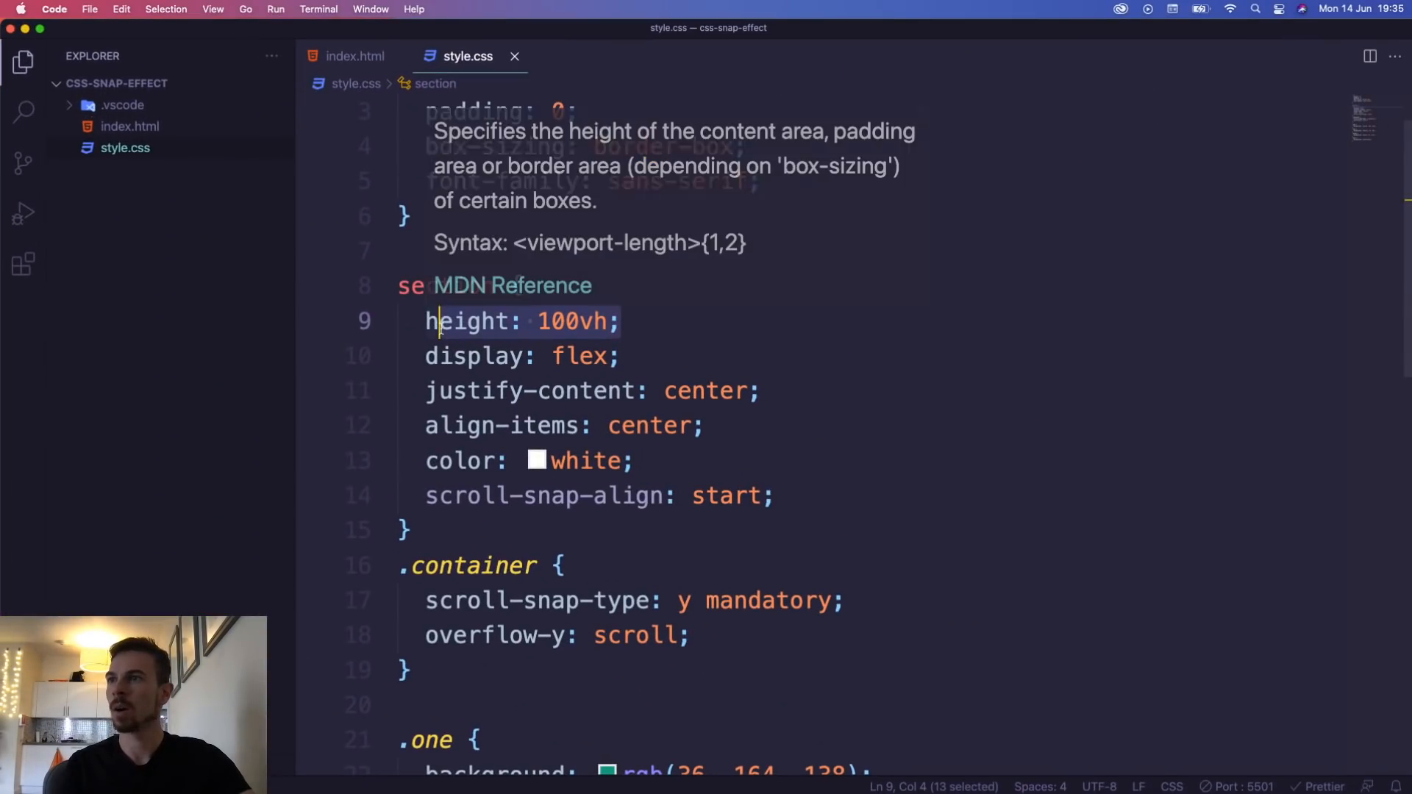
click(698, 634)
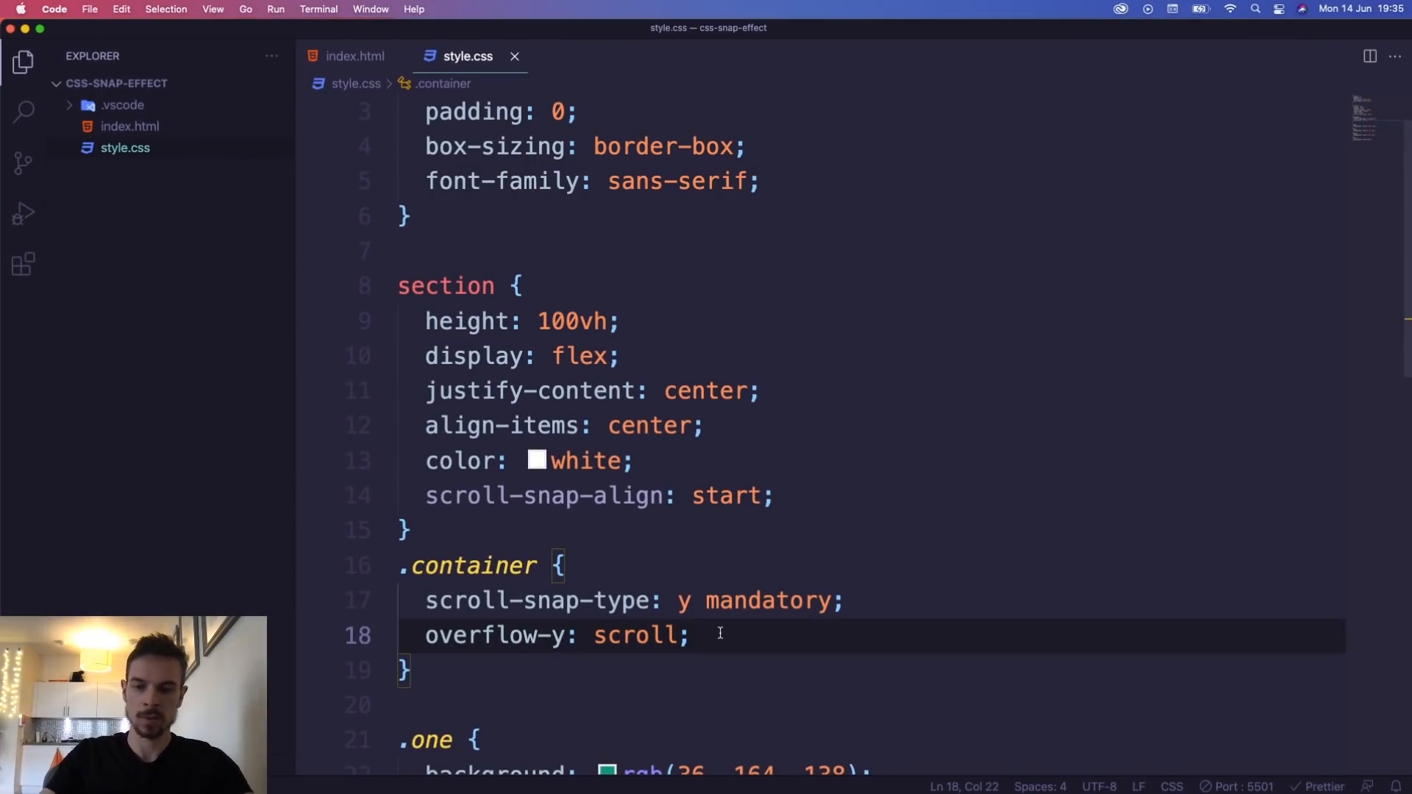
text(ov)
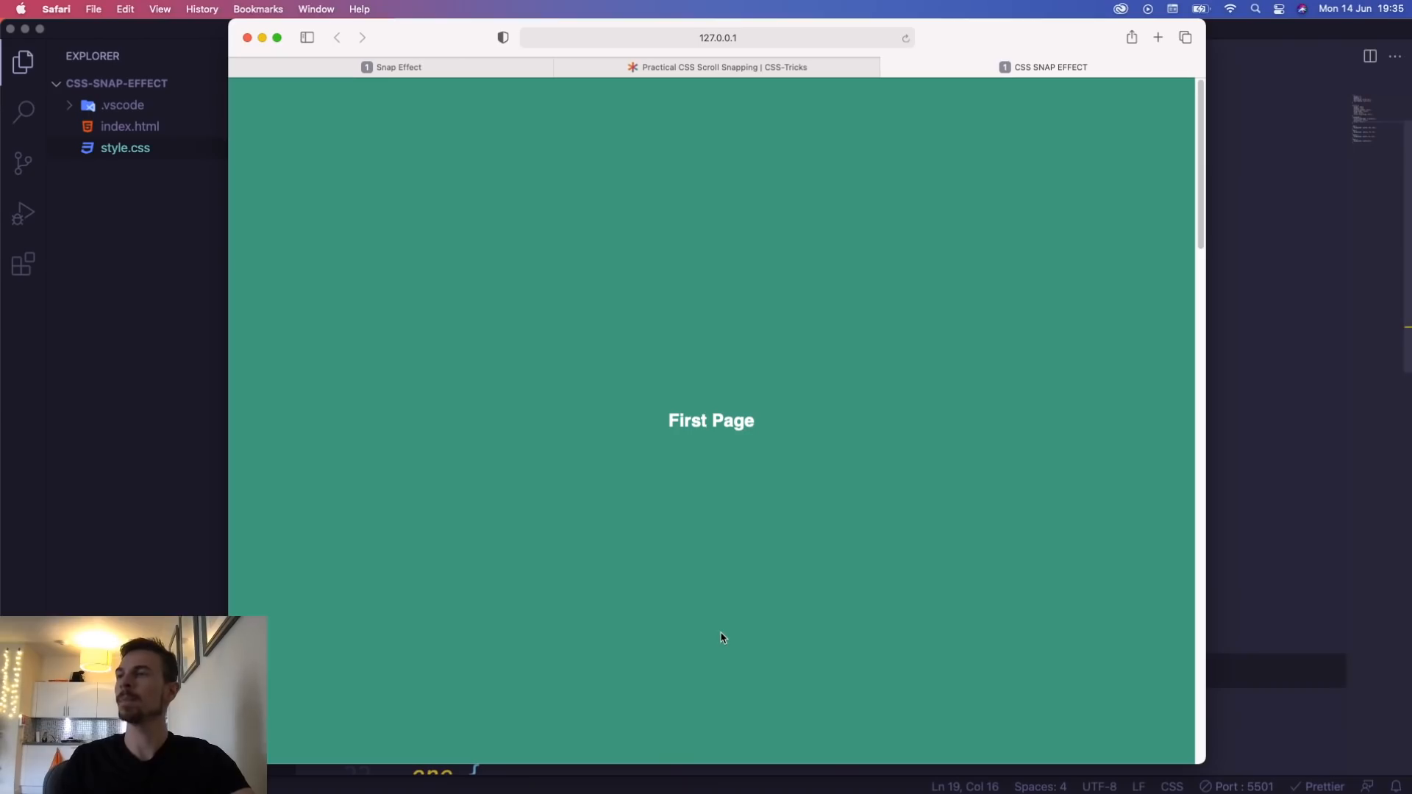
Scroll the page in Safari to confirm the sections snap, then return to the editor
scroll(down, 3)
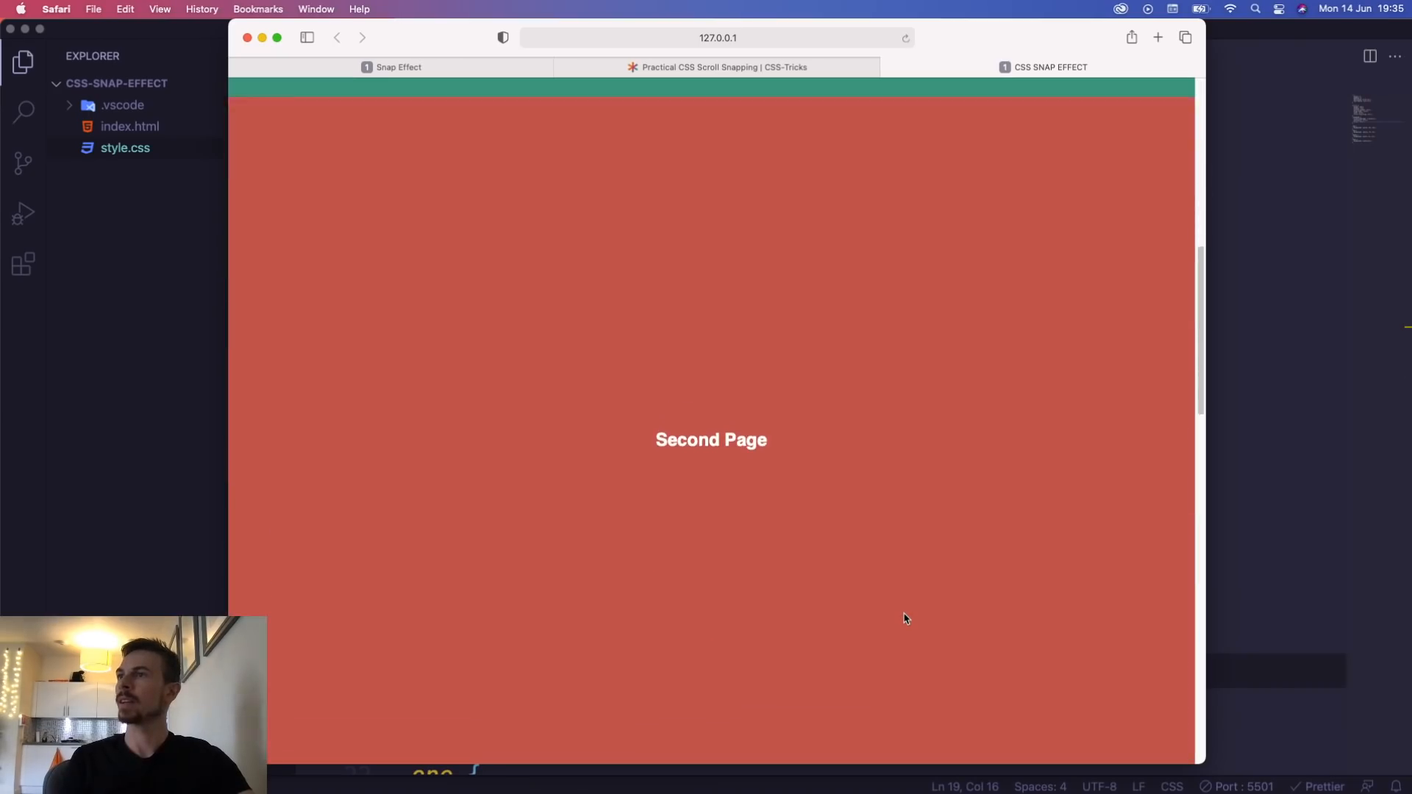
scroll(down, 3)
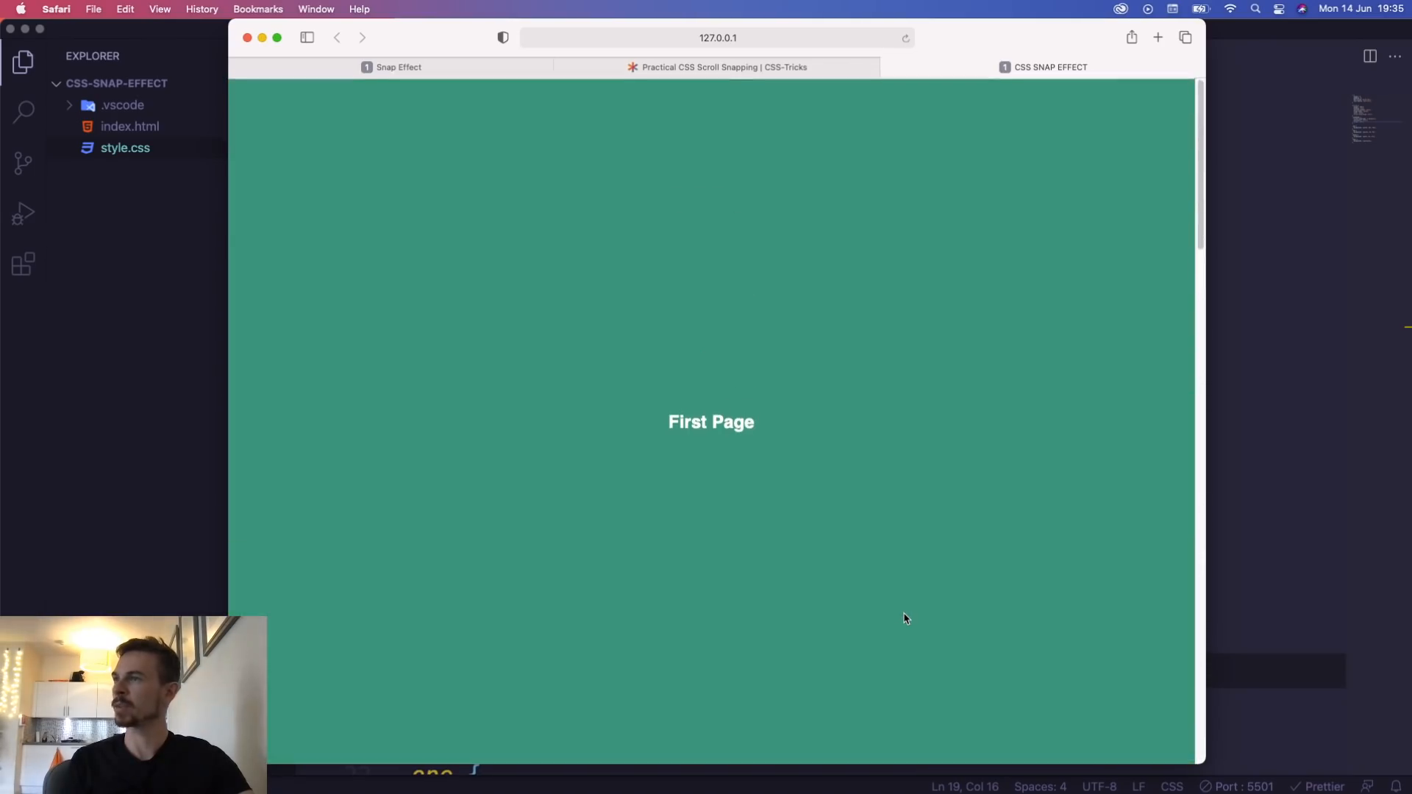
scroll(down, 3)
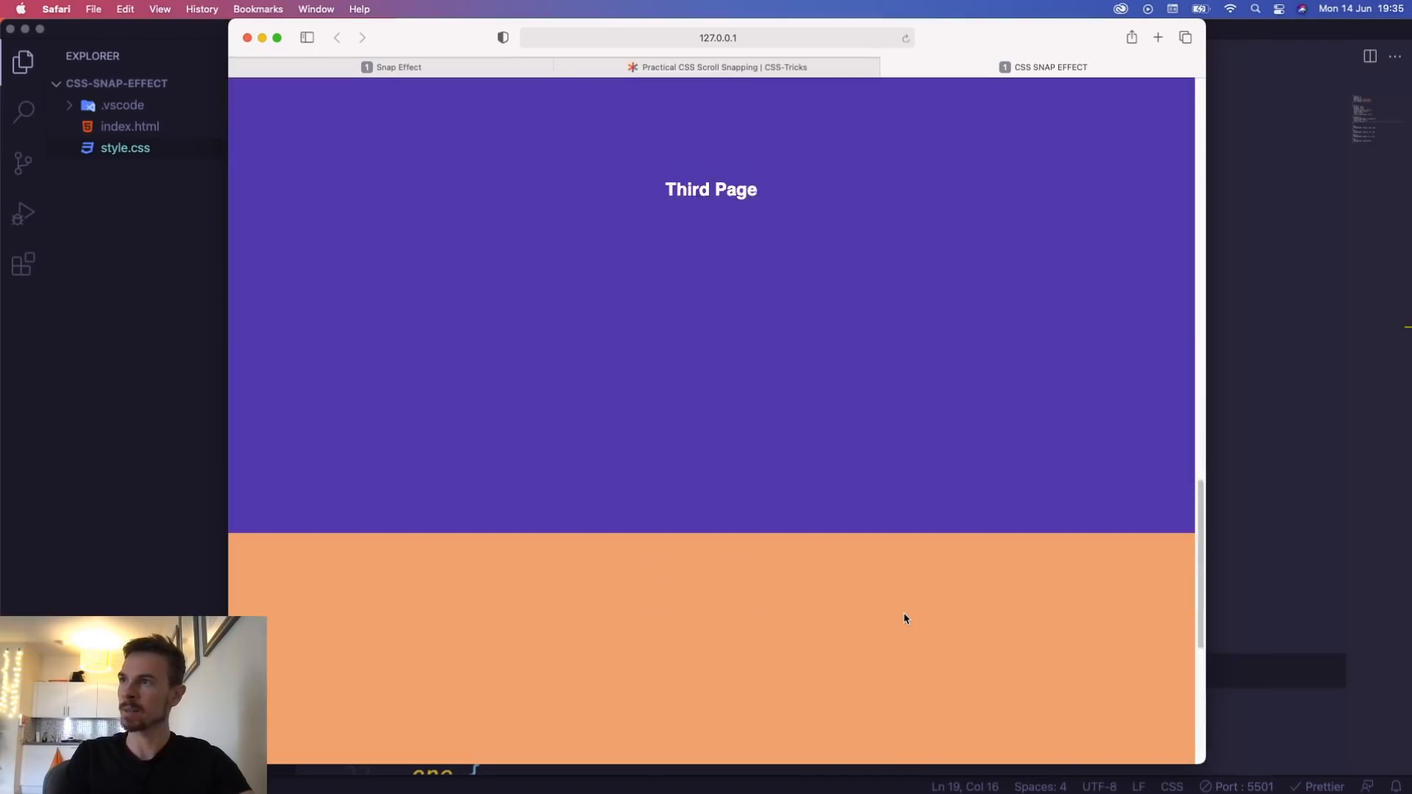
scroll(up, 3)
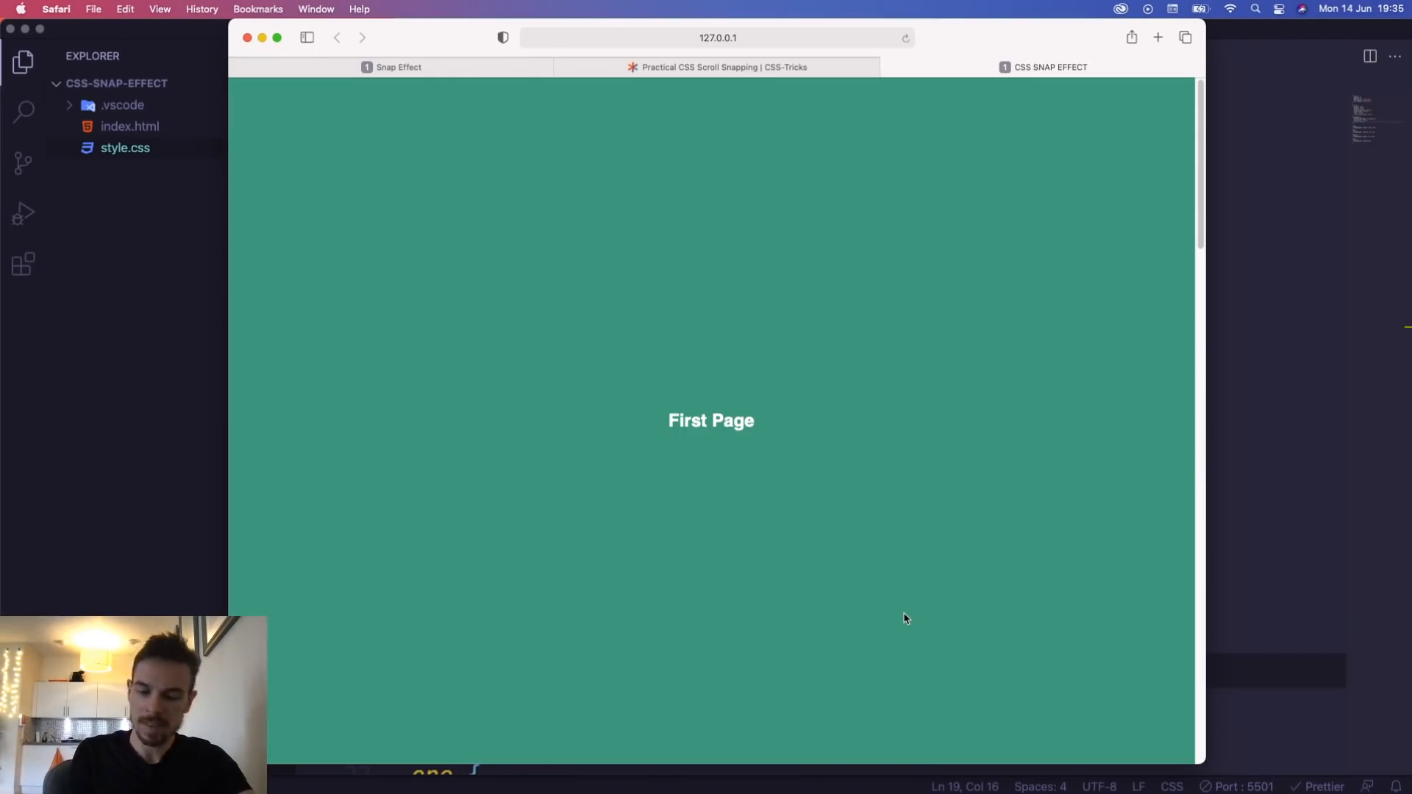
scroll(down, 3)
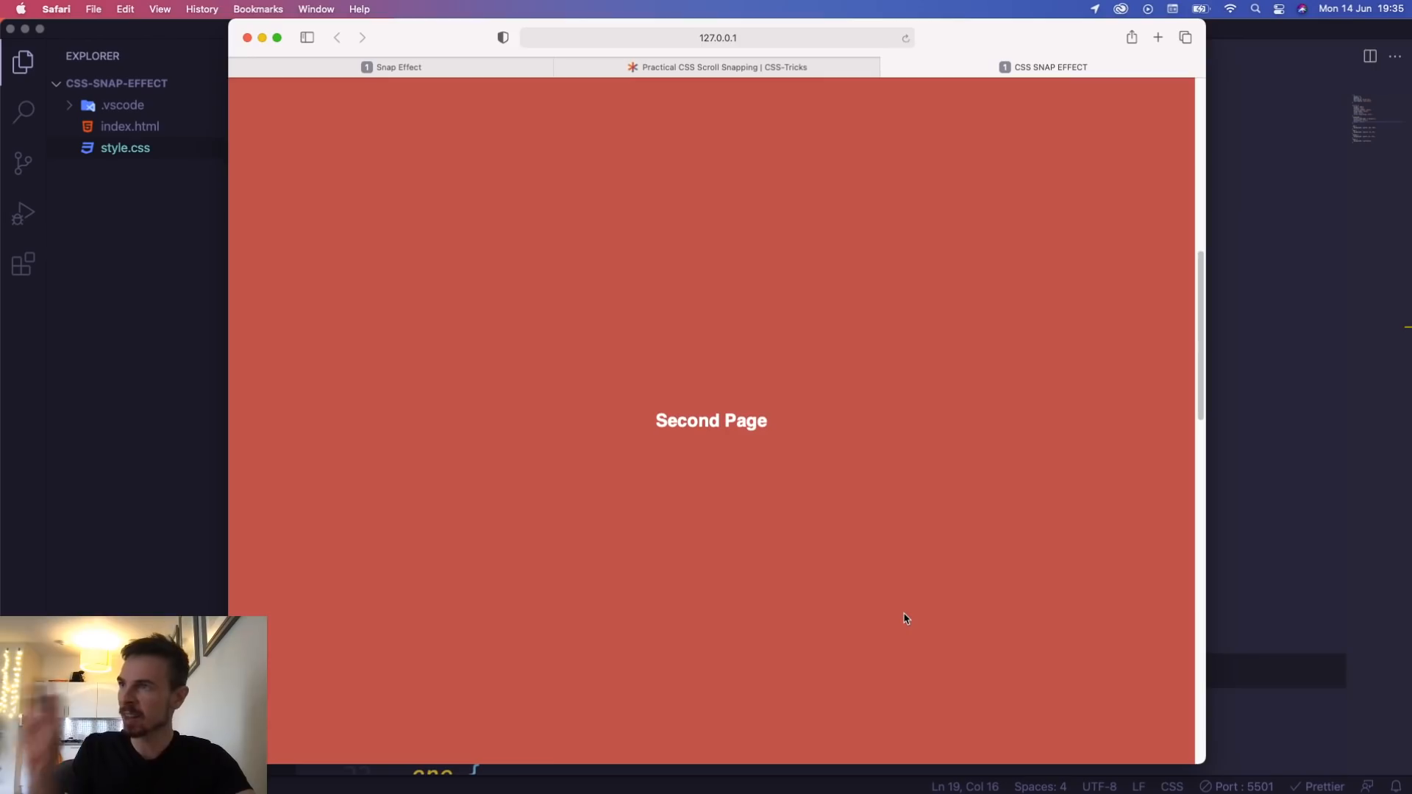
key(cmd+tab)
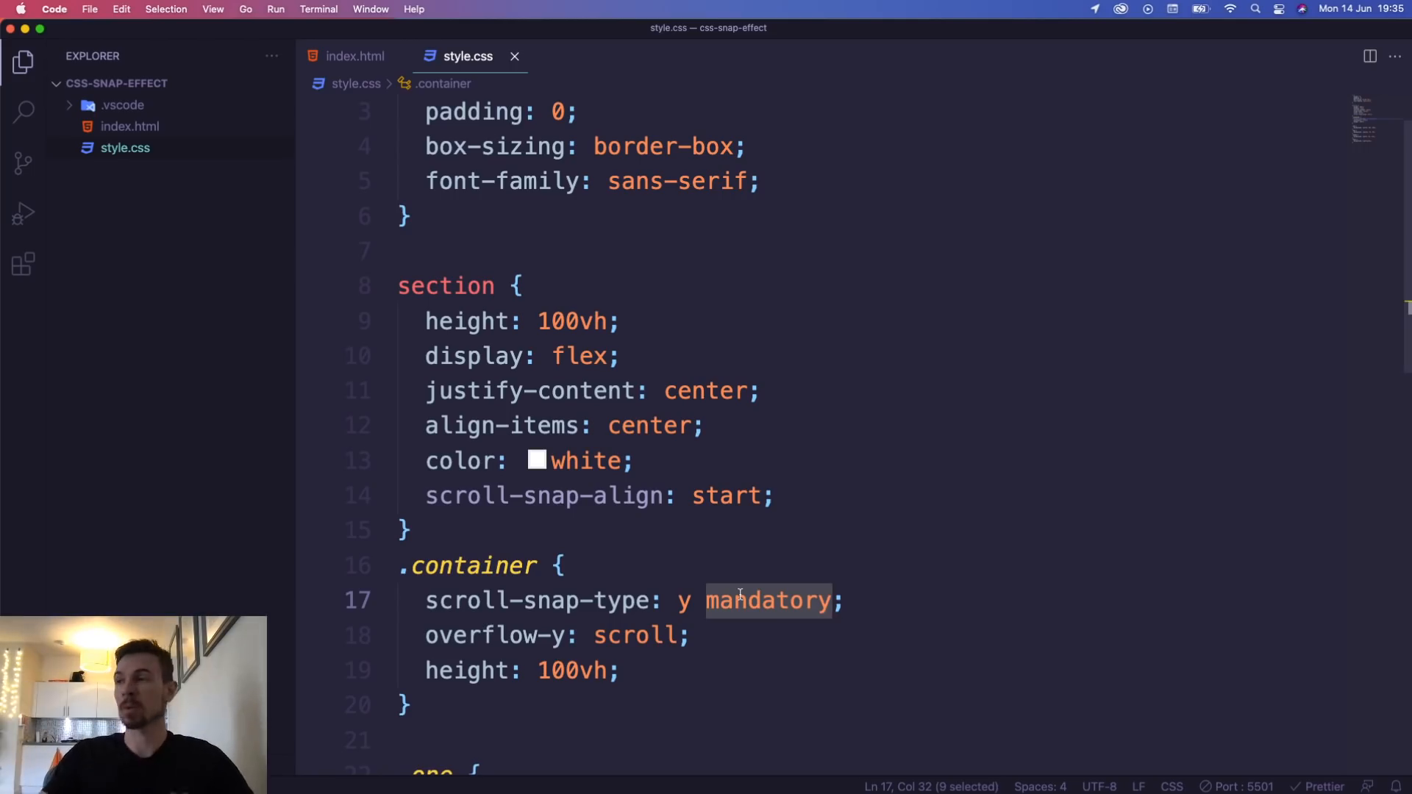
Try scroll-snap-type: y proximity in Safari, then restore y mandatory
text(proximity)
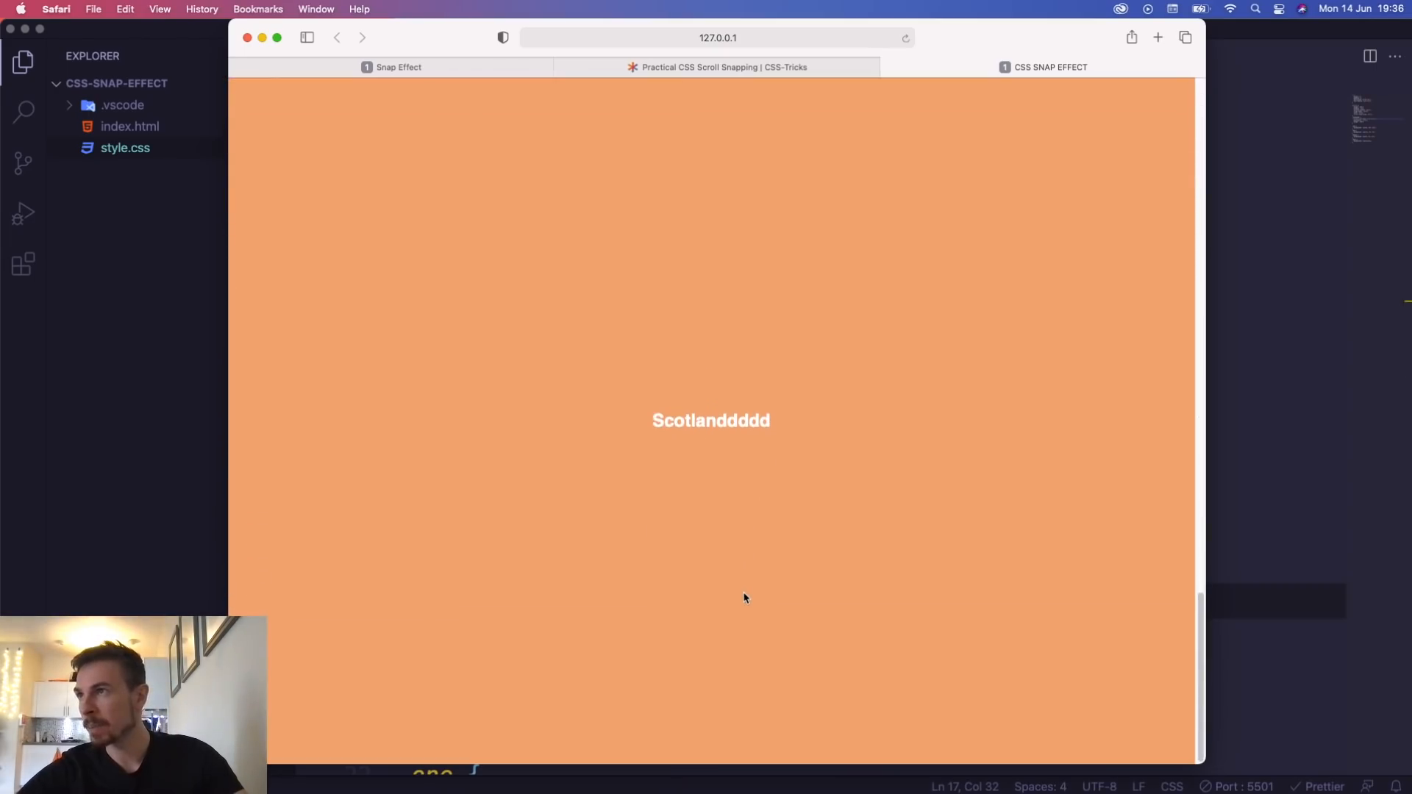
scroll(down, 3)
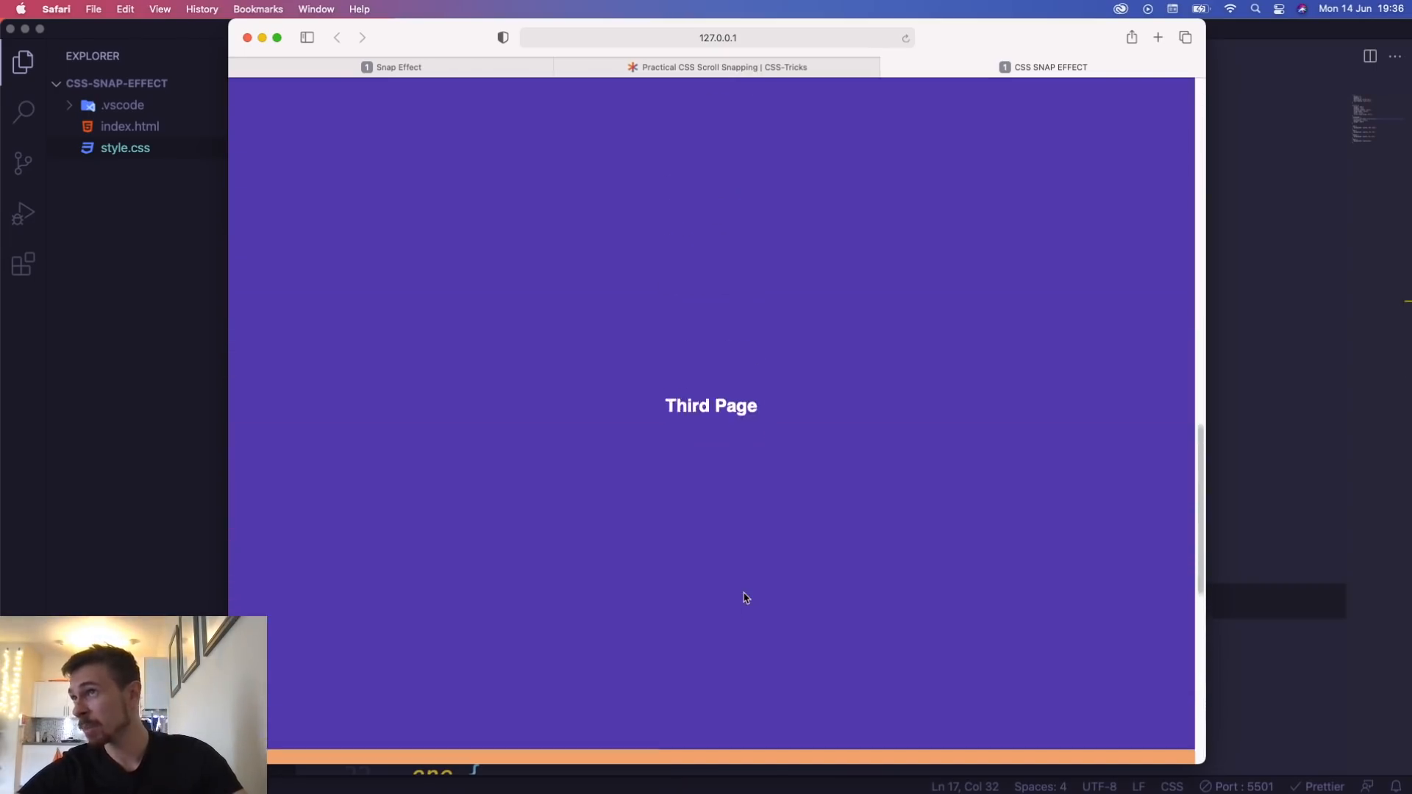
scroll(up, 3)
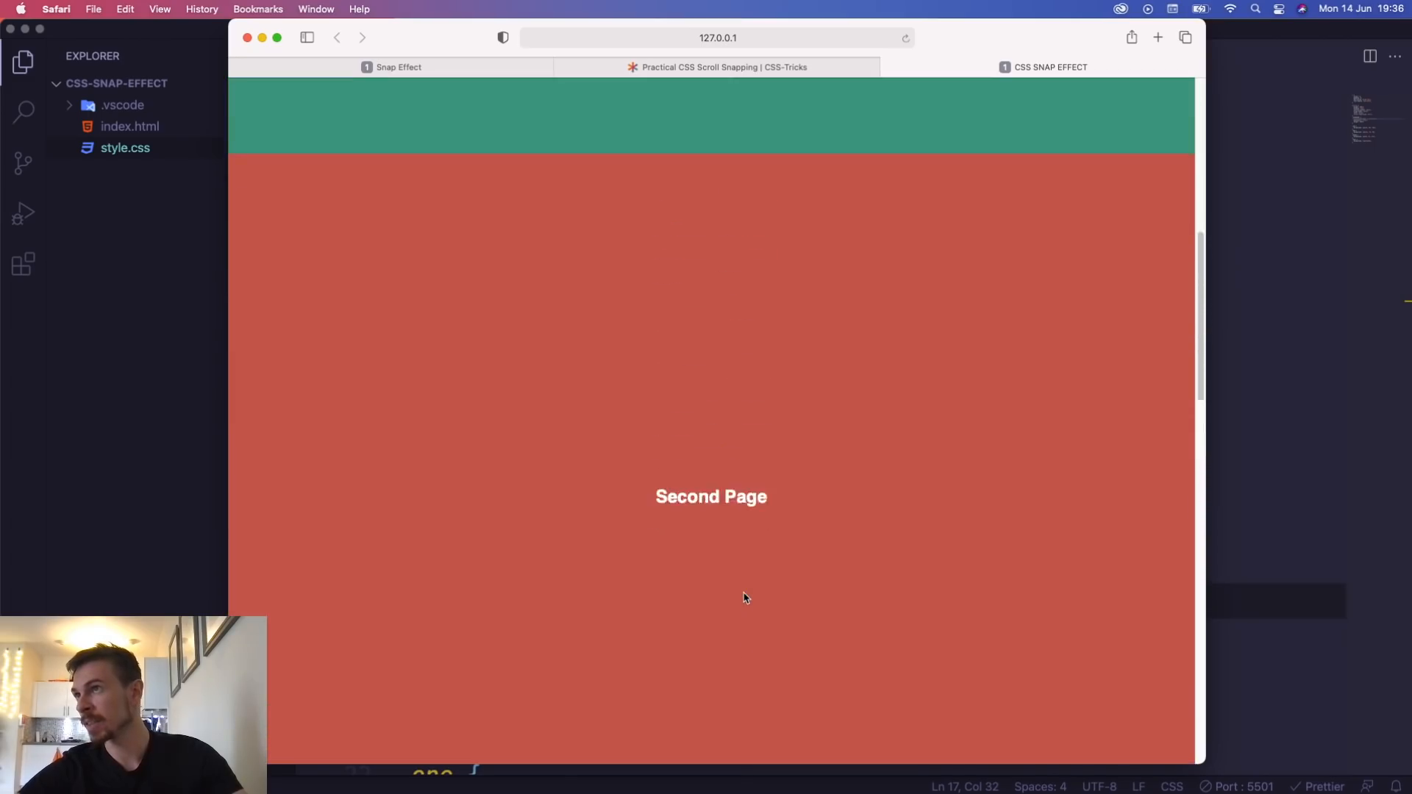
scroll(down, 3)
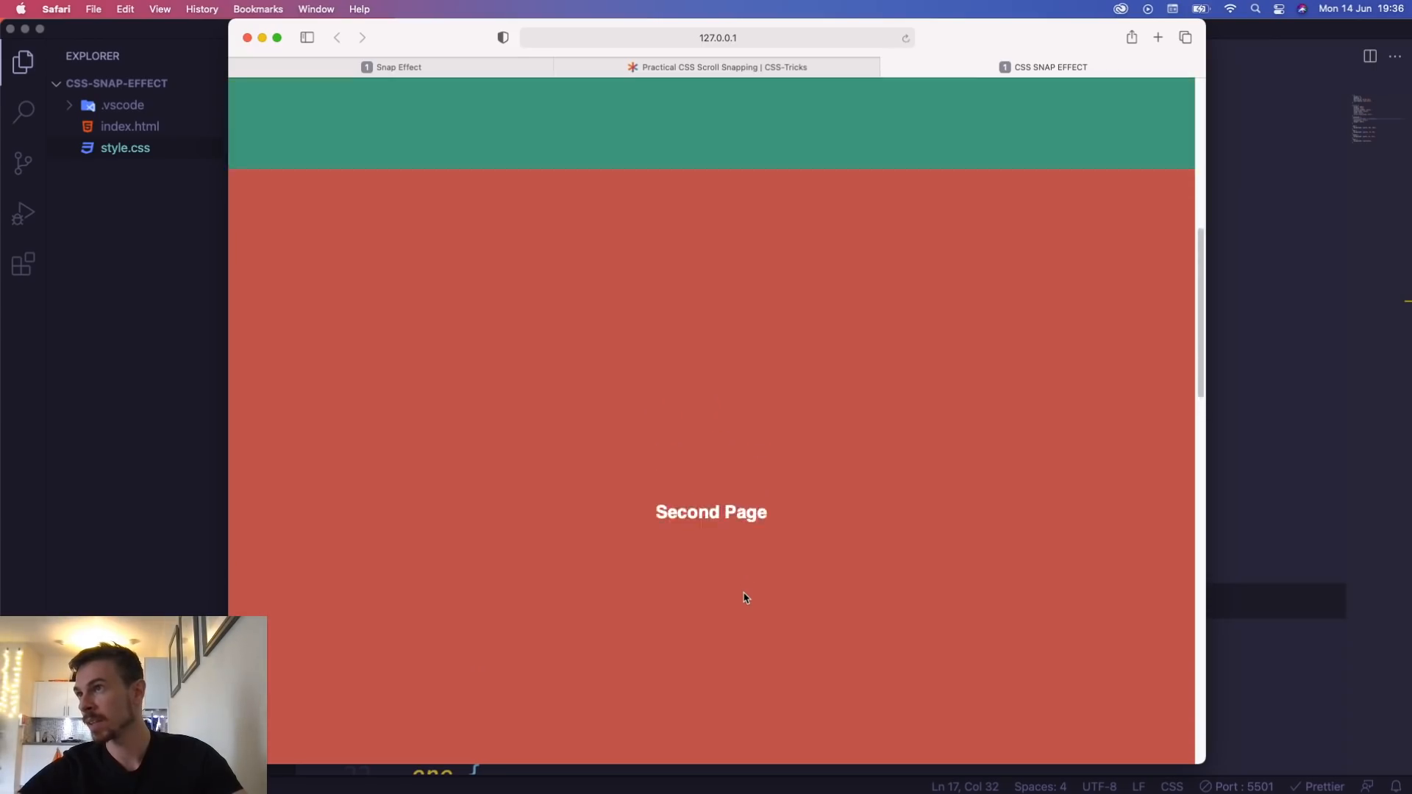
scroll(down, 3)
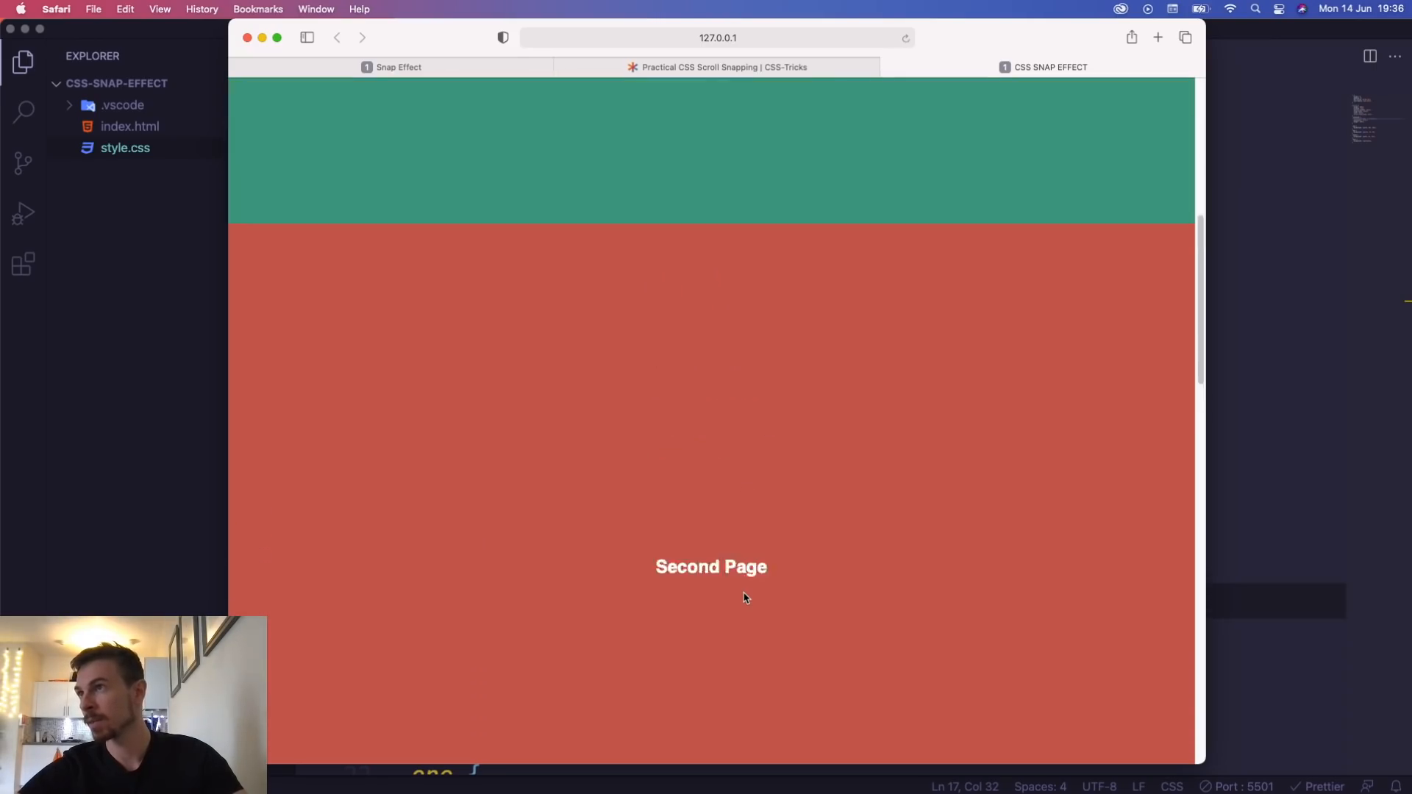
scroll(down, 3)
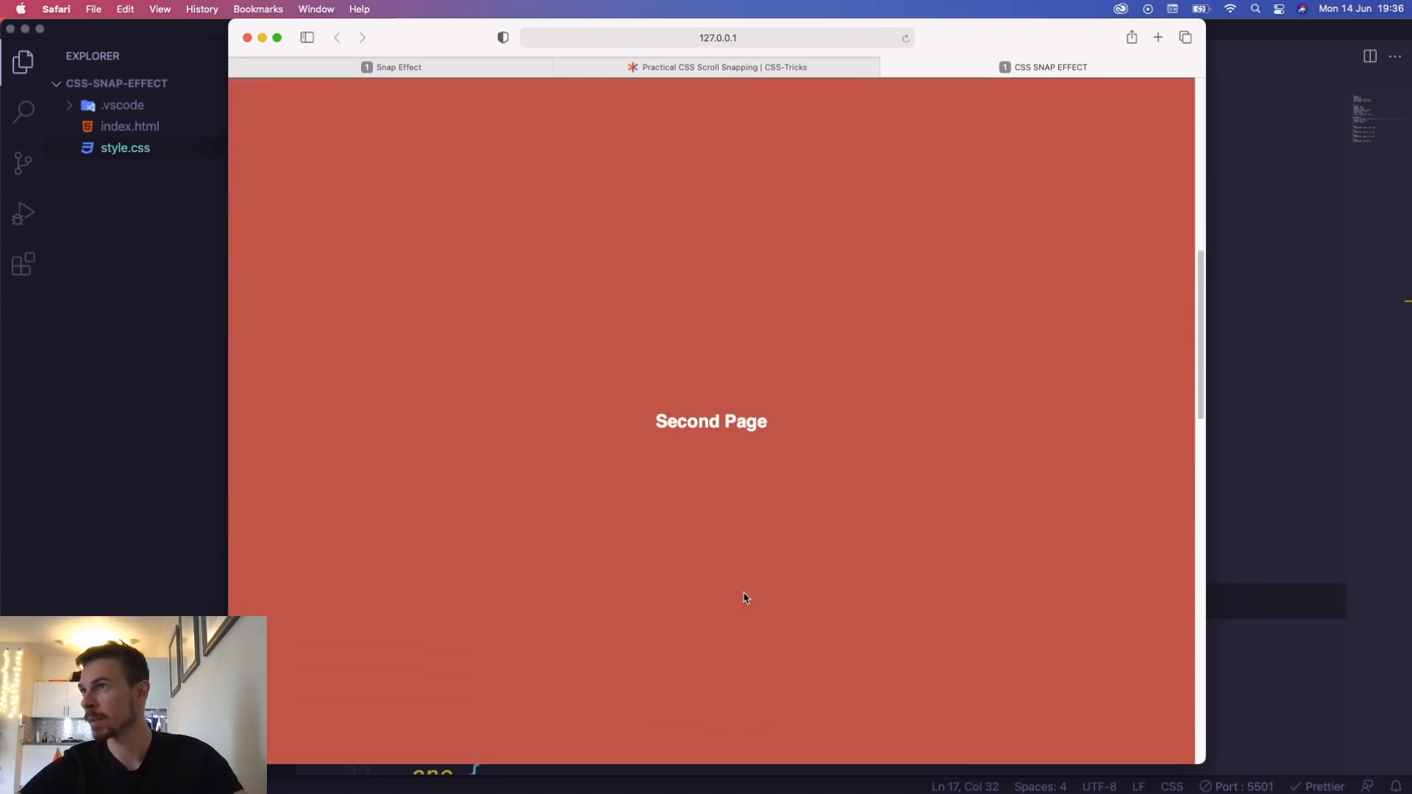
scroll(down, 3)
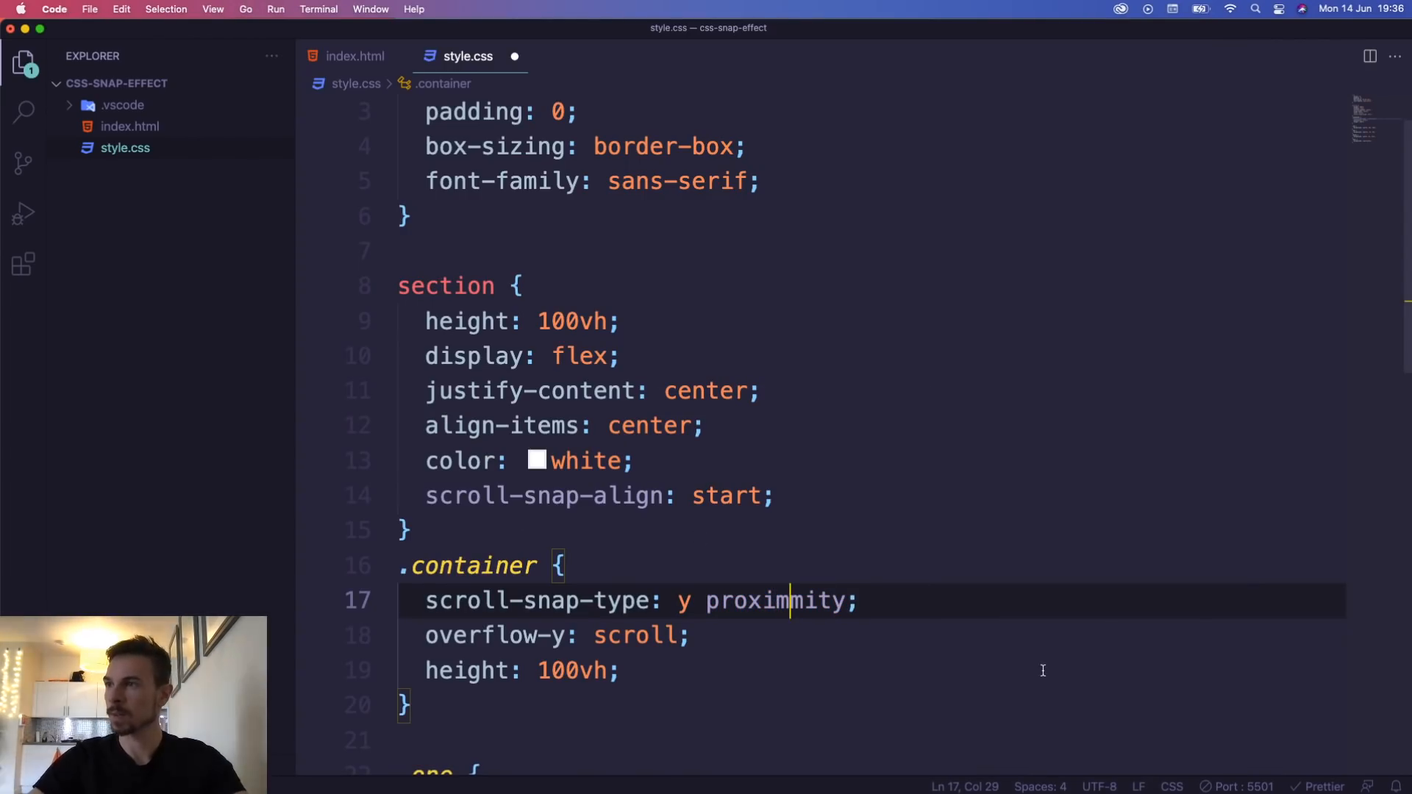
text(mandato)
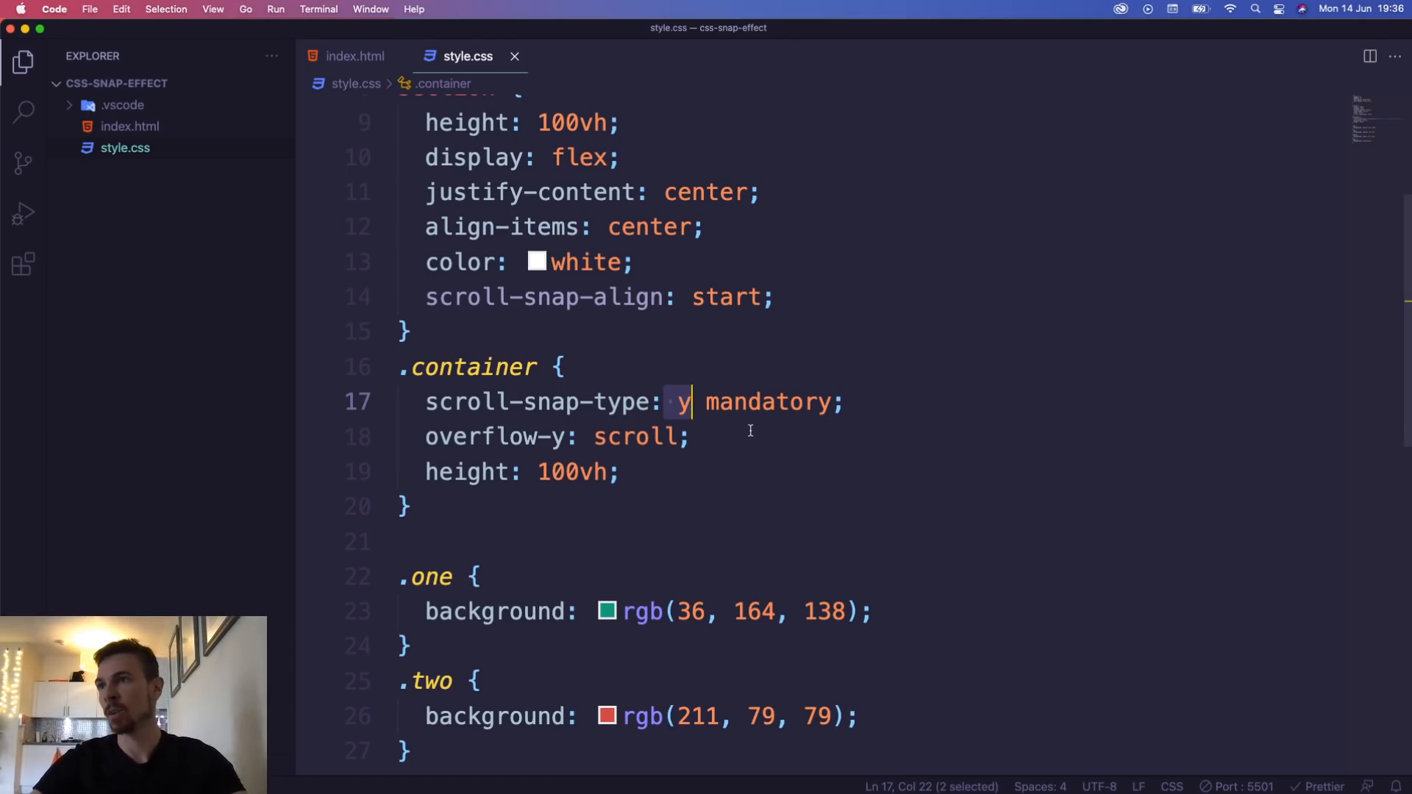
drag(685, 402, 412, 505)
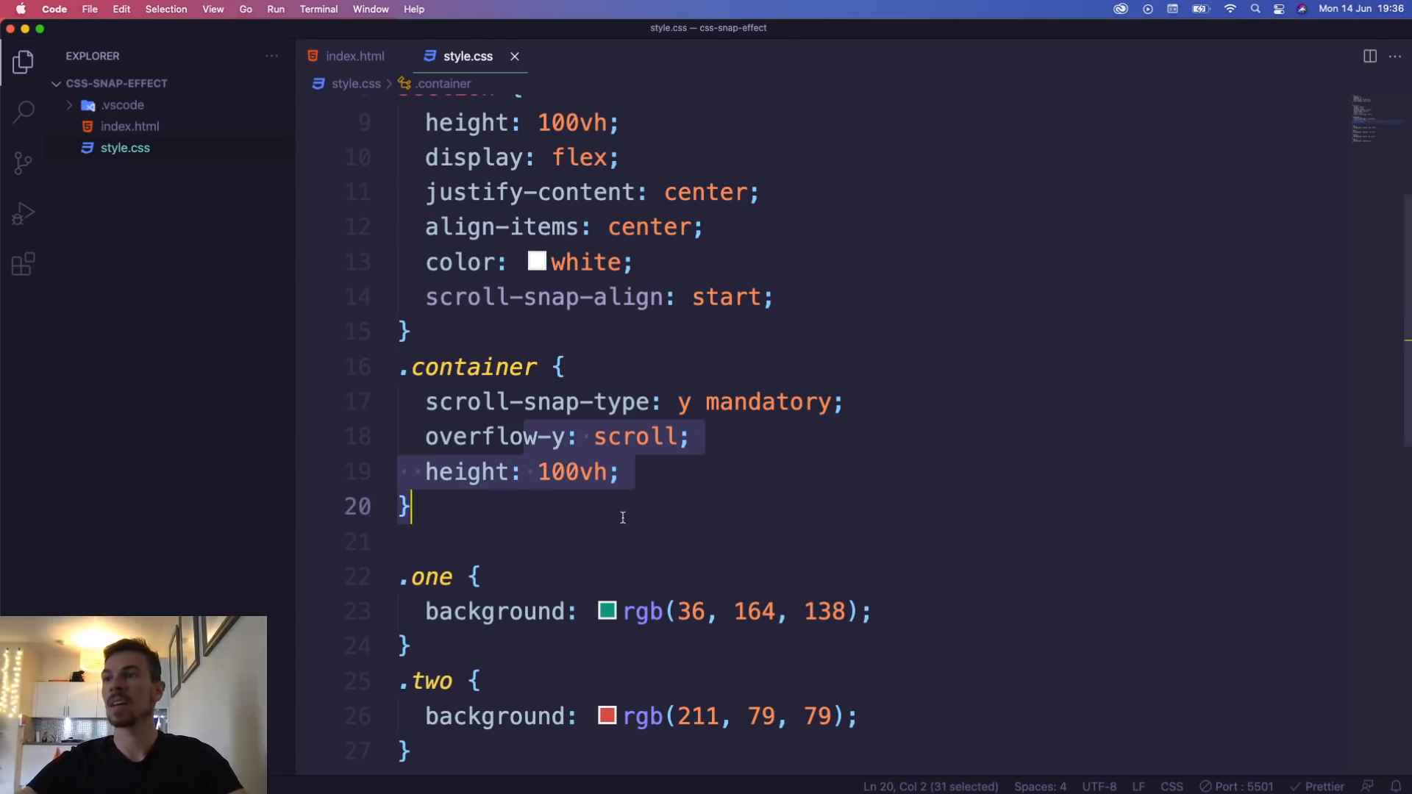
click(619, 472)
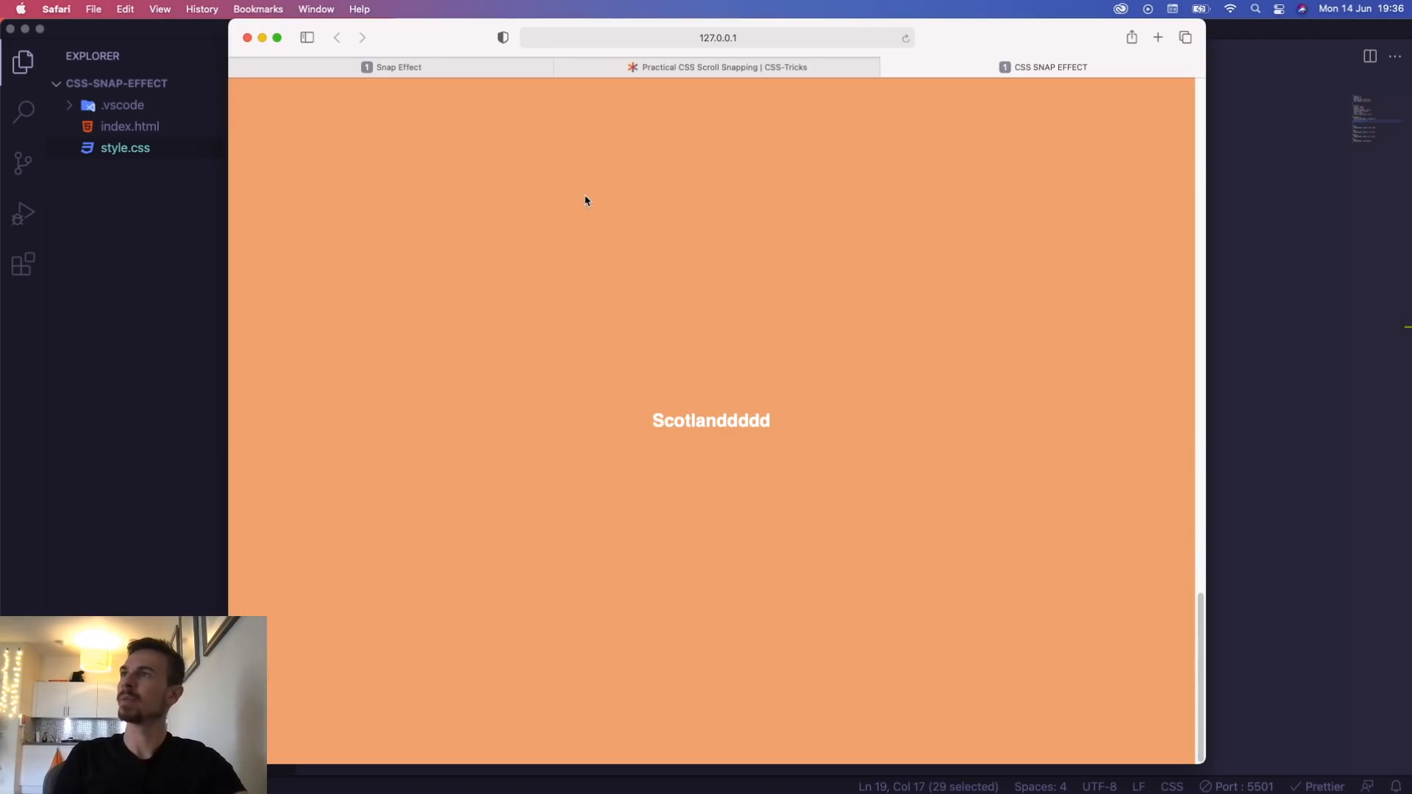
click(718, 67)
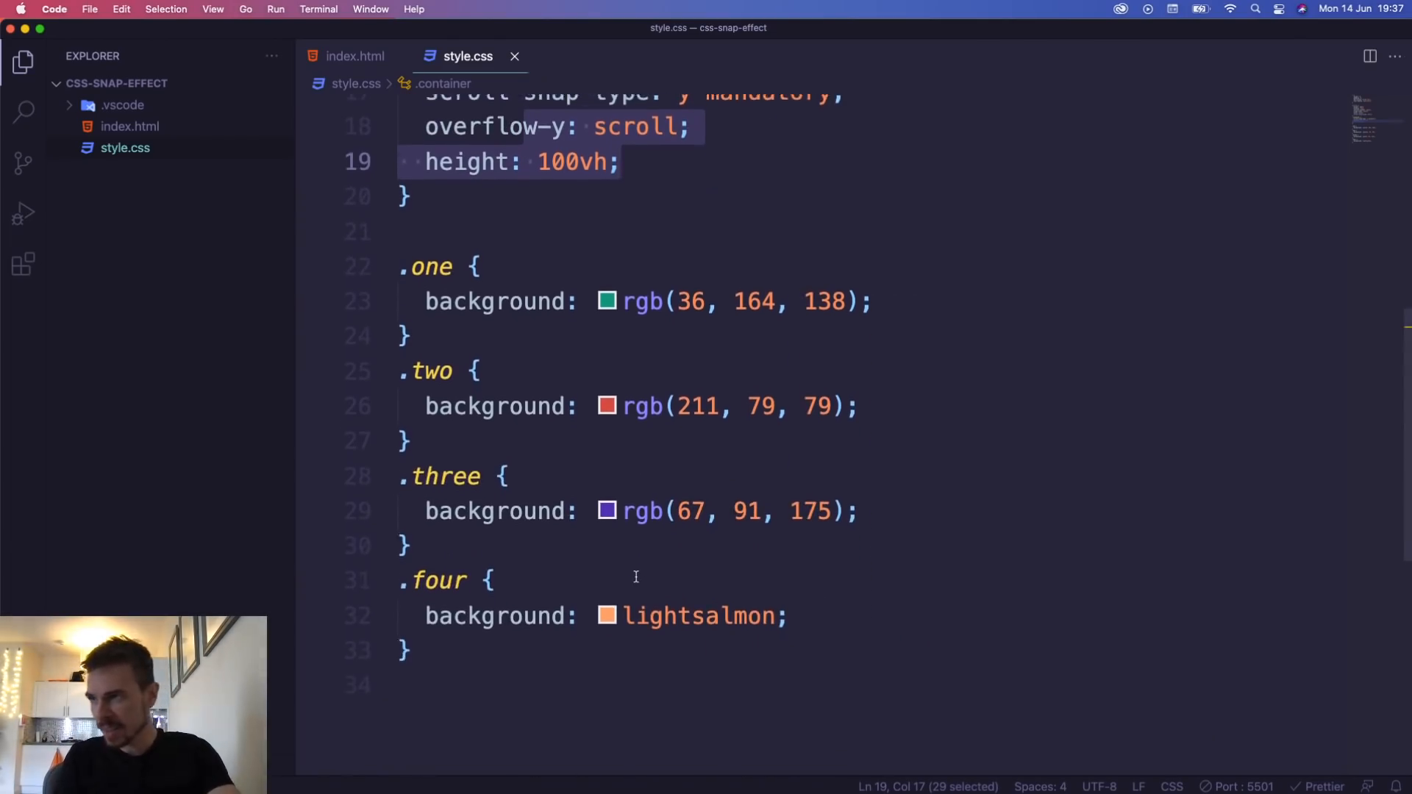
Give .two a 50vh height and .three a 300vh height in style.css
scroll(up, 3)
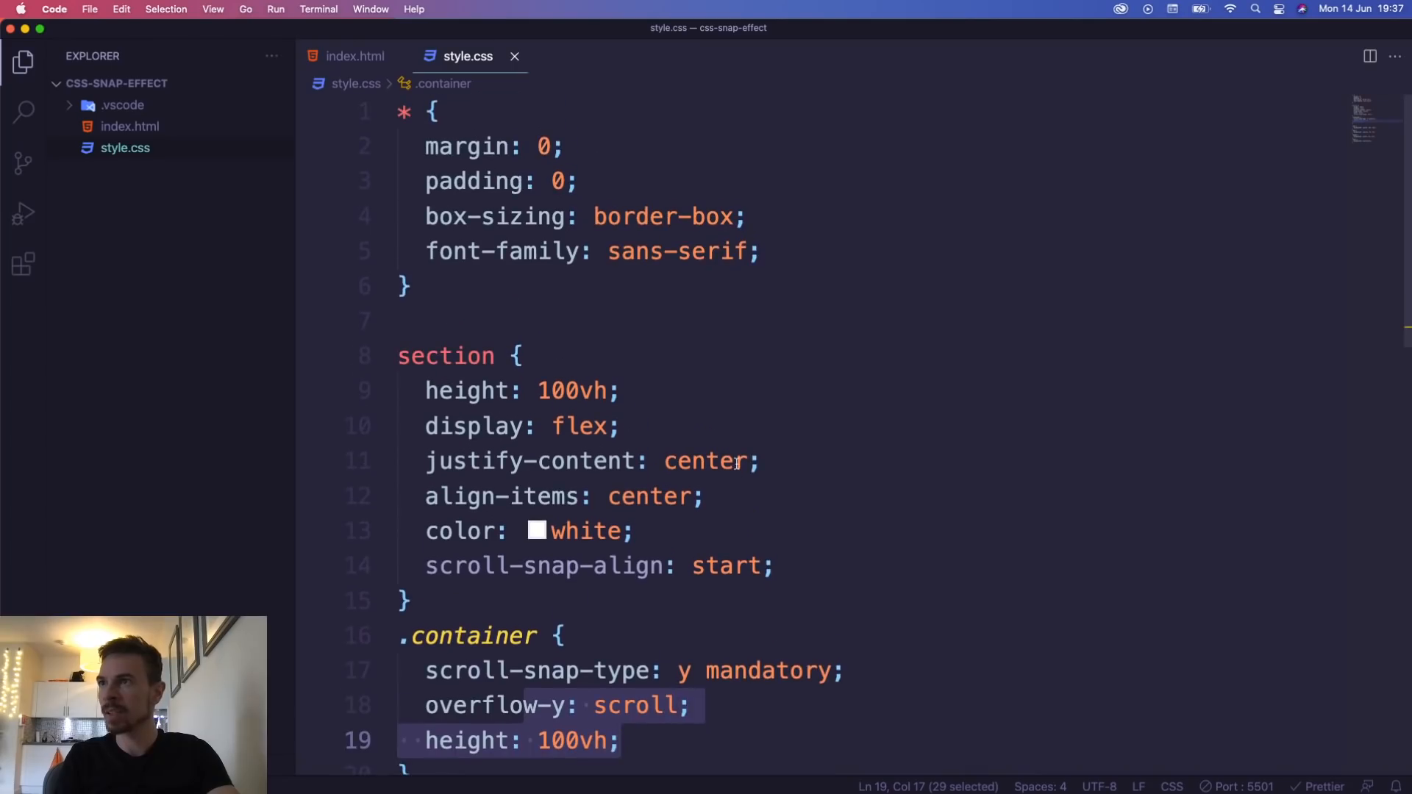
scroll(down, 3)
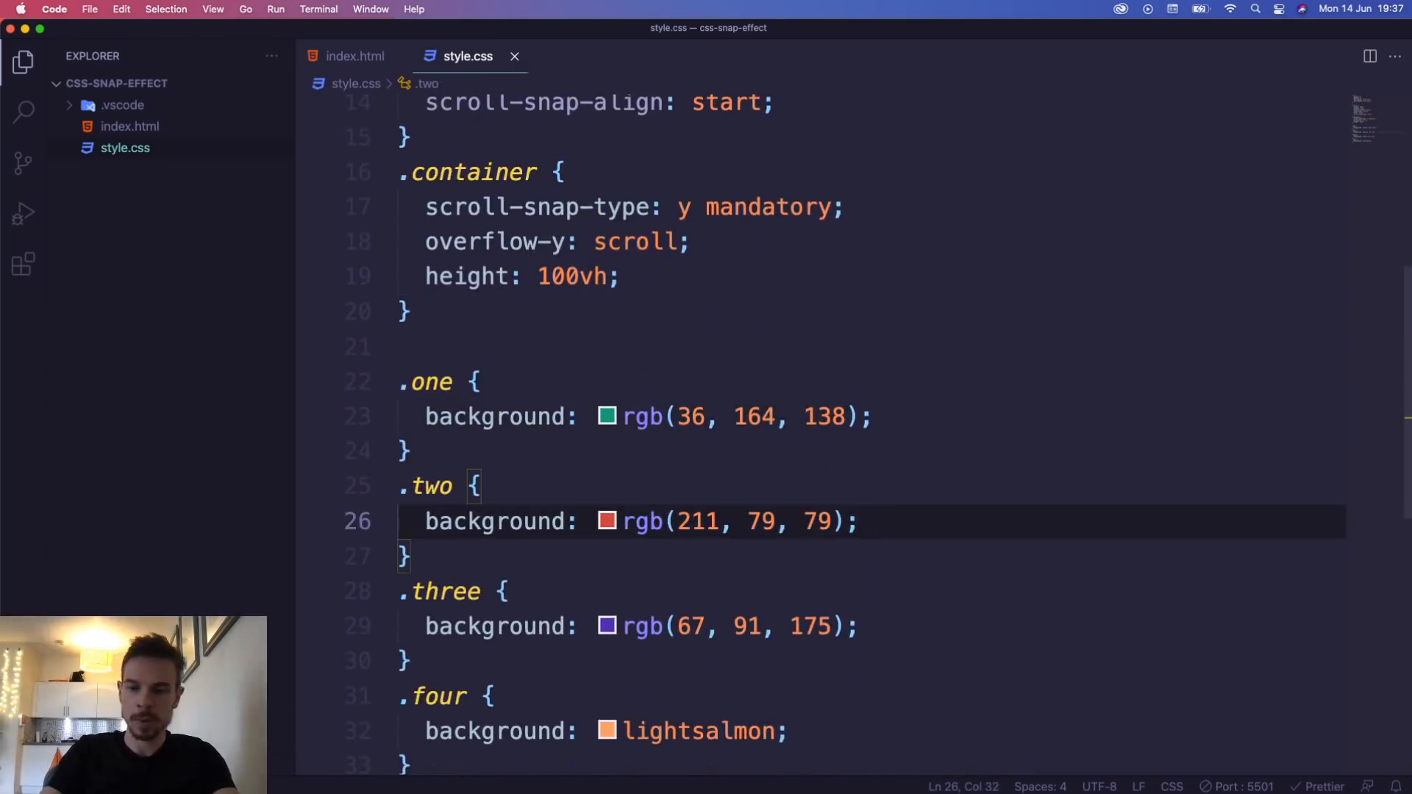
text(height: 50vh;)
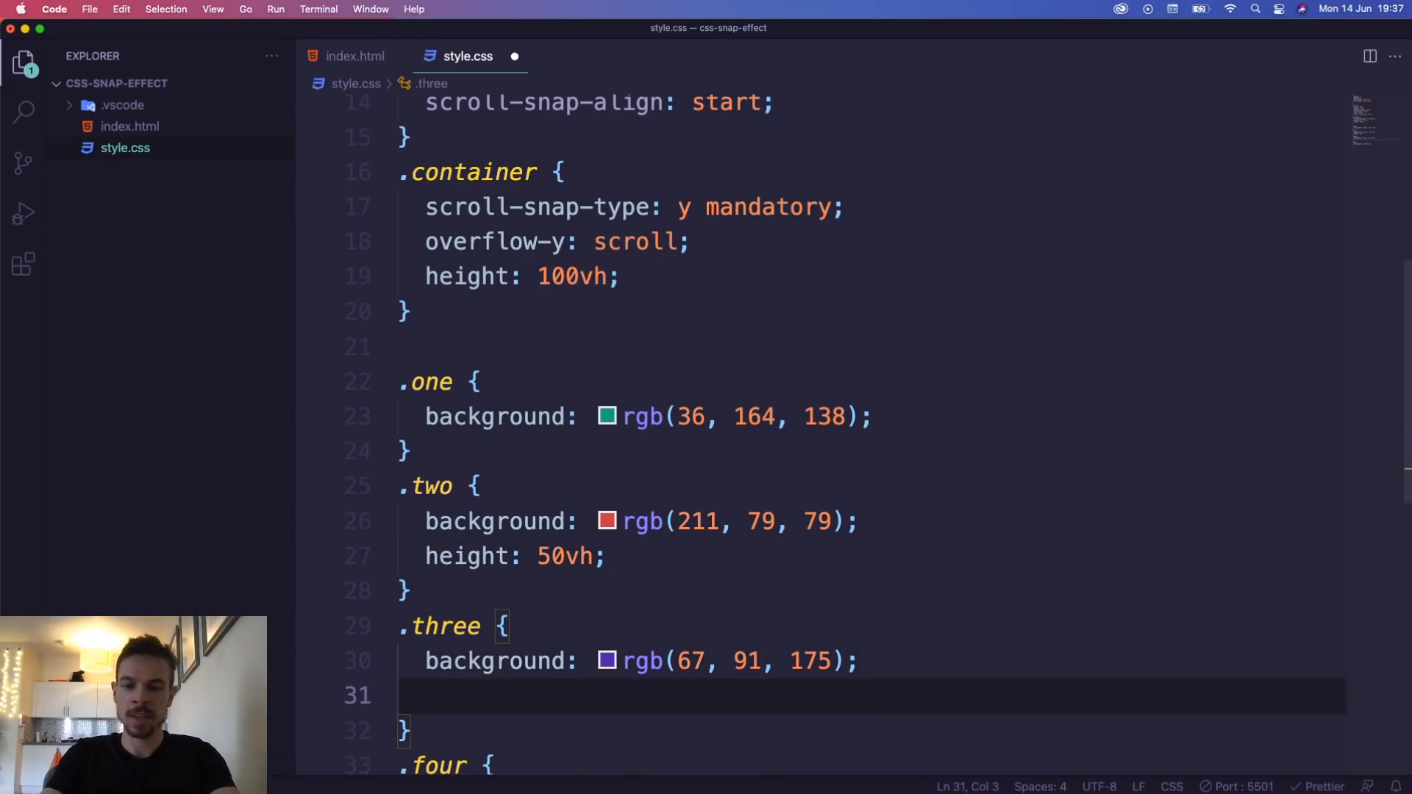
text(hei)
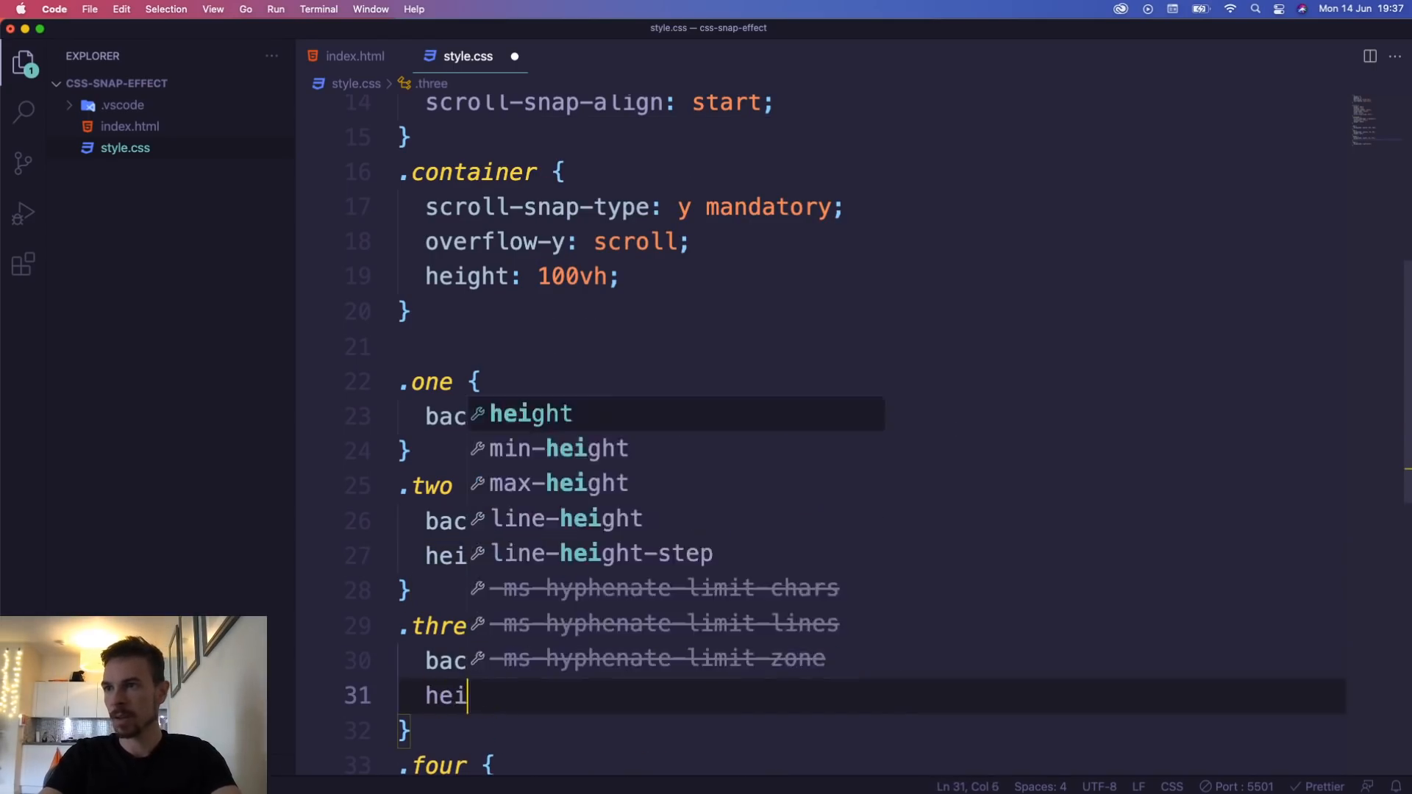
text(ght: 300vh;)
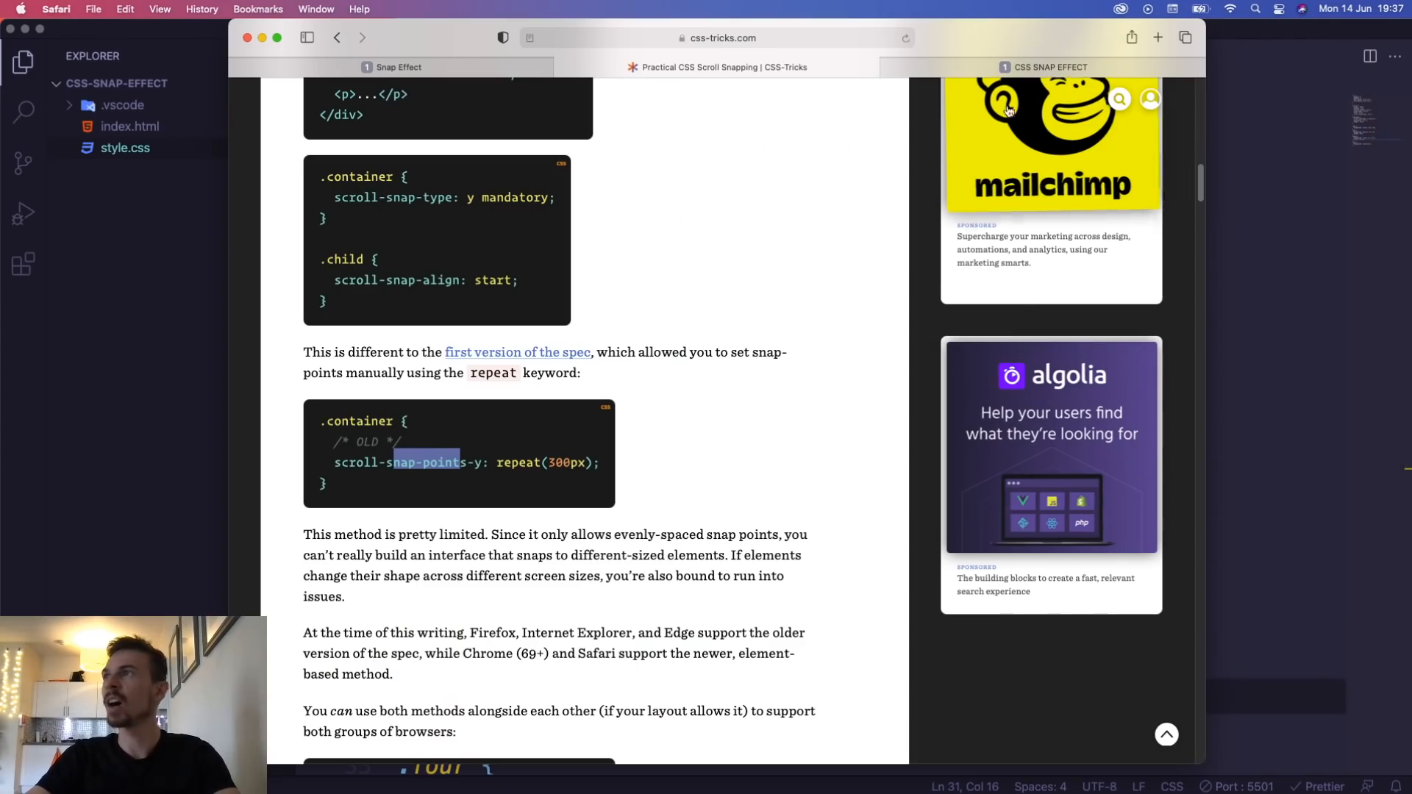
Scroll through the resized sections on the CSS SNAP EFFECT demo page in Safari
click(1050, 67)
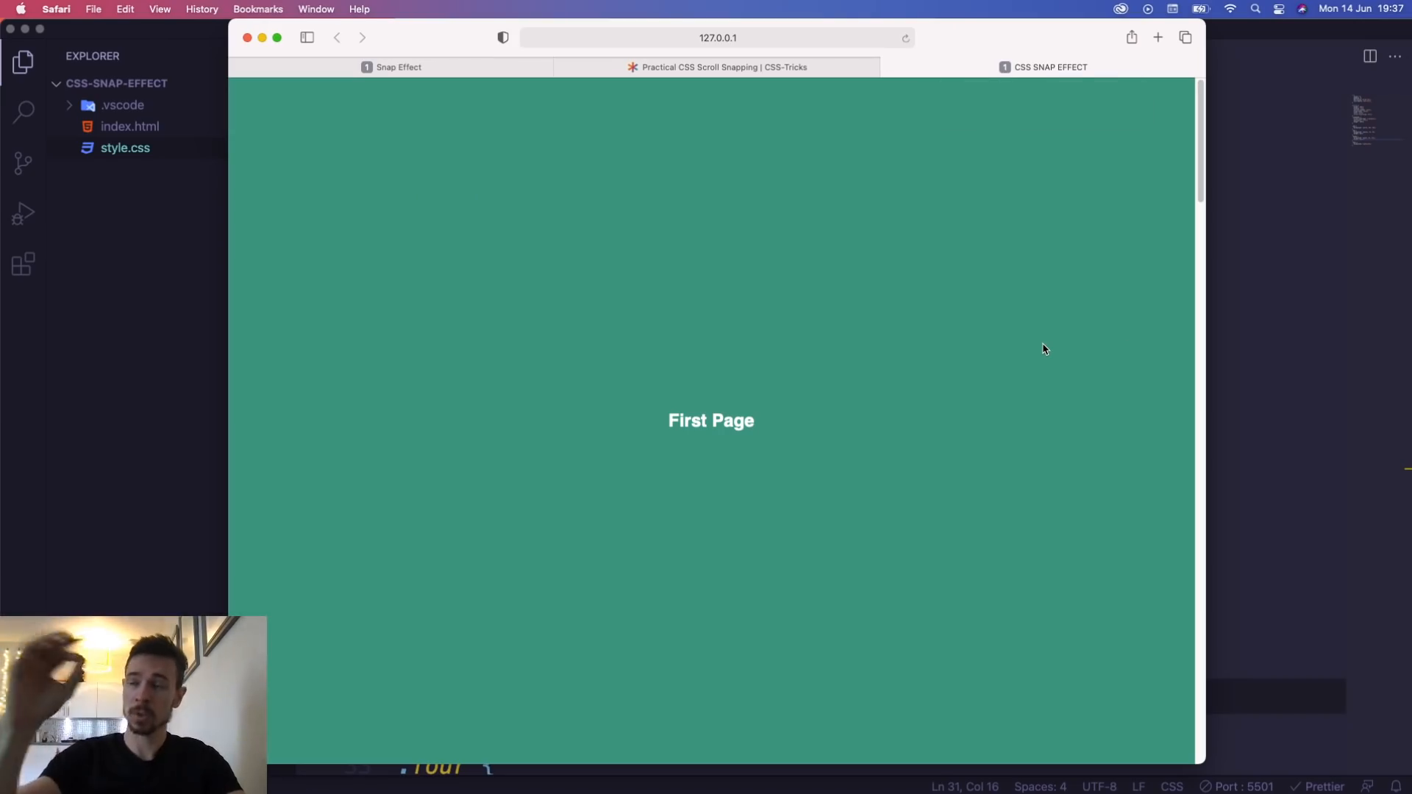
scroll(down, 3)
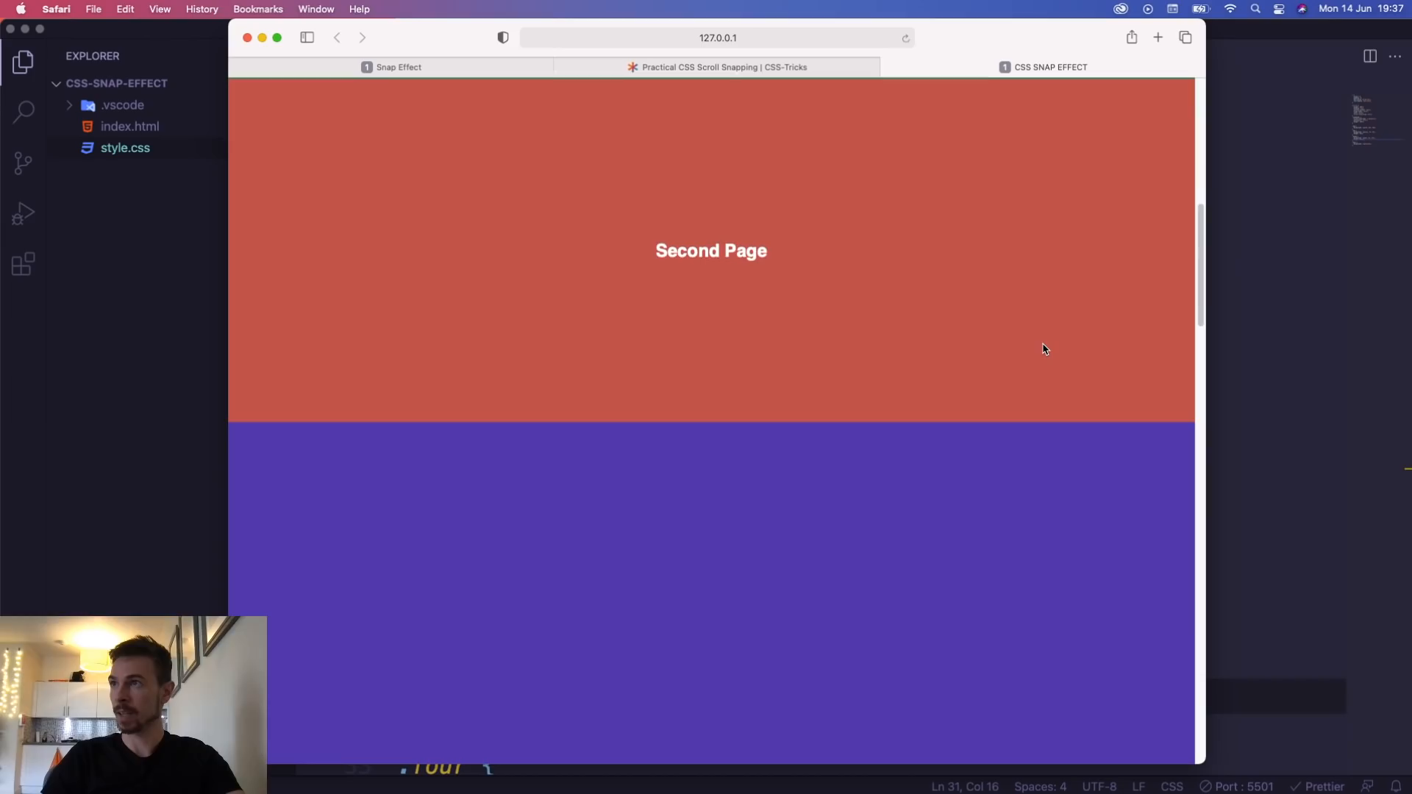
scroll(down, 3)
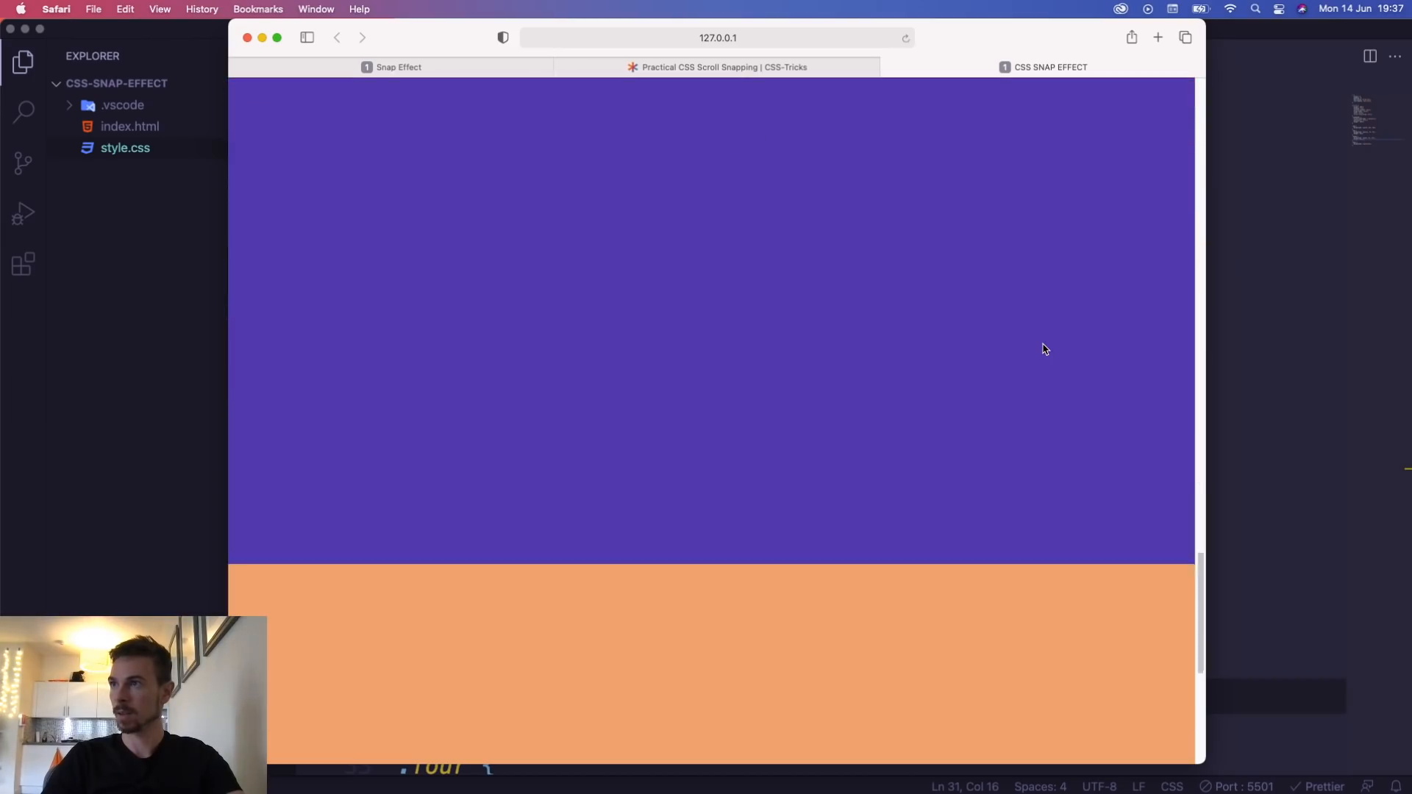
scroll(down, 3)
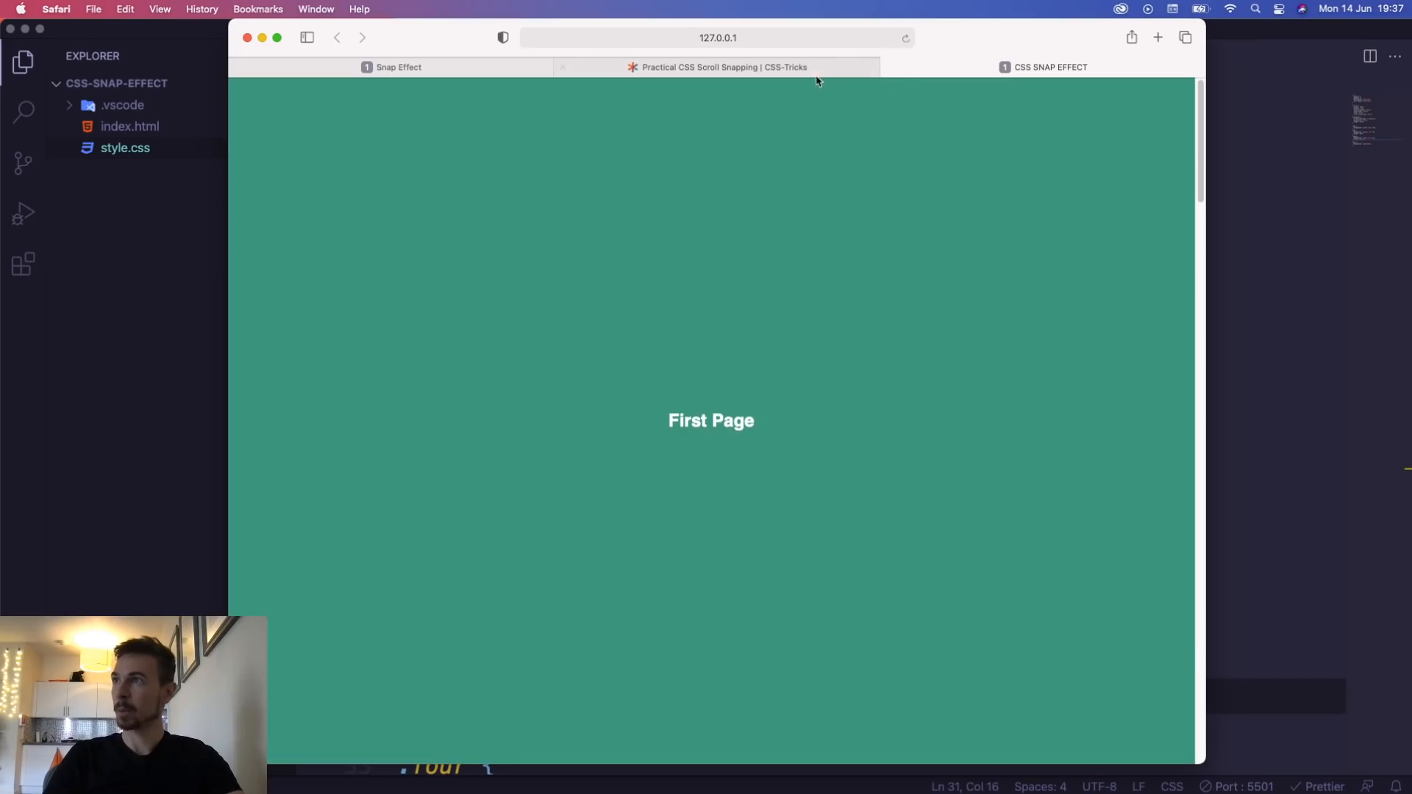
Return to the CSS-Tricks article and highlight the paragraph on the old repeat method's limits
click(718, 67)
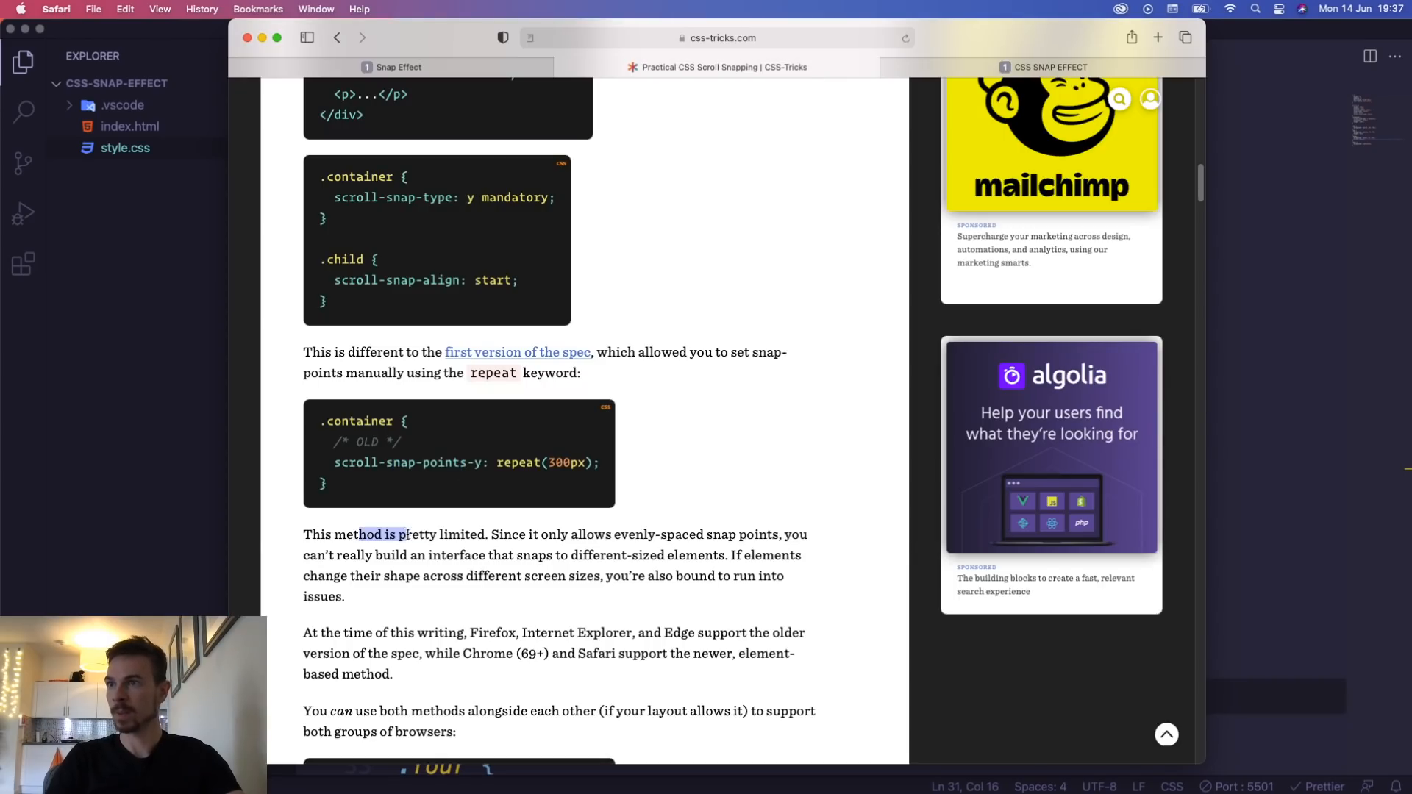
drag(408, 534, 345, 597)
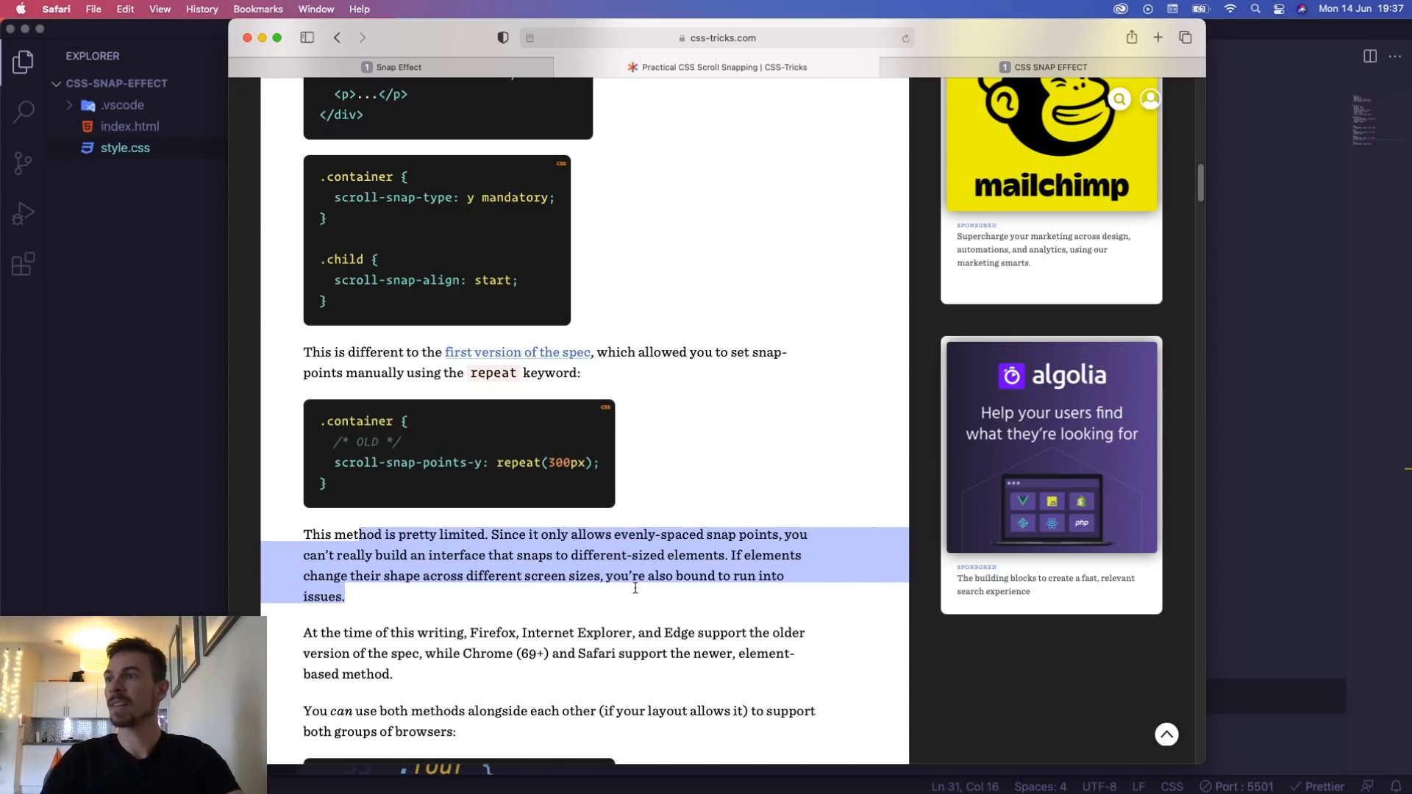
mouse_move(687, 549)
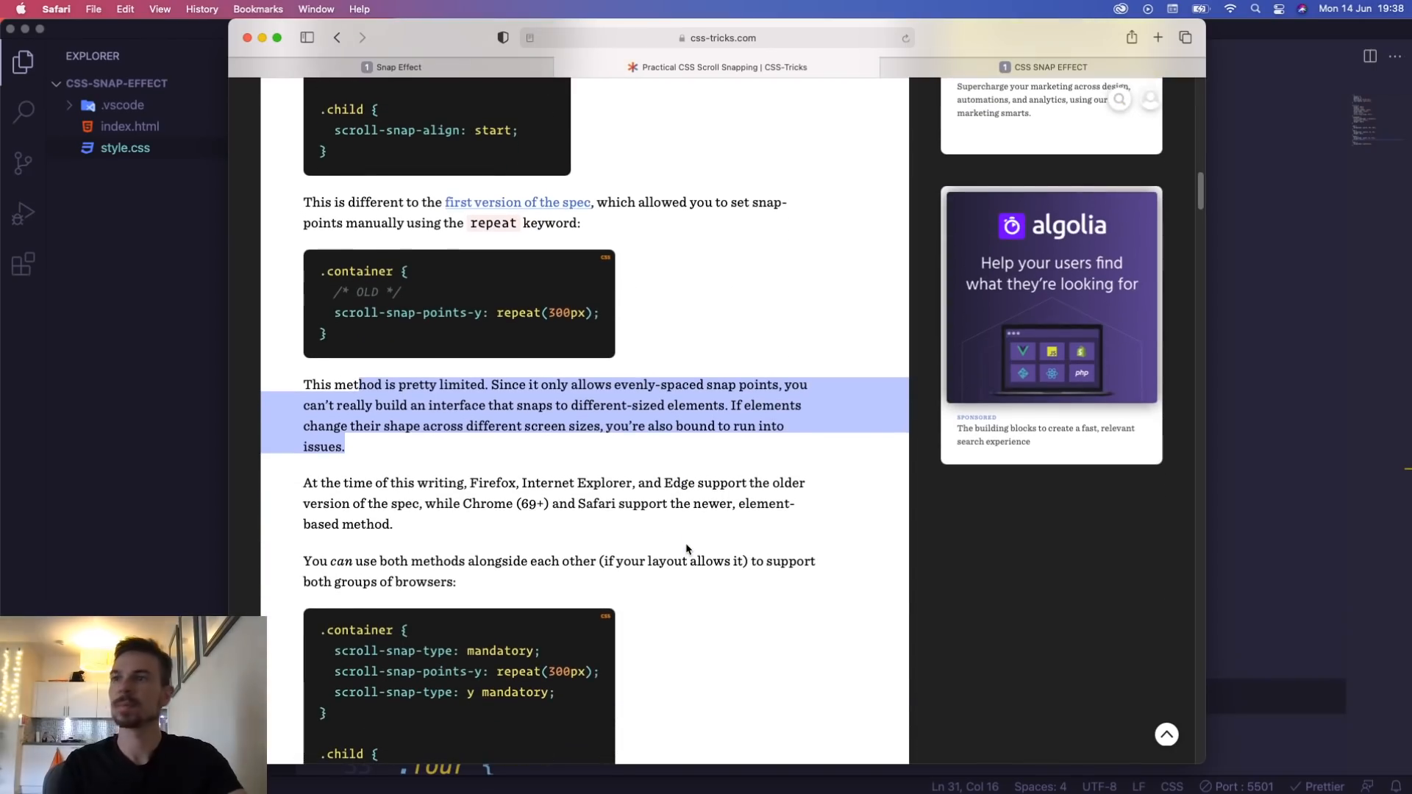
scroll(down, 3)
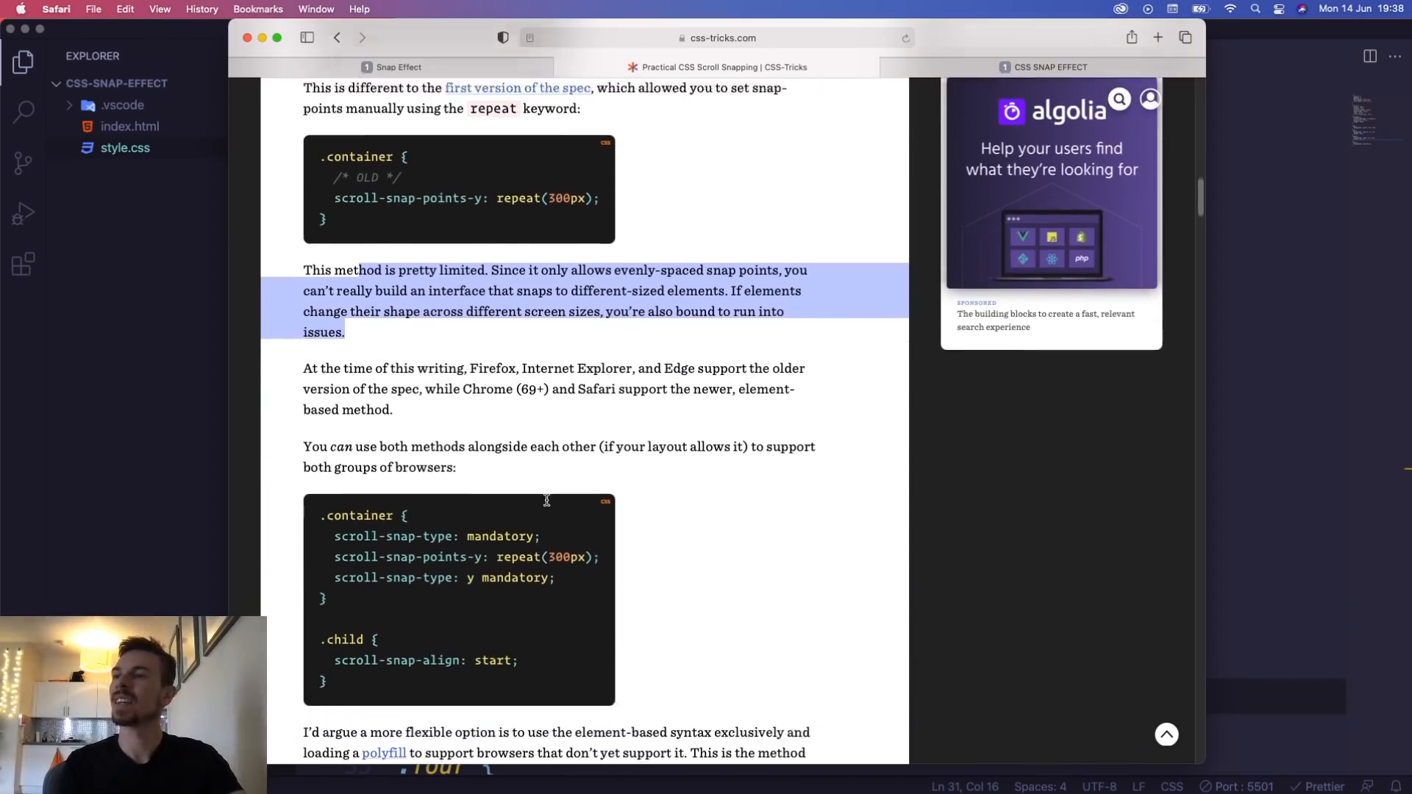
Clear the highlight and continue down to the combined-syntax example and browser-support notes
scroll(down, 3)
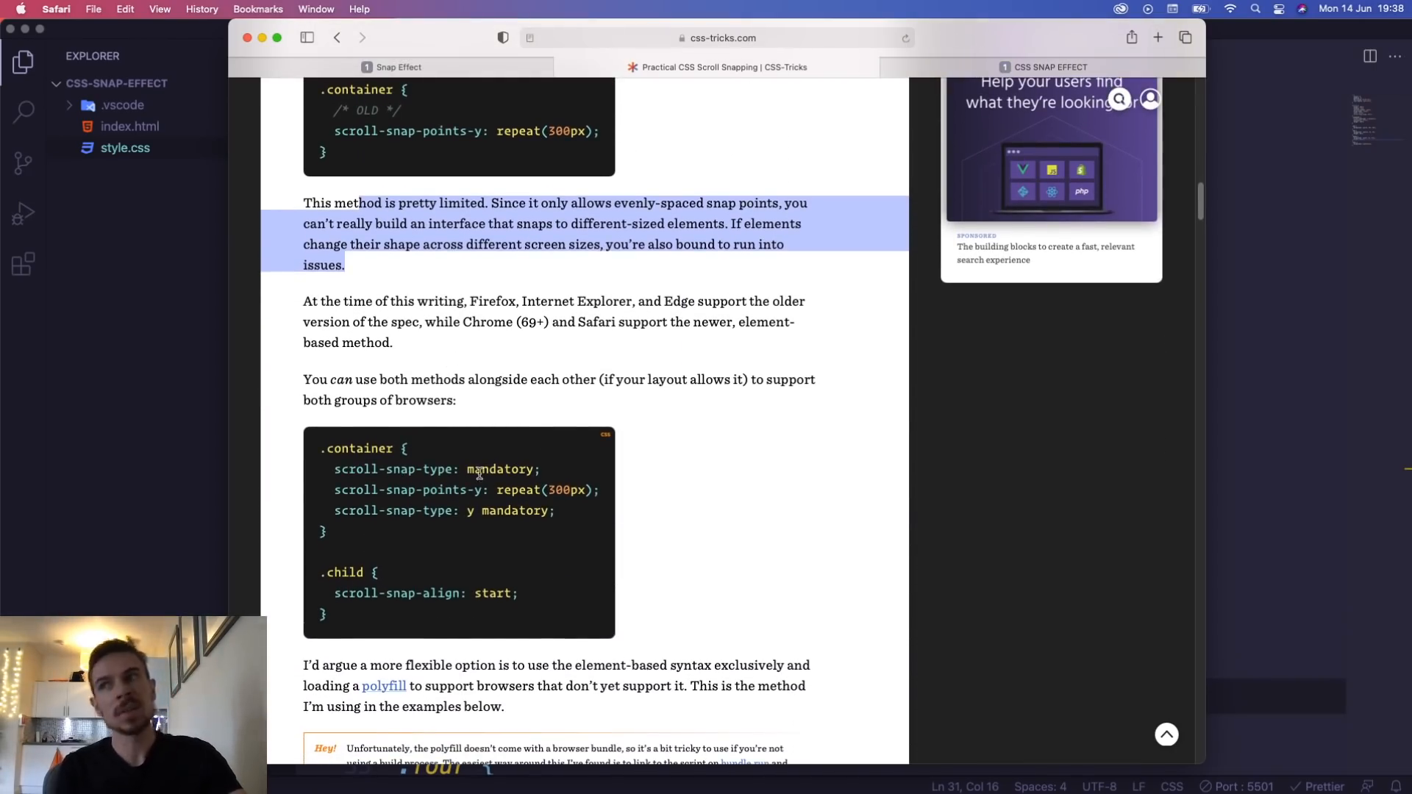
drag(469, 469, 324, 530)
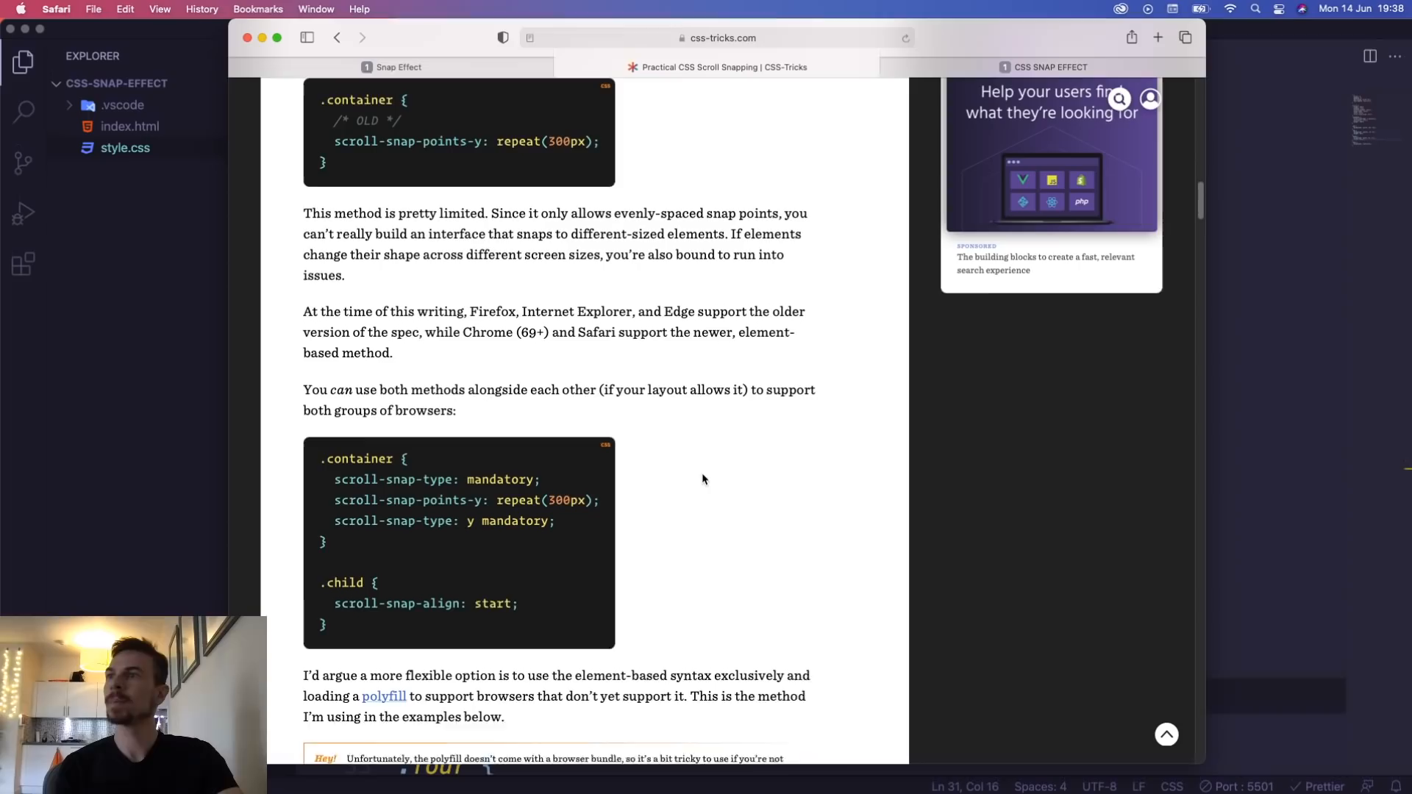
scroll(down, 3)
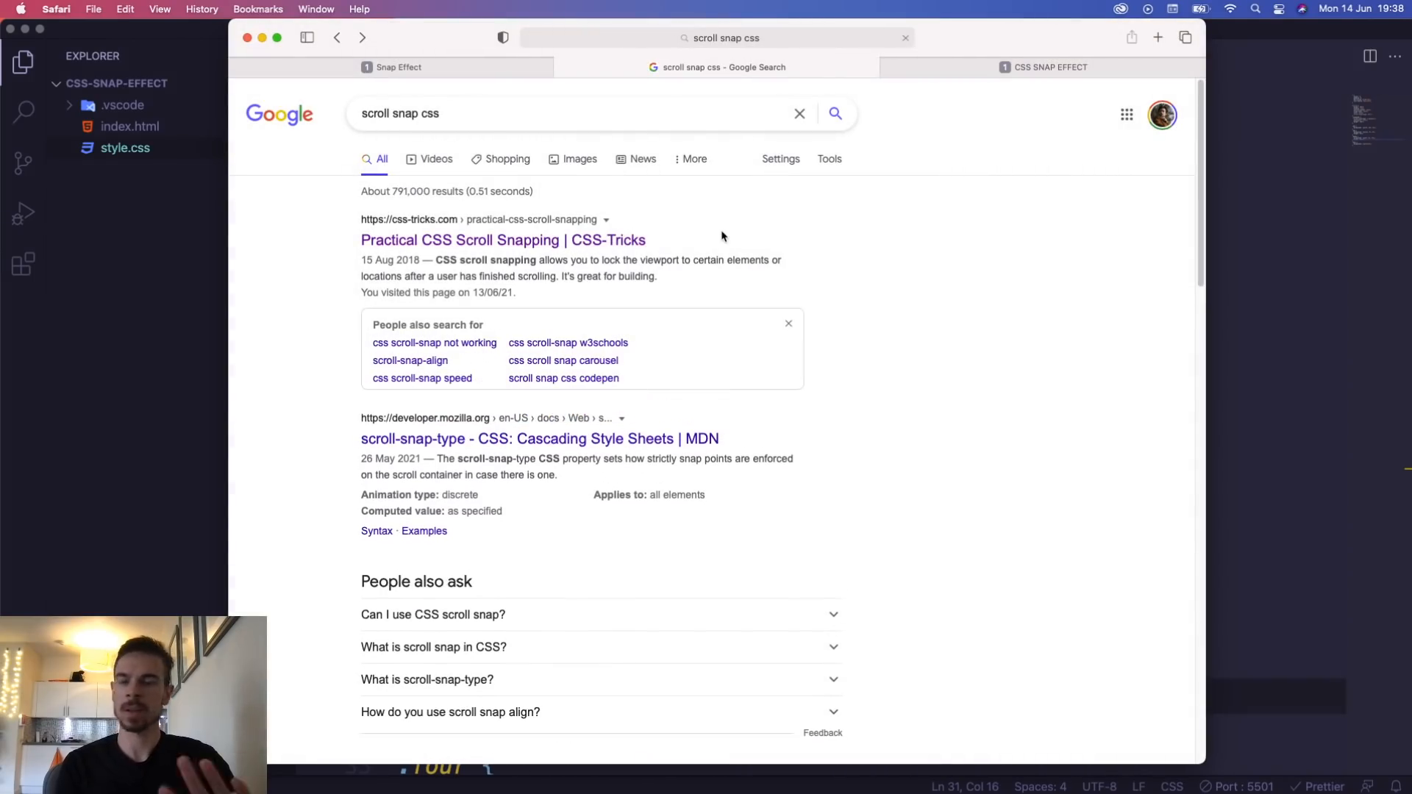
Reopen the Practical CSS Scroll Snapping article from Google, glancing at the demo tab
click(503, 241)
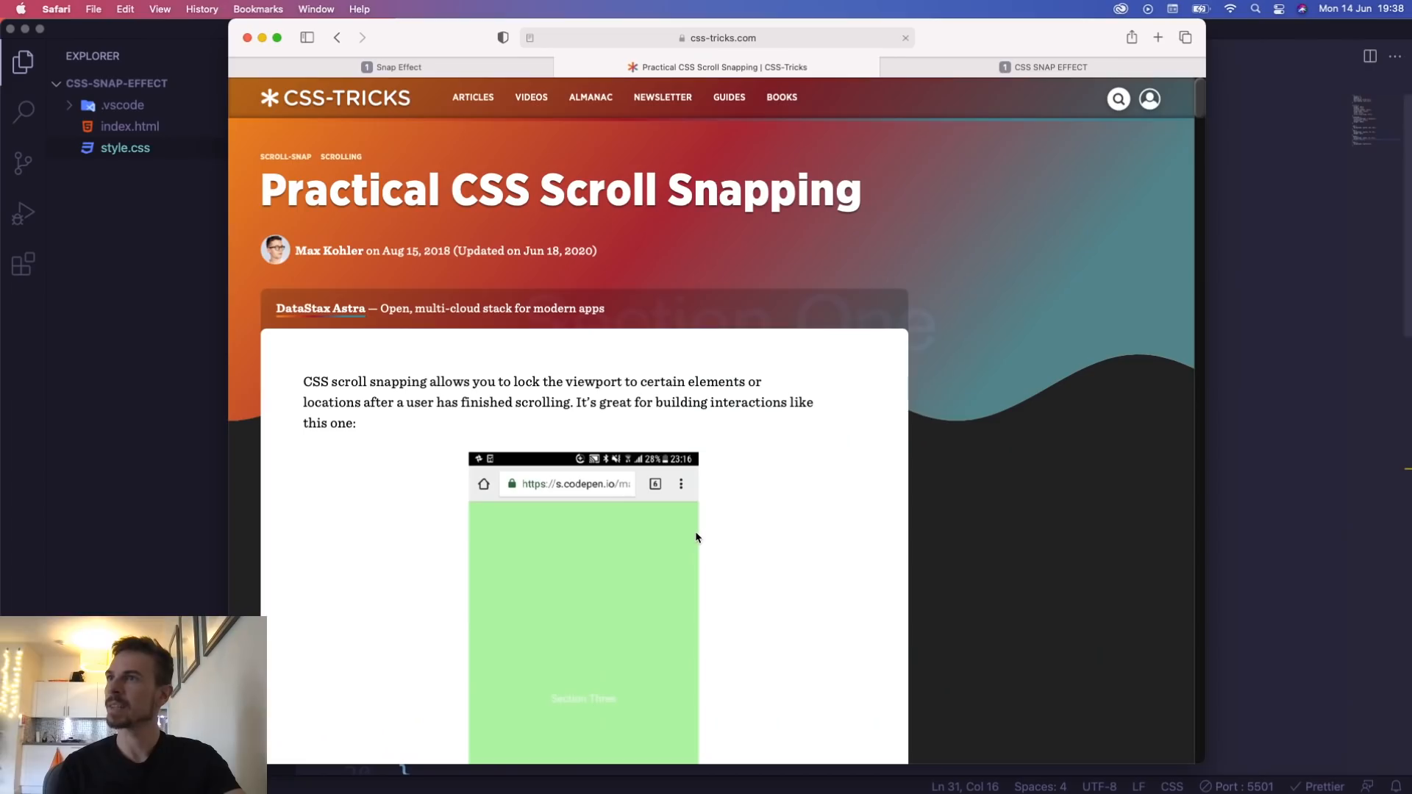
click(1049, 67)
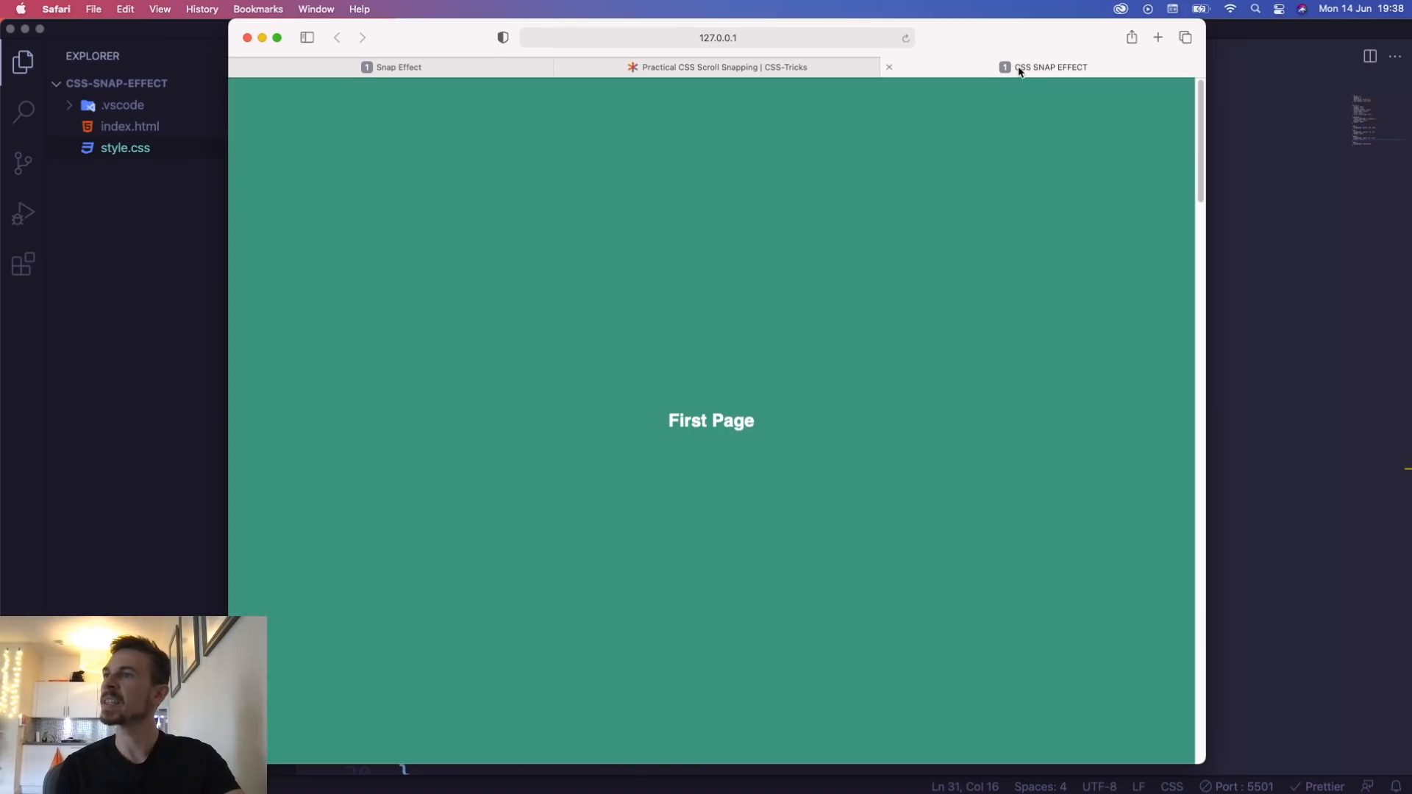
click(723, 67)
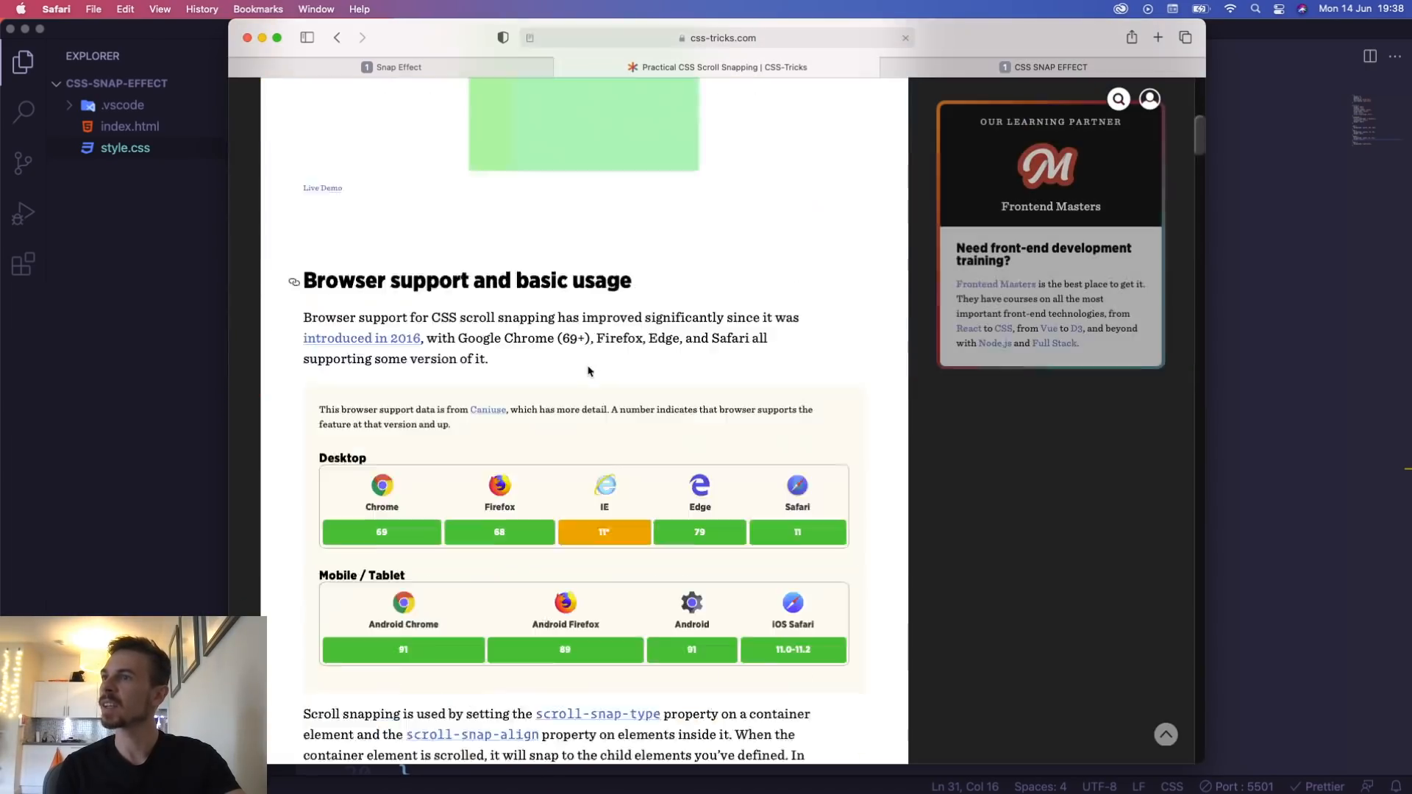
Scroll the article down to the scroll-padding and scroll-snap-align sections
scroll(down, 3)
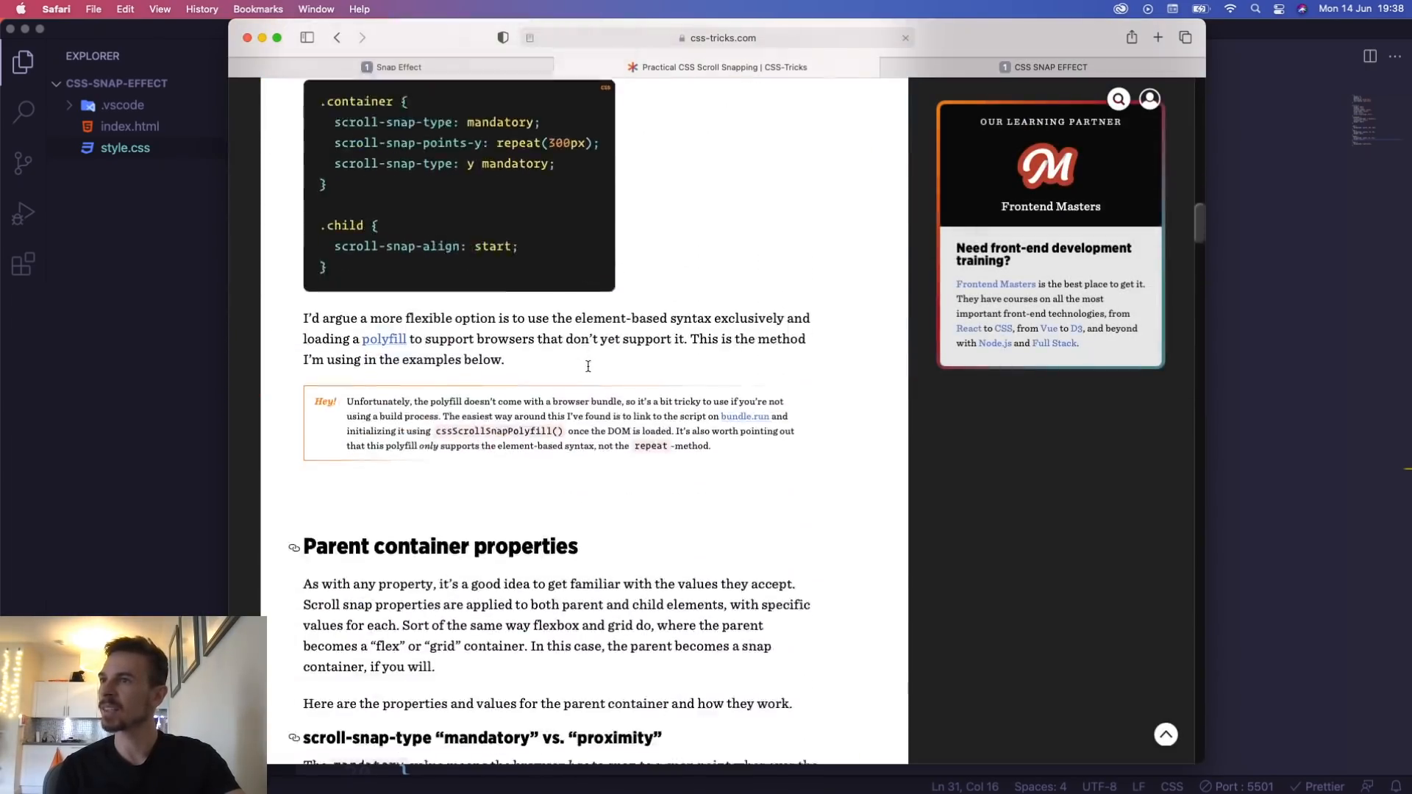
scroll(down, 3)
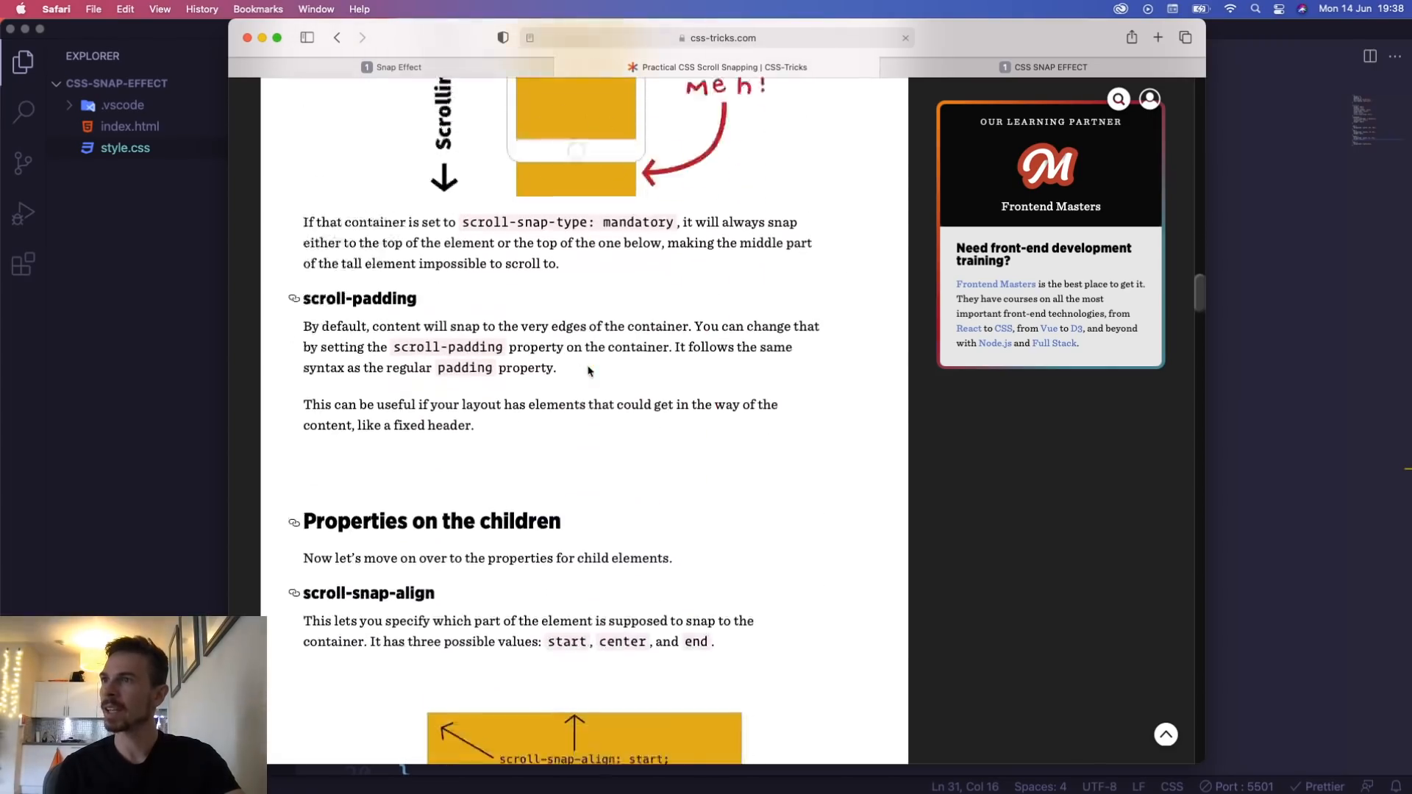
scroll(down, 3)
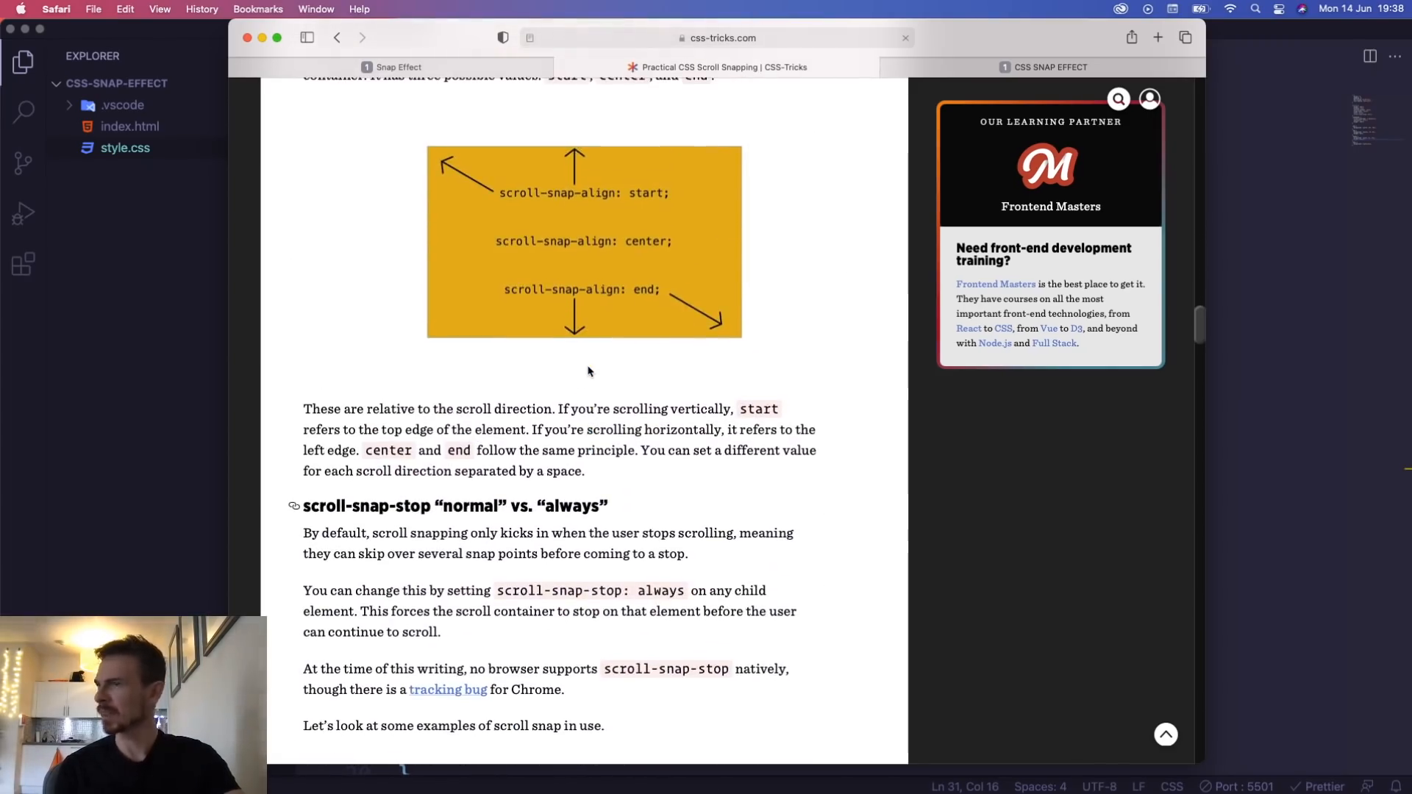
mouse_move(643, 462)
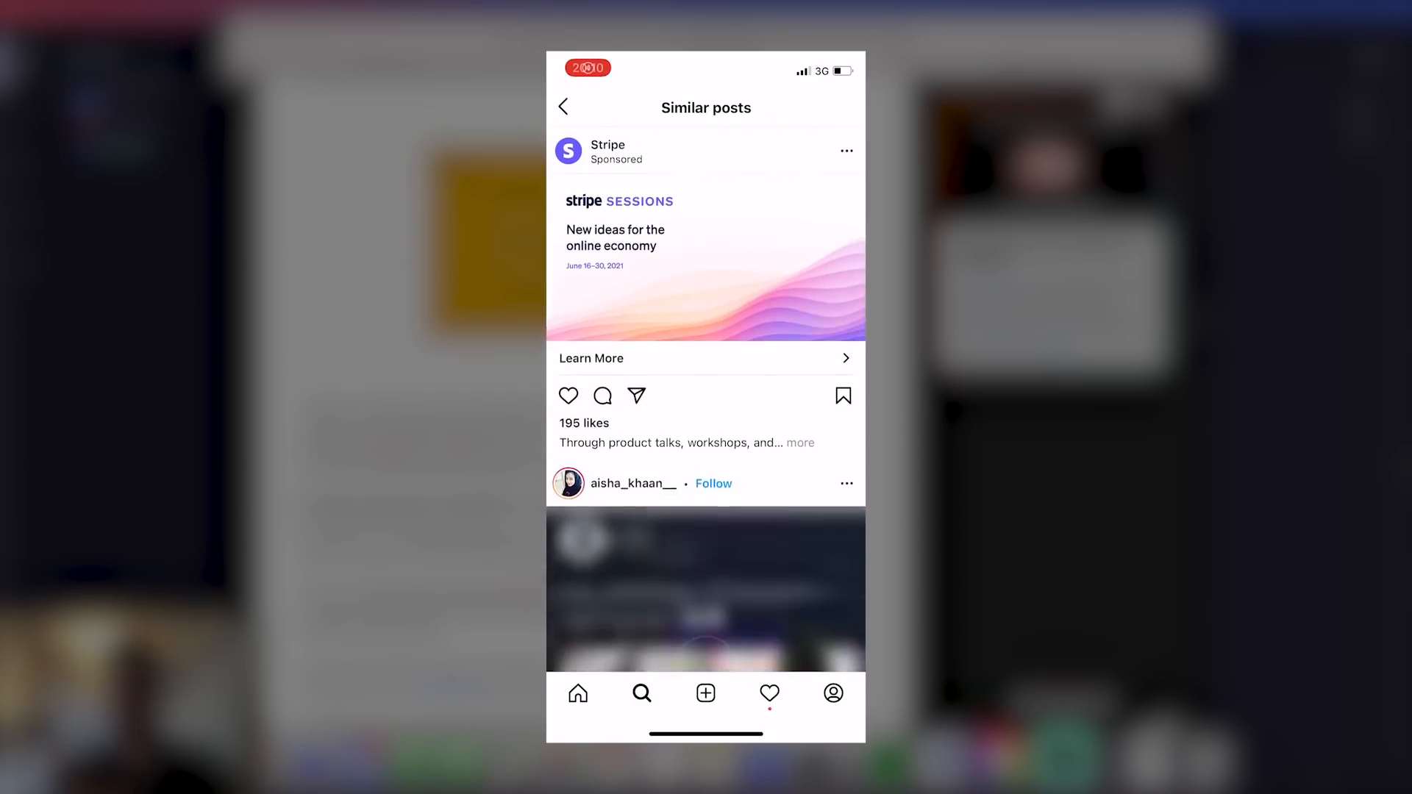
scroll(down, 3)
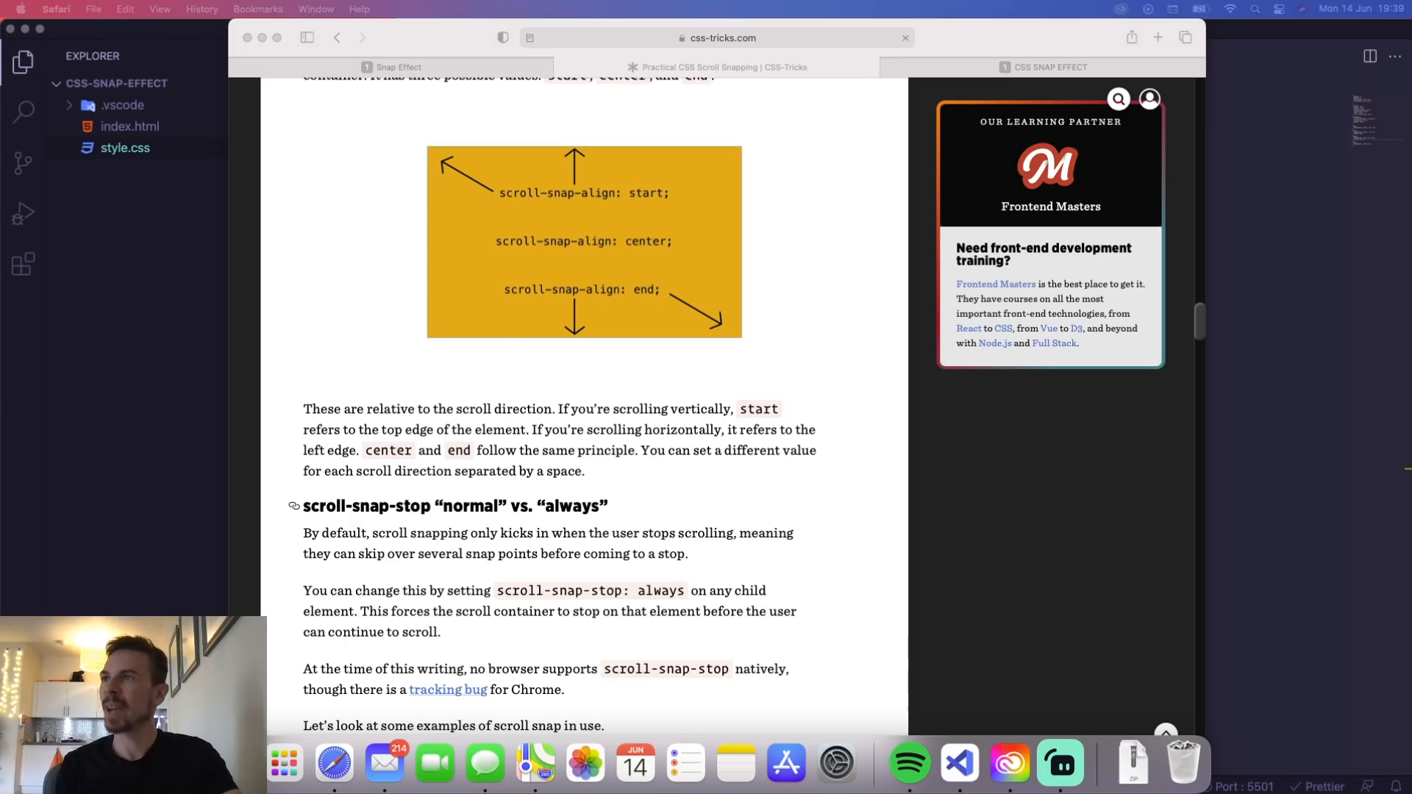
Set .container's scroll-padding to 100px and scroll through the snapping demo in Safari
scroll(down, 3)
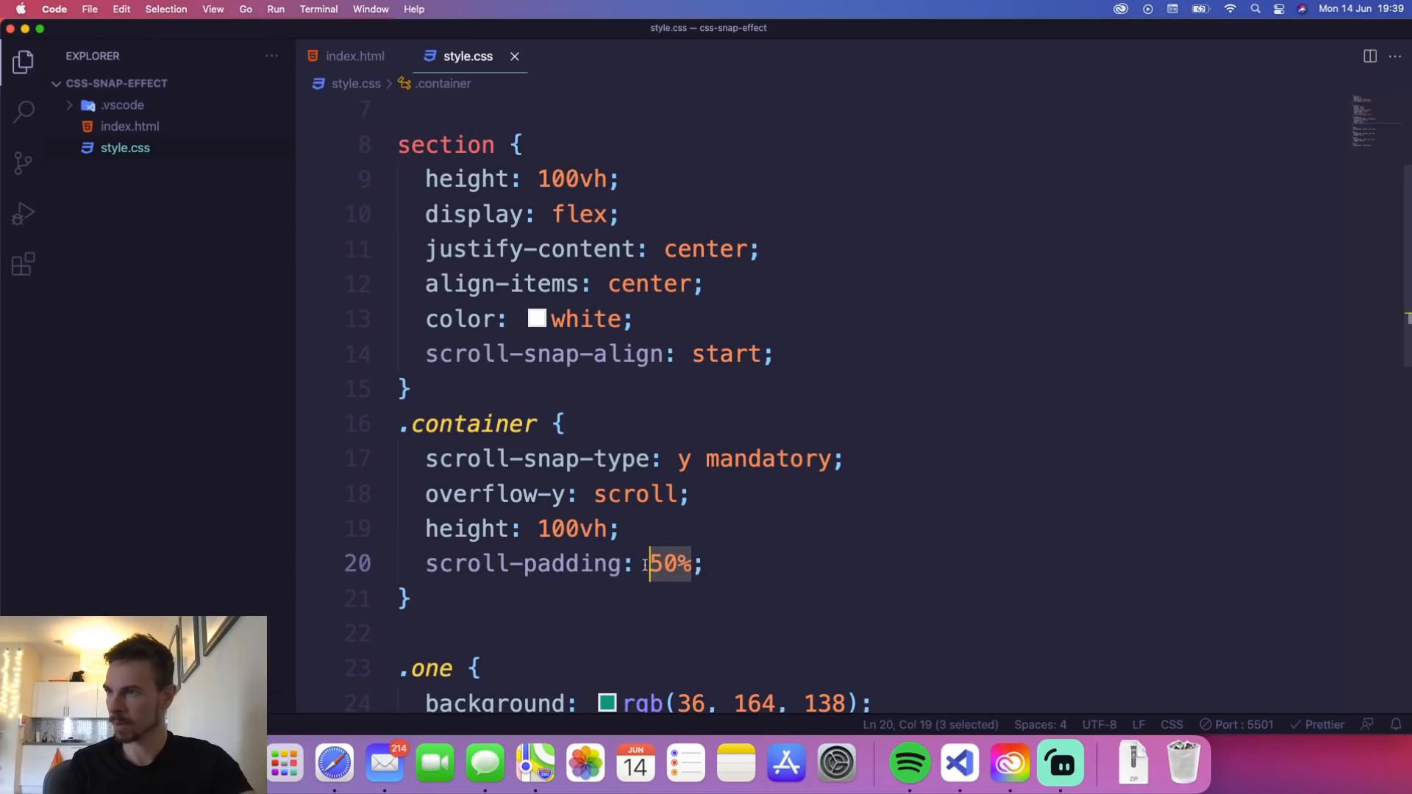
text(100px)
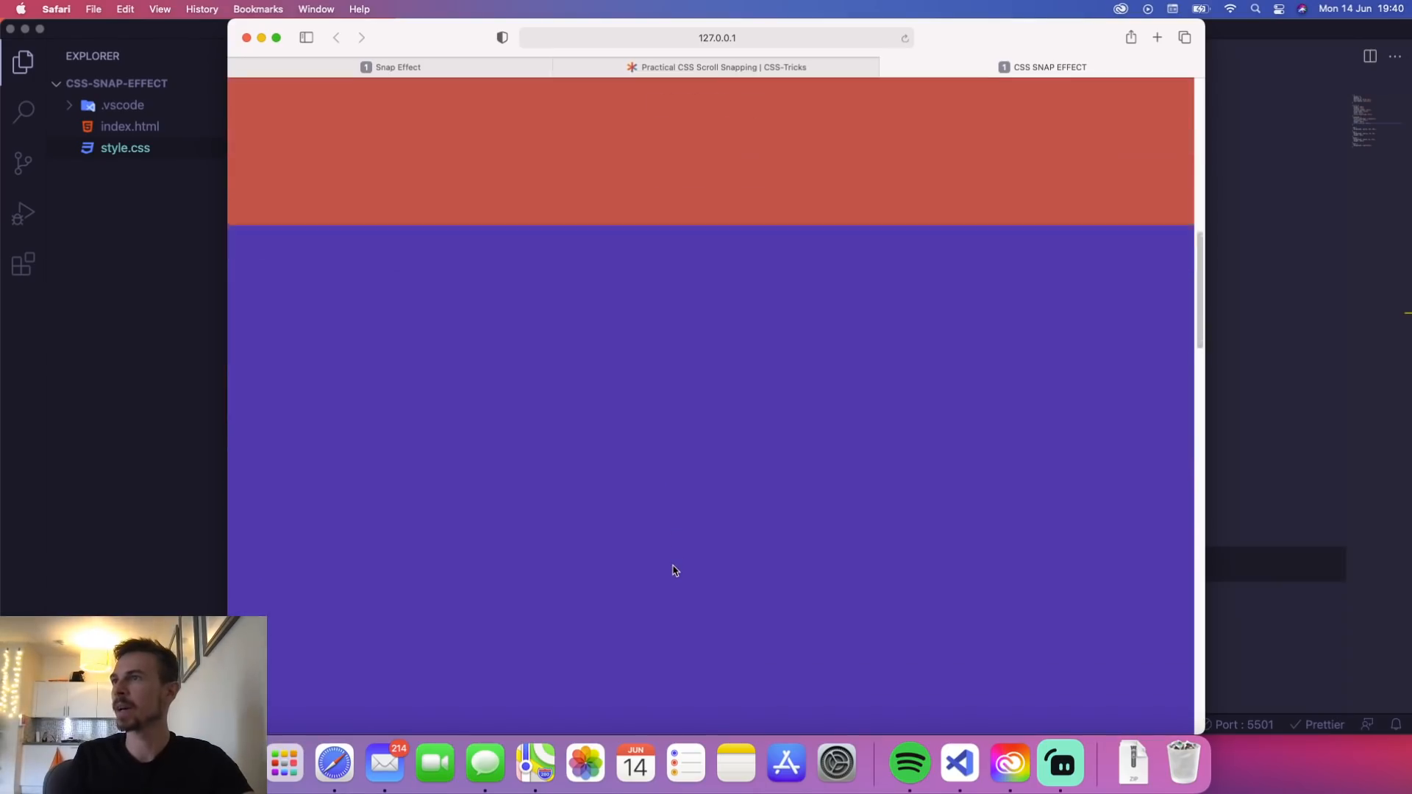
scroll(down, 3)
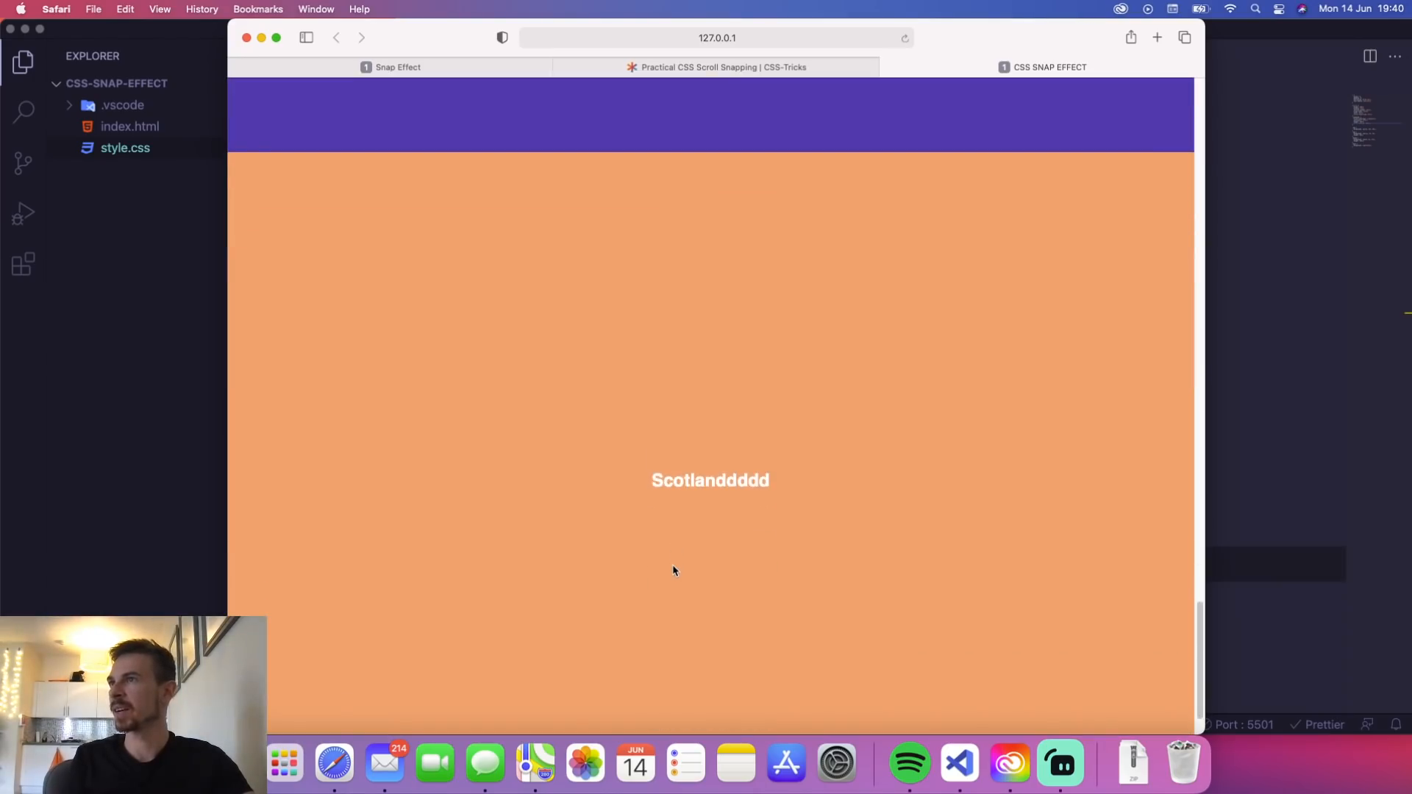